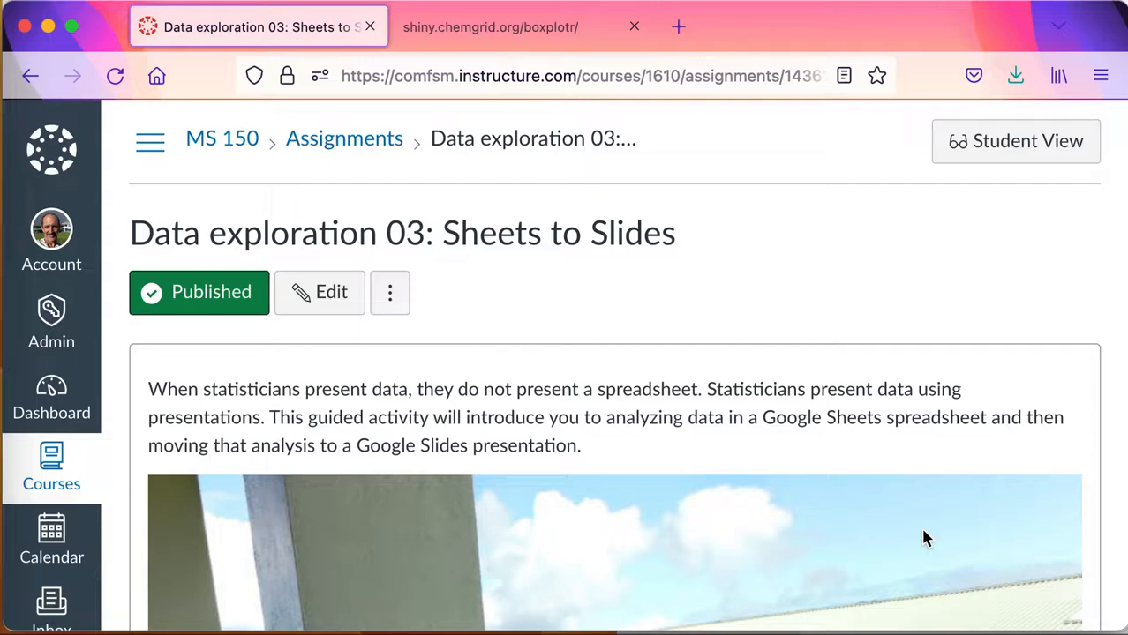
# Scroll through the assignment page down to the docs.google.com data link
pyautogui.scroll(-3)
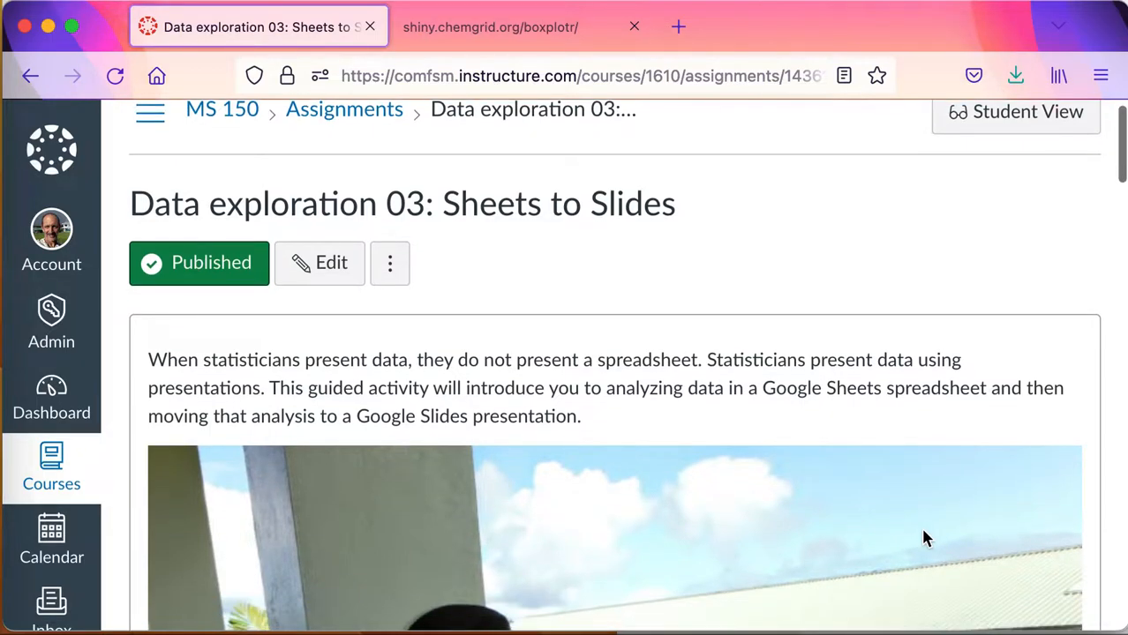
pyautogui.scroll(-3)
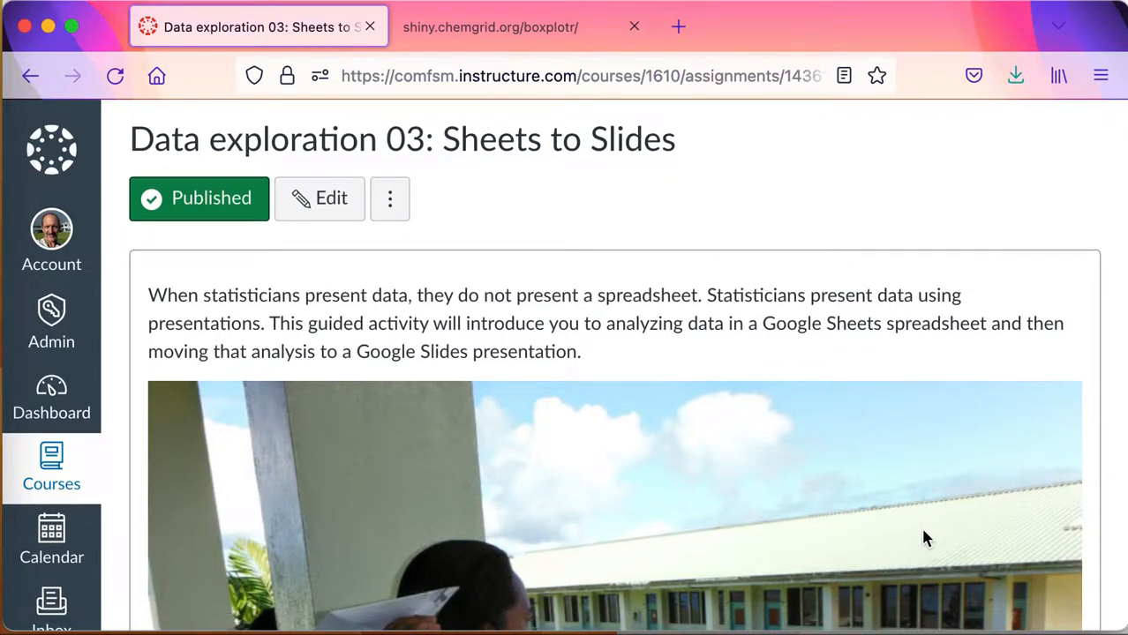
pyautogui.scroll(-3)
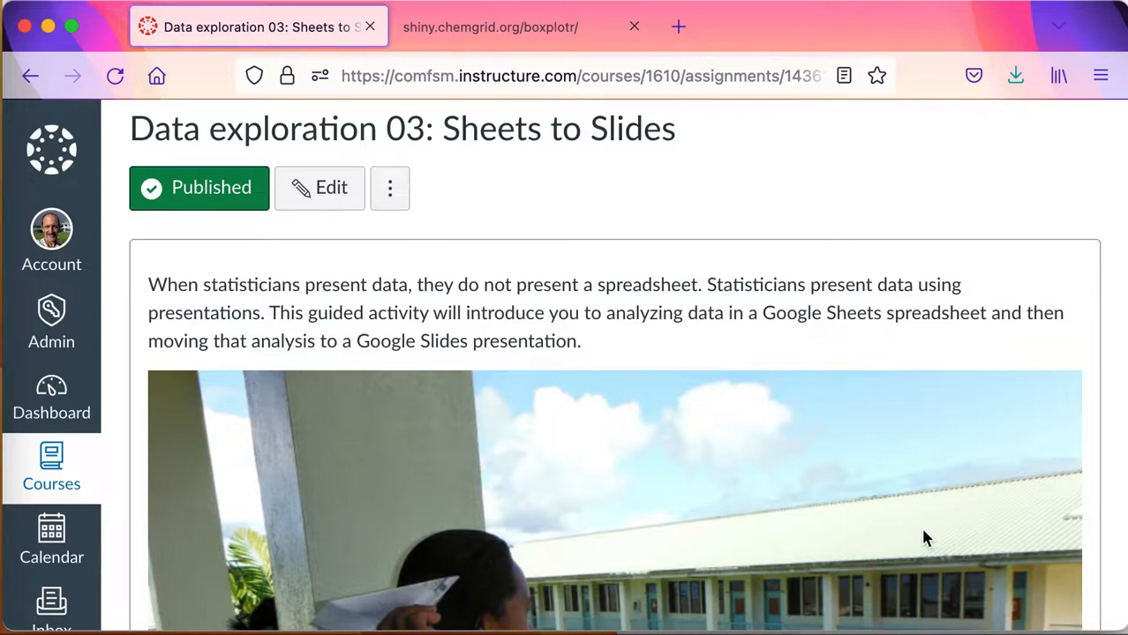
pyautogui.scroll(-3)
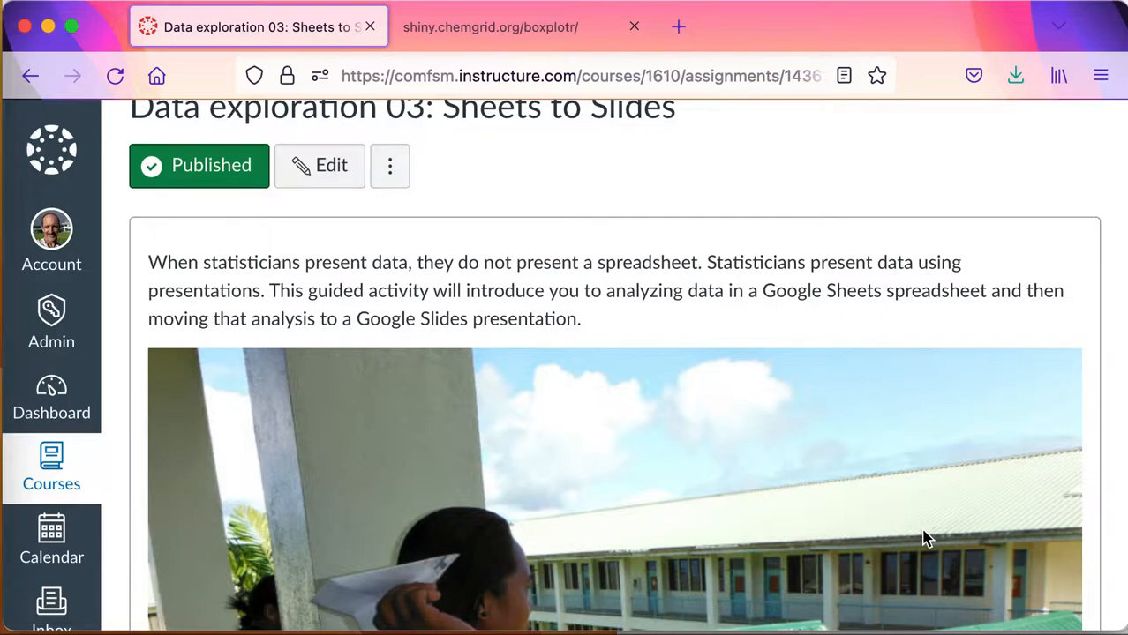
pyautogui.scroll(-3)
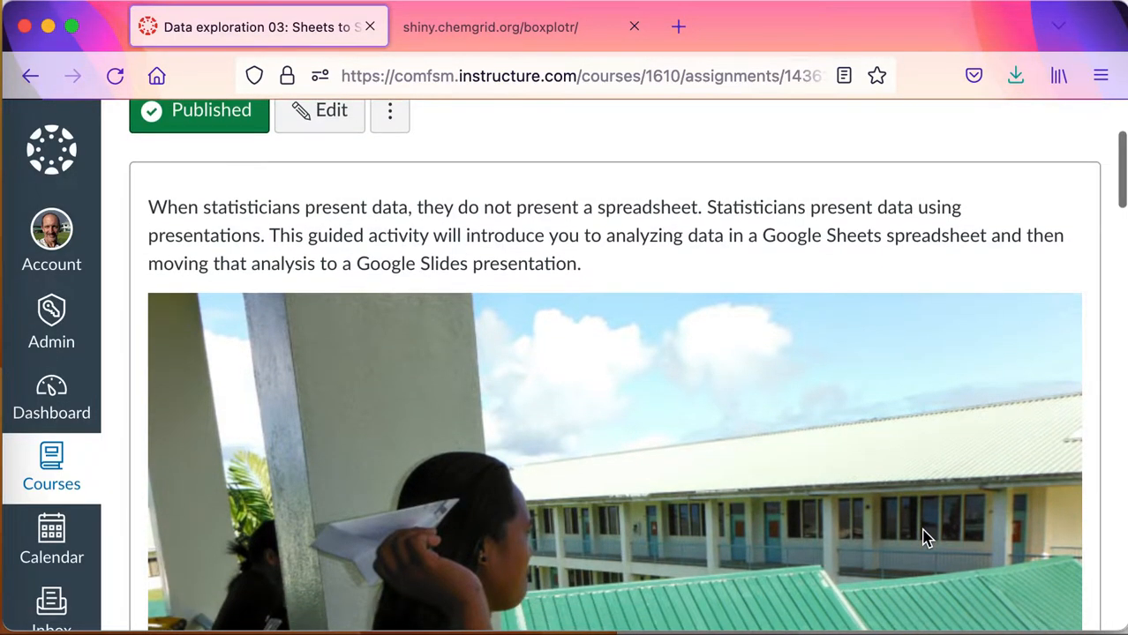
pyautogui.scroll(-3)
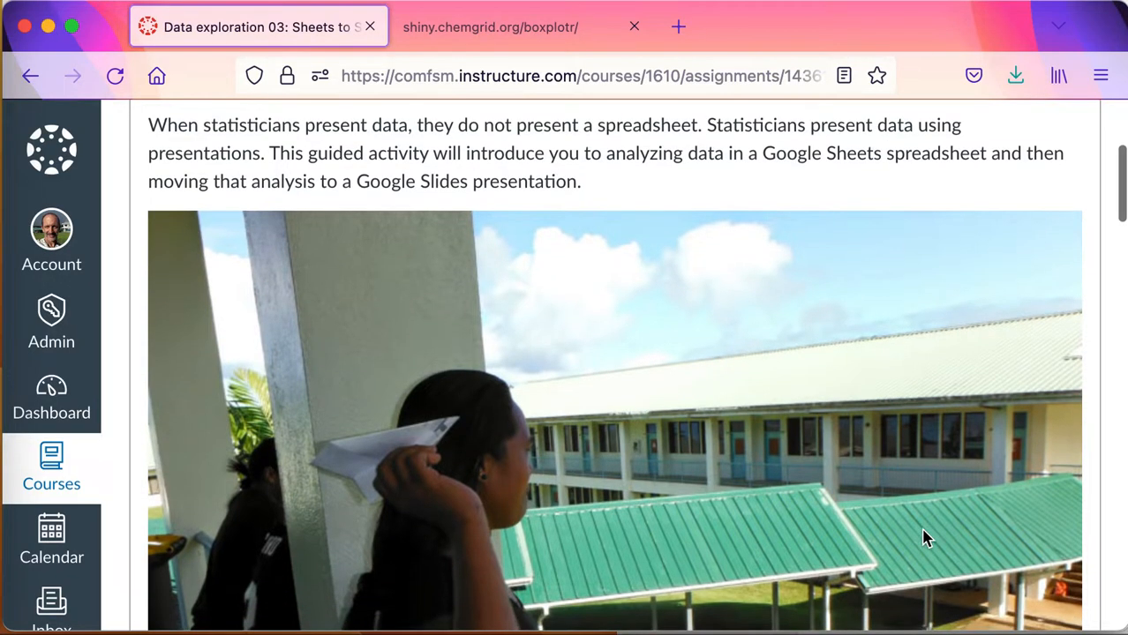
pyautogui.scroll(-3)
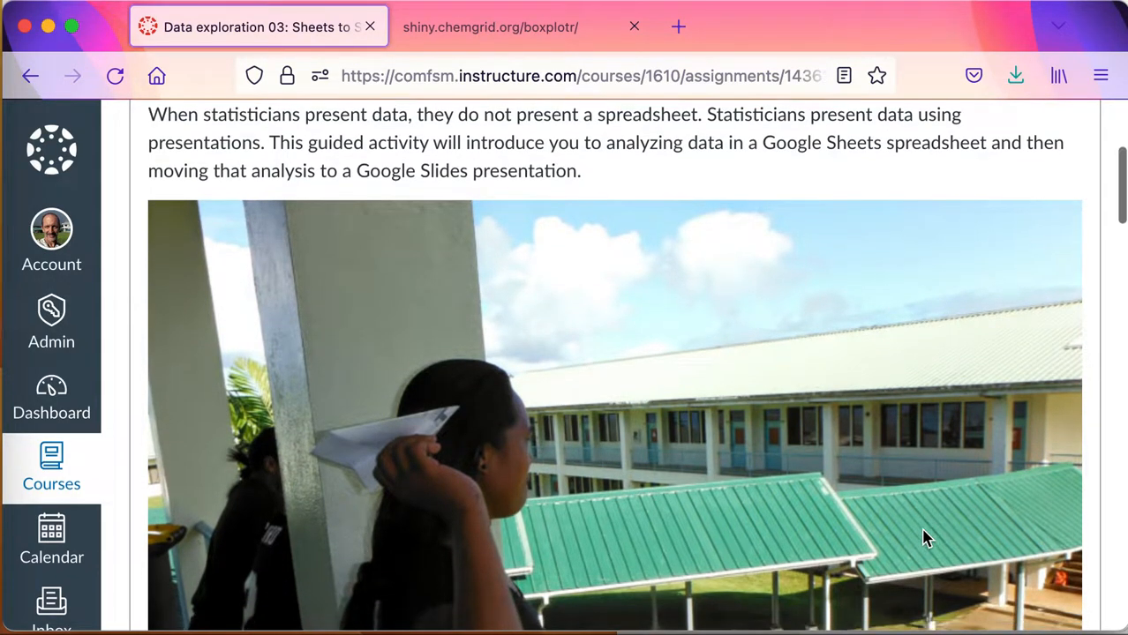
pyautogui.scroll(-3)
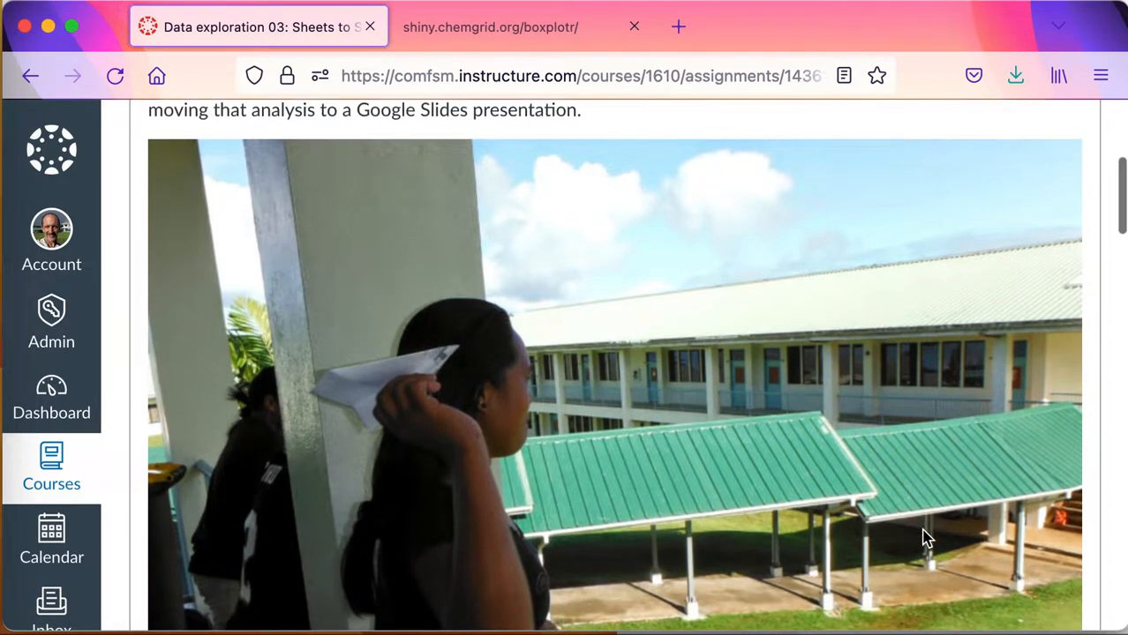
pyautogui.scroll(-3)
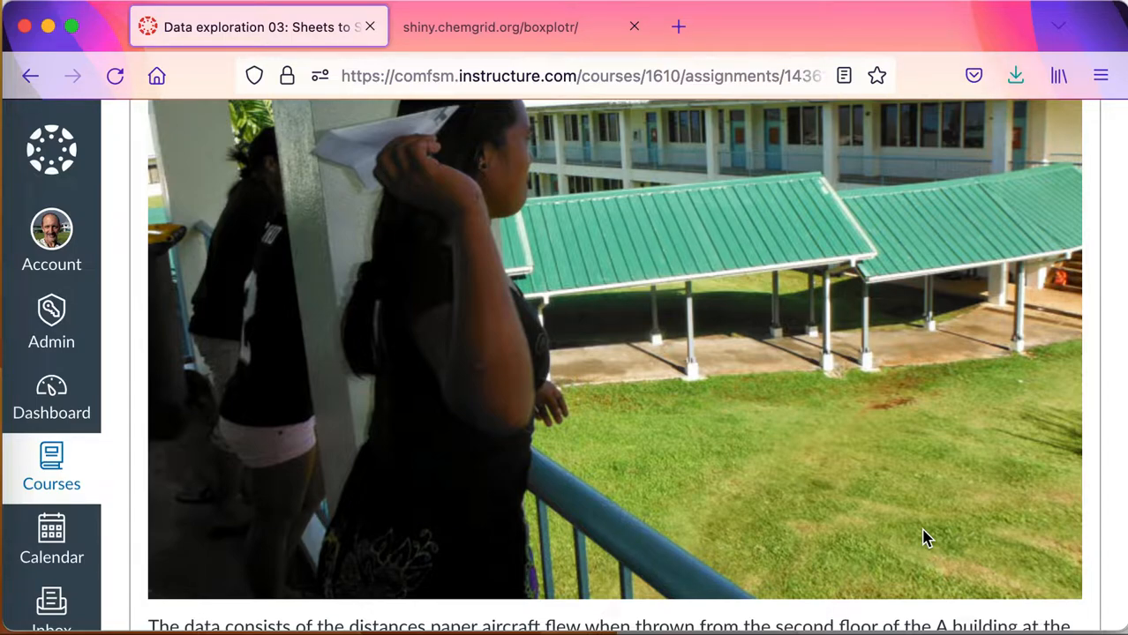
pyautogui.scroll(-3)
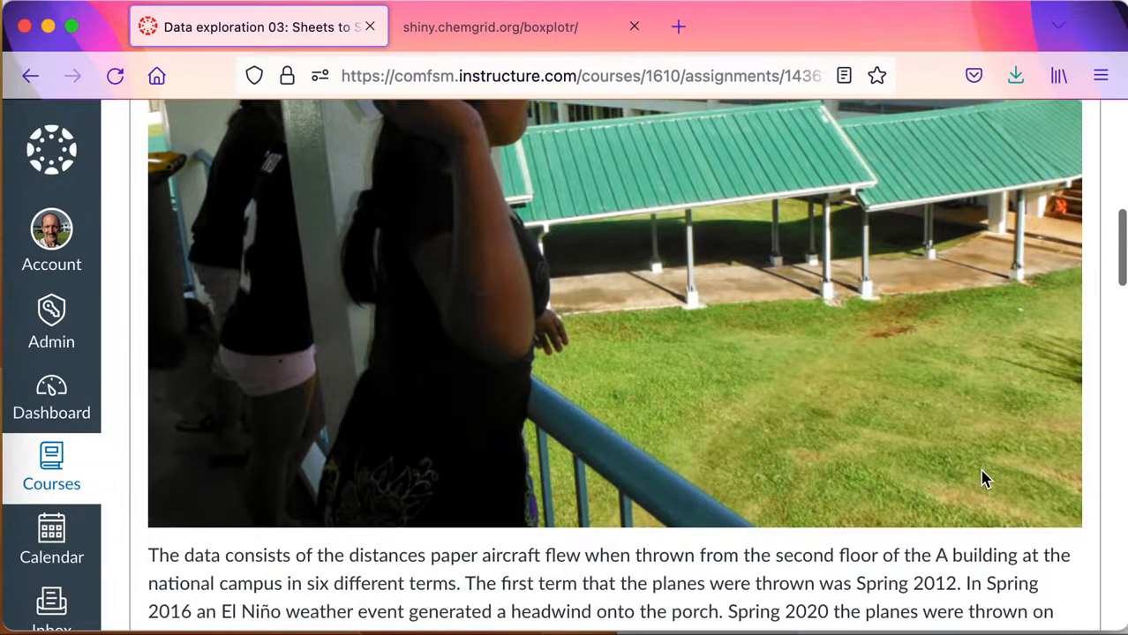
pyautogui.scroll(-3)
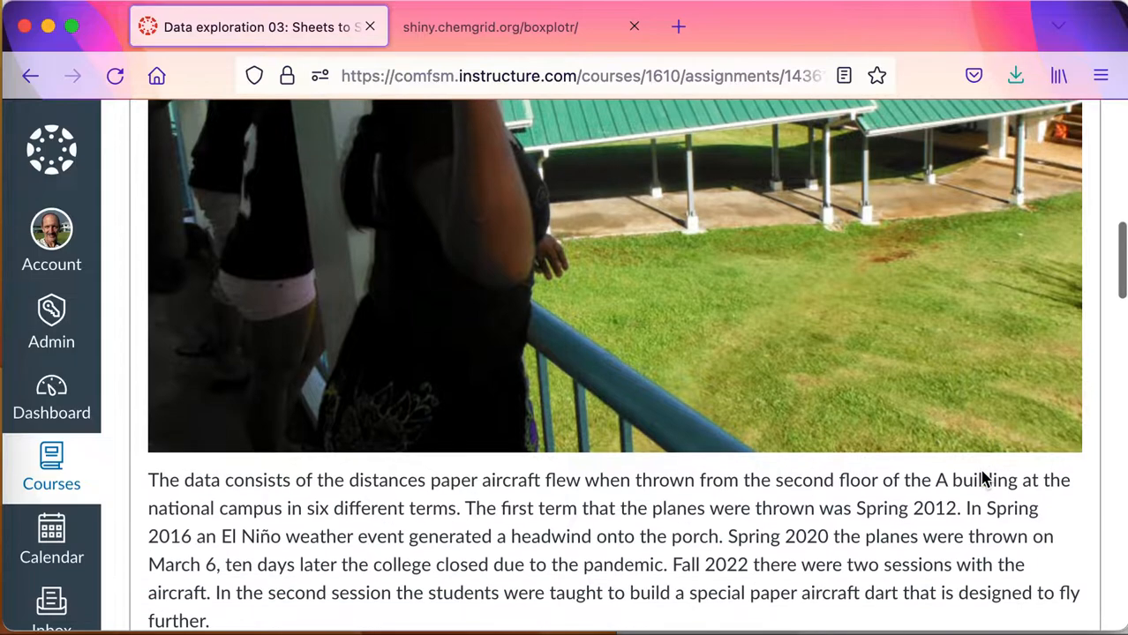
pyautogui.scroll(-3)
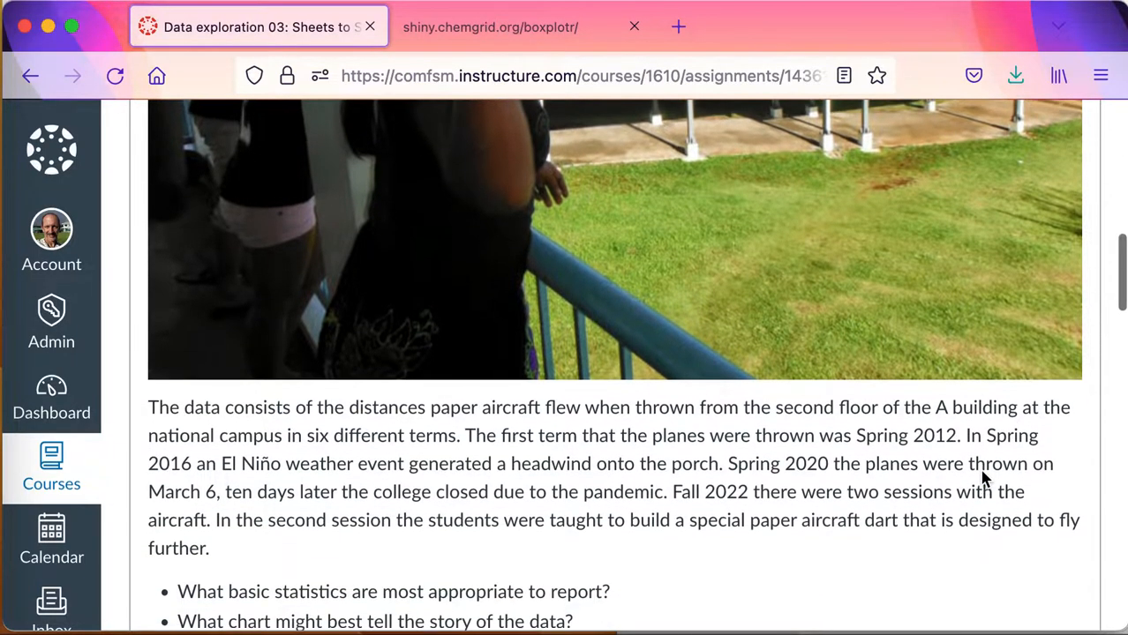
pyautogui.scroll(-3)
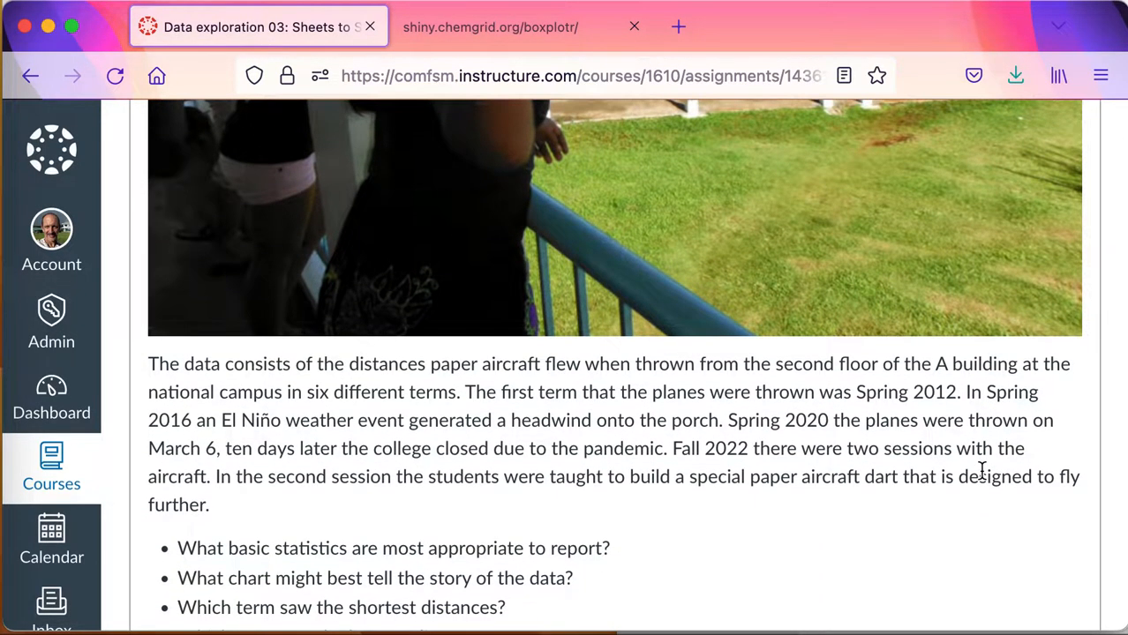
pyautogui.scroll(-3)
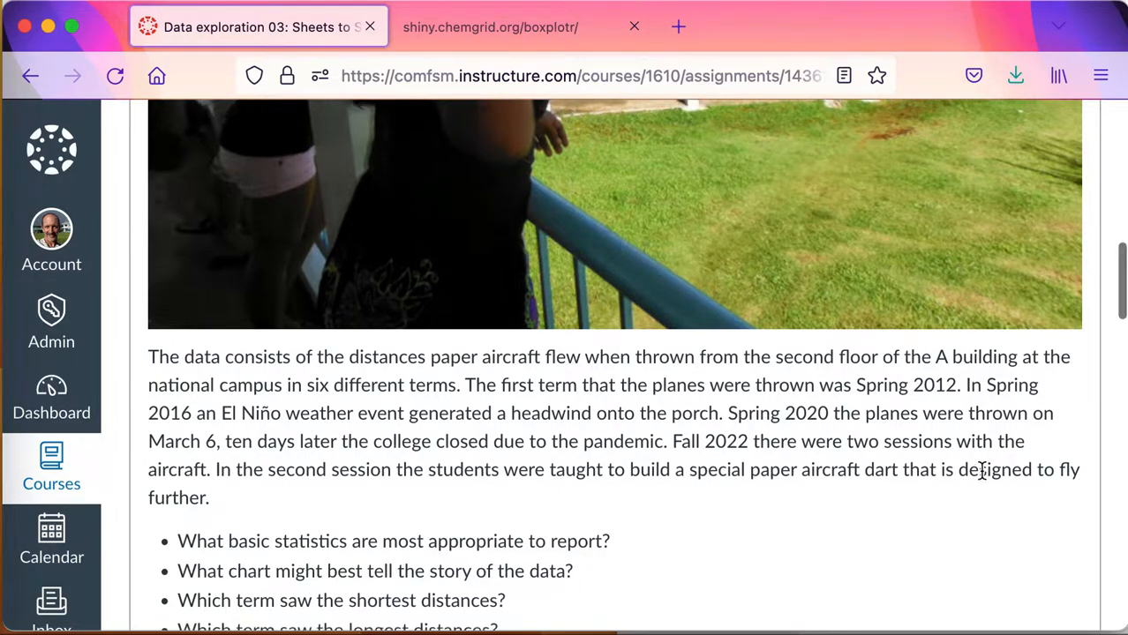
pyautogui.scroll(-3)
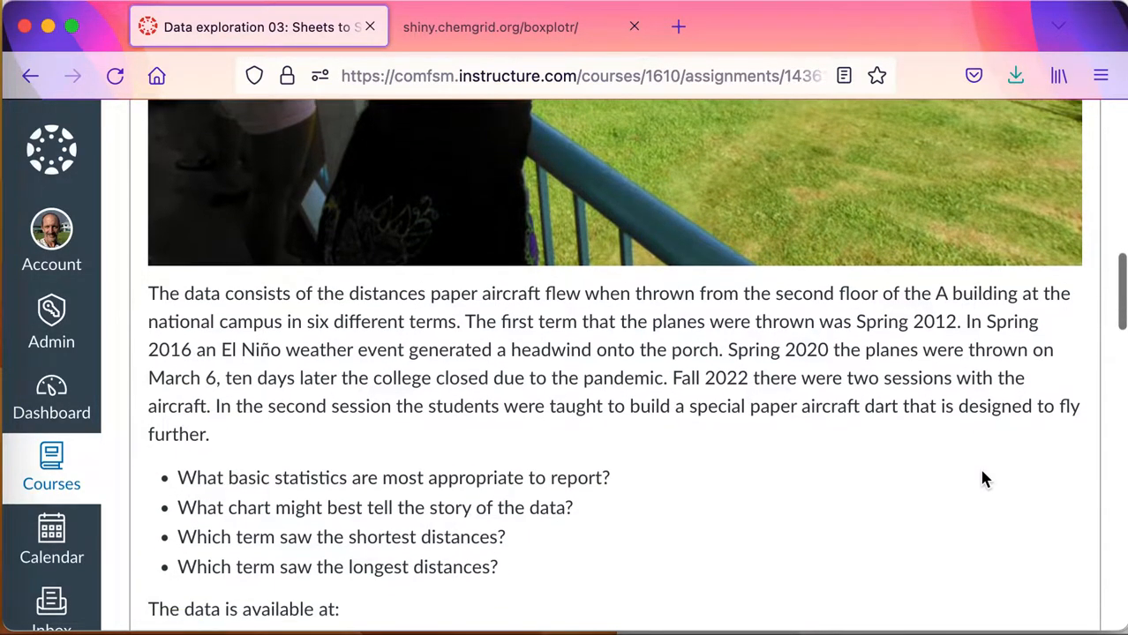
pyautogui.scroll(-3)
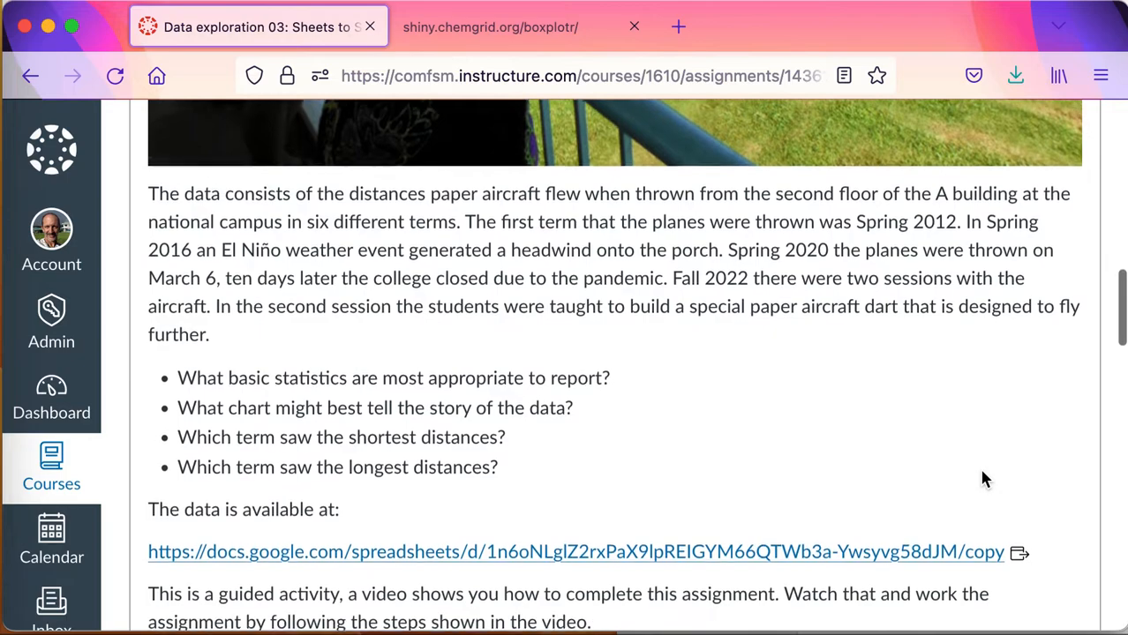
pyautogui.scroll(-3)
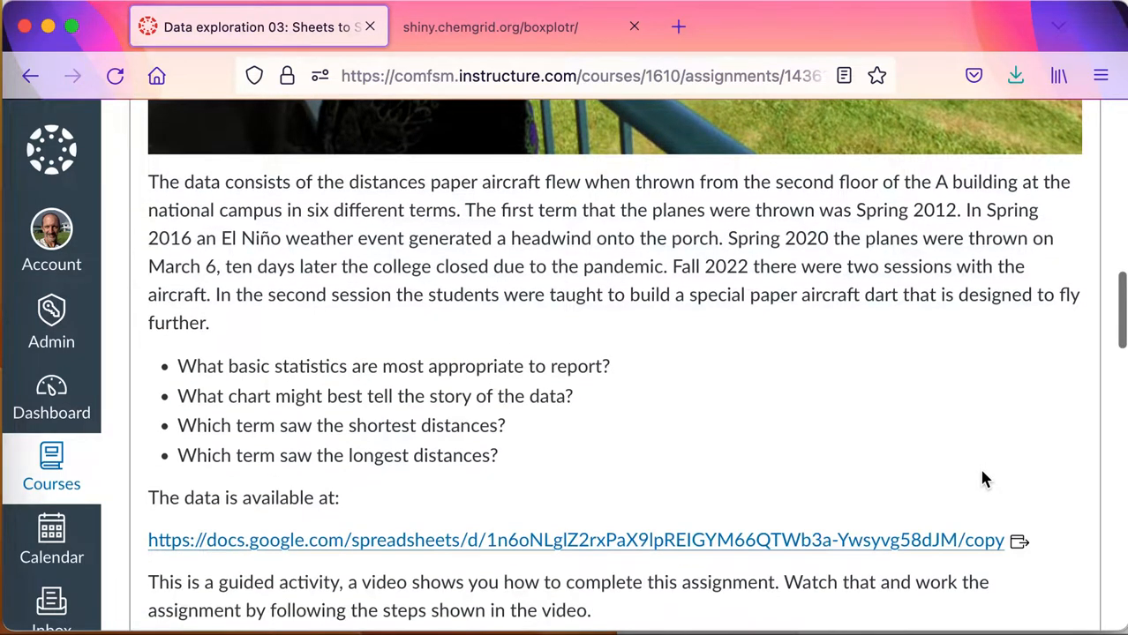
pyautogui.moveTo(791, 438)
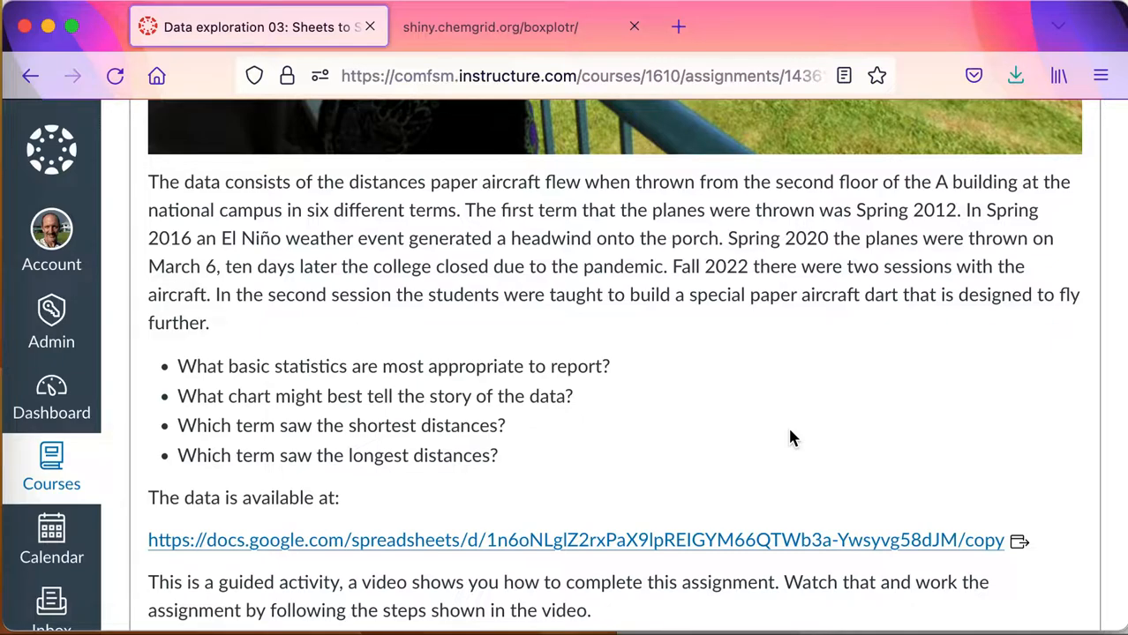
pyautogui.scroll(-3)
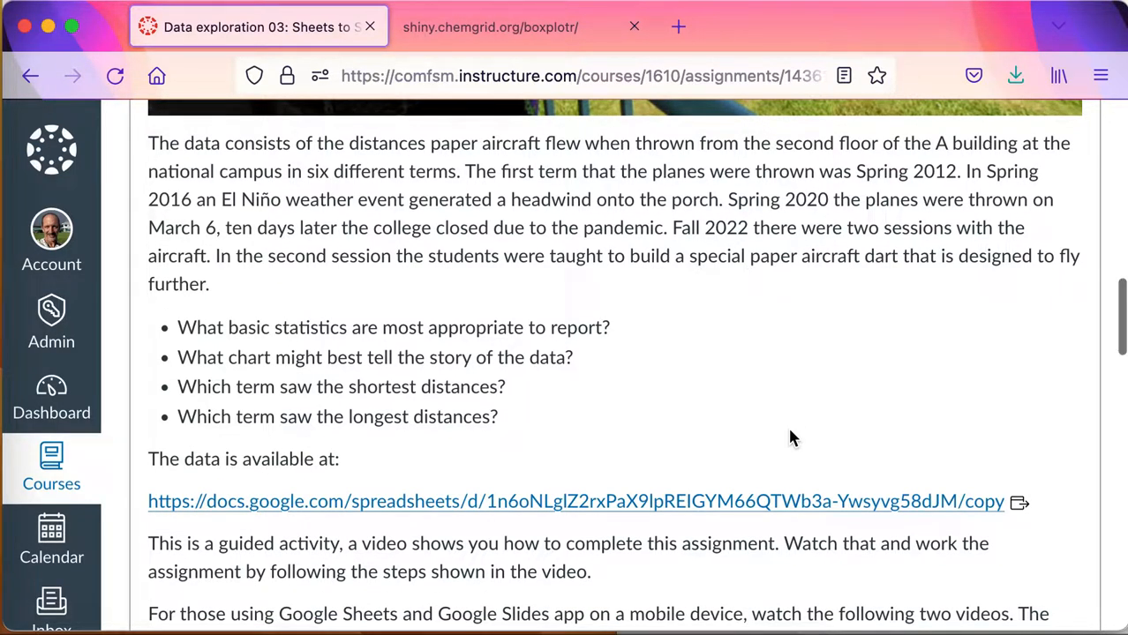
pyautogui.scroll(-3)
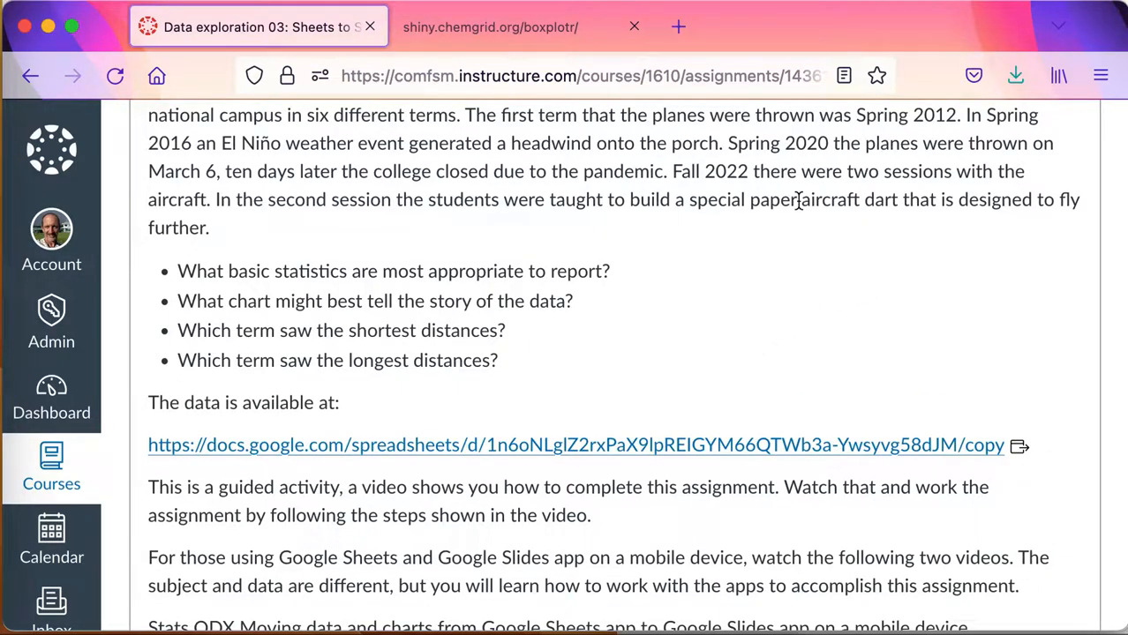
pyautogui.scroll(-3)
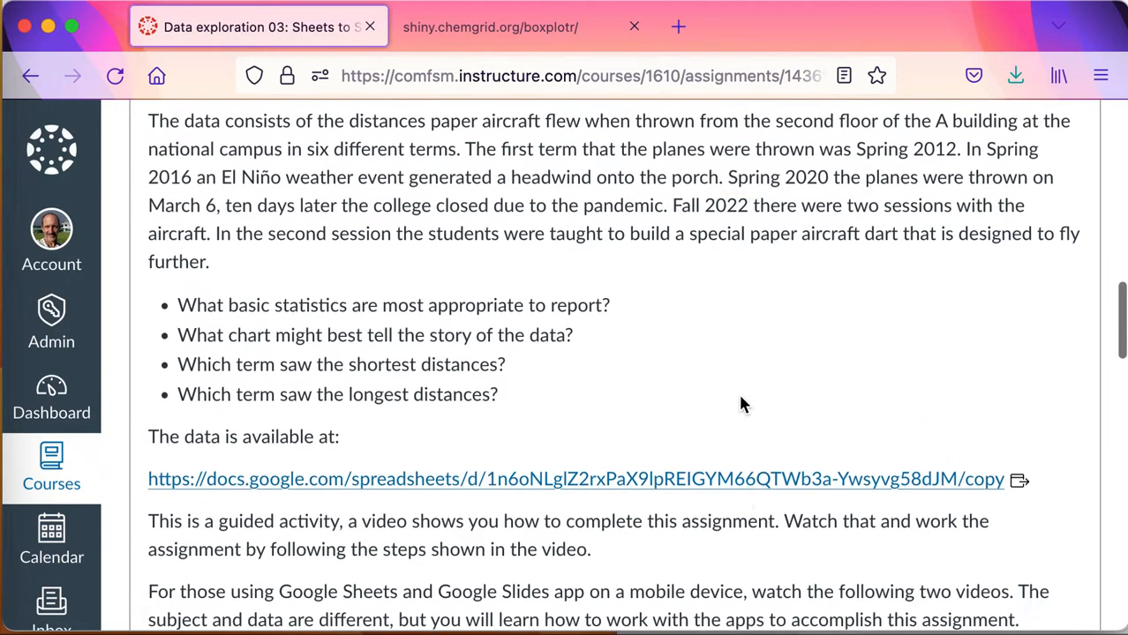
# Follow the data link and make a personal copy of the paper aircraft spreadsheet
pyautogui.click(575, 480)
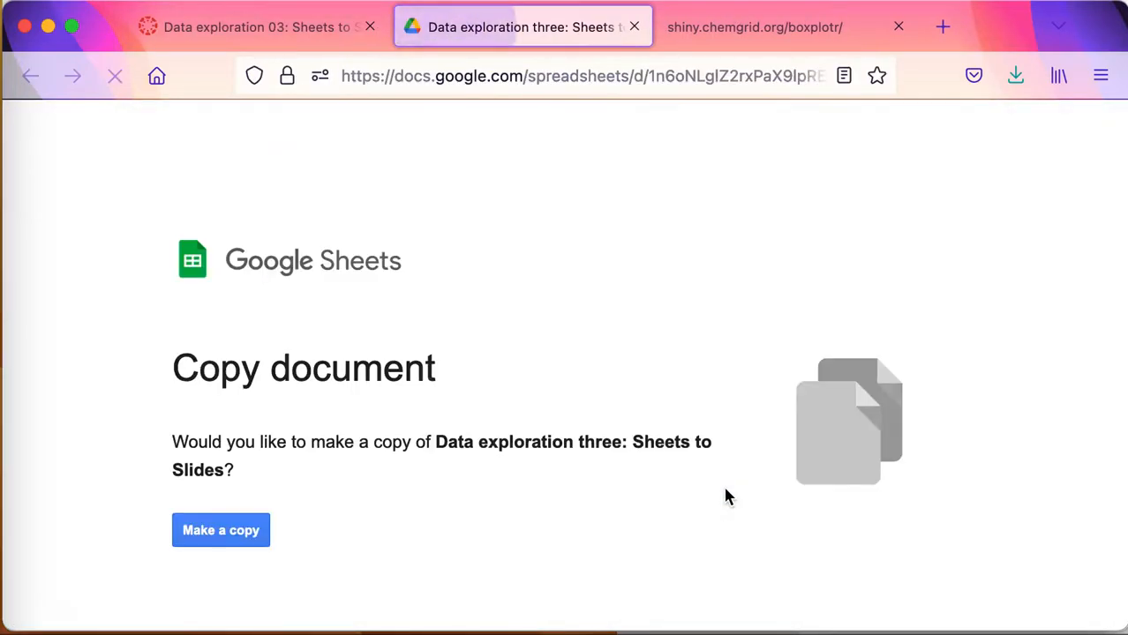
pyautogui.click(221, 530)
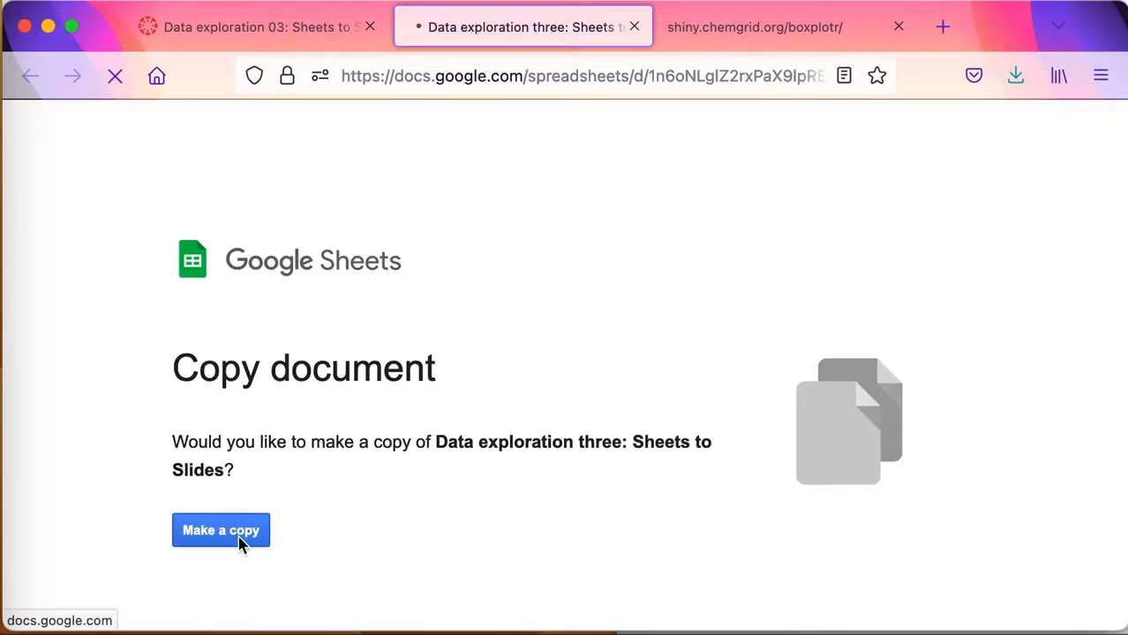
pyautogui.click(221, 529)
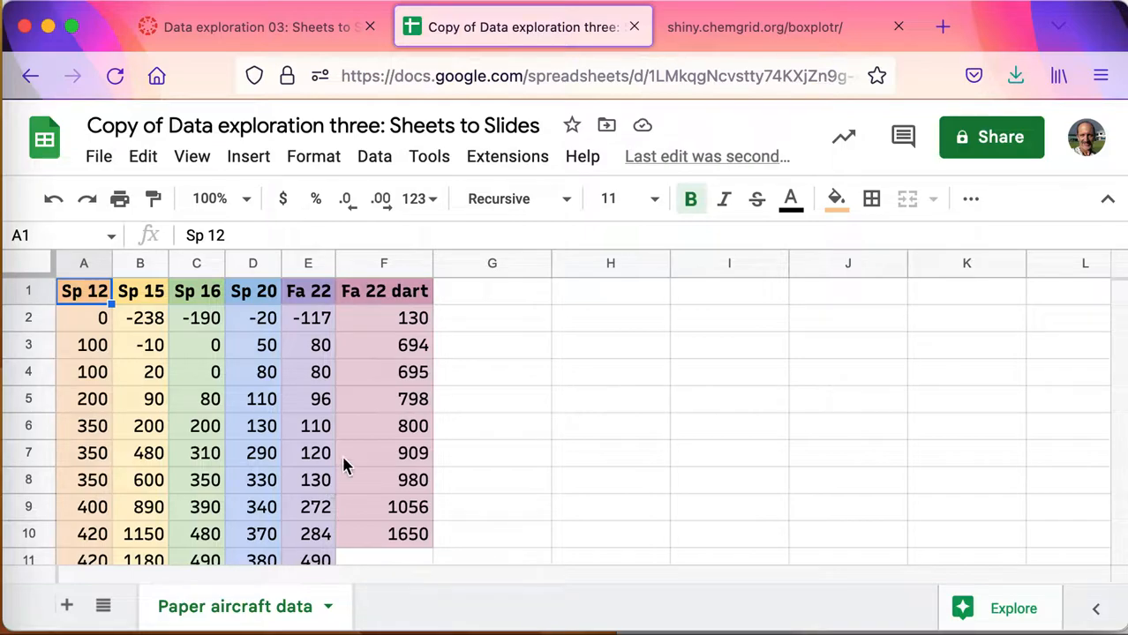
pyautogui.moveTo(442, 332)
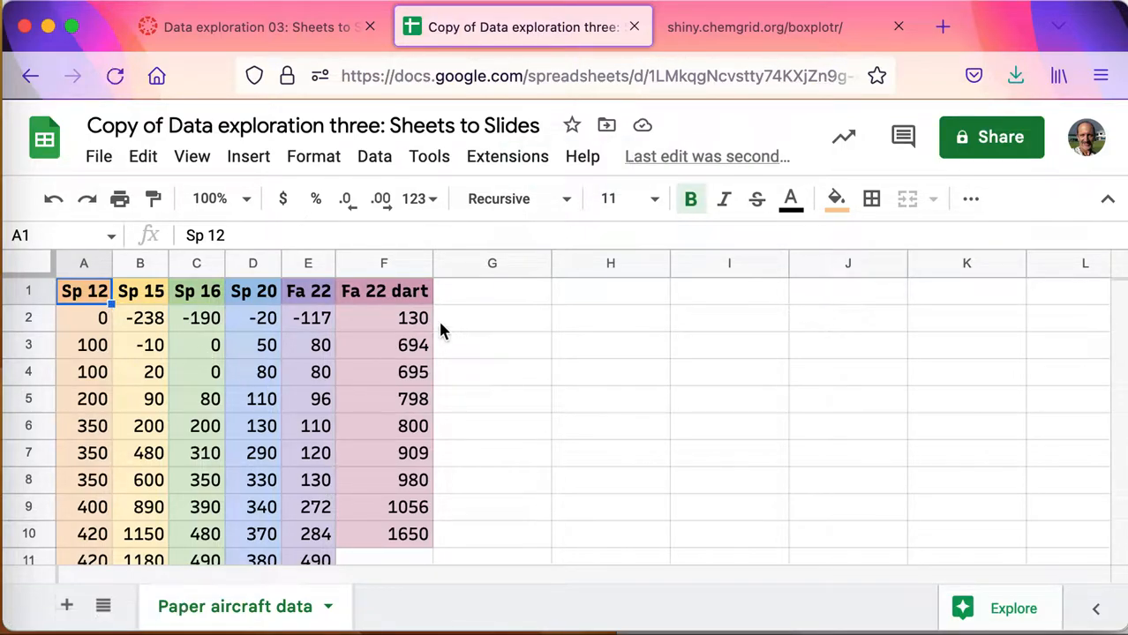
# Review the paper aircraft distances, checking the zero values in C3 and C4
pyautogui.scroll(-3)
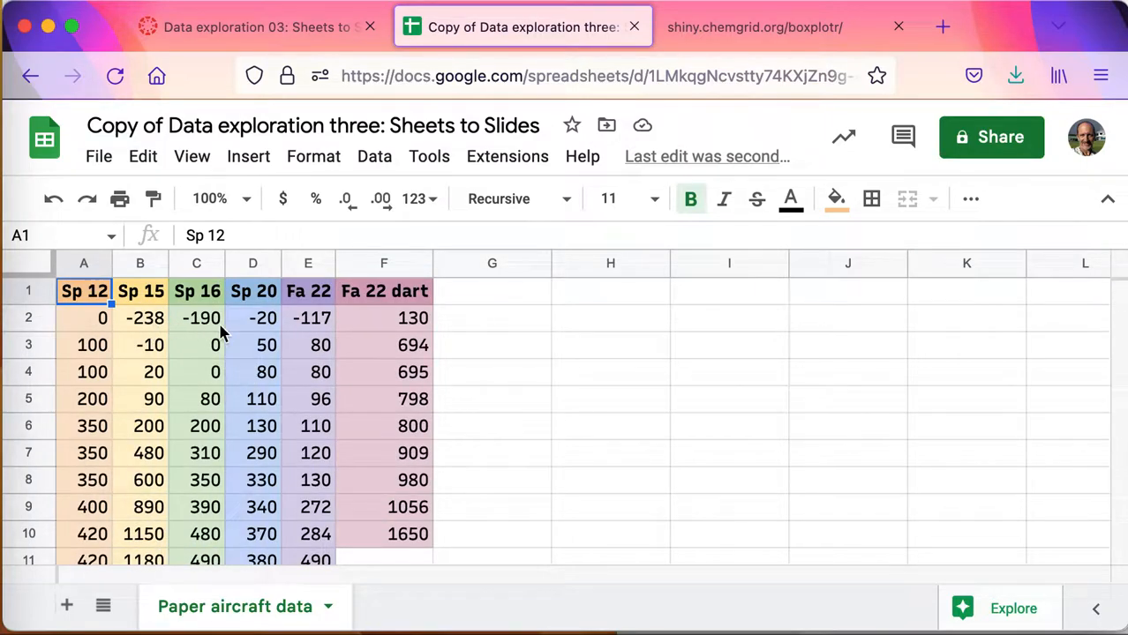
pyautogui.moveTo(308, 344)
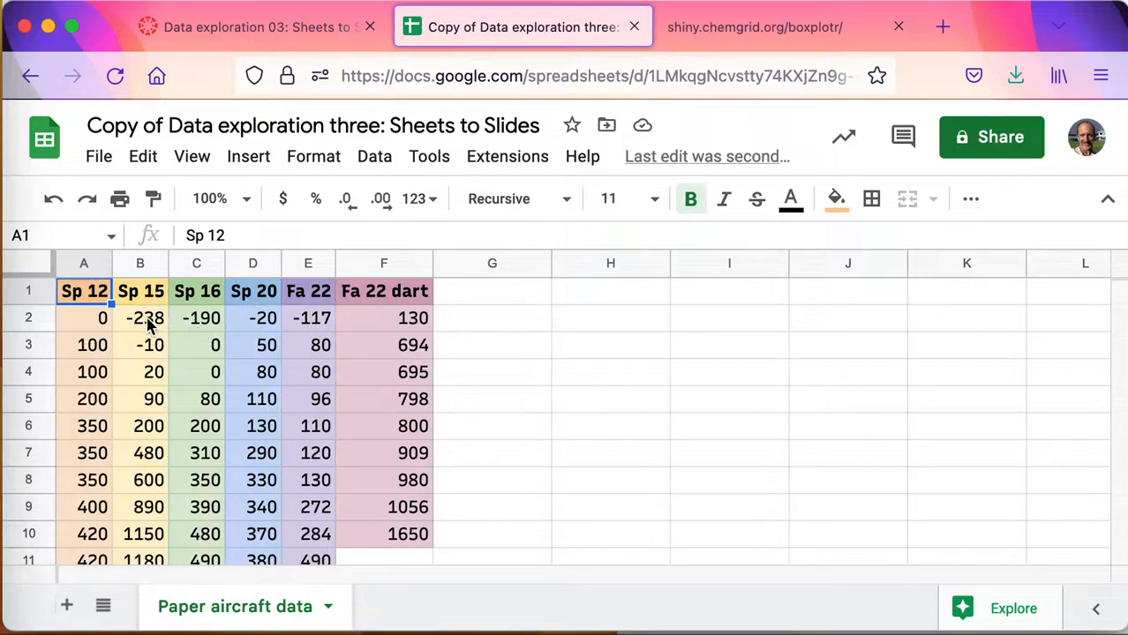
pyautogui.moveTo(215, 334)
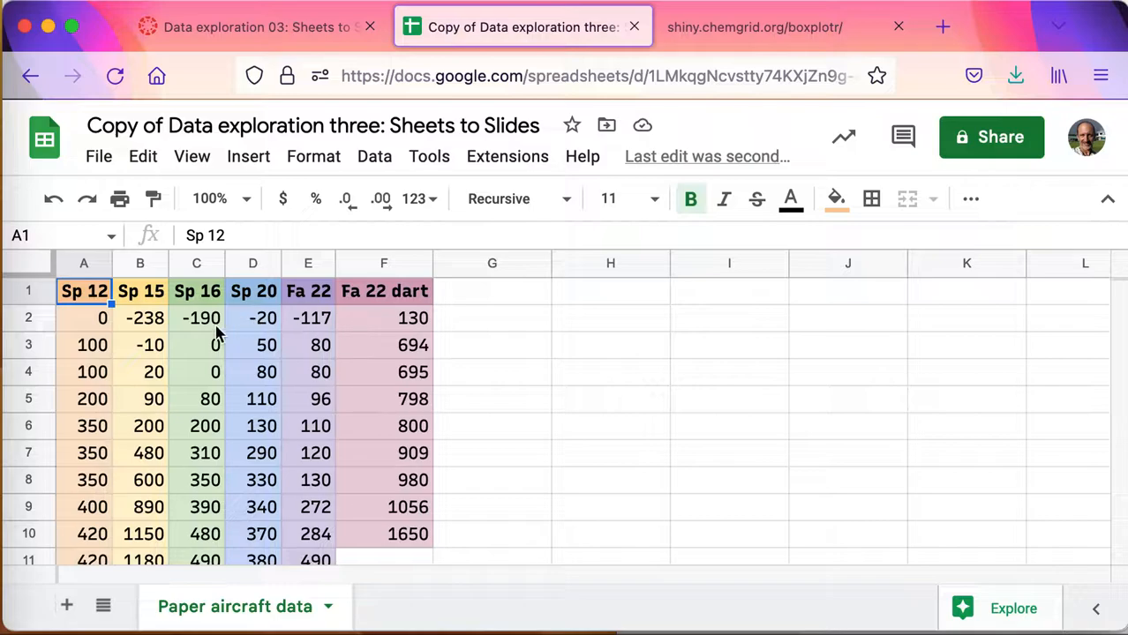
pyautogui.moveTo(267, 420)
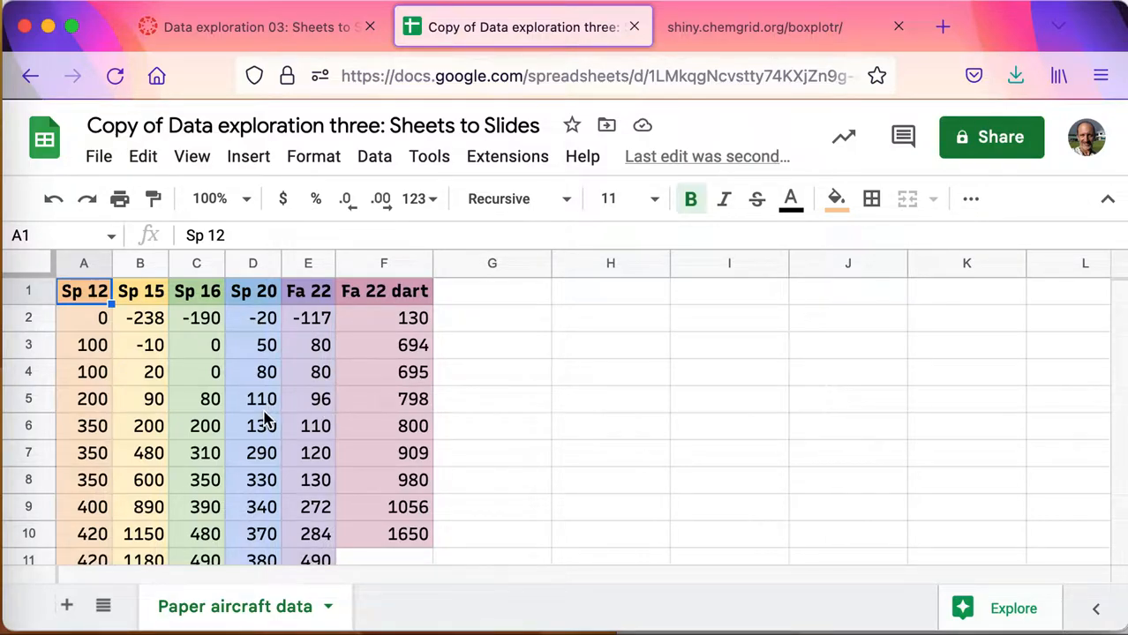
pyautogui.moveTo(332, 388)
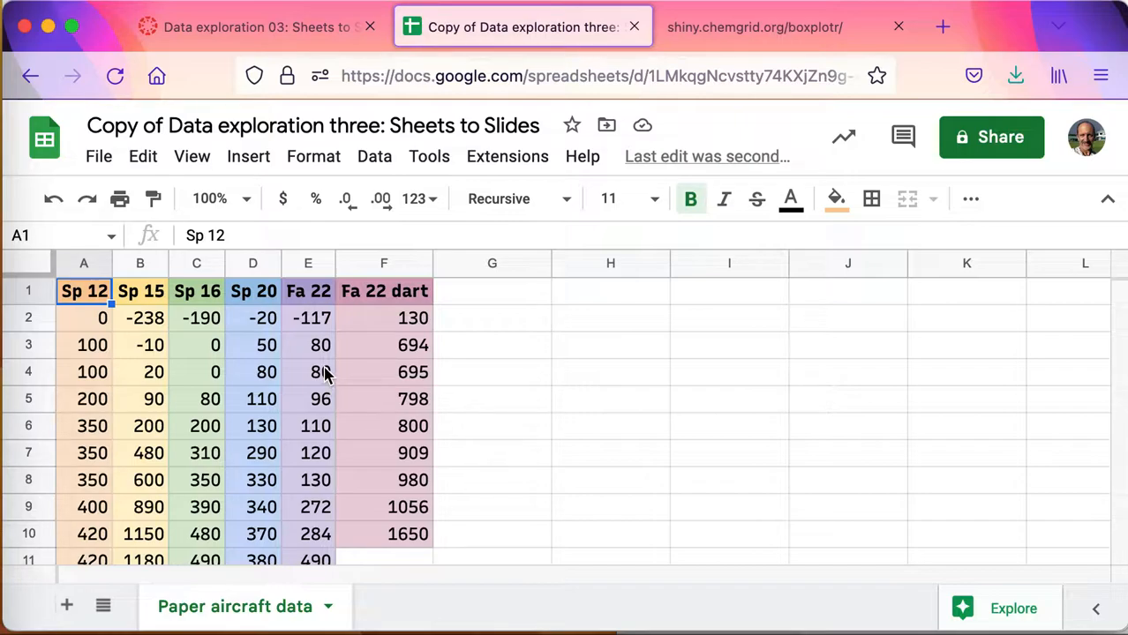
pyautogui.scroll(-3)
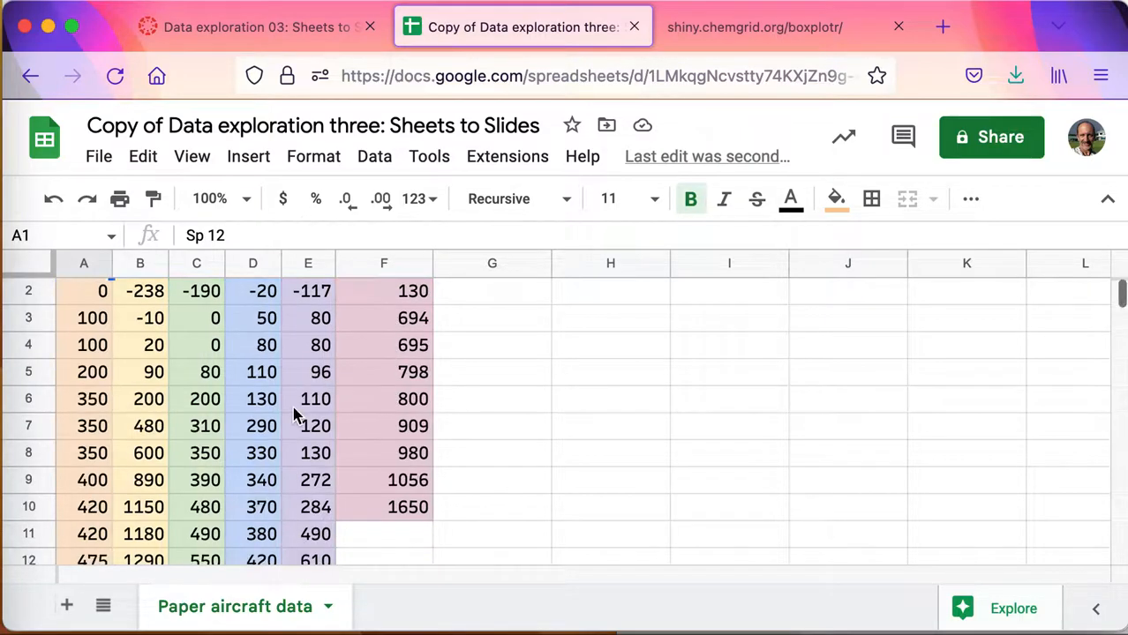
pyautogui.scroll(-3)
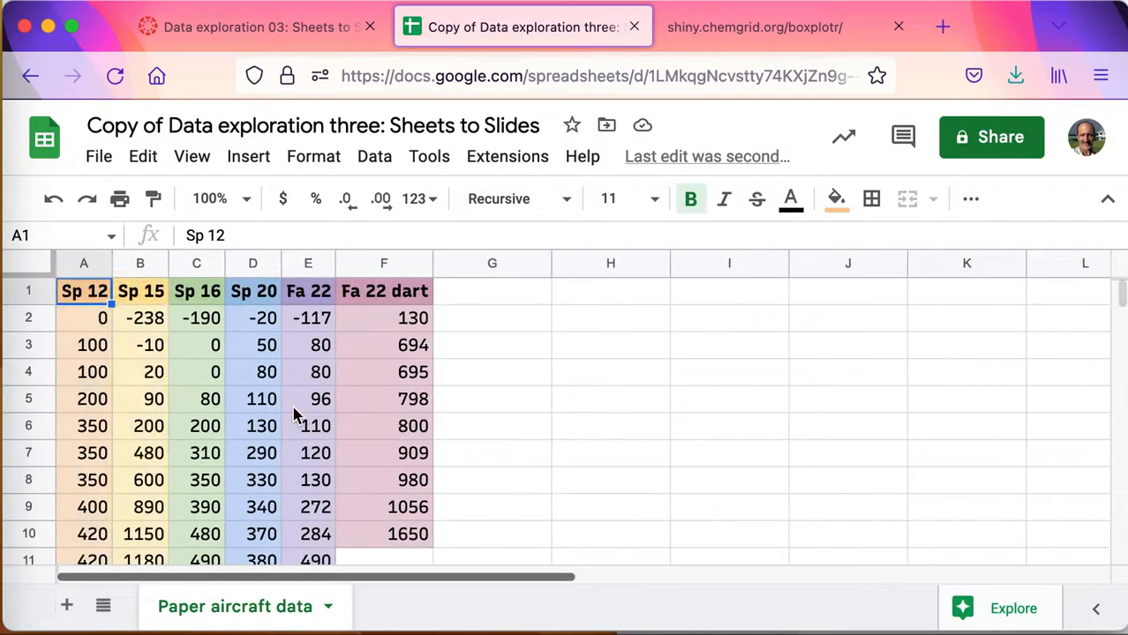
pyautogui.click(197, 371)
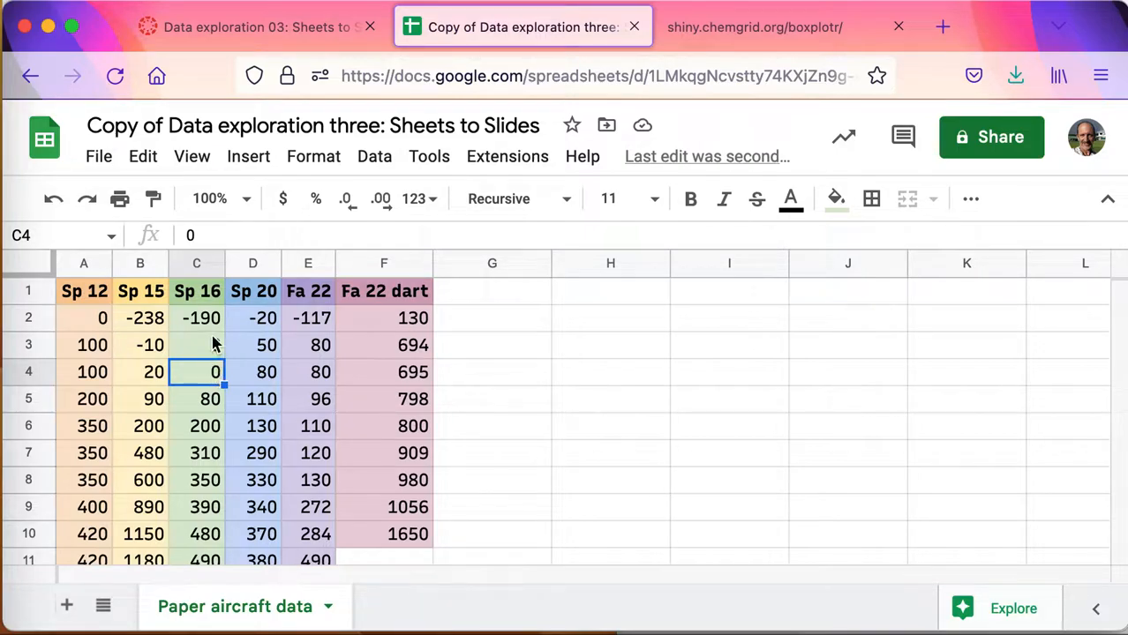
pyautogui.click(196, 344)
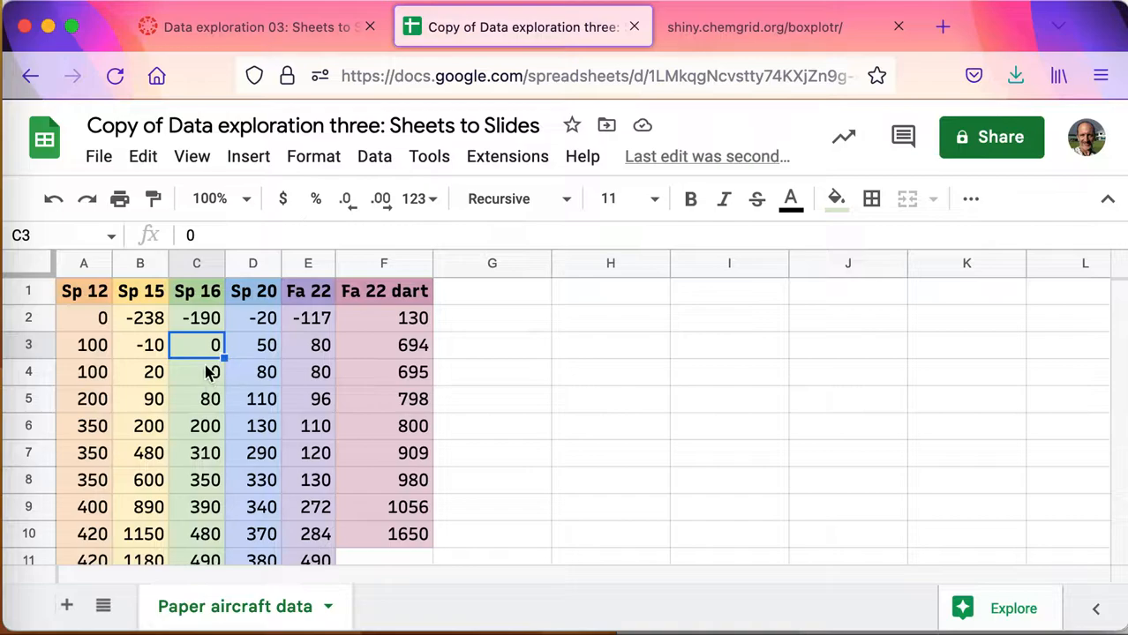
pyautogui.moveTo(196, 381)
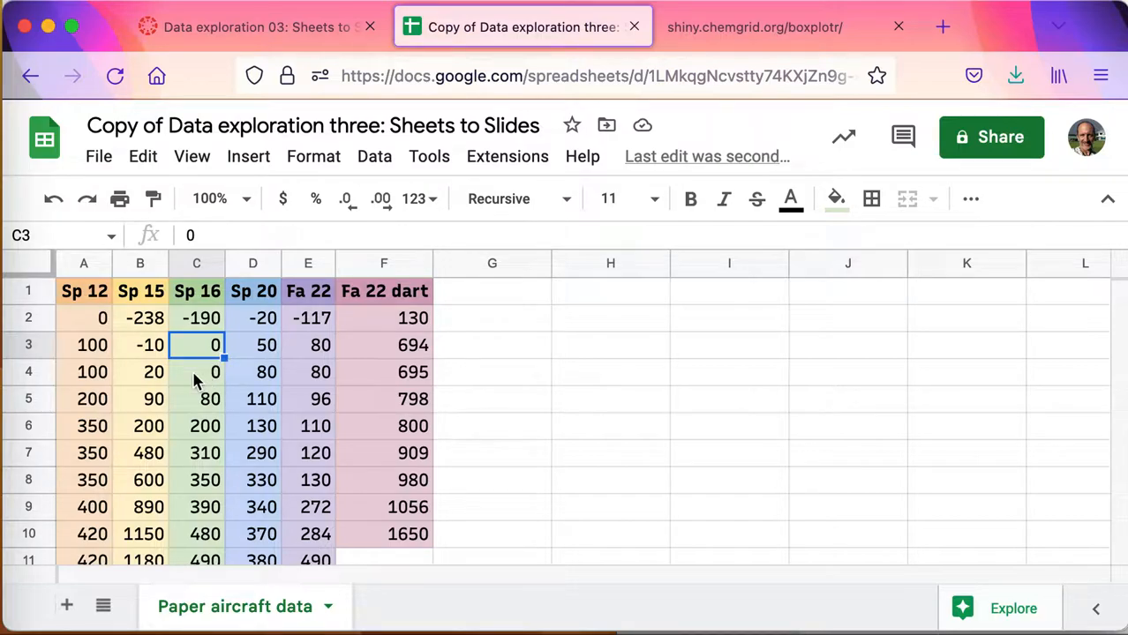
# Copy the header row Sp 12 through Fa 22 dart from A1:F1
pyautogui.click(85, 318)
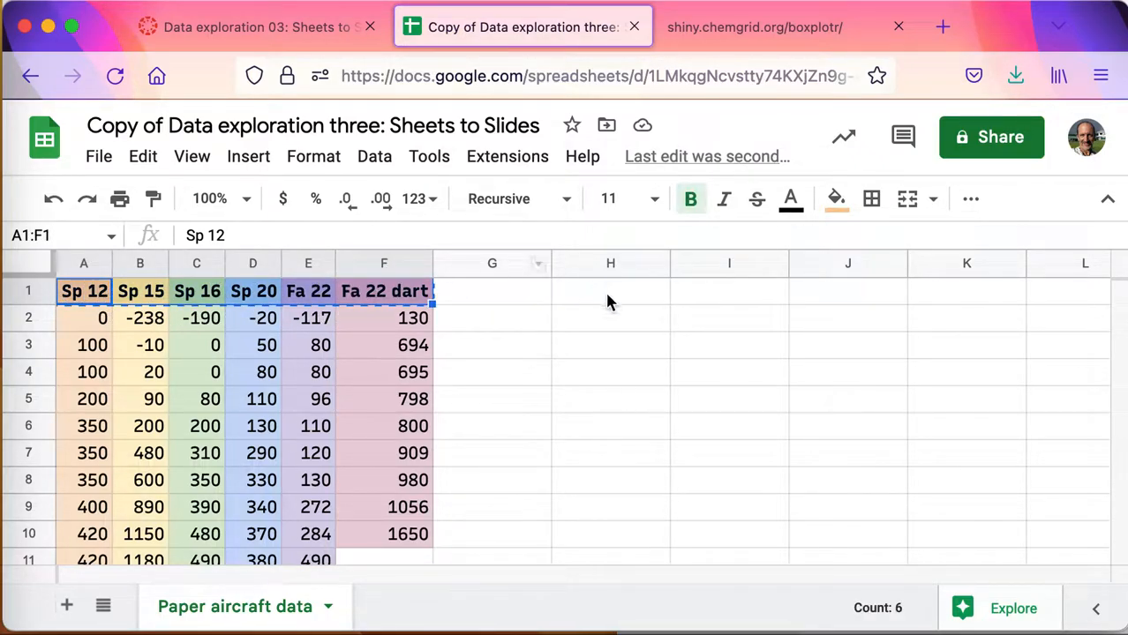
# Paste the copied term headers into row 1 starting at I1
pyautogui.click(729, 291)
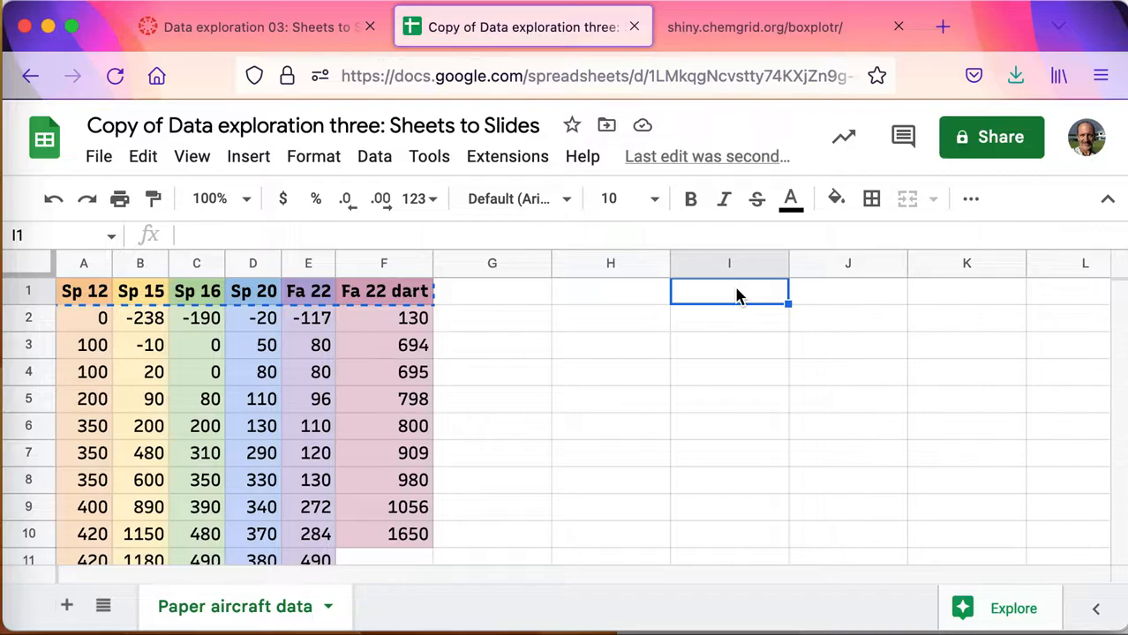
pyautogui.press('cmd+v')
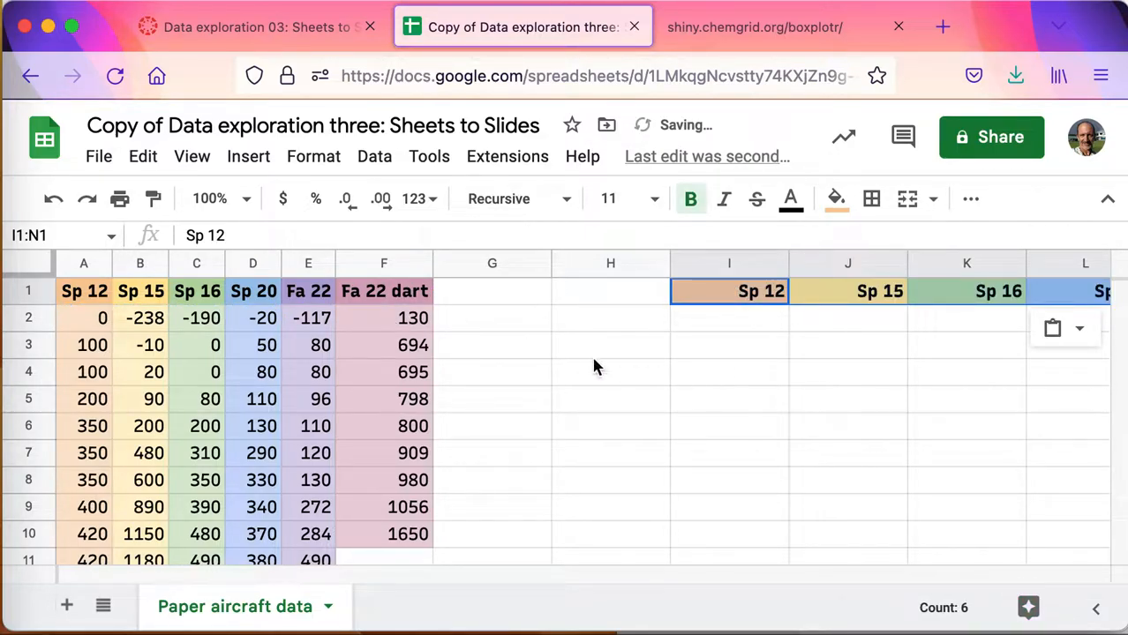
# Label H2:H4 as sample size n, sample mean and sample stdev
pyautogui.click(611, 318)
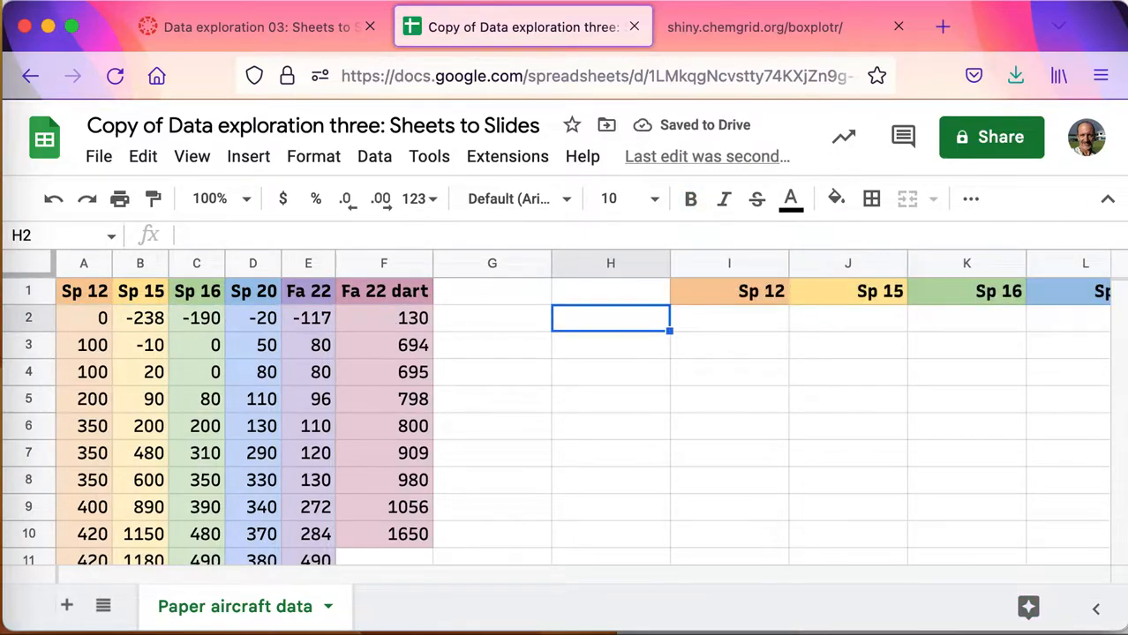
pyautogui.write('sample size')
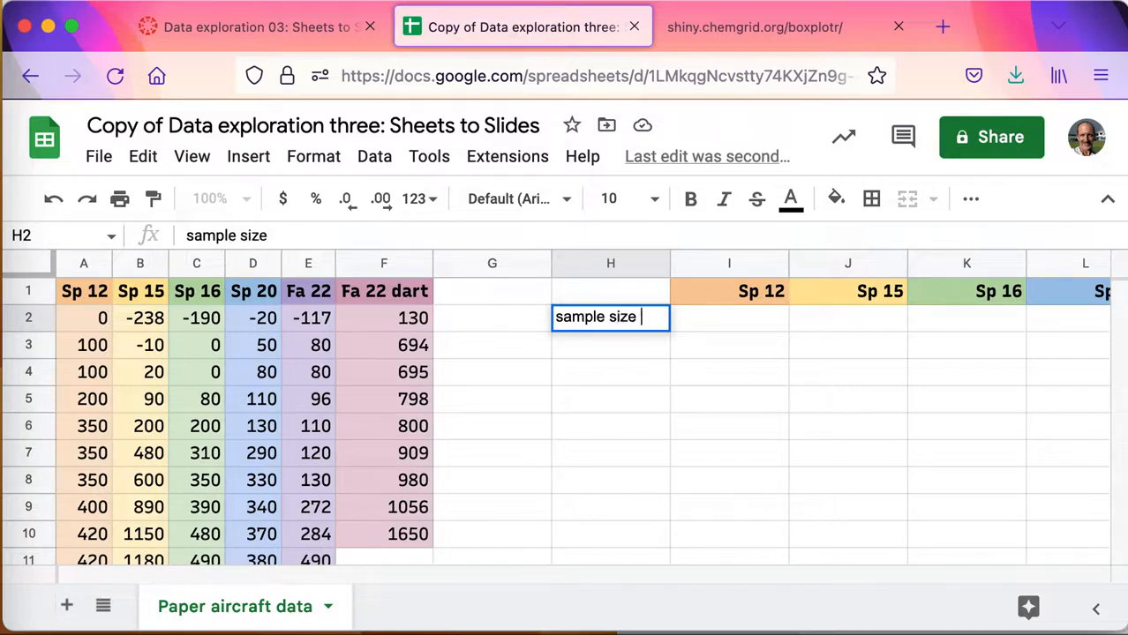
pyautogui.write('mean')
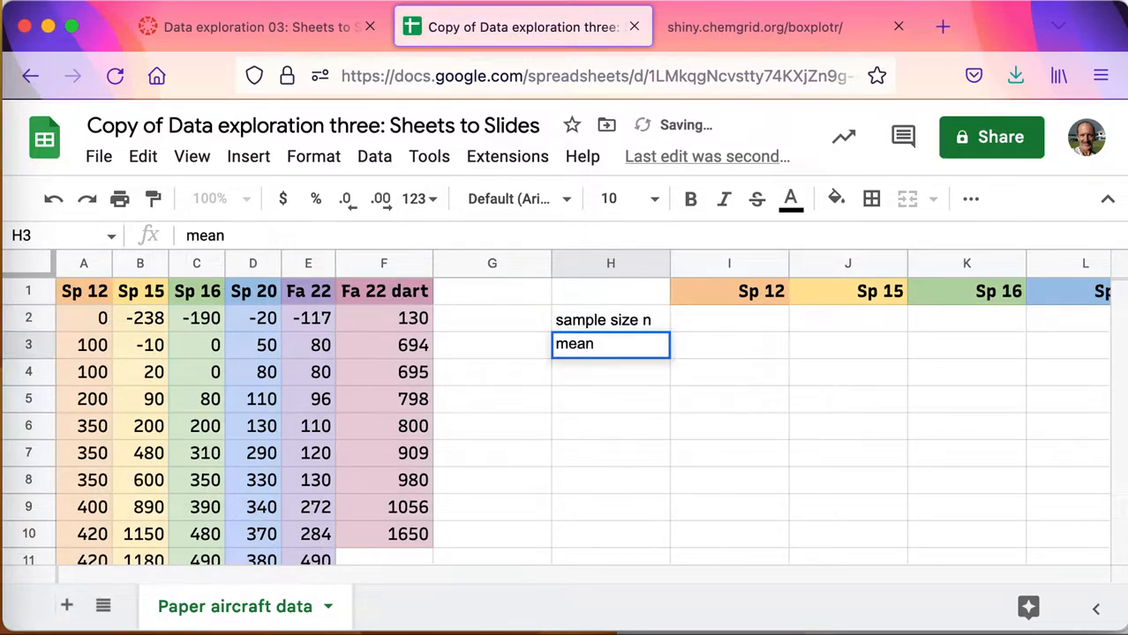
pyautogui.write('sa')
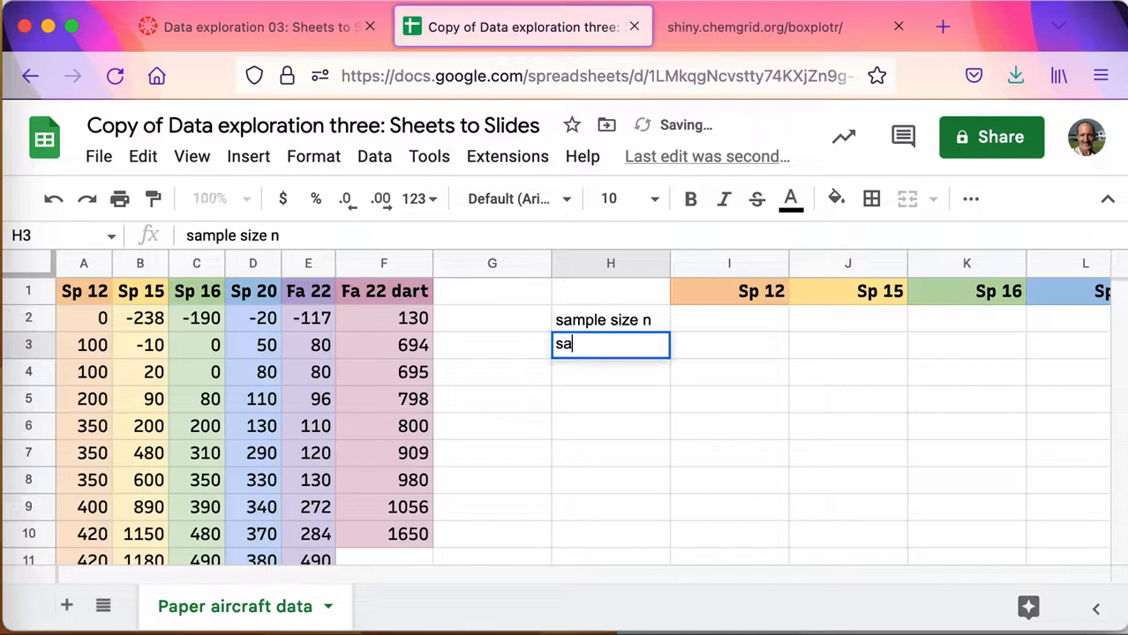
pyautogui.write('sample mean')
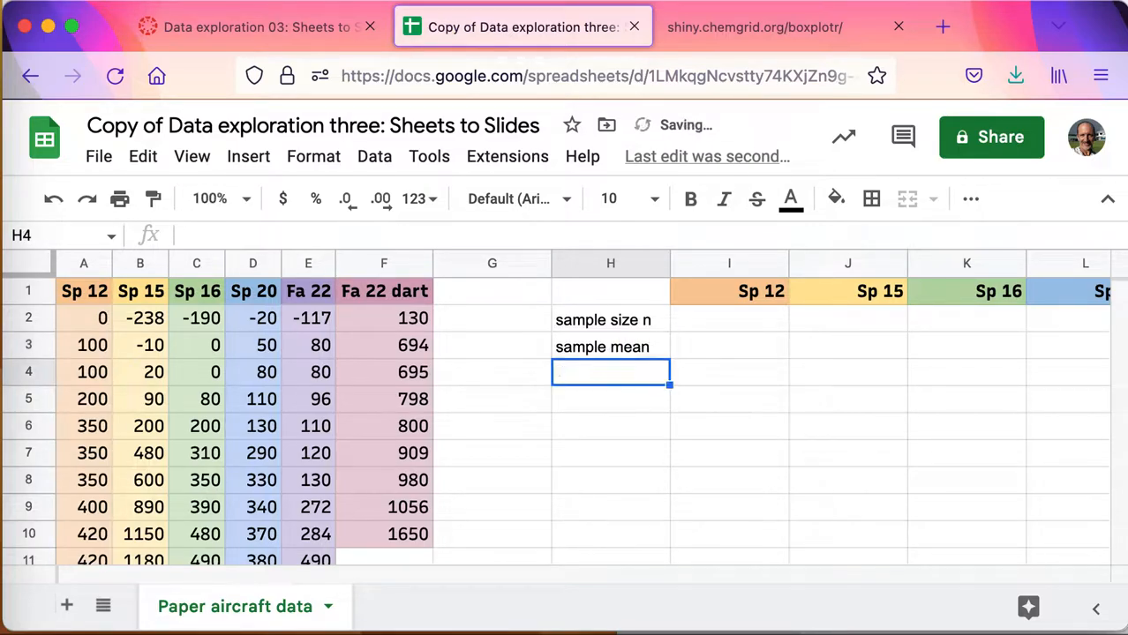
pyautogui.write('s')
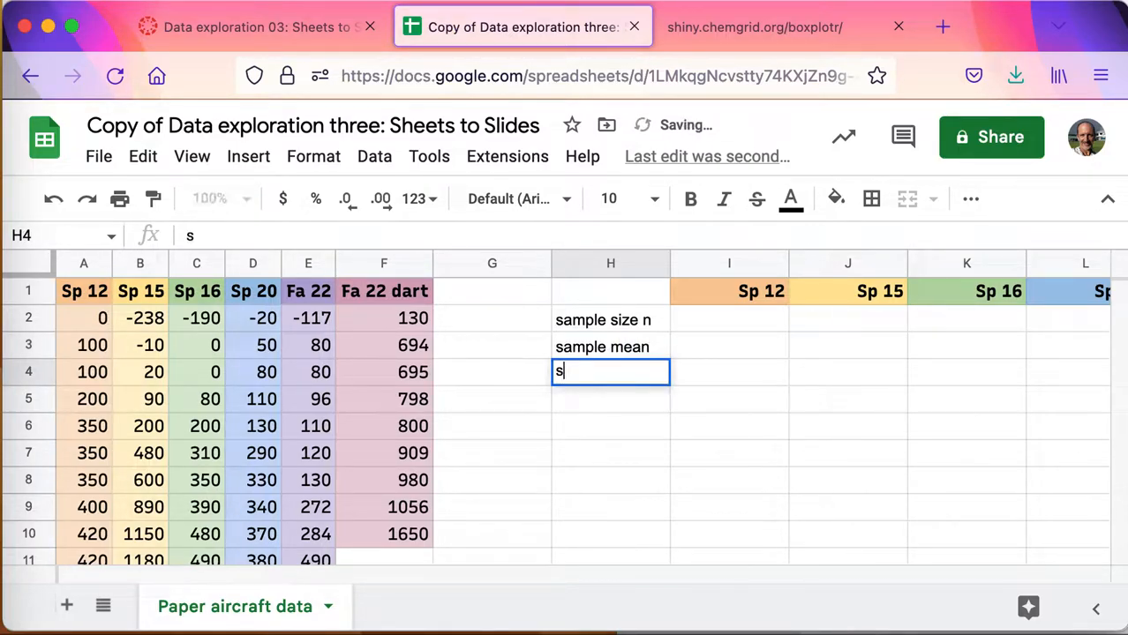
pyautogui.write('ample standard')
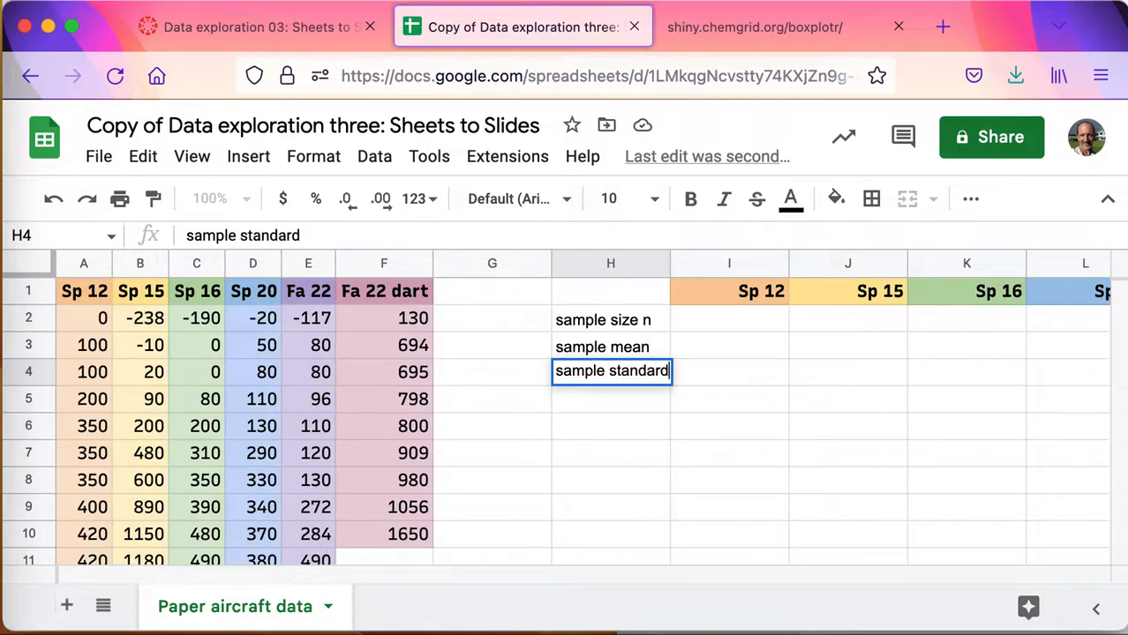
pyautogui.write('s')
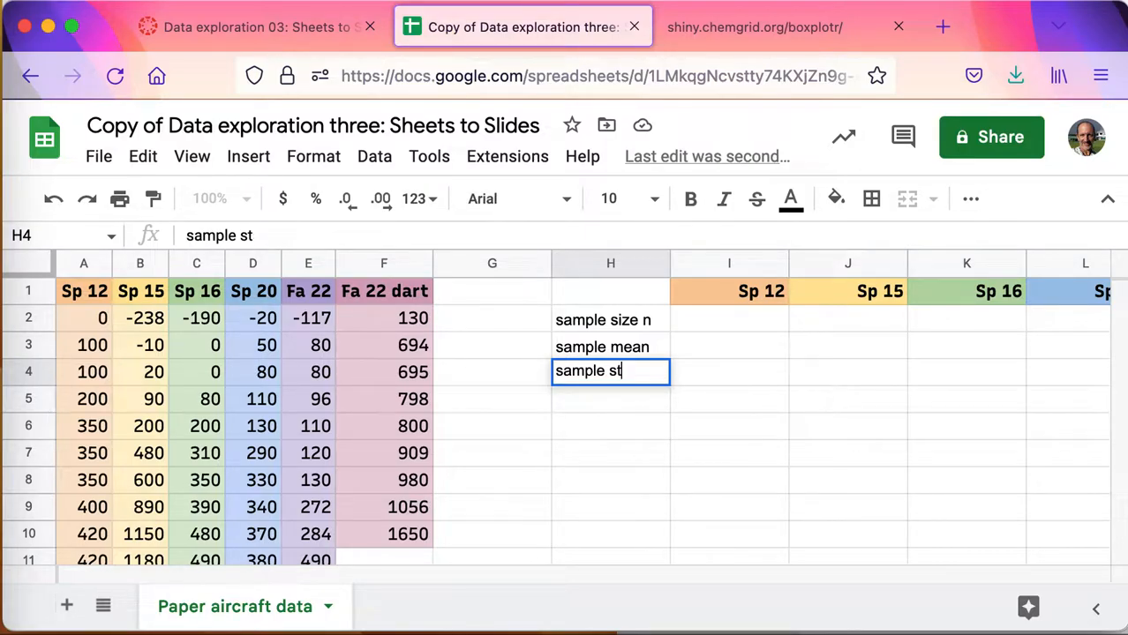
pyautogui.press('Backspace')
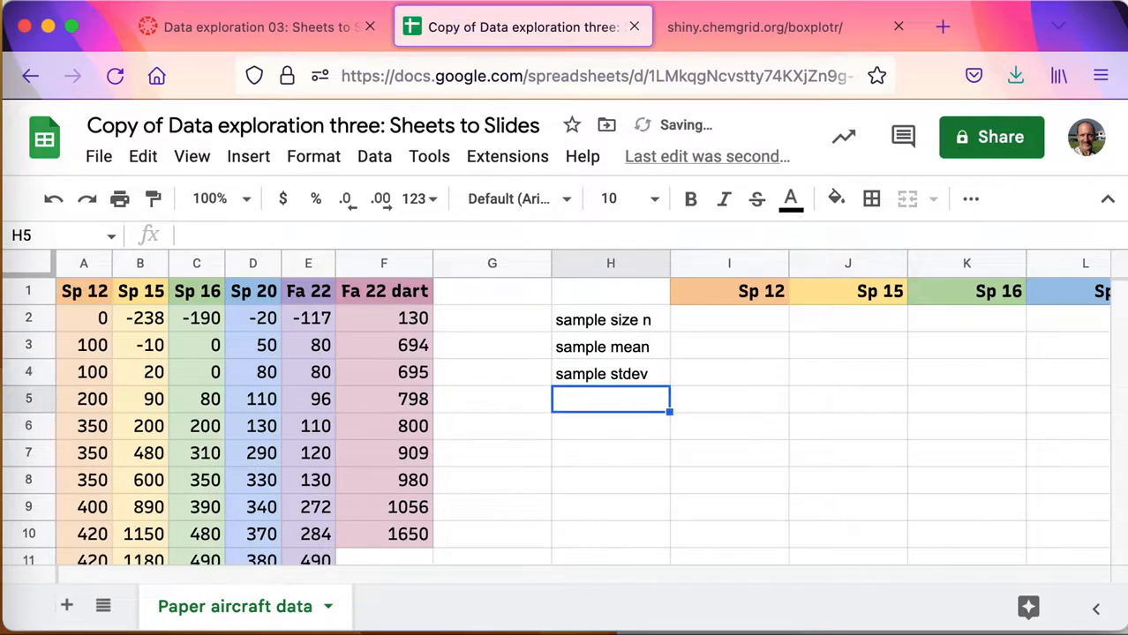
# Select I2 and check the last data row to find the Sp 12 range
pyautogui.click(727, 319)
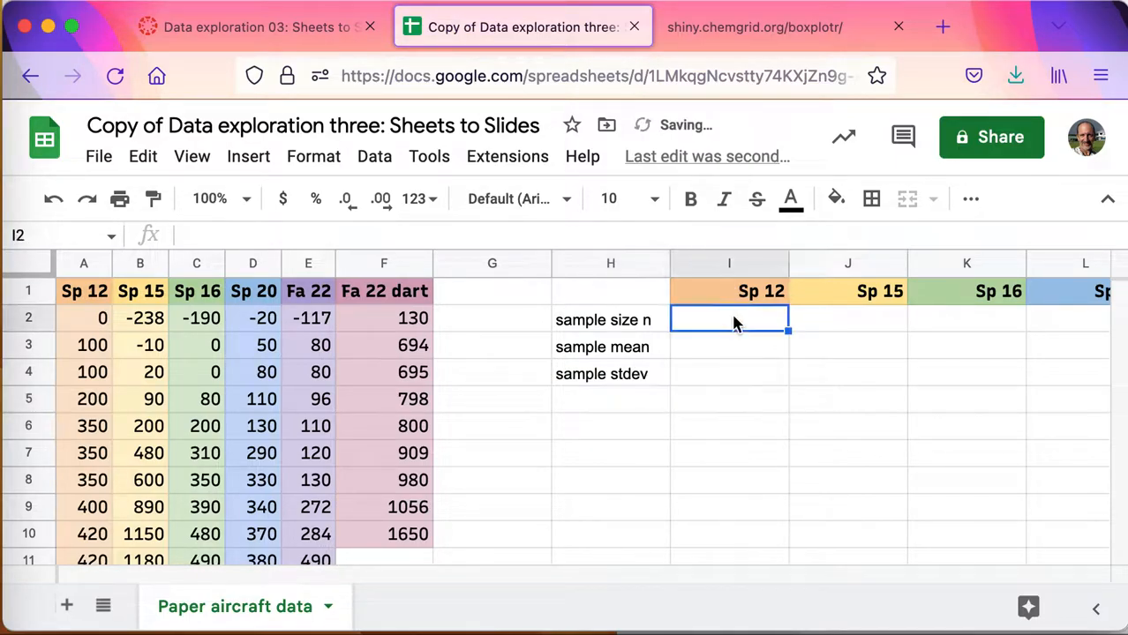
pyautogui.scroll(-3)
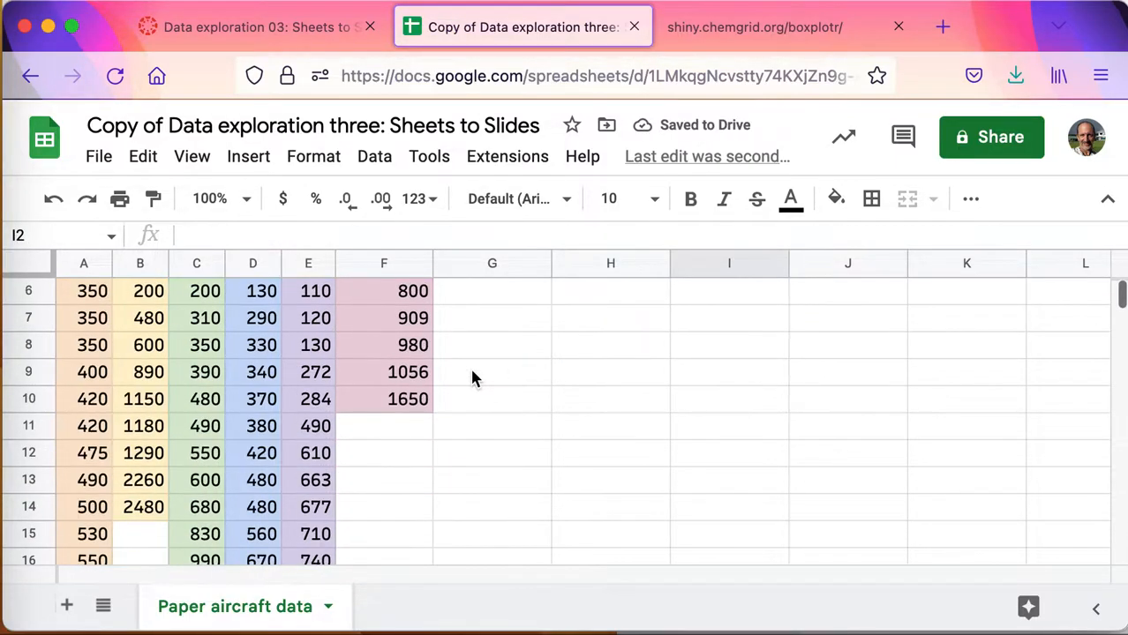
pyautogui.scroll(-3)
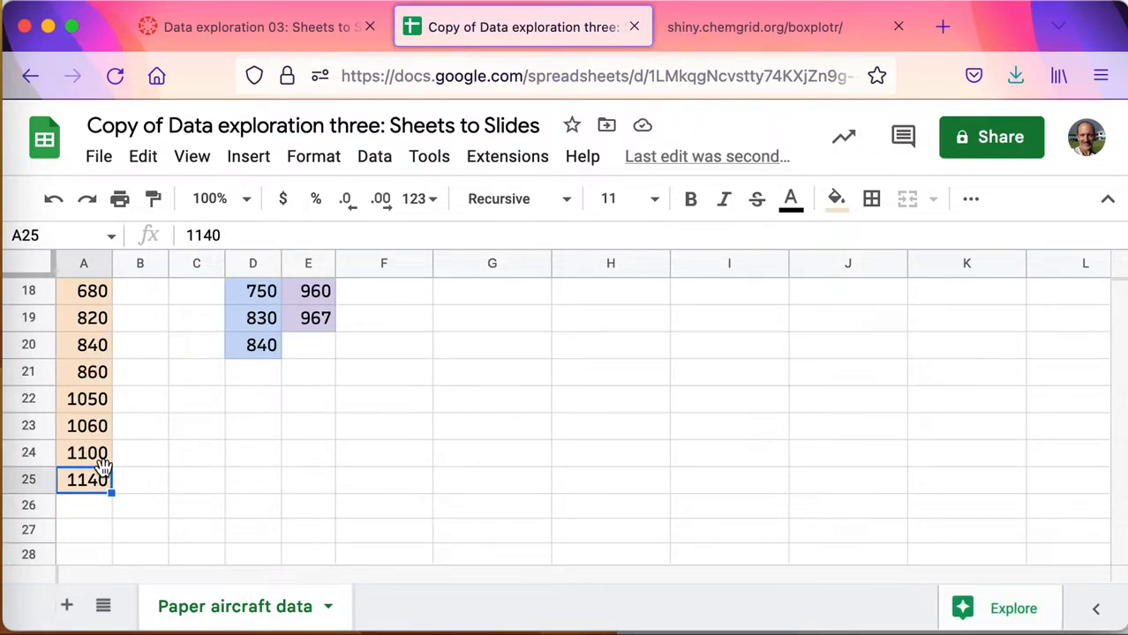
pyautogui.scroll(3)
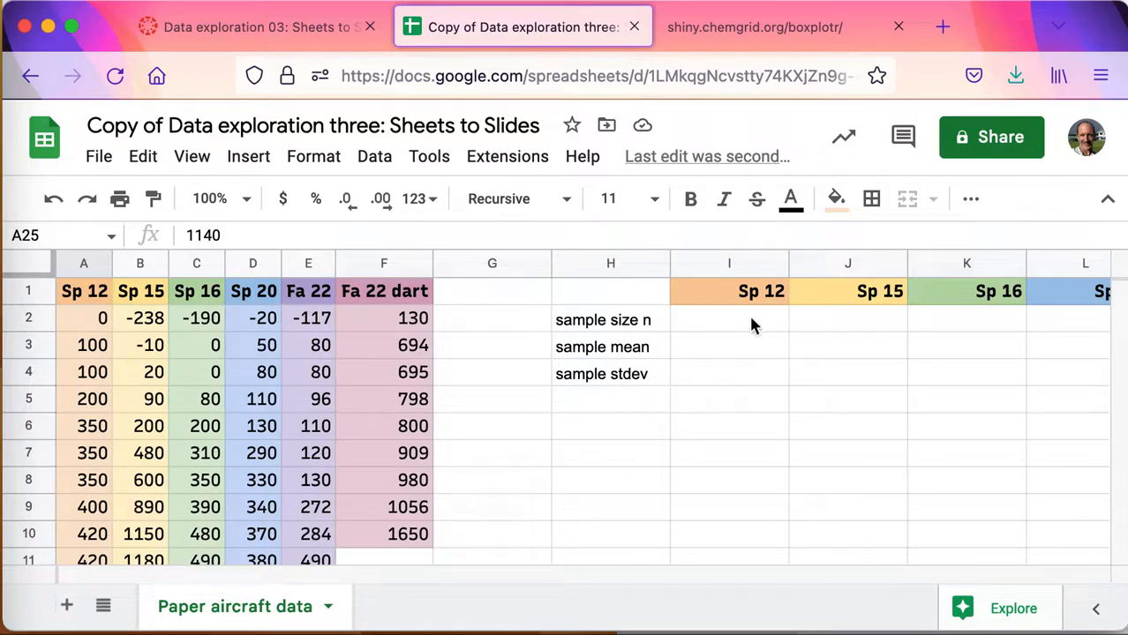
# Enter =count(A2:A25), =average(A2:A25) and =stdev(A2:A25) for Sp 12 in I2:I4
pyautogui.write('=coun')
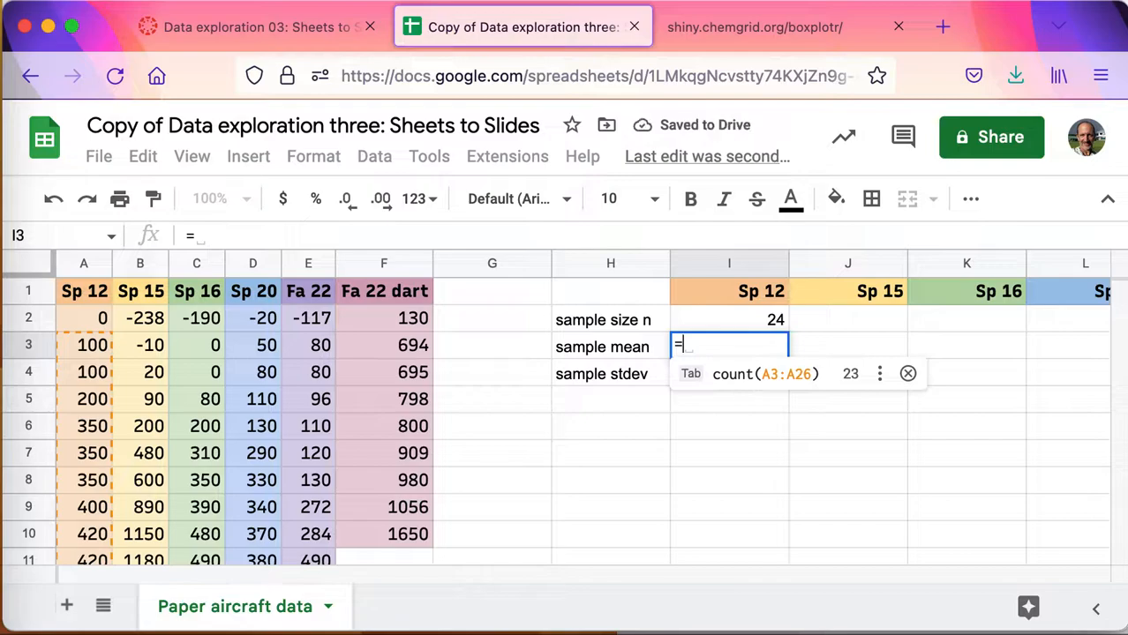
pyautogui.write('aver')
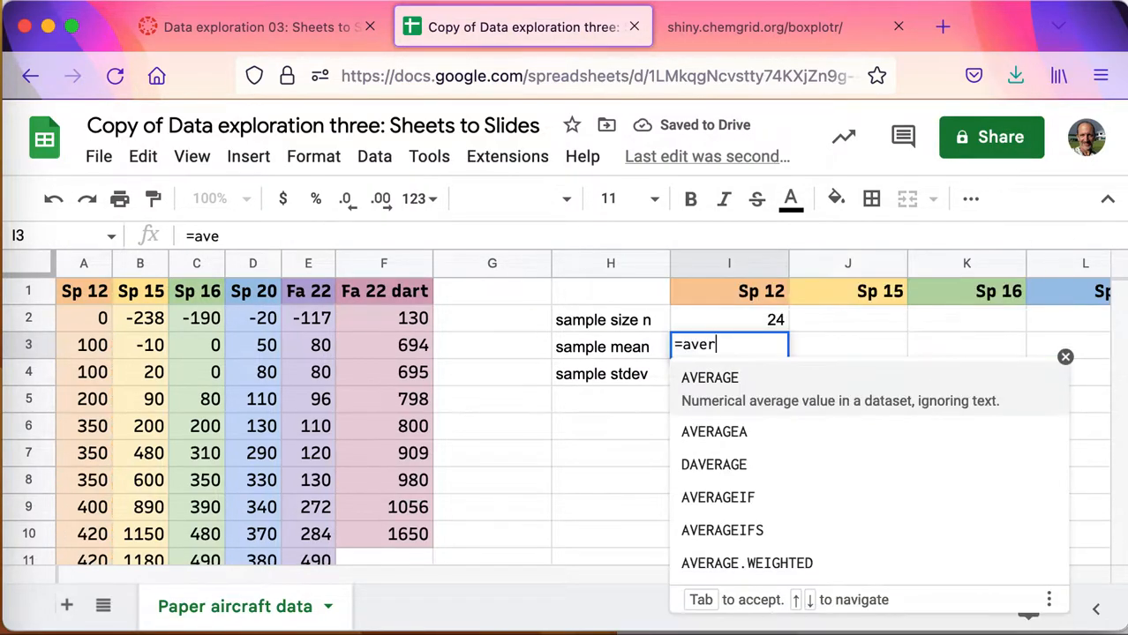
pyautogui.press('Tab')
pyautogui.write('=')
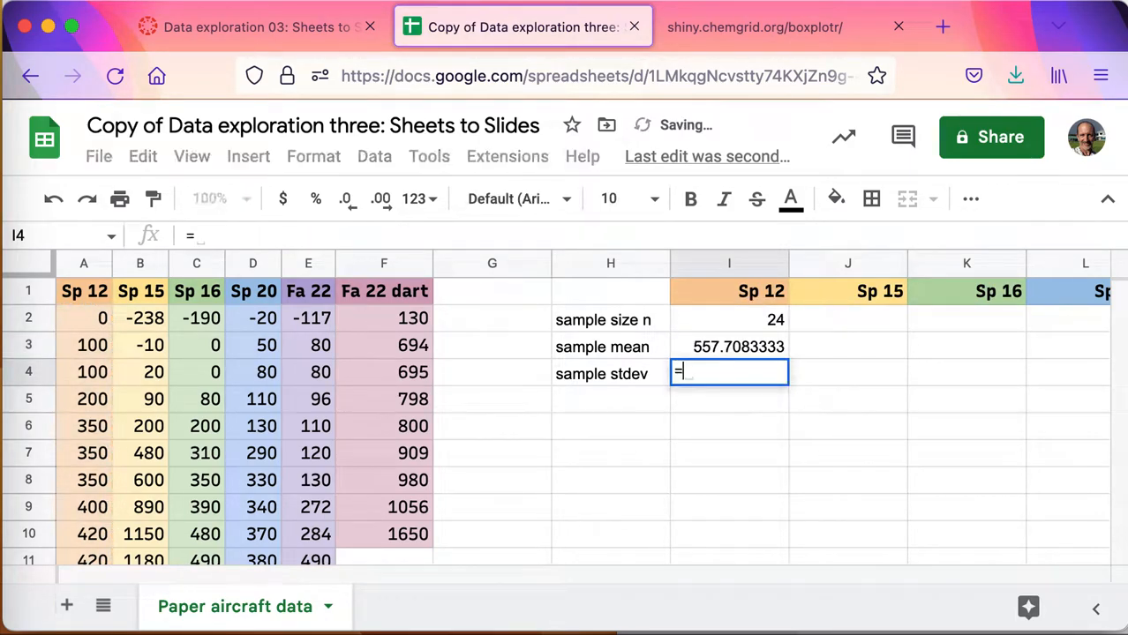
pyautogui.write('stdev(')
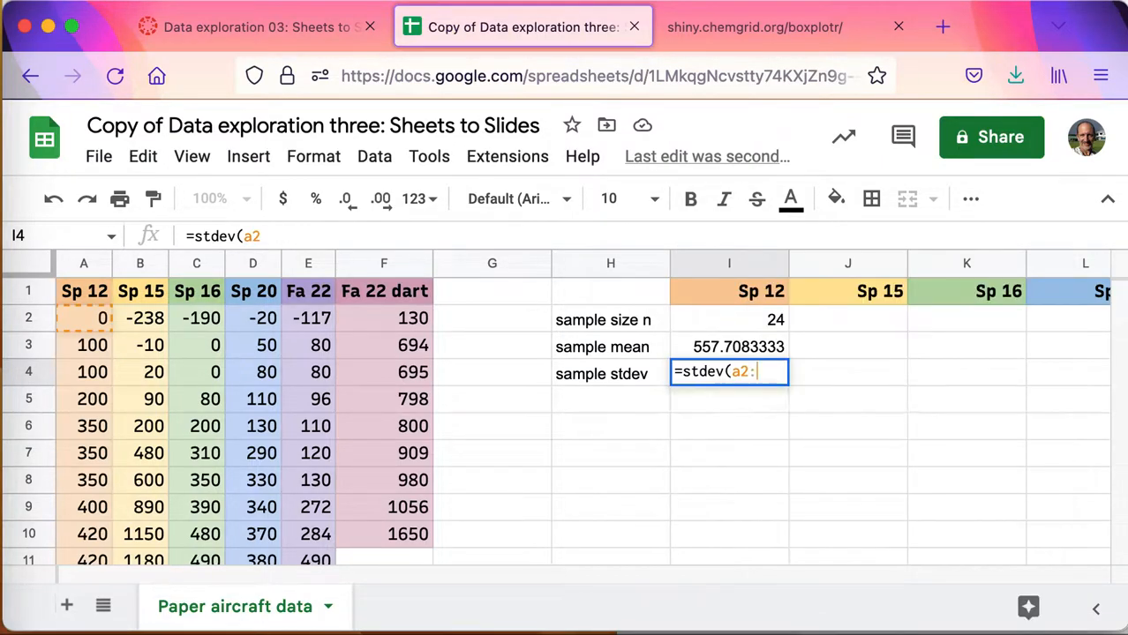
pyautogui.write('a2')
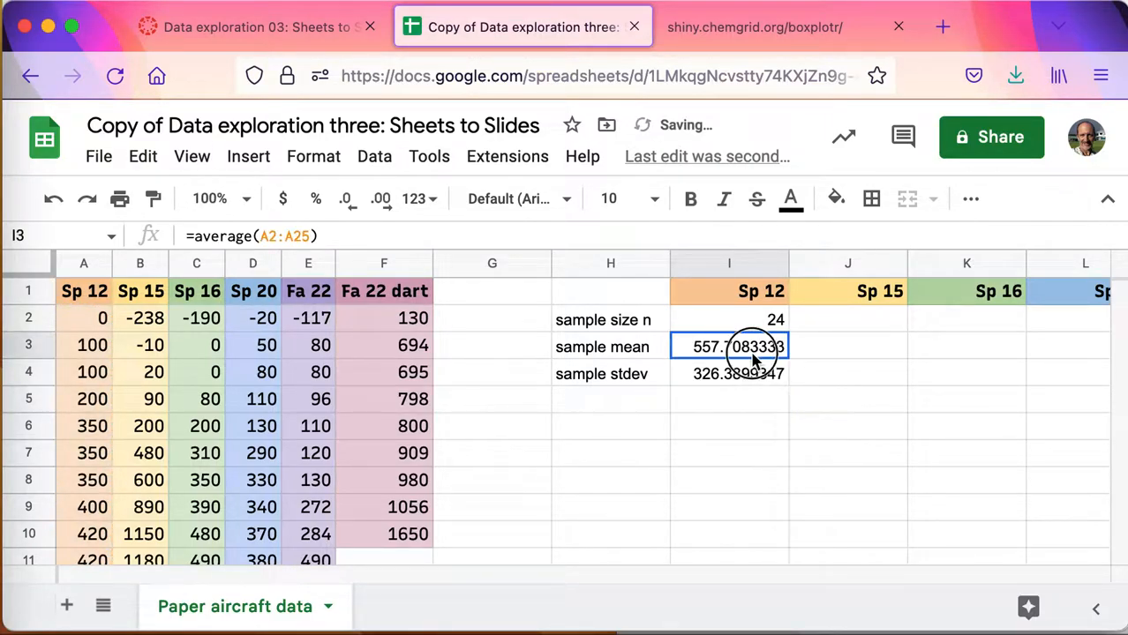
# Round the Sp 12 mean and stdev to whole numbers, 558 and 326
pyautogui.click(344, 197)
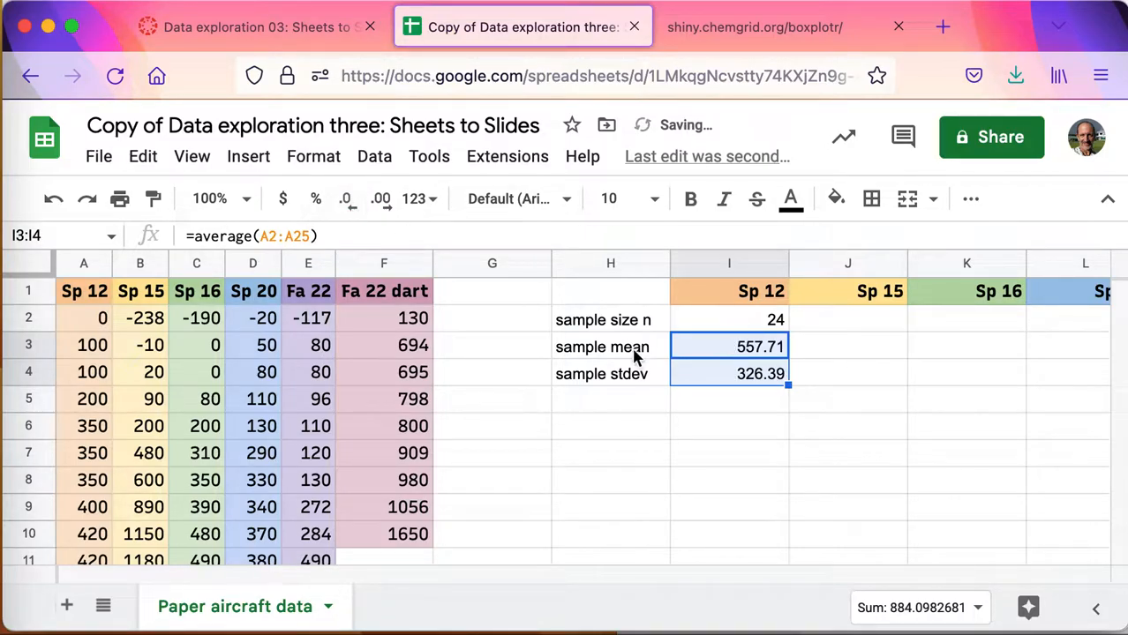
pyautogui.hscroll(3)
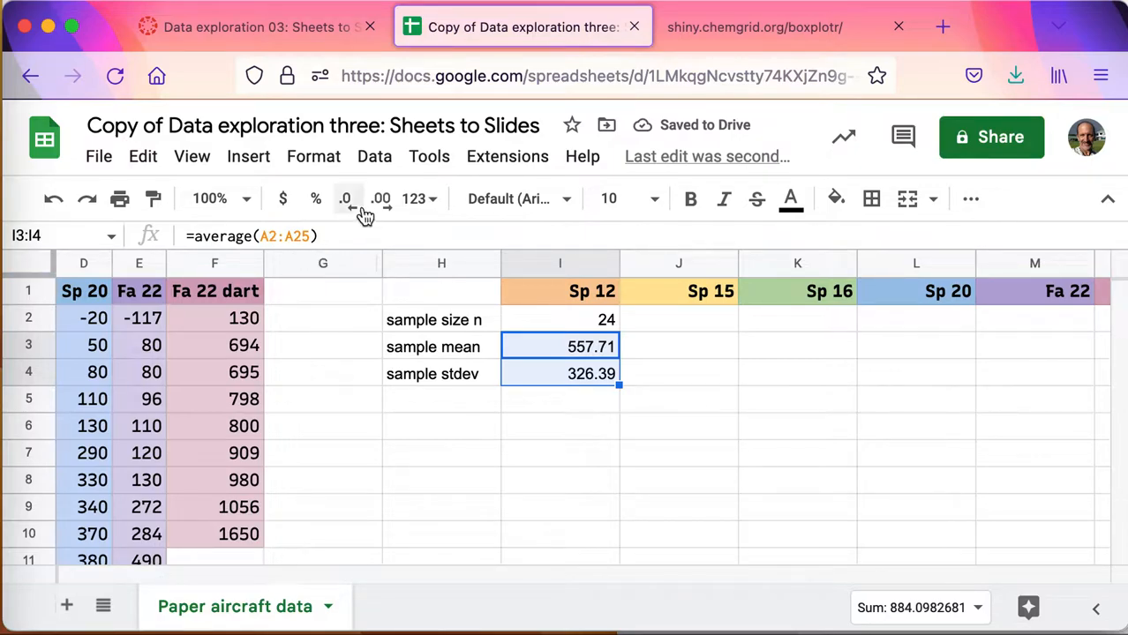
pyautogui.click(344, 198)
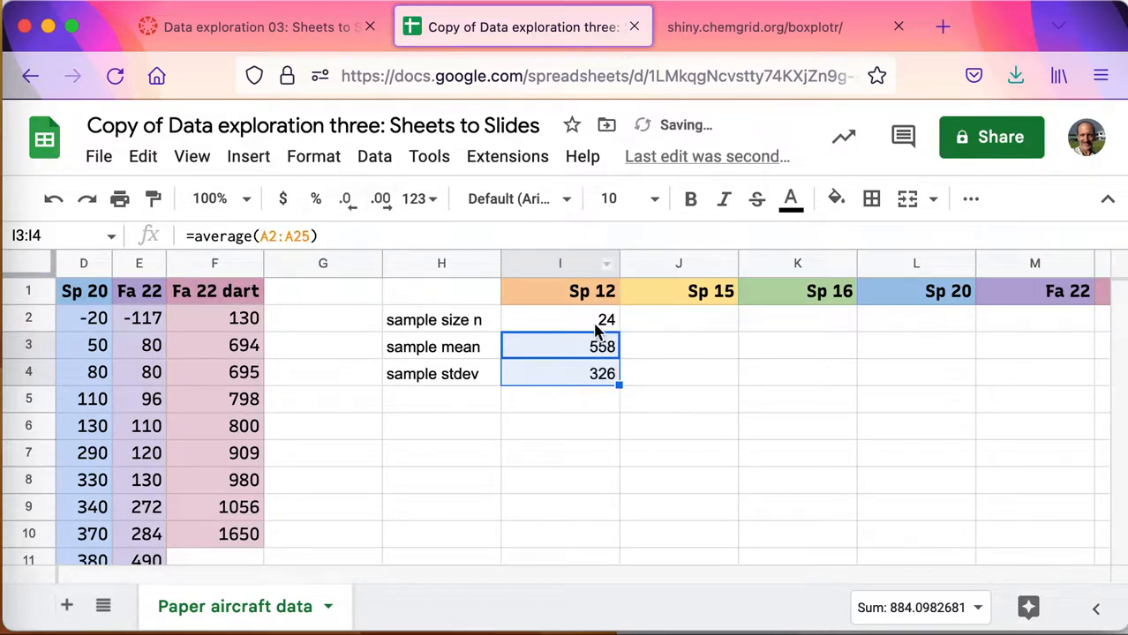
pyautogui.click(559, 320)
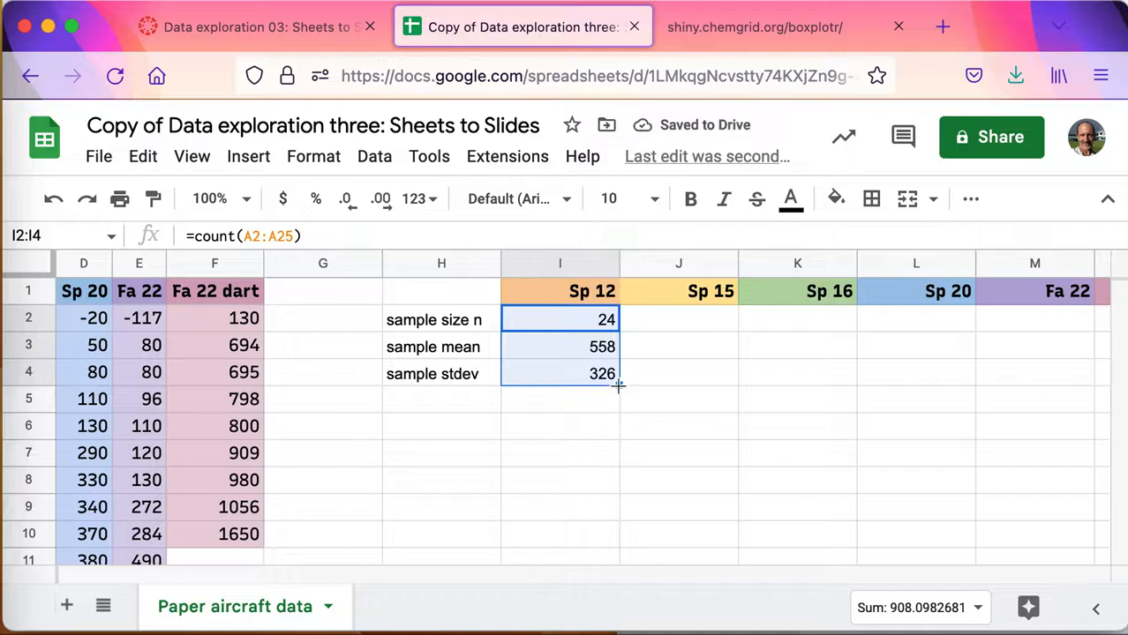
# Fill the count, average and stdev formulas across all six terms through Fa 22 dart
pyautogui.moveTo(618, 385); pyautogui.dragTo(1105, 374)
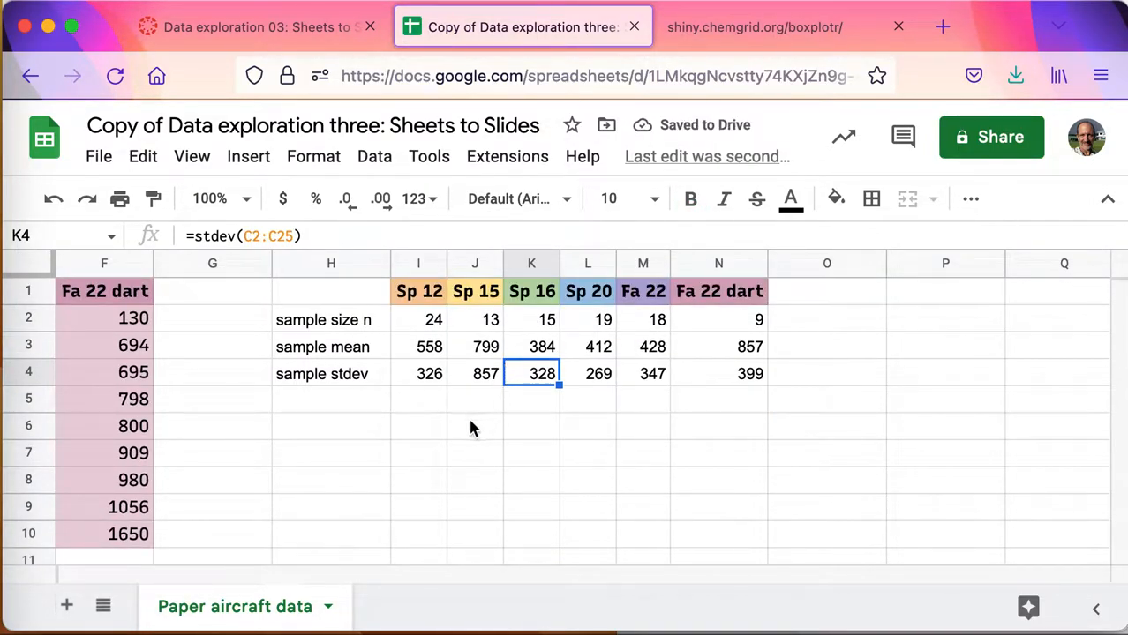
pyautogui.moveTo(380, 441)
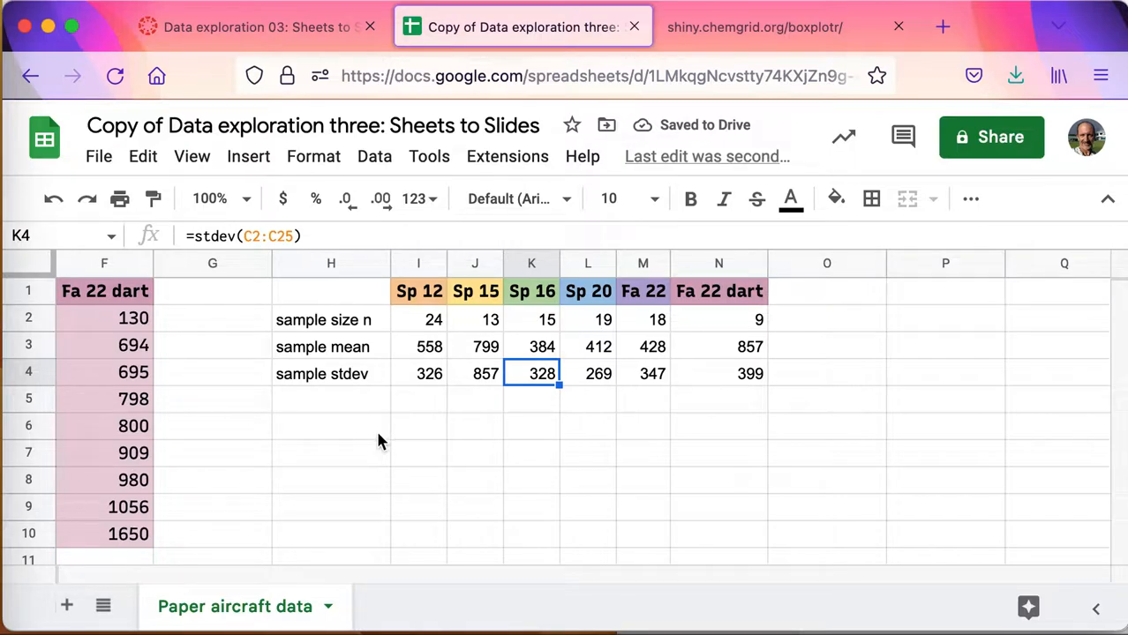
pyautogui.moveTo(351, 357)
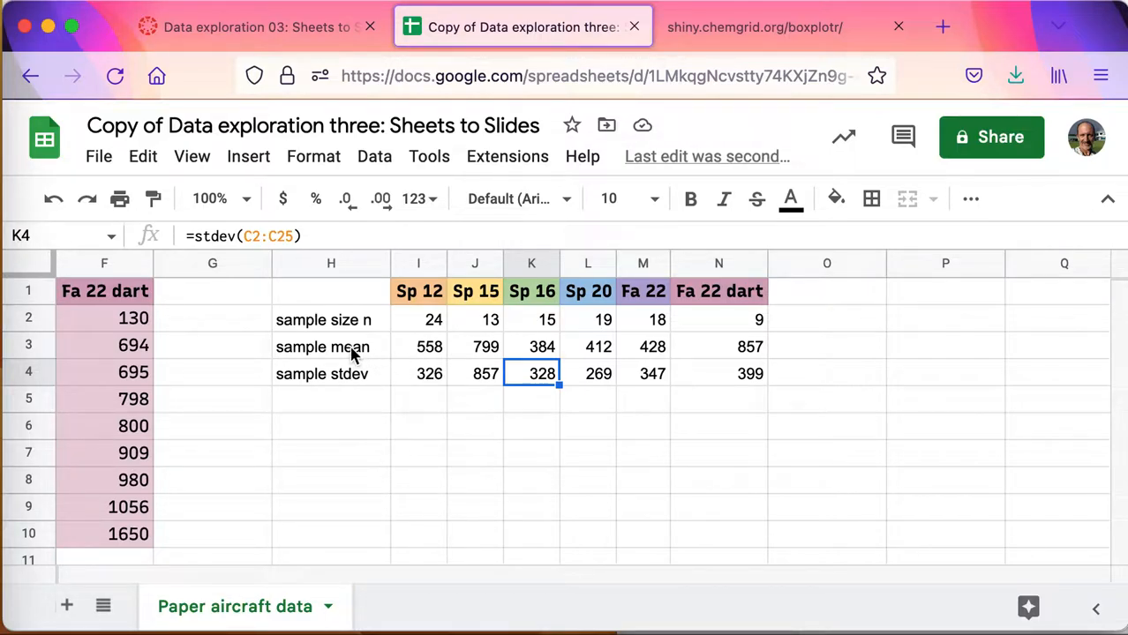
pyautogui.moveTo(356, 308)
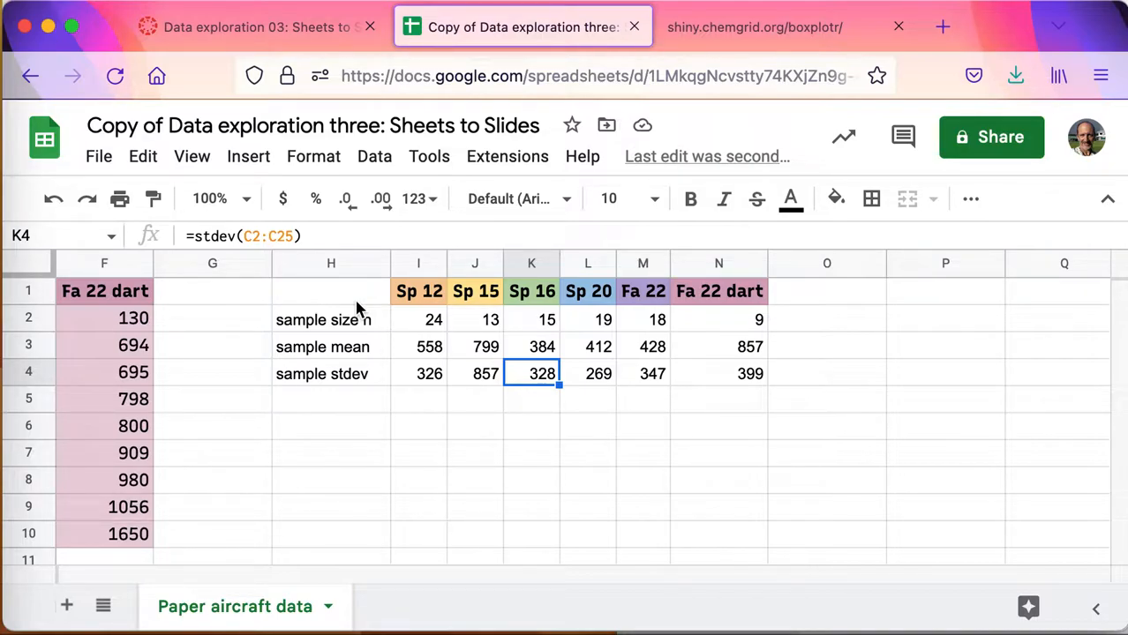
pyautogui.moveTo(333, 451)
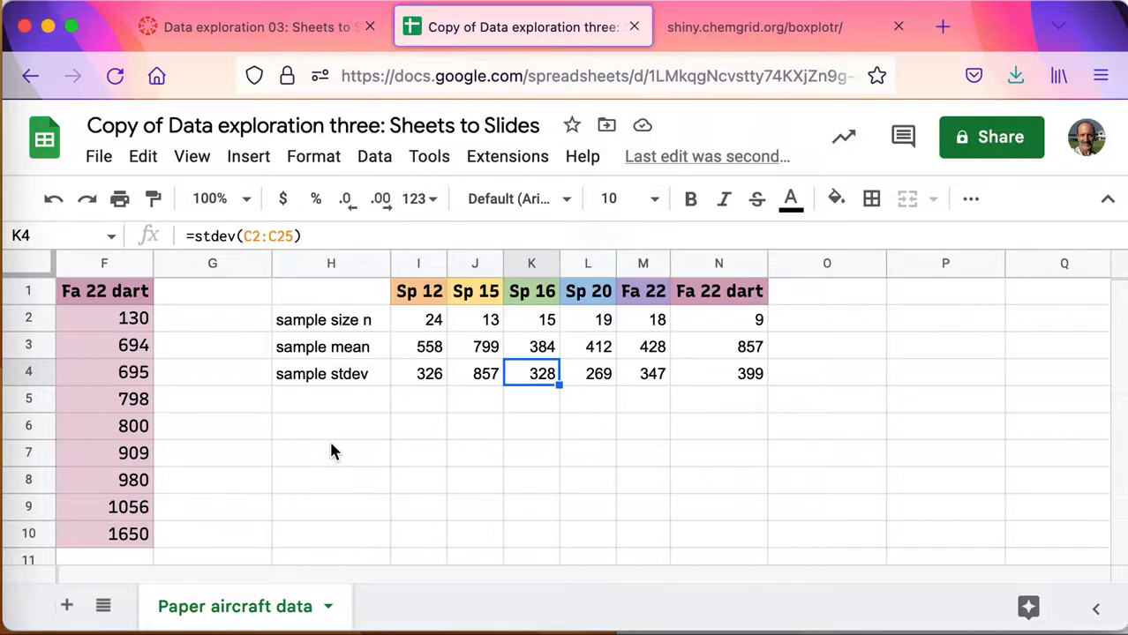
pyautogui.moveTo(397, 404)
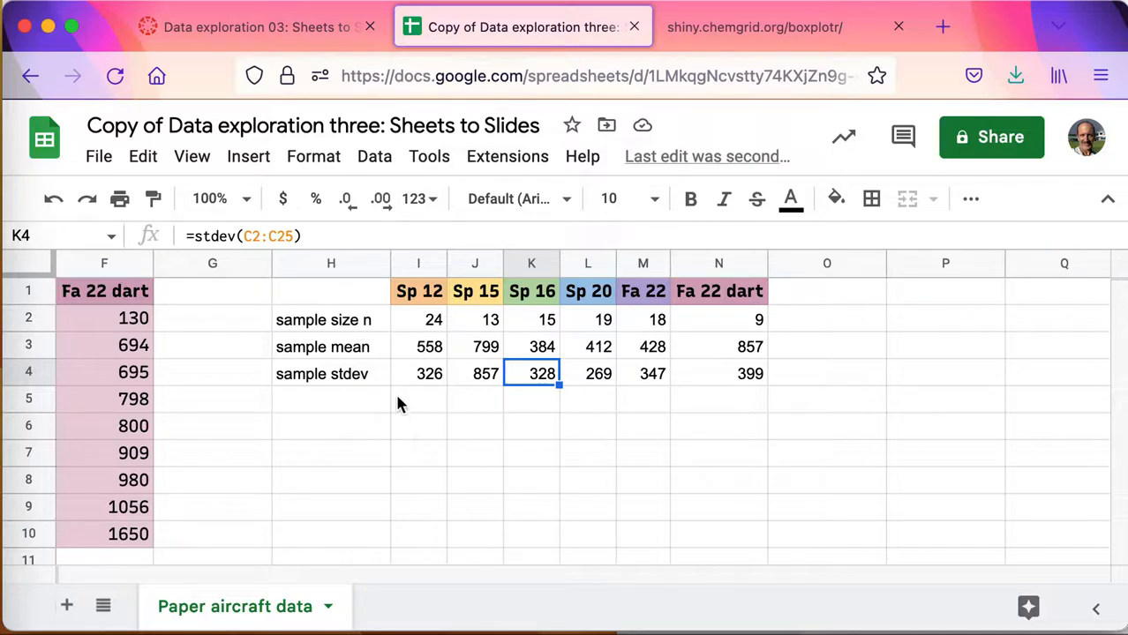
pyautogui.click(332, 399)
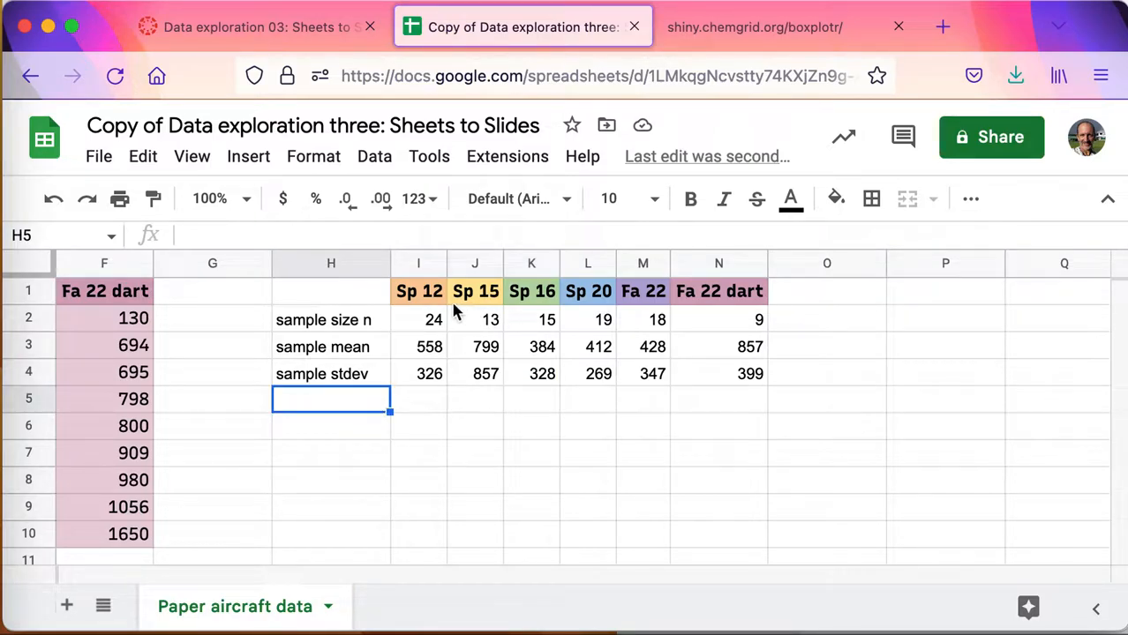
pyautogui.hscroll(-3)
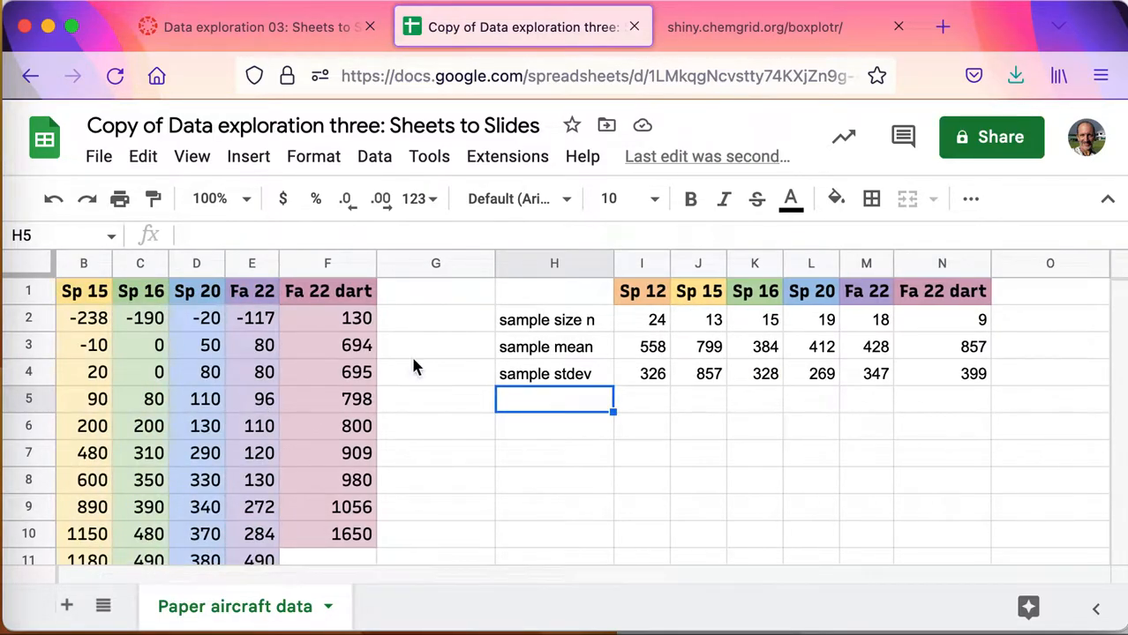
pyautogui.moveTo(591, 355)
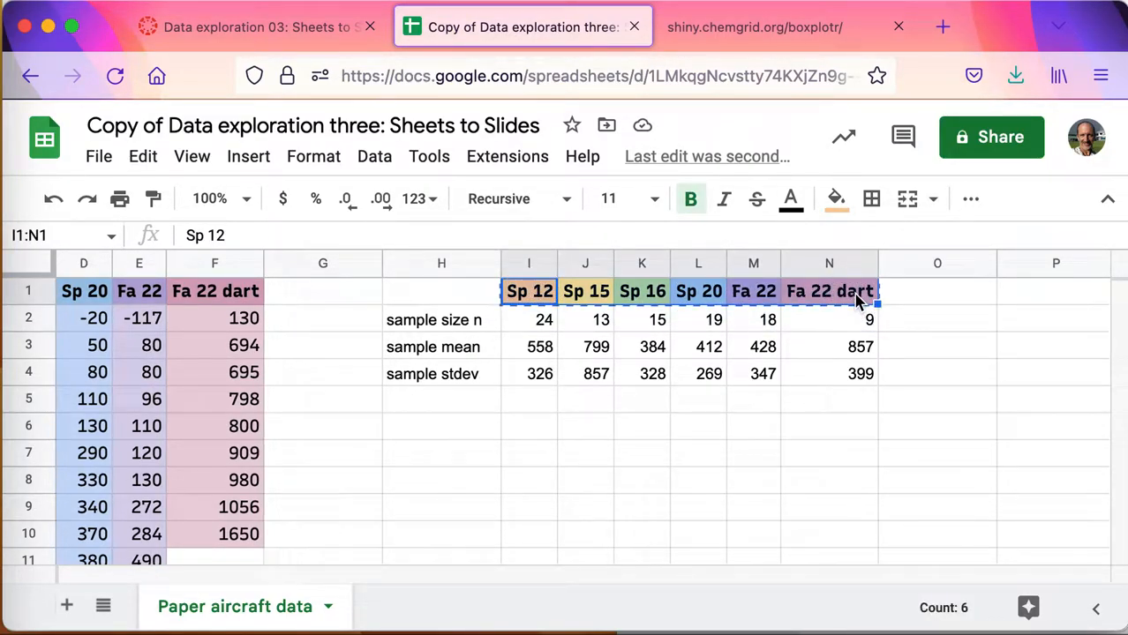
# Build a second table at I6 with term headers over =I3-style mean references, and select I6:N7
pyautogui.click(530, 425)
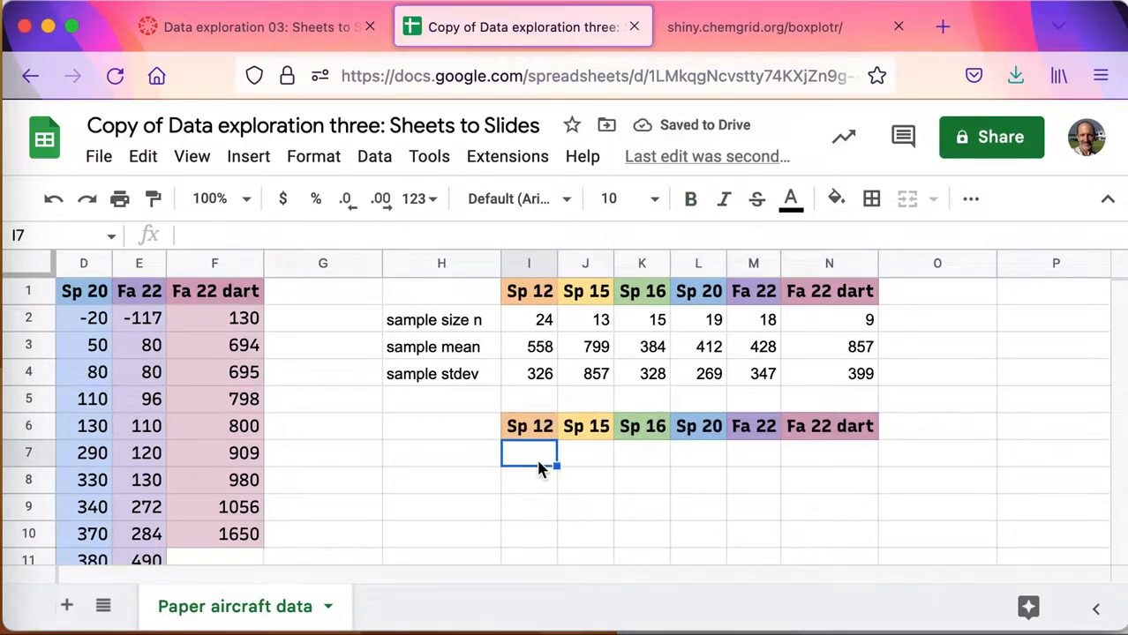
pyautogui.write('=')
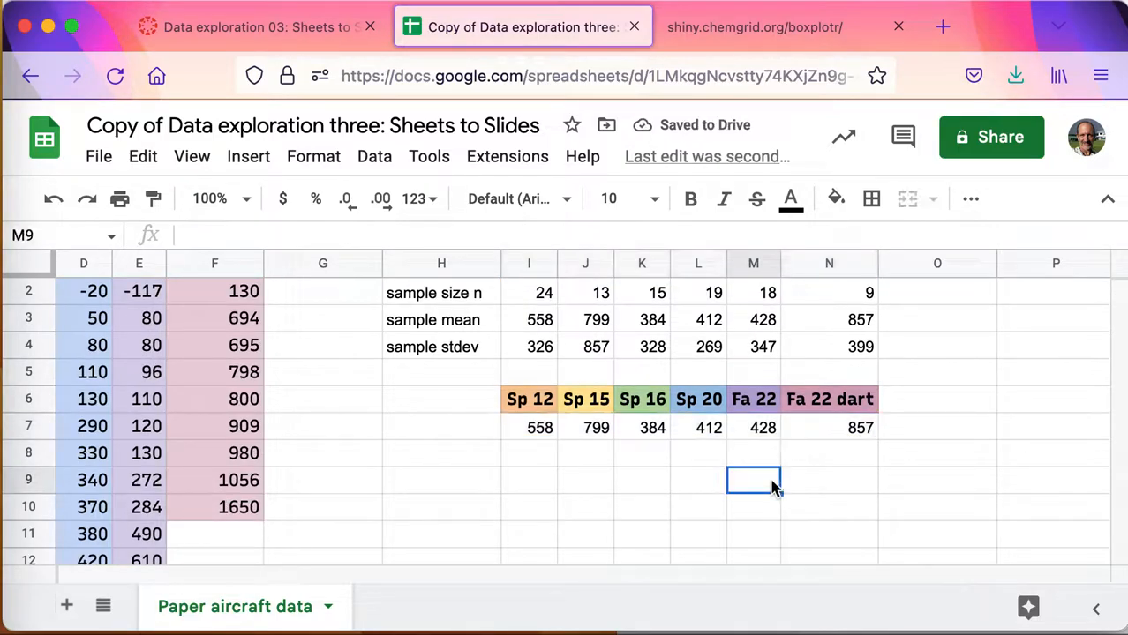
pyautogui.click(530, 399)
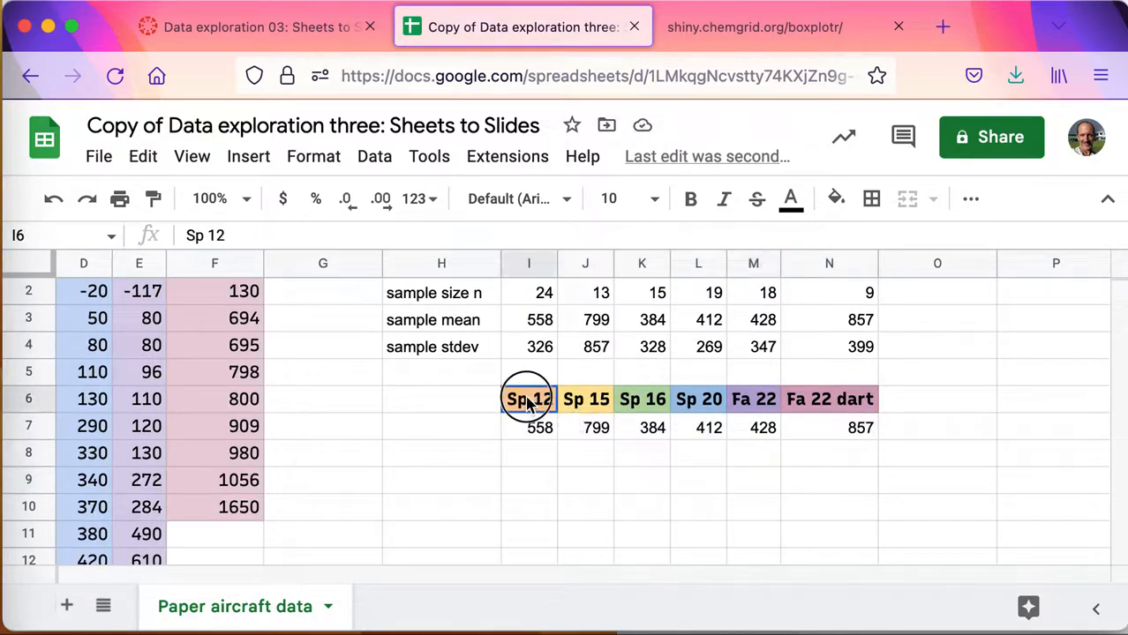
pyautogui.moveTo(529, 399); pyautogui.dragTo(862, 427)
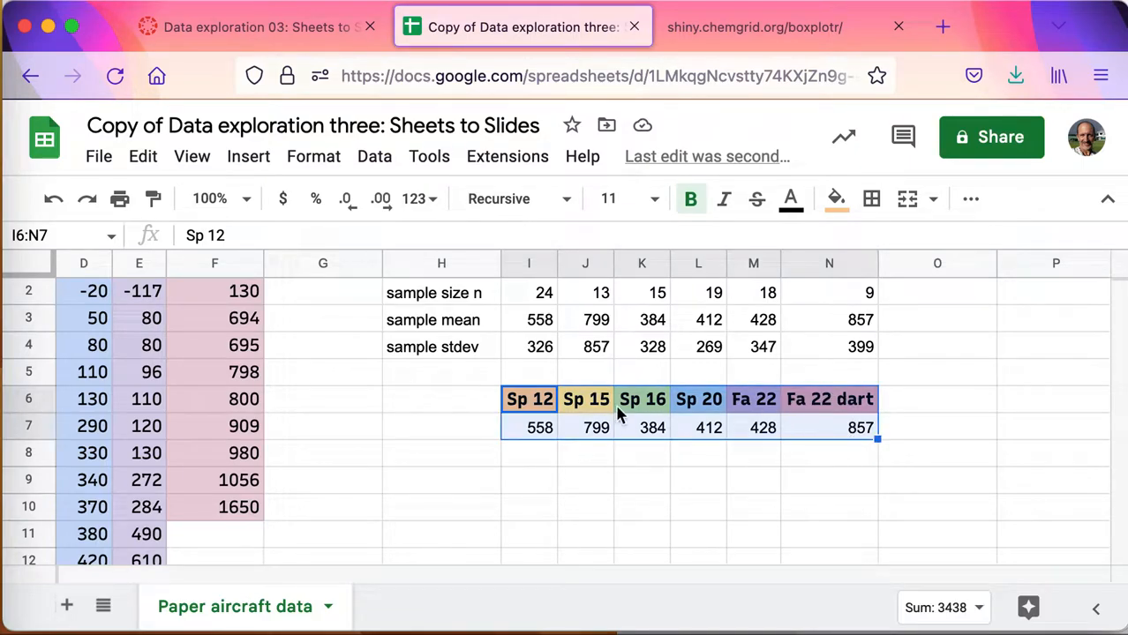
pyautogui.moveTo(971, 198)
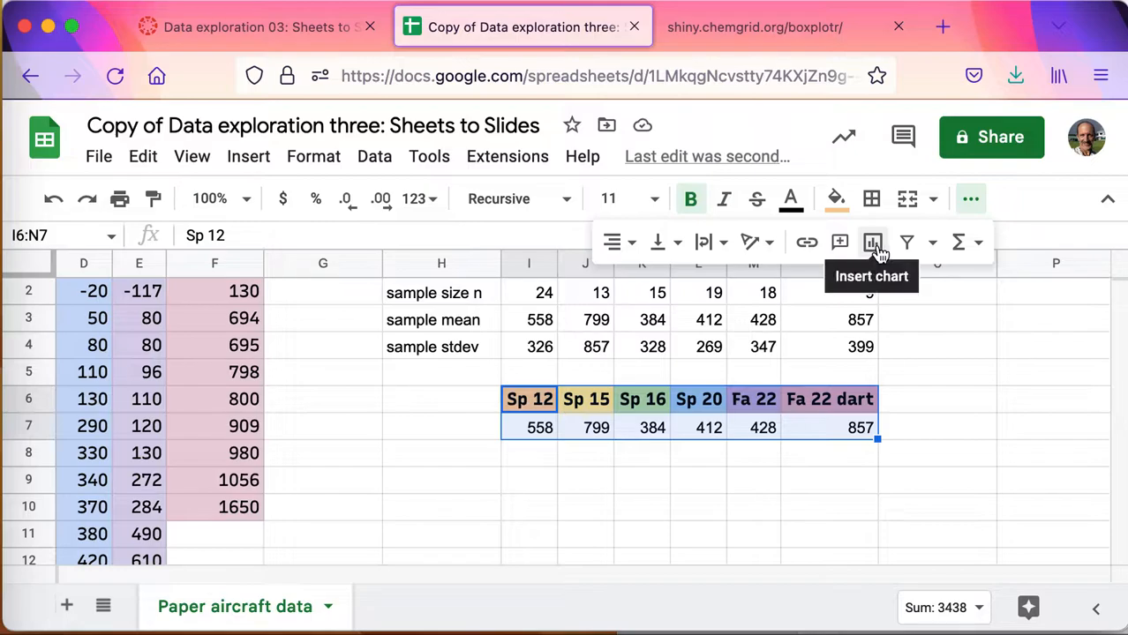
# Insert a column chart of the six term means from the selected table
pyautogui.click(872, 240)
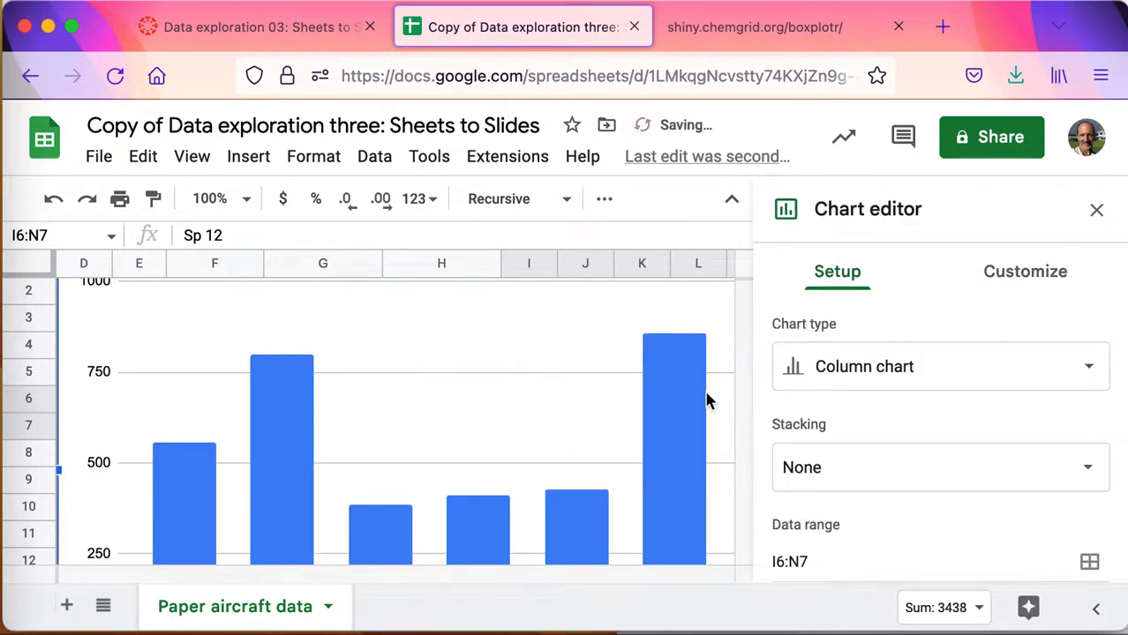
pyautogui.scroll(-3)
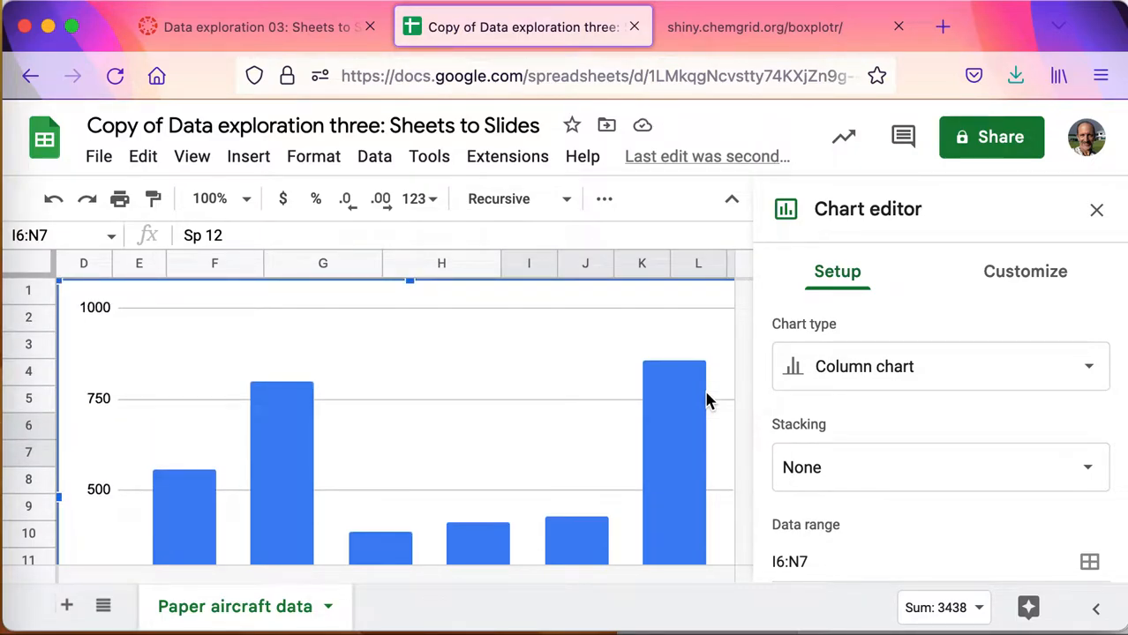
pyautogui.scroll(-3)
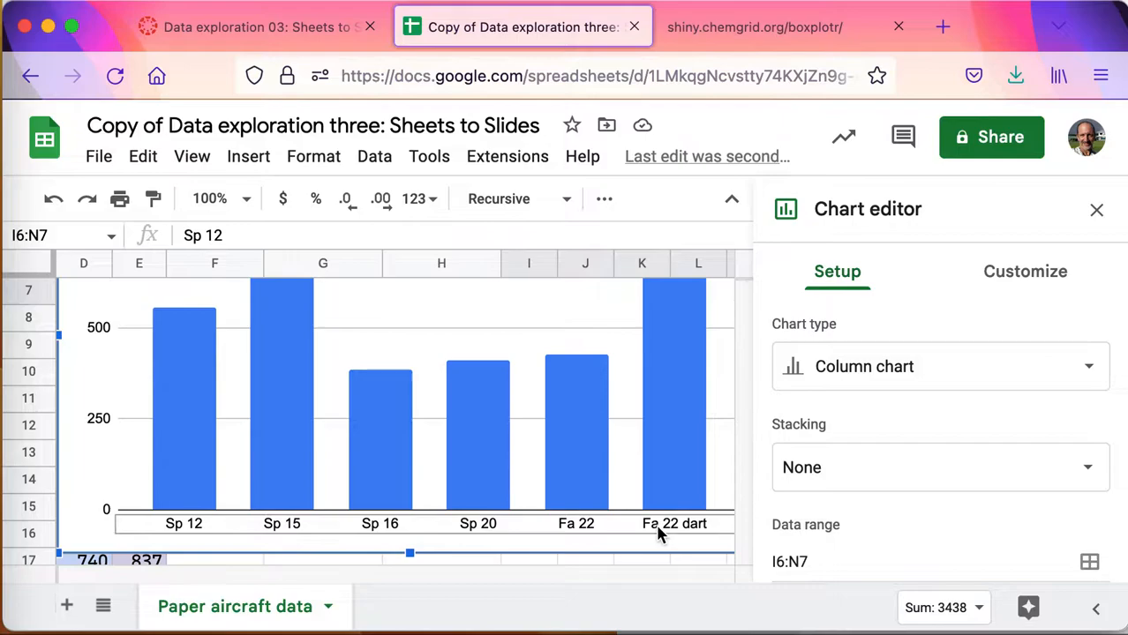
pyautogui.click(1024, 272)
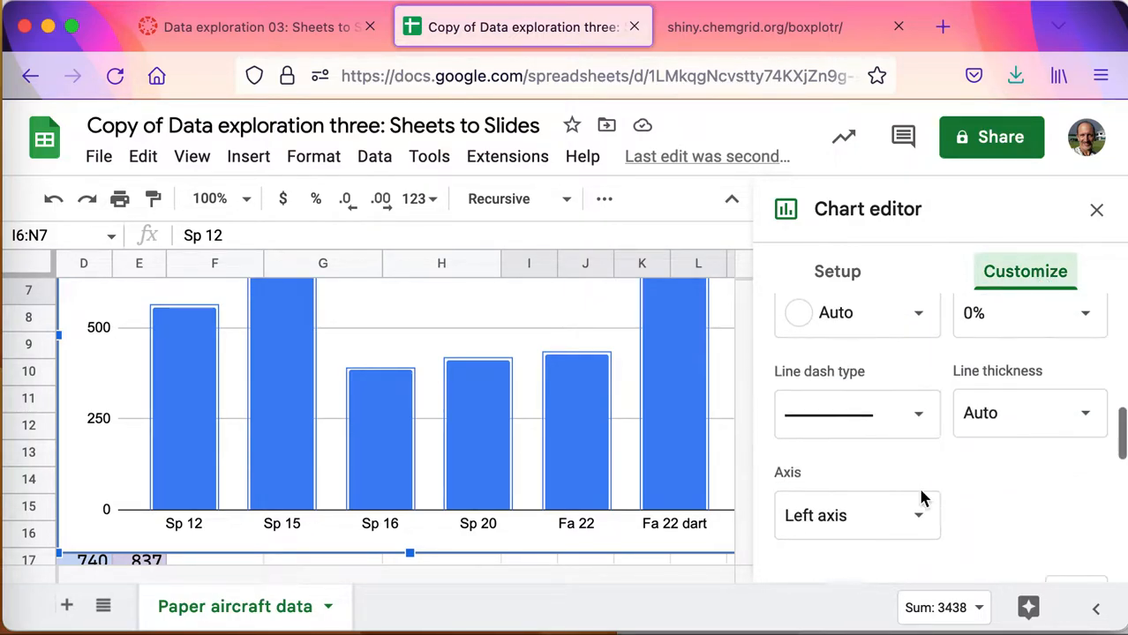
# Show data labels on the bars and set a minor gridline count under Gridlines and ticks
pyautogui.click(785, 459)
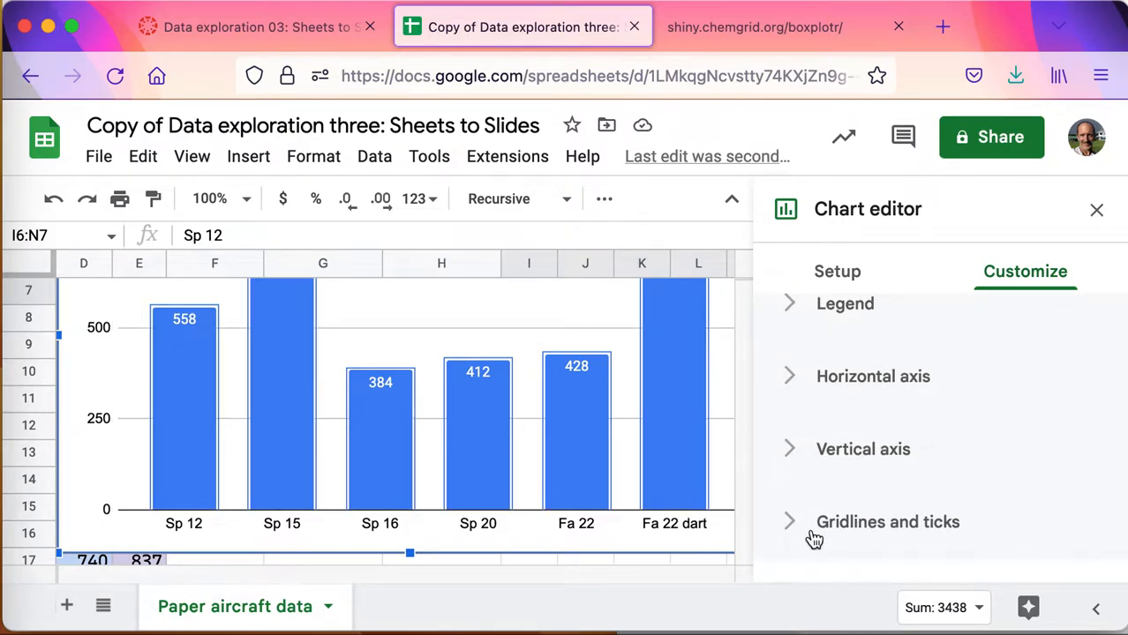
pyautogui.click(886, 523)
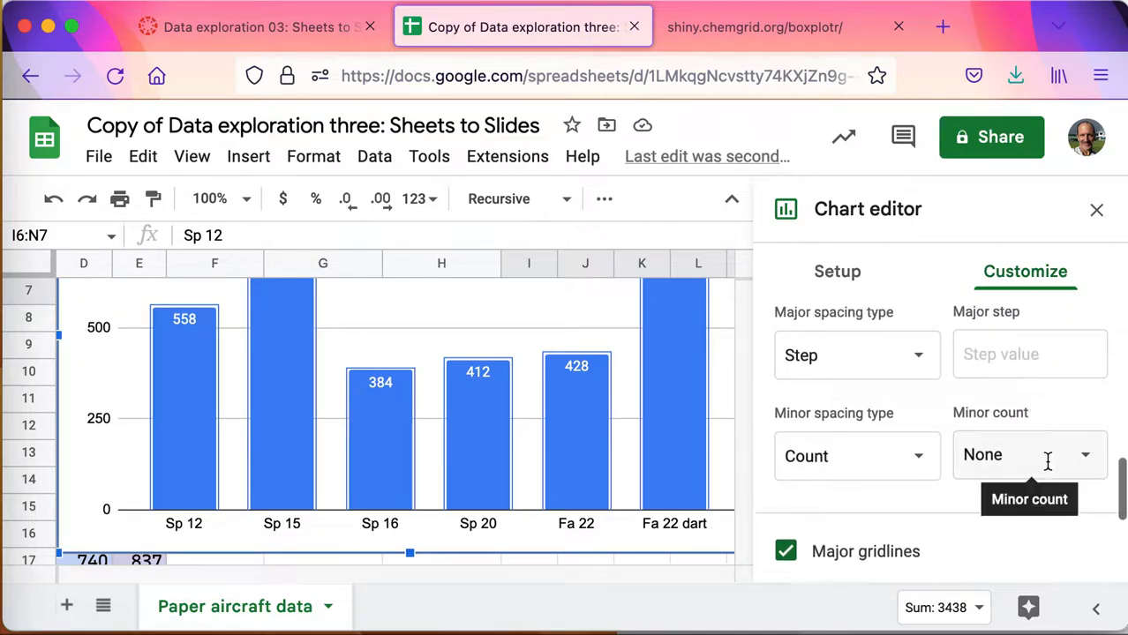
pyautogui.click(1028, 456)
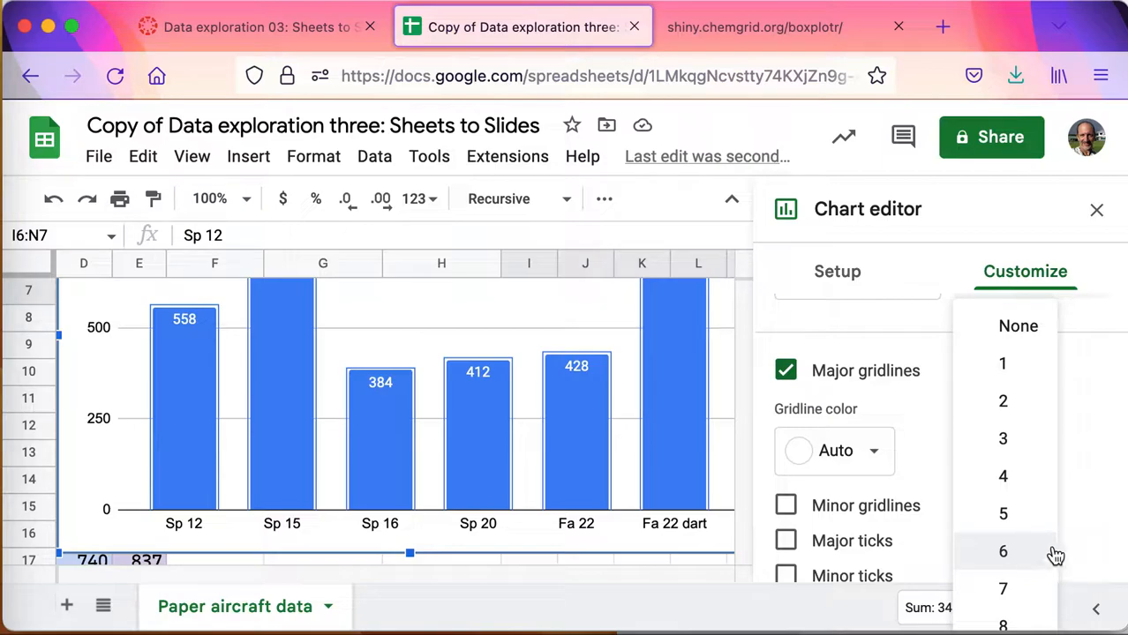
pyautogui.click(1003, 551)
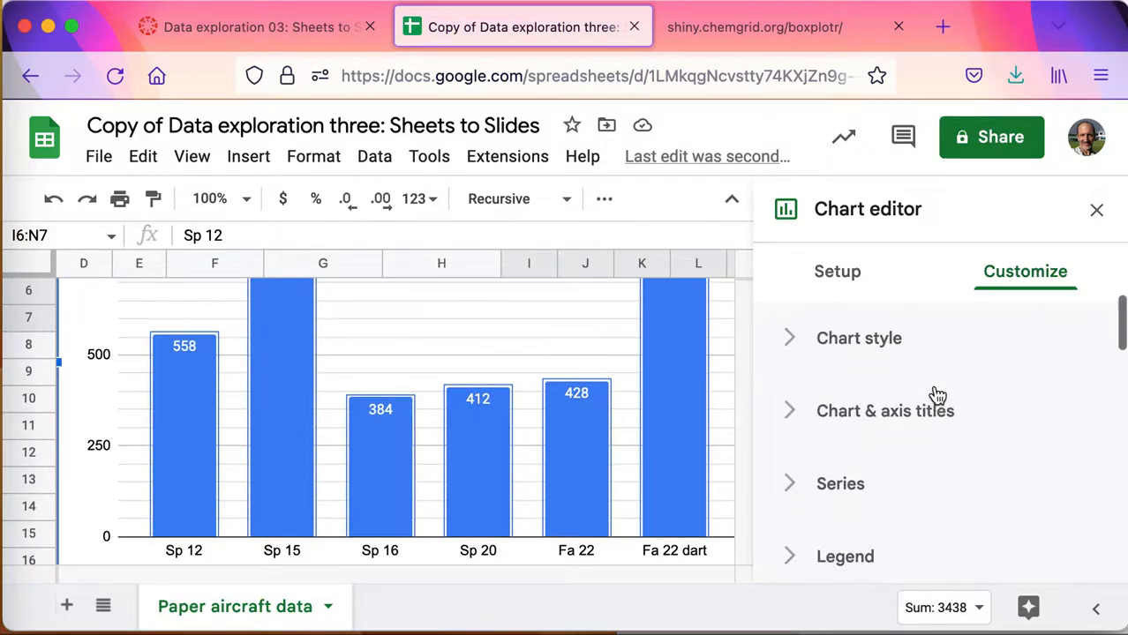
# Enter the chart title 'Flight distance for paper aircraft' under Chart & axis titles
pyautogui.click(885, 409)
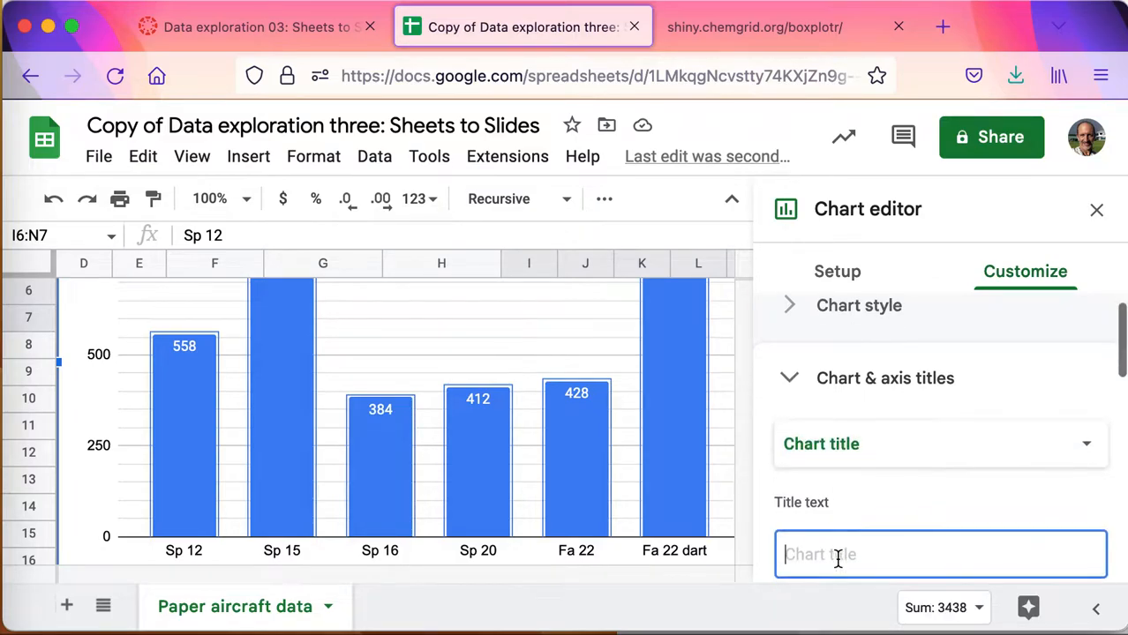
pyautogui.write('Flight distance')
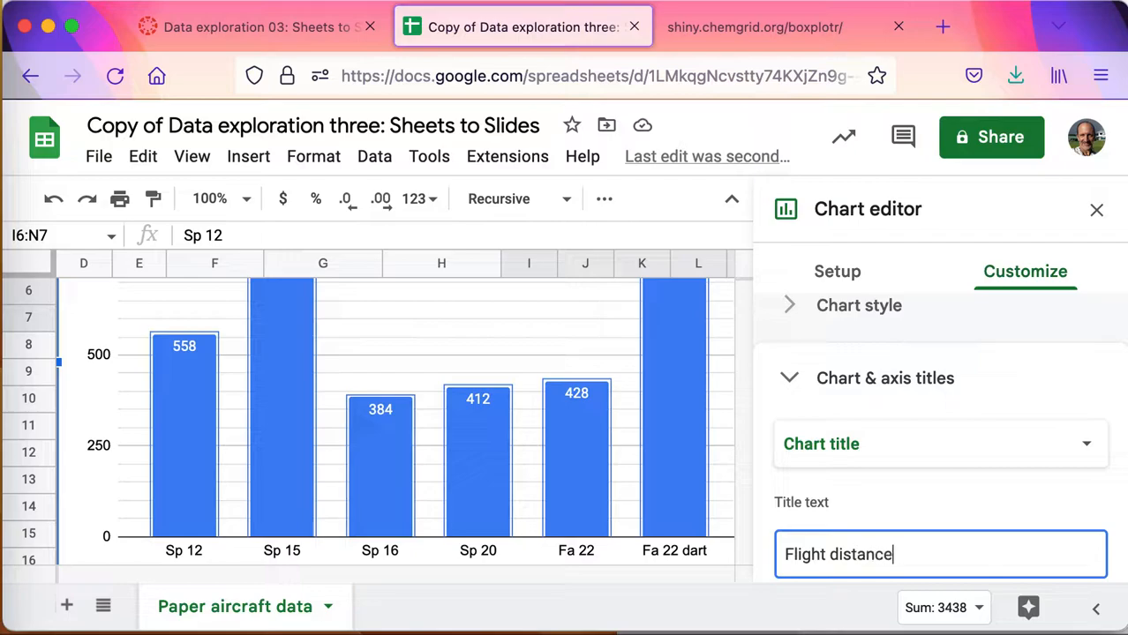
pyautogui.write('for paper')
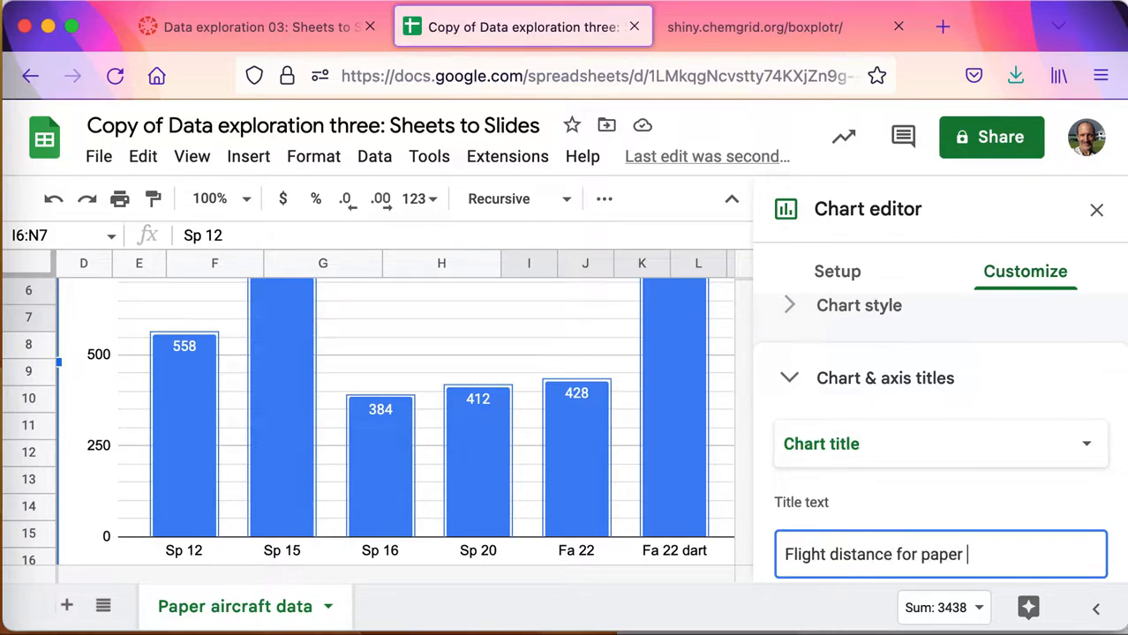
pyautogui.write('irca')
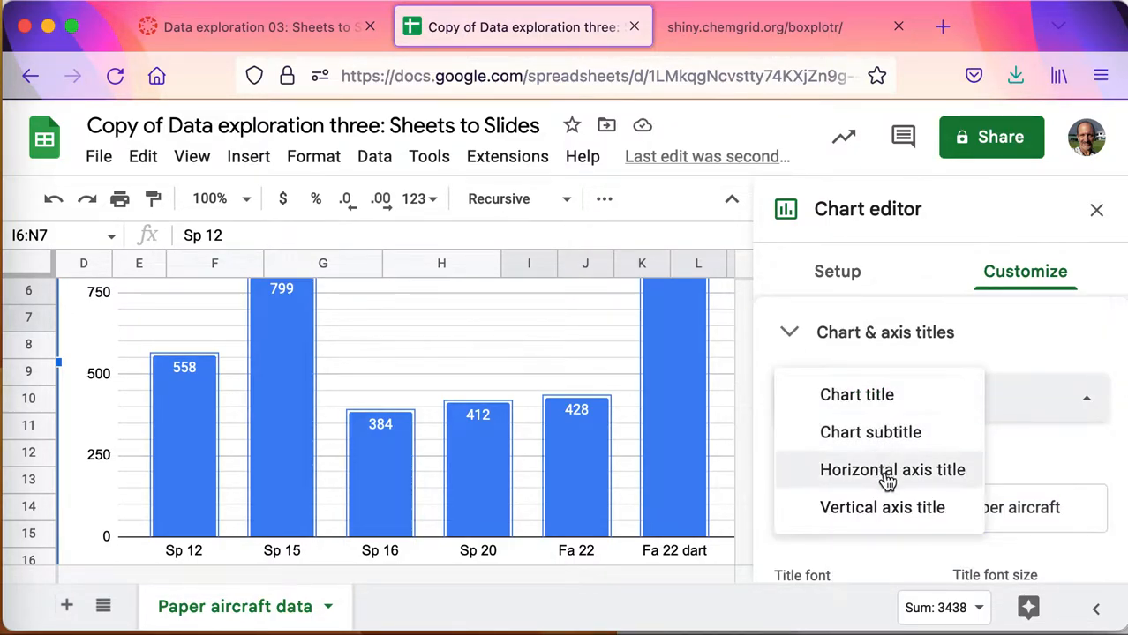
# Title the horizontal axis 'Term' and the vertical axis 'Mean distance in centimeters'
pyautogui.click(893, 470)
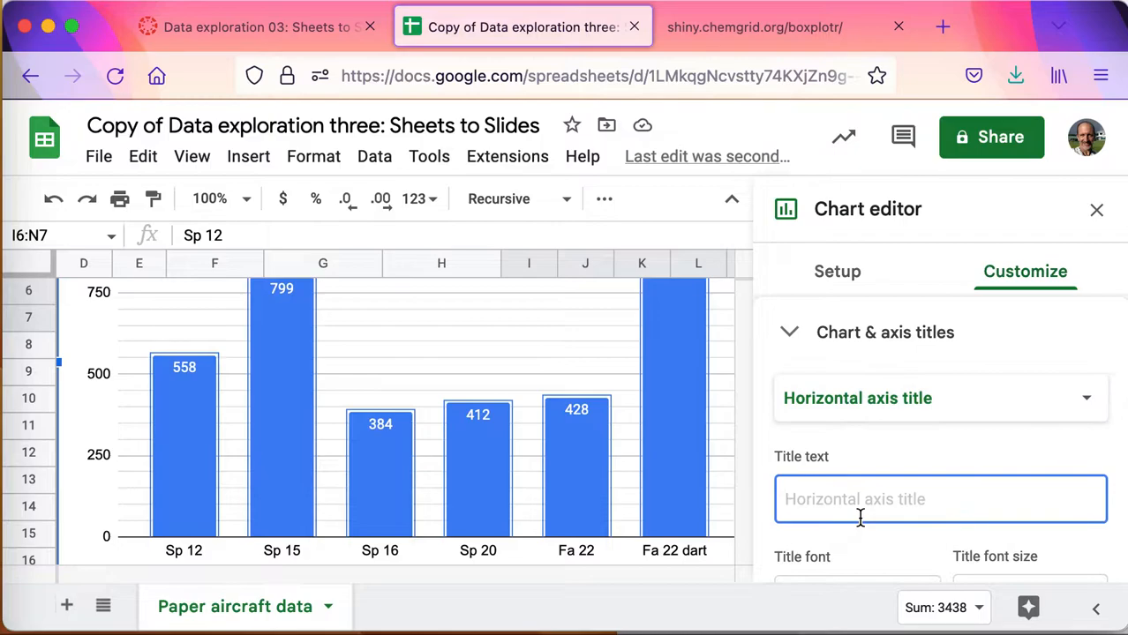
pyautogui.write('Term')
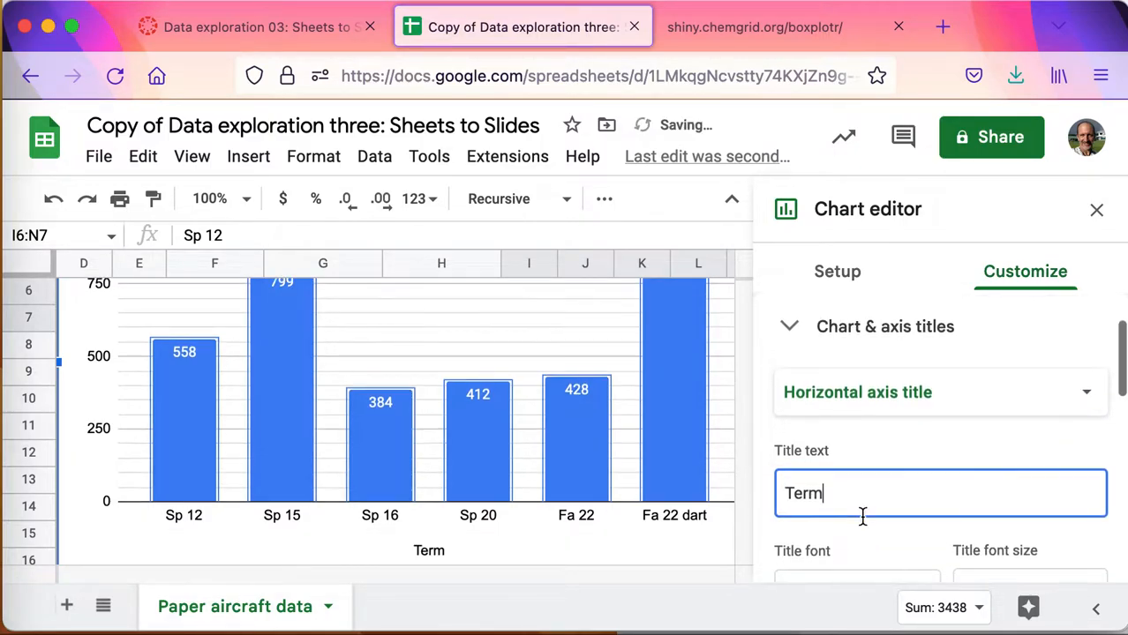
pyautogui.click(939, 392)
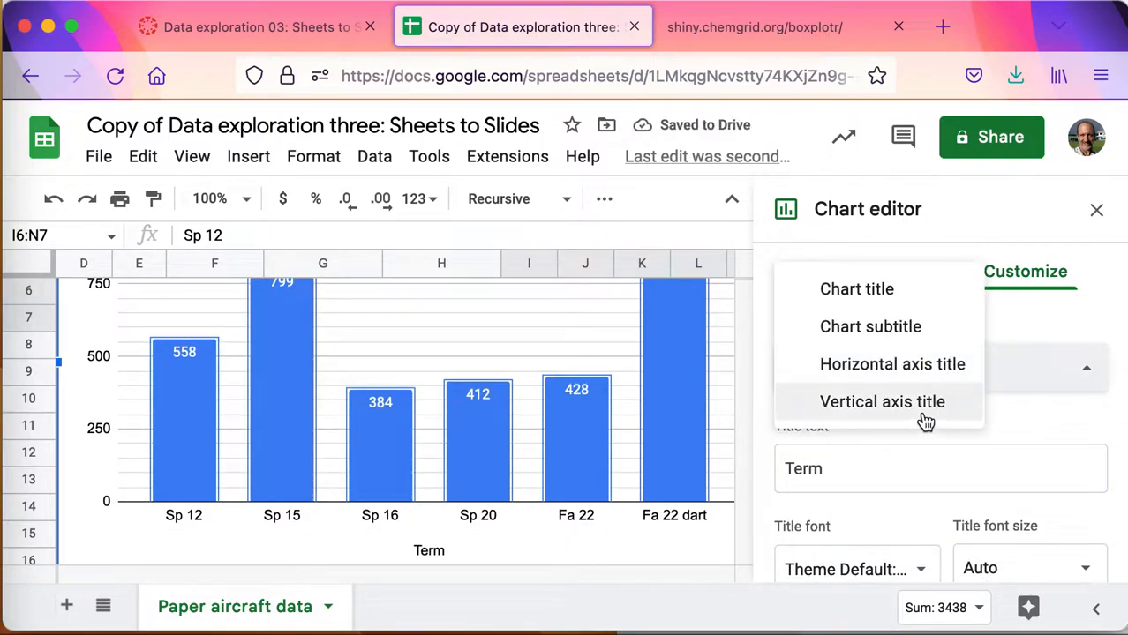
pyautogui.click(883, 403)
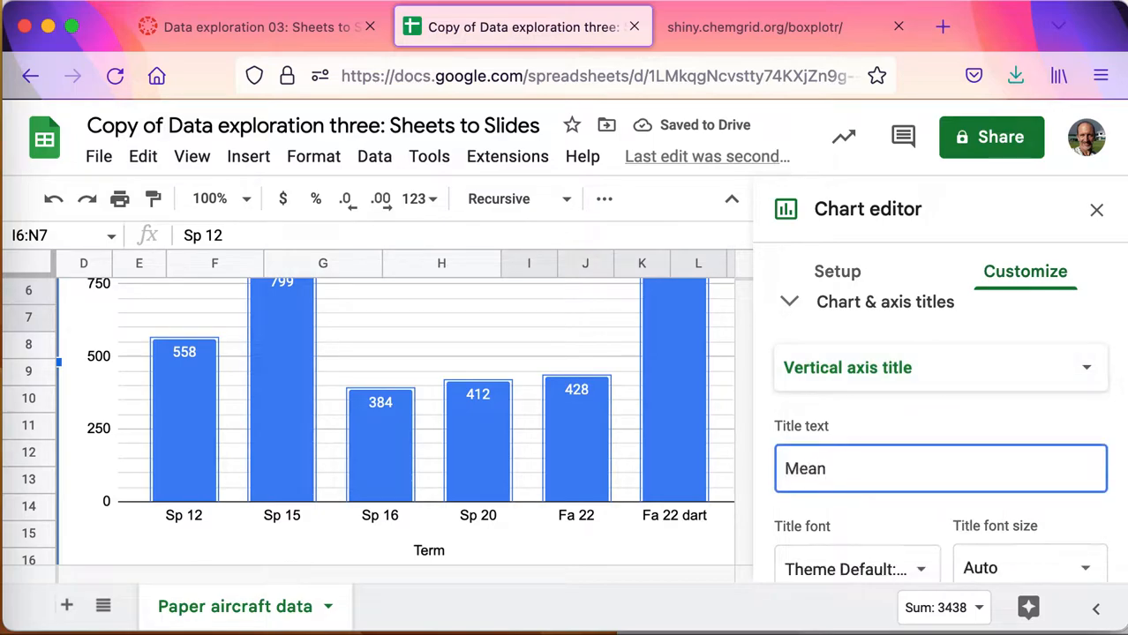
pyautogui.write('distance in cen')
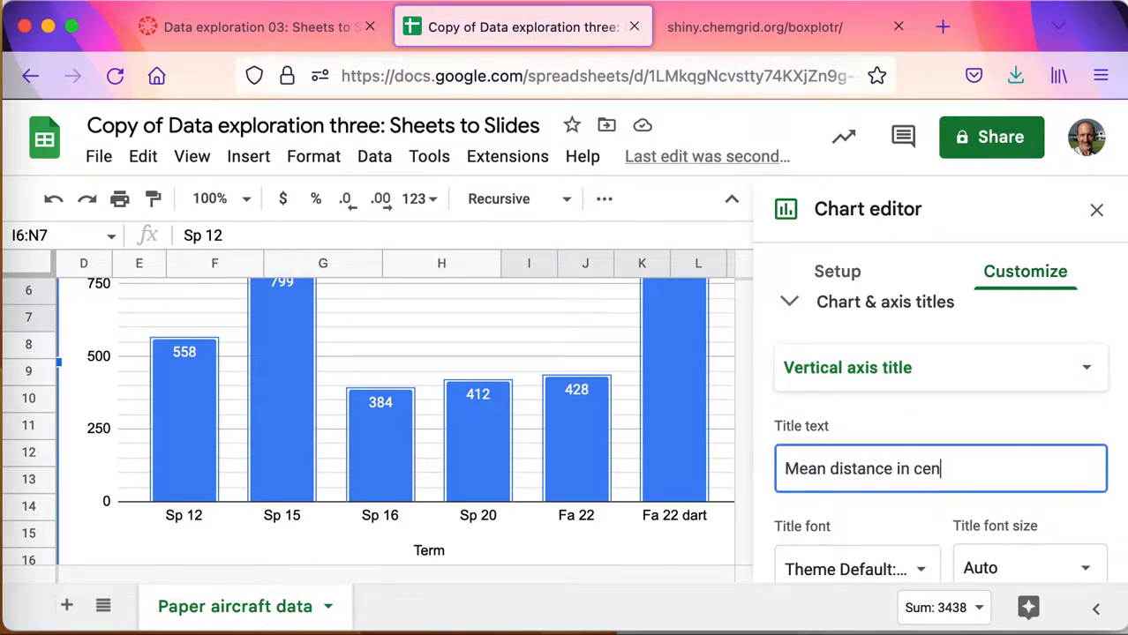
pyautogui.write('timeters')
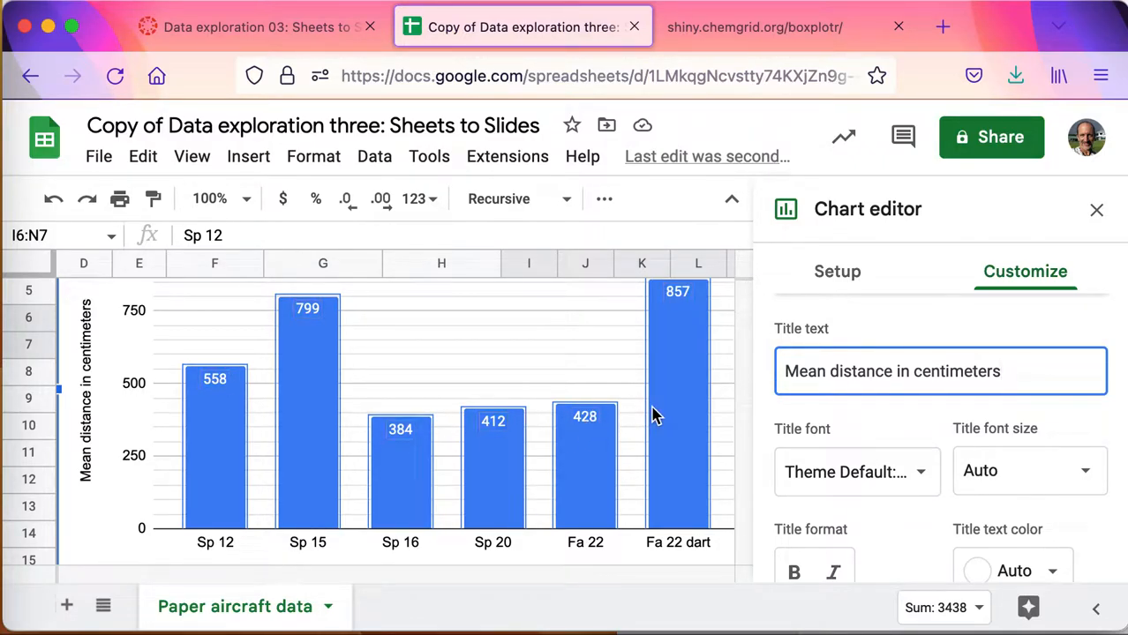
pyautogui.moveTo(656, 420)
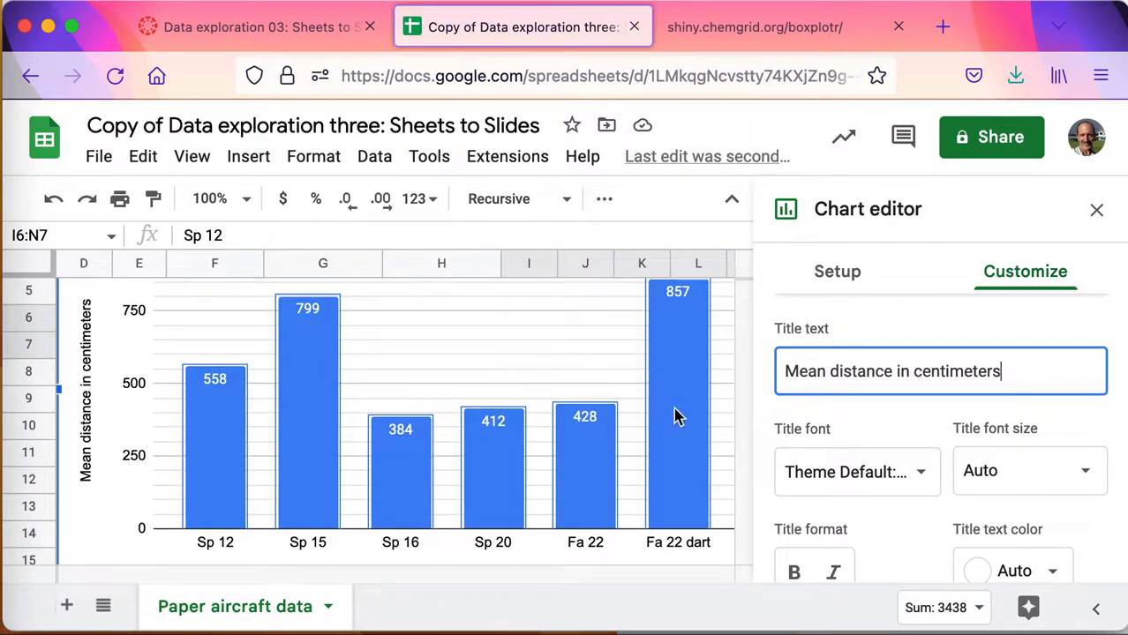
pyautogui.moveTo(565, 369)
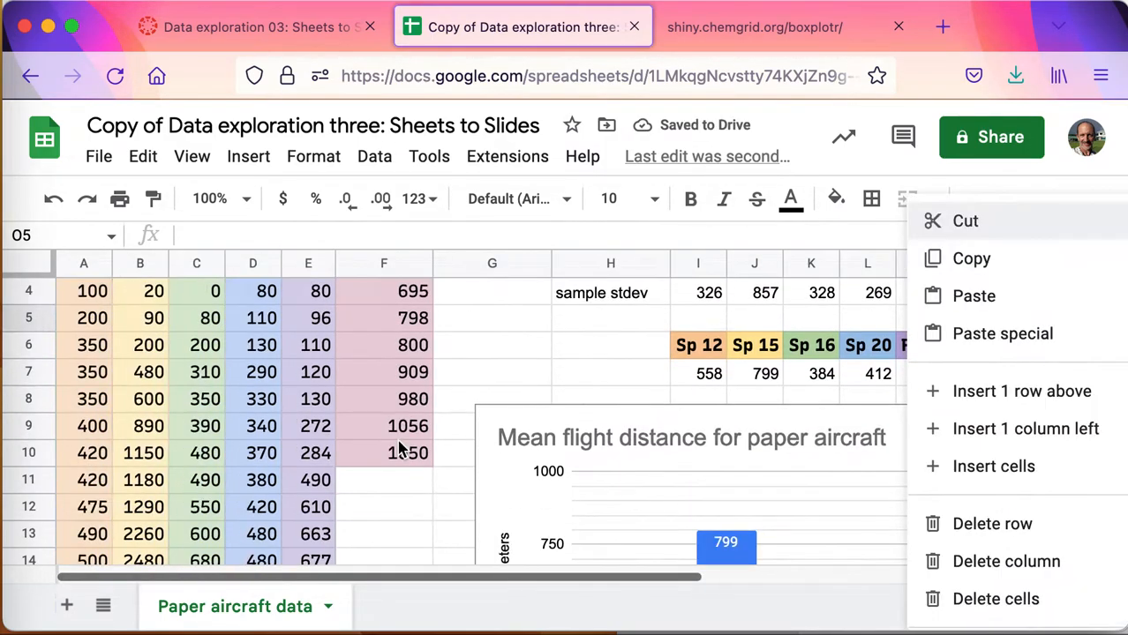
# Scroll the Paper aircraft data sheet to bring the A1:F25 flight data into view for copying
pyautogui.scroll(-3)
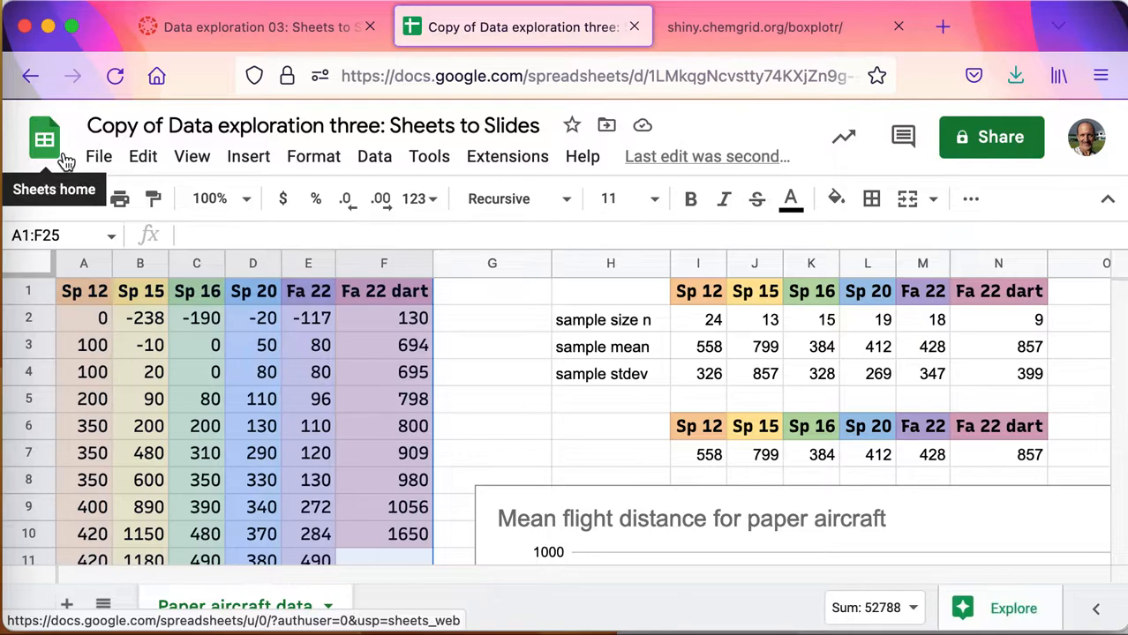
pyautogui.moveTo(519, 334)
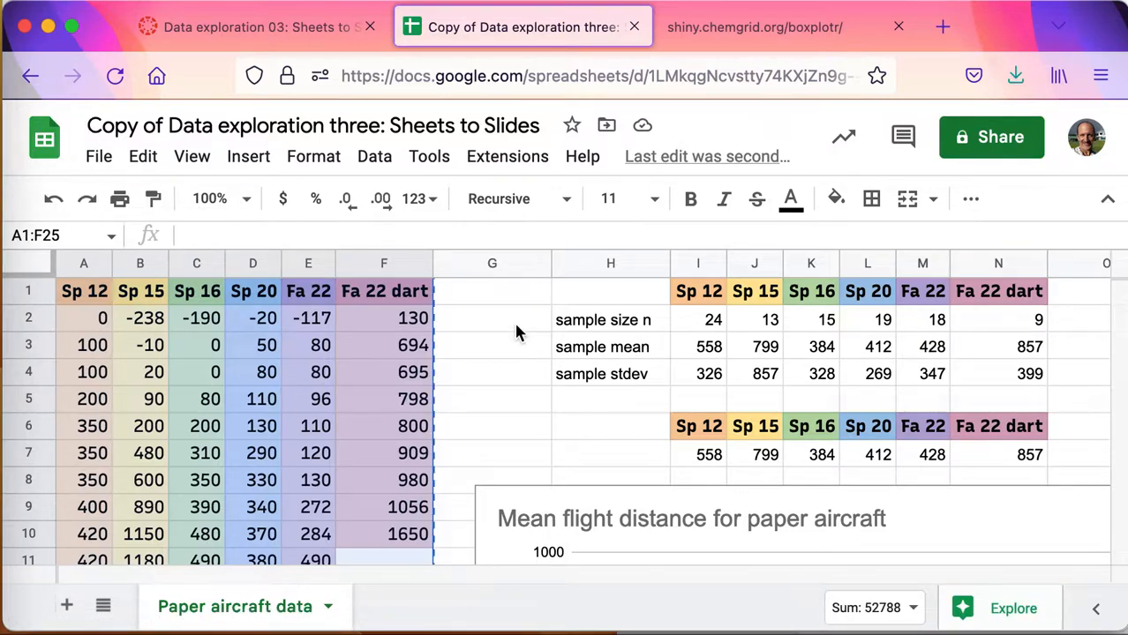
pyautogui.moveTo(519, 344)
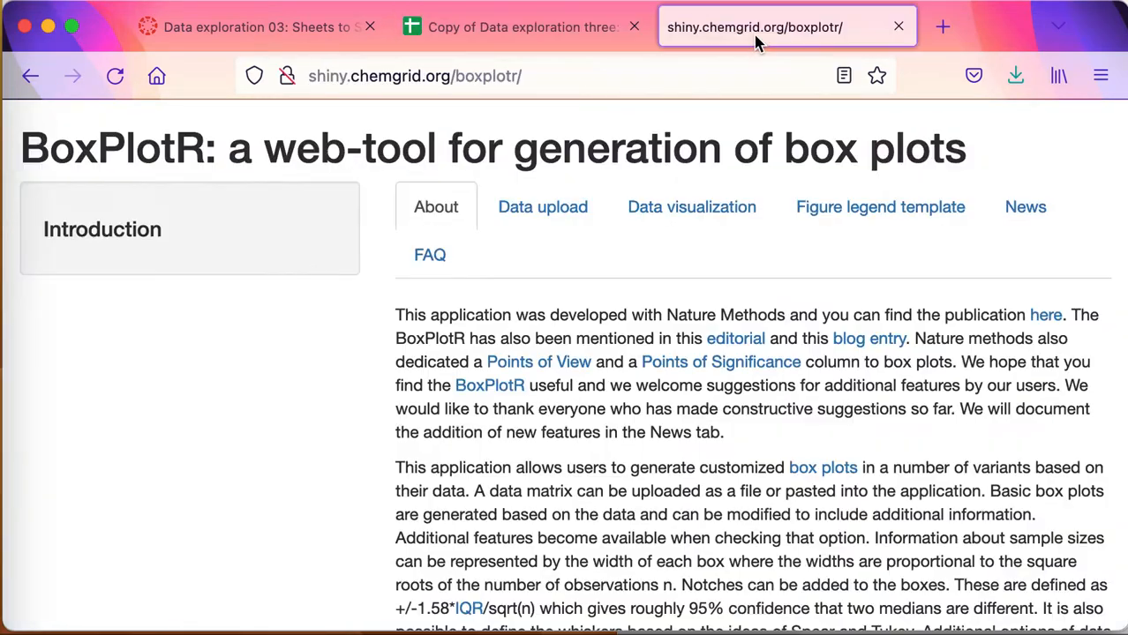
# Paste the six semesters of flight data into BoxPlotR as tab-separated values and show the box plot
pyautogui.click(544, 206)
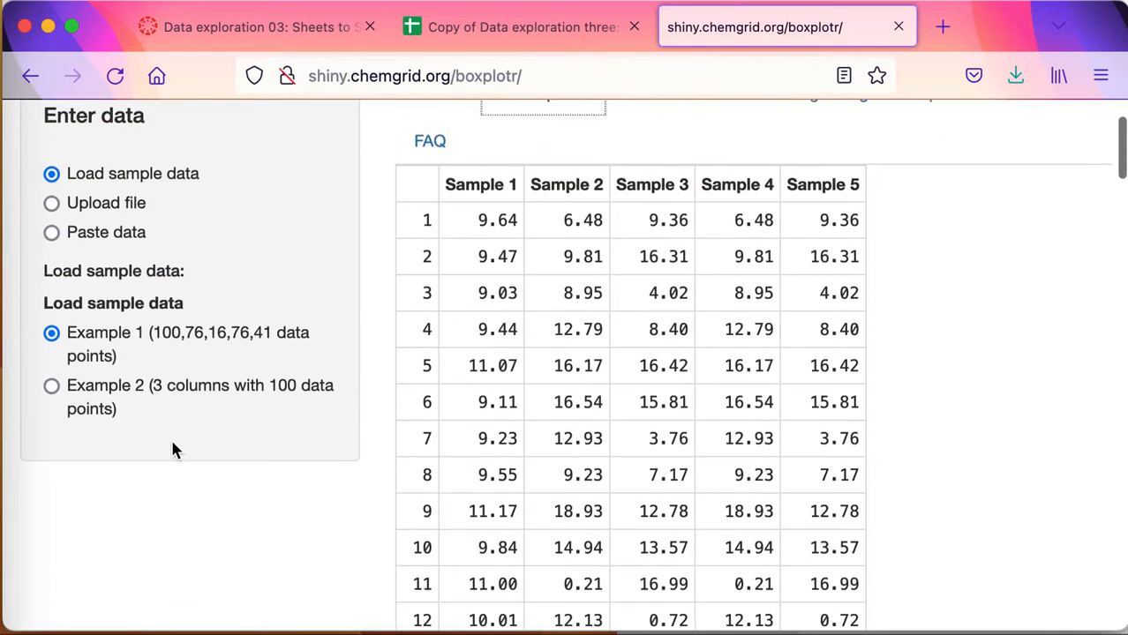
pyautogui.click(51, 241)
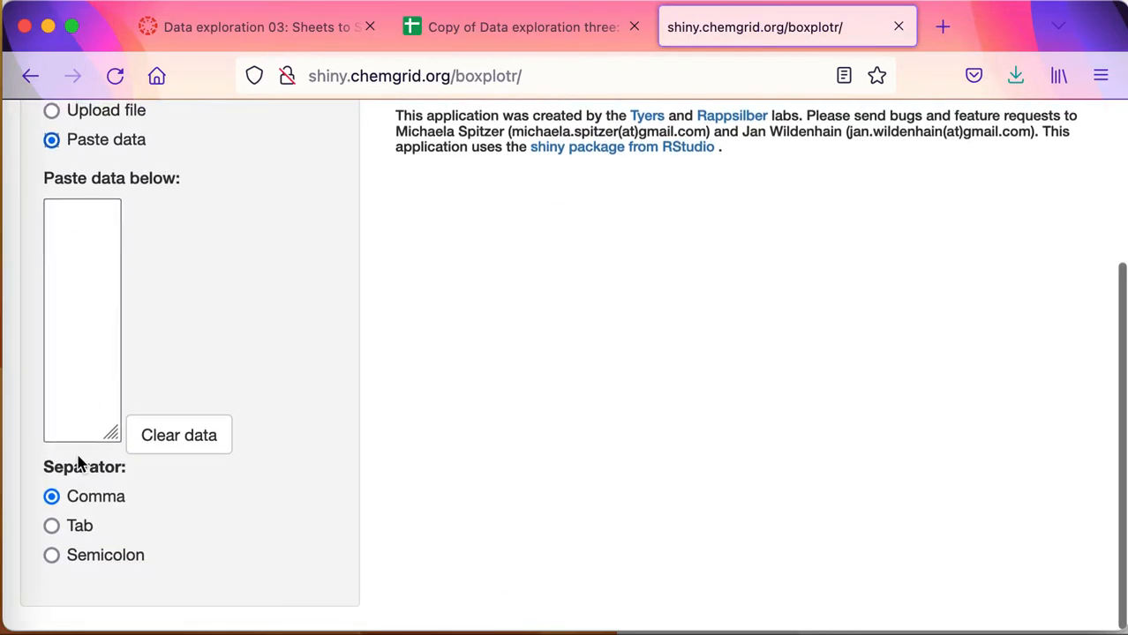
pyautogui.click(52, 526)
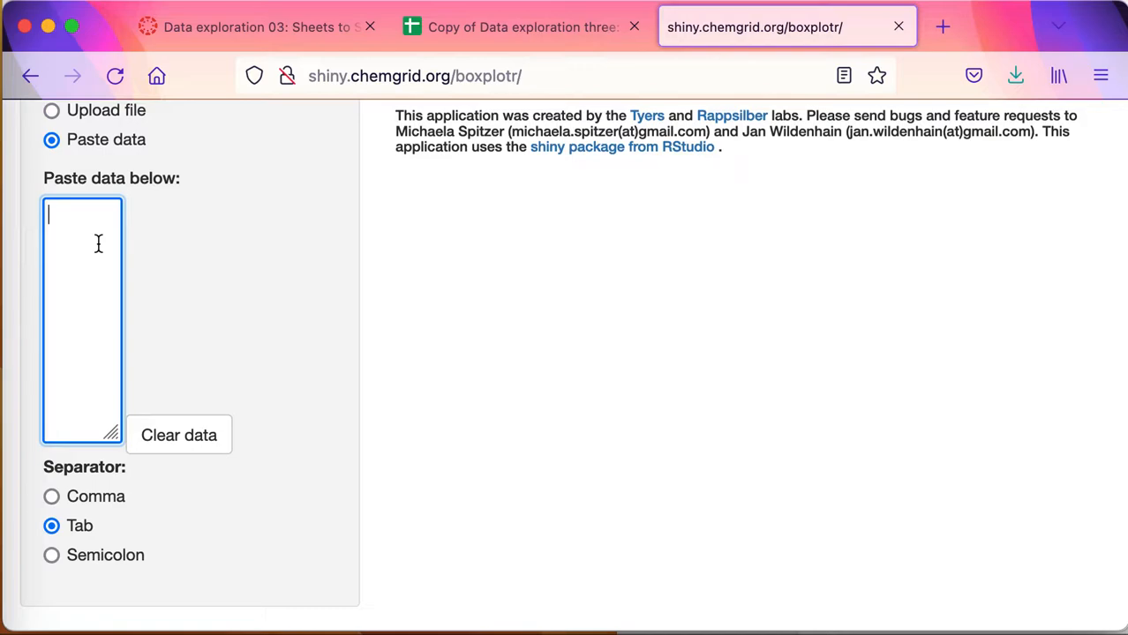
pyautogui.write('1140')
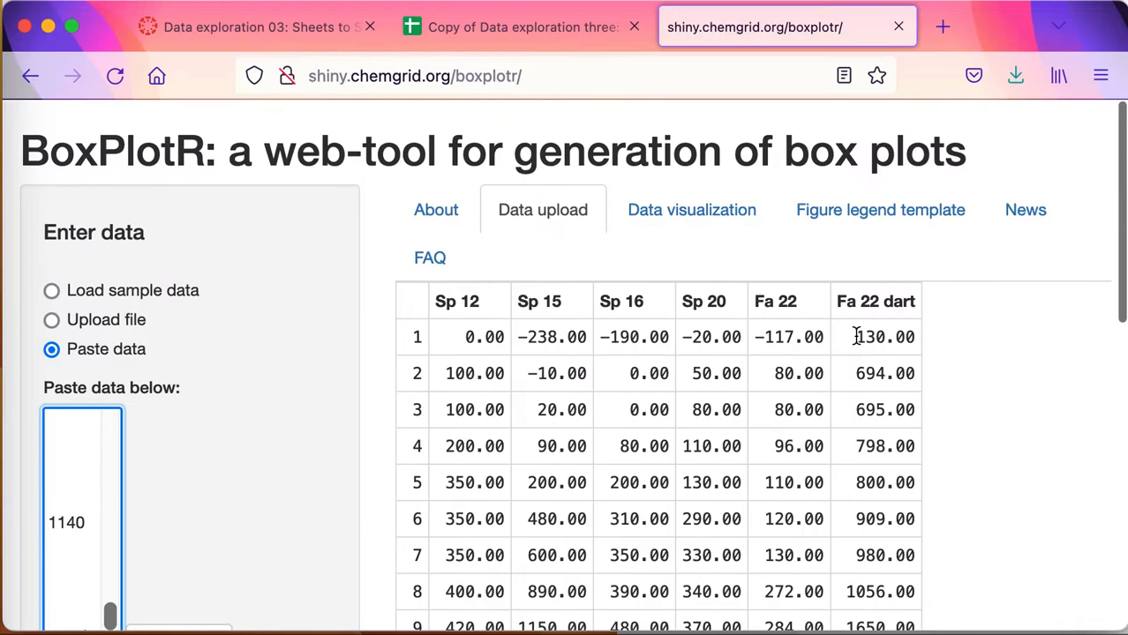
pyautogui.click(692, 210)
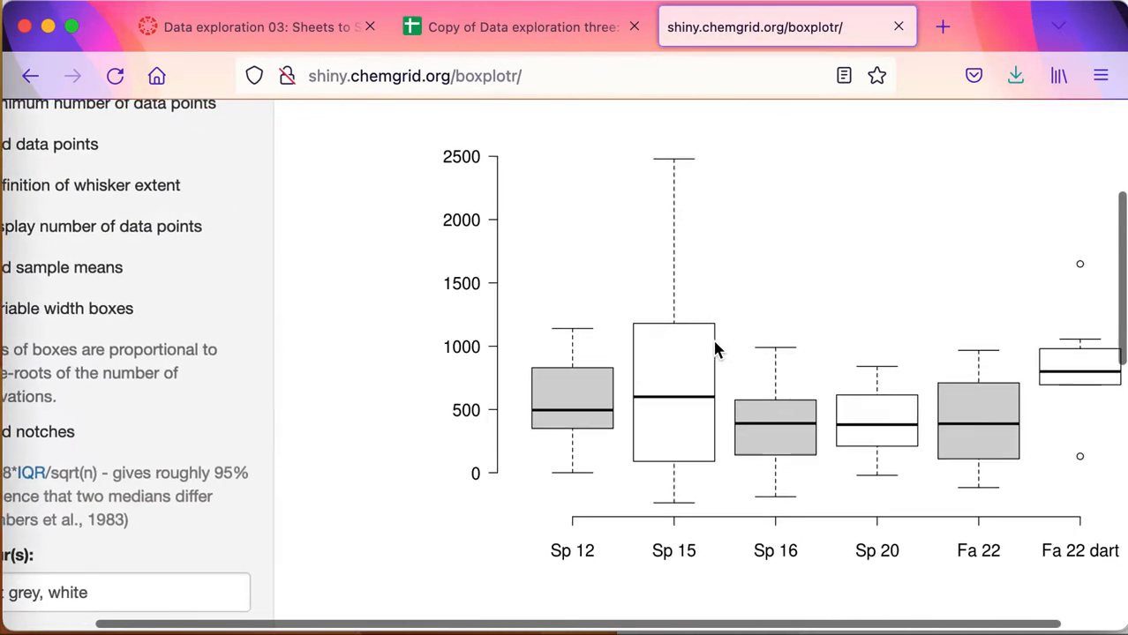
pyautogui.scroll(-3)
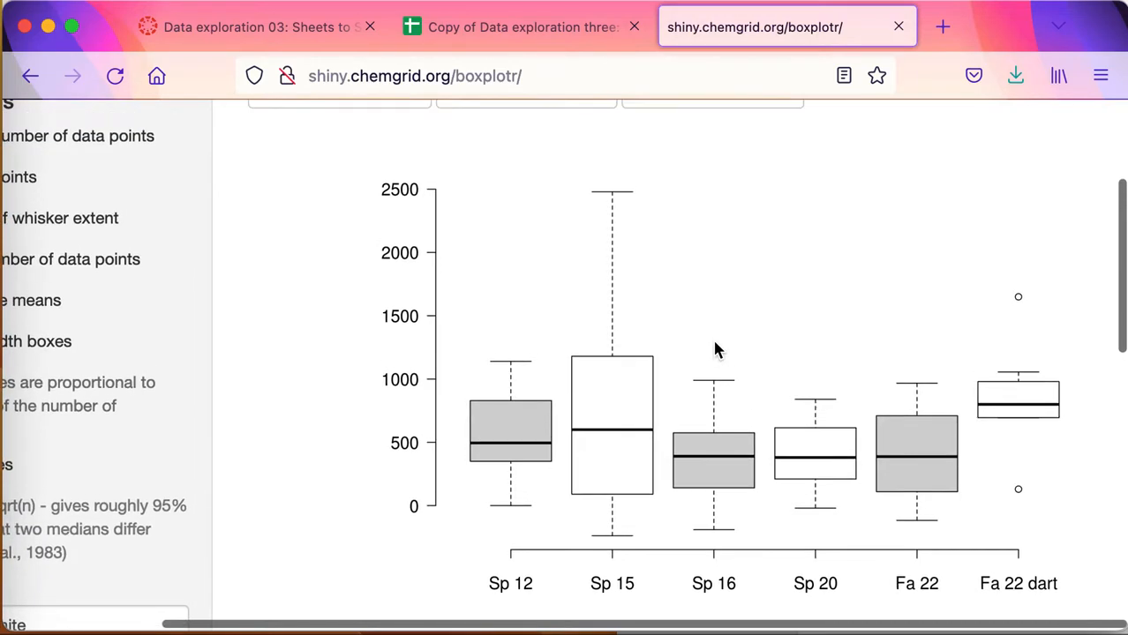
pyautogui.scroll(-3)
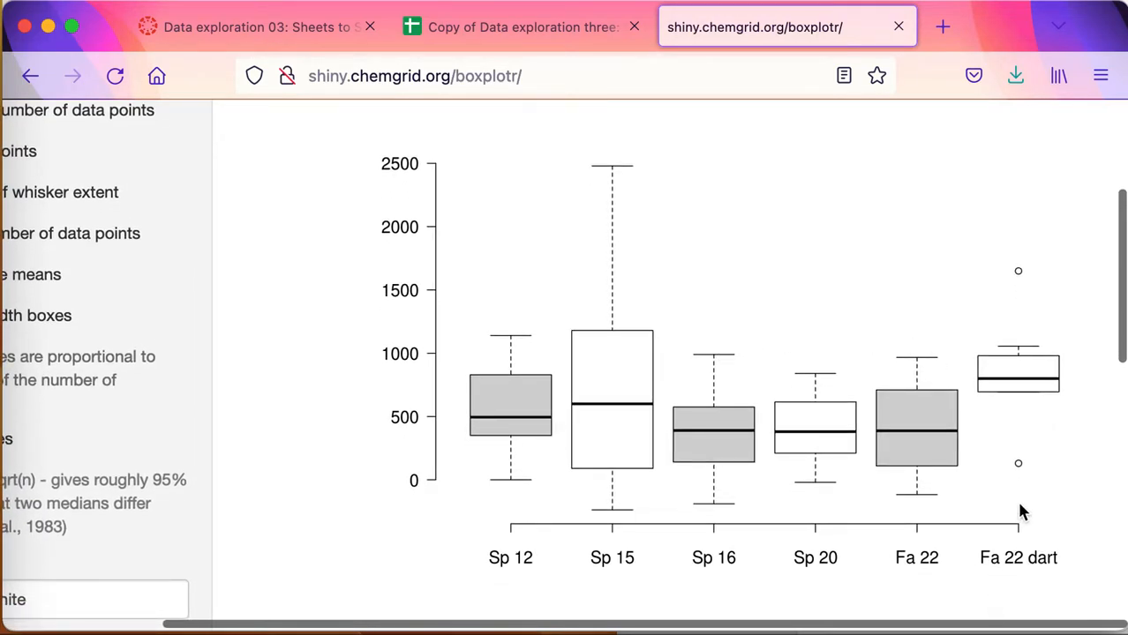
pyautogui.moveTo(1038, 470)
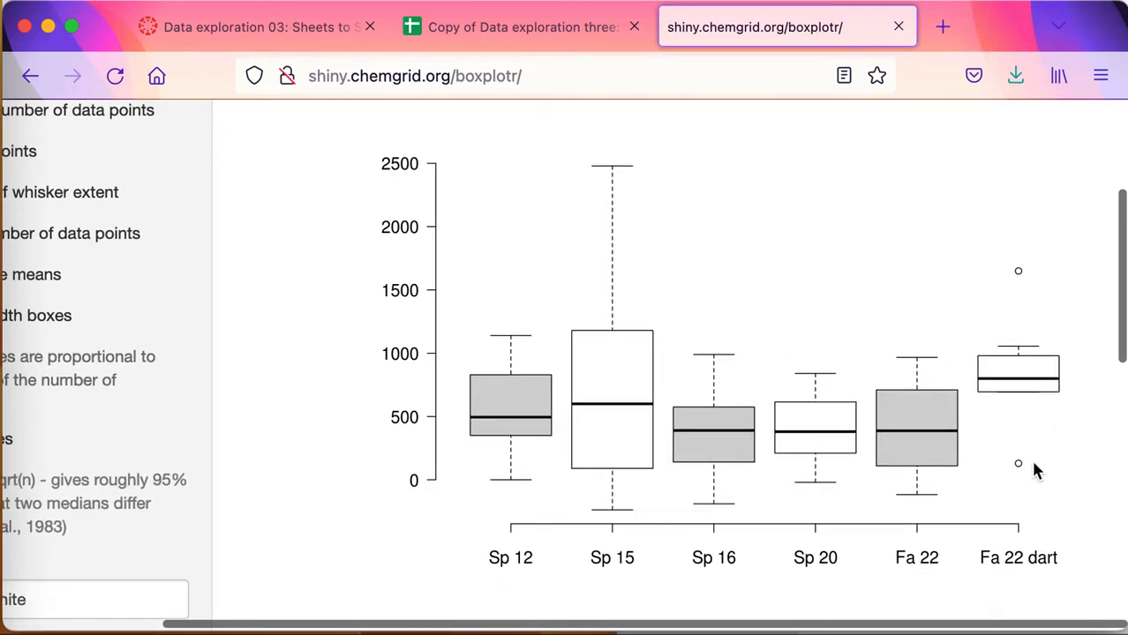
pyautogui.moveTo(1022, 327)
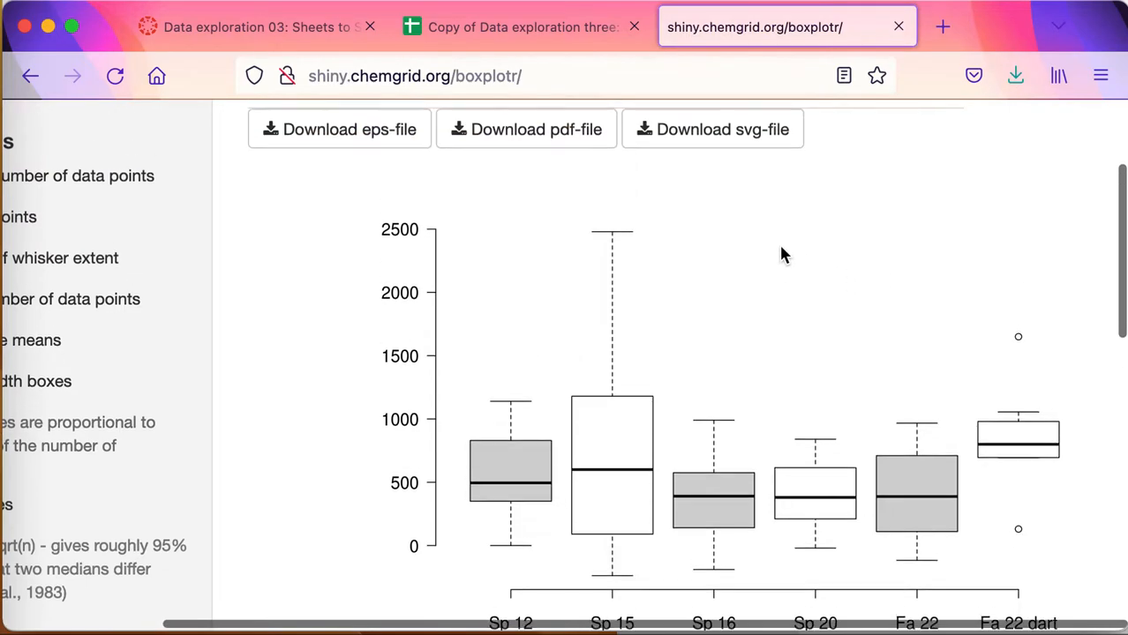
pyautogui.scroll(-3)
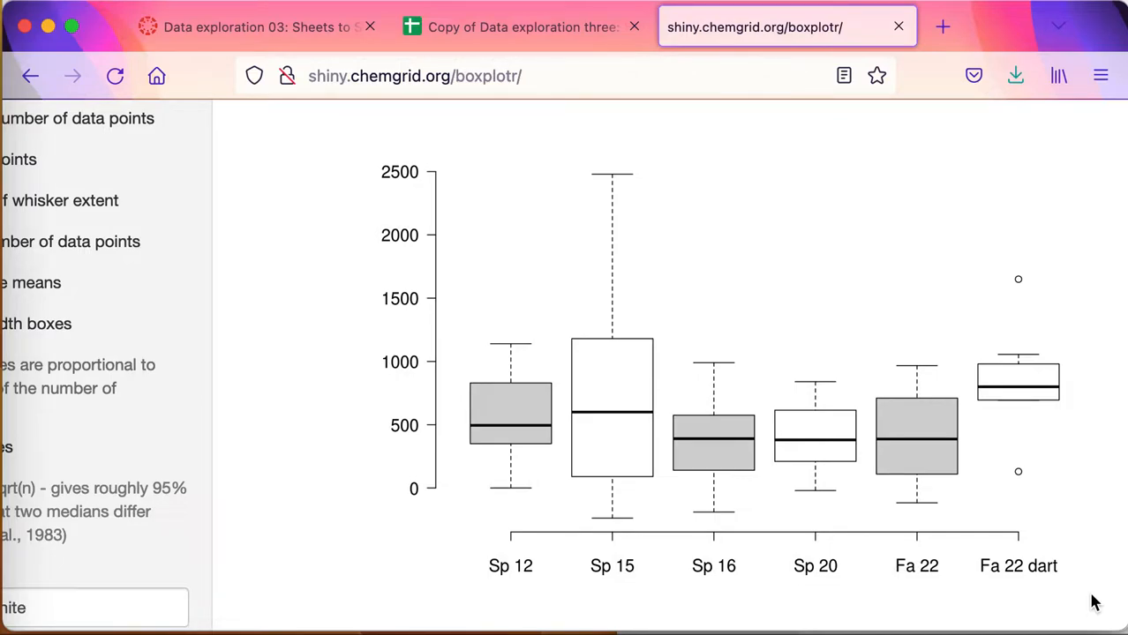
pyautogui.scroll(-3)
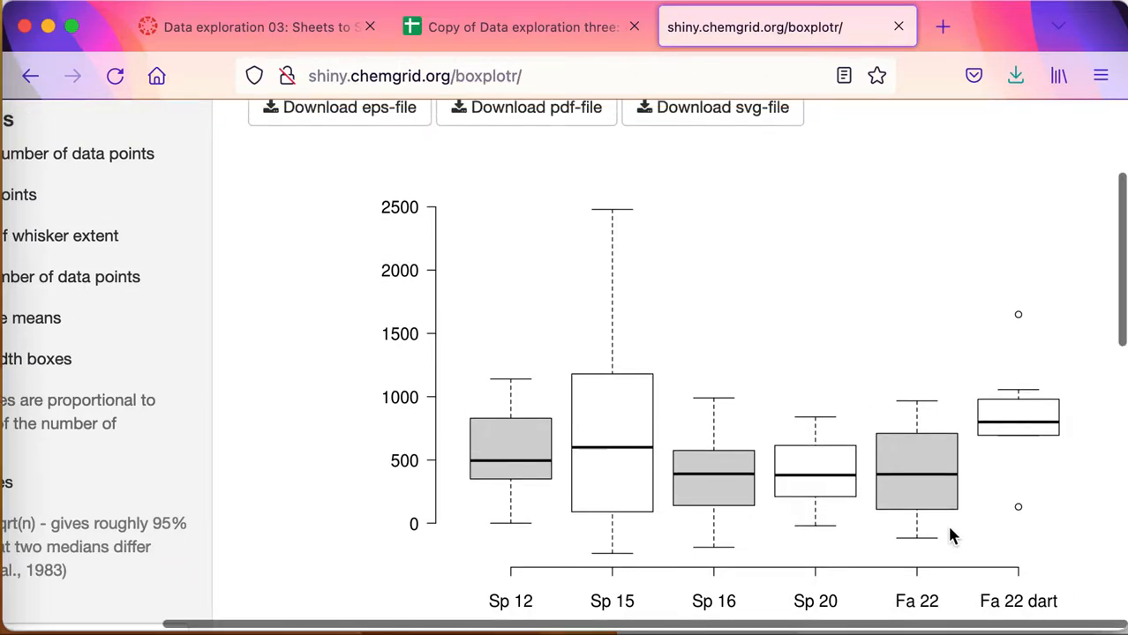
pyautogui.moveTo(637, 405)
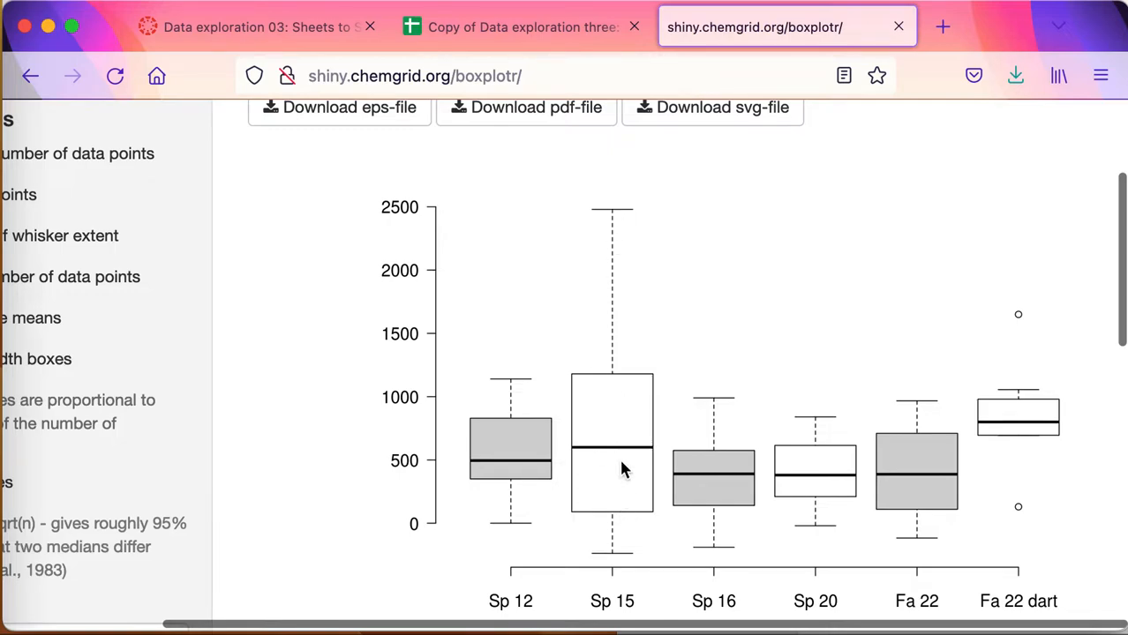
pyautogui.moveTo(621, 216)
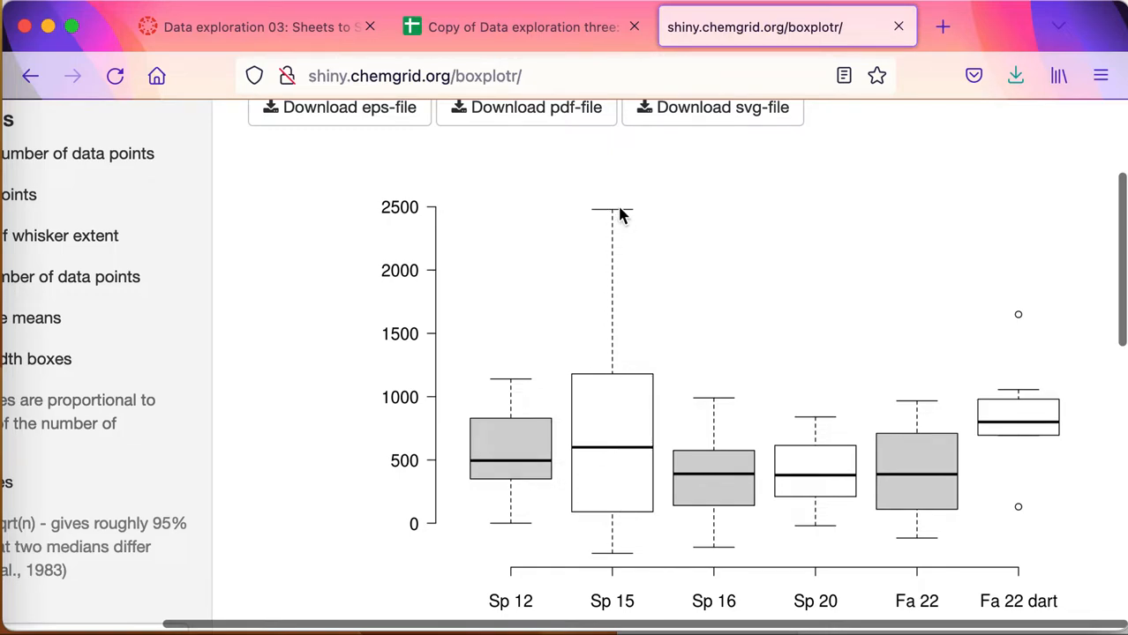
pyautogui.moveTo(614, 374)
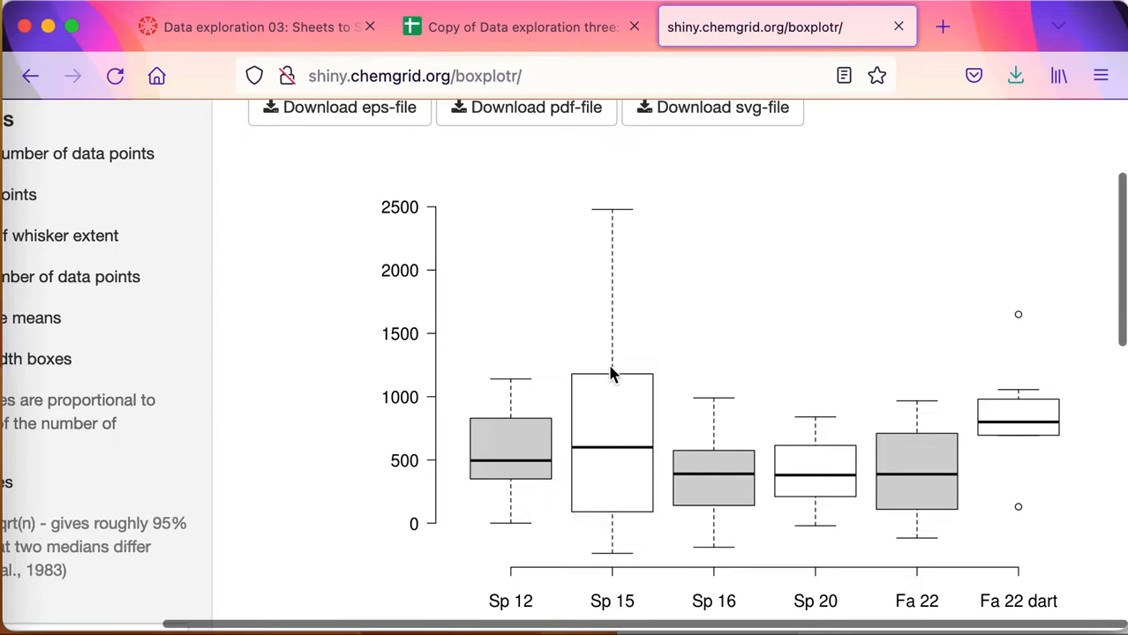
pyautogui.moveTo(592, 274)
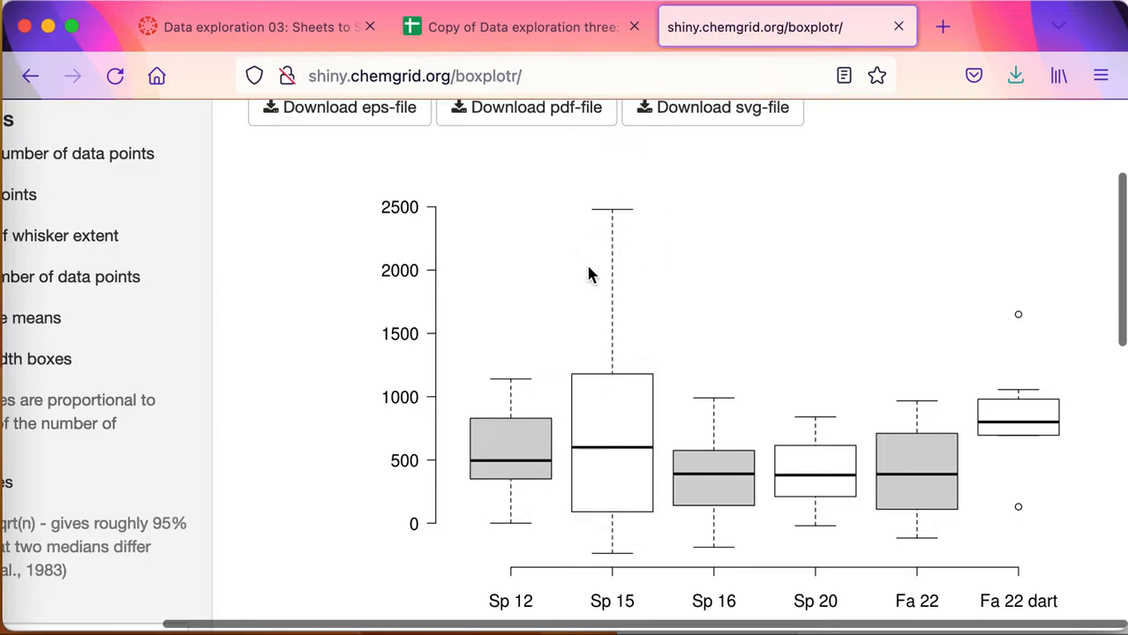
pyautogui.moveTo(820, 477)
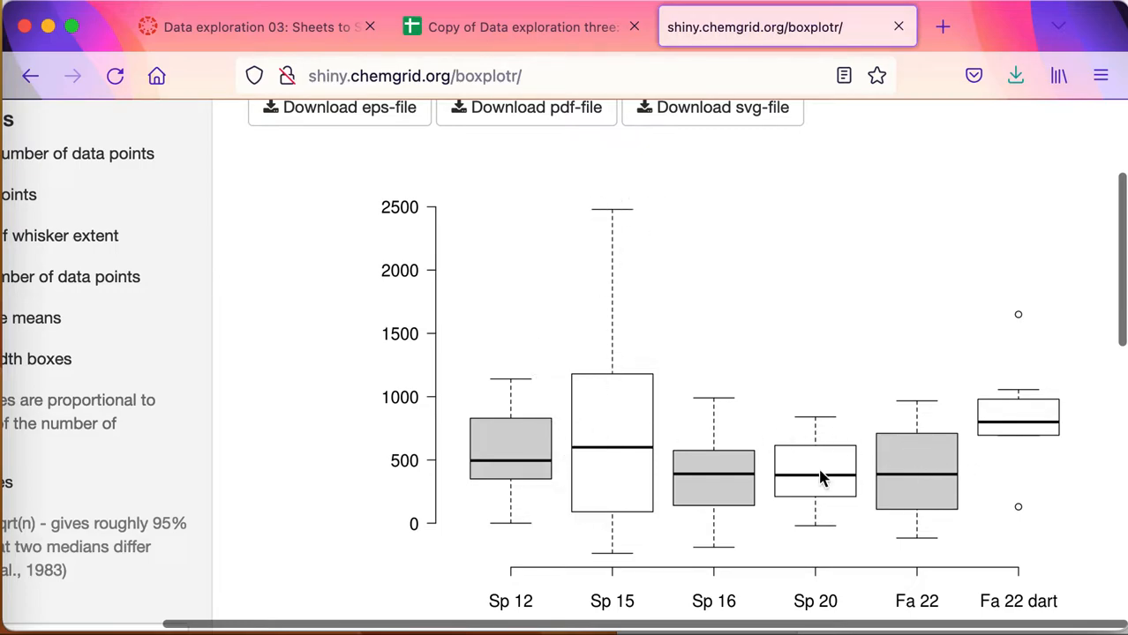
pyautogui.moveTo(953, 468)
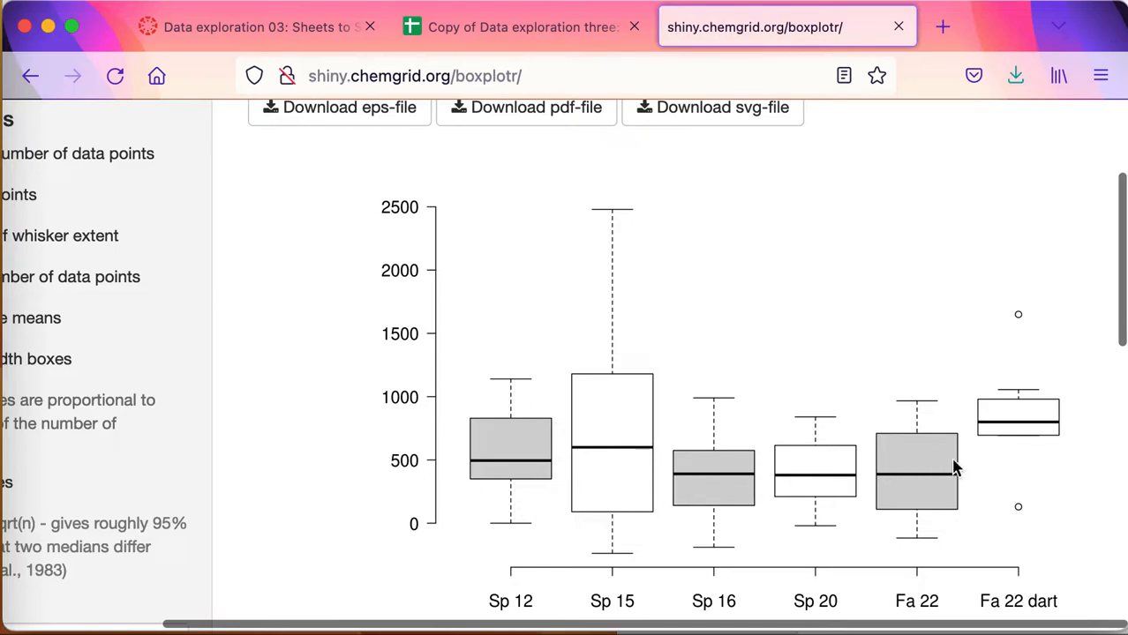
pyautogui.moveTo(1020, 406)
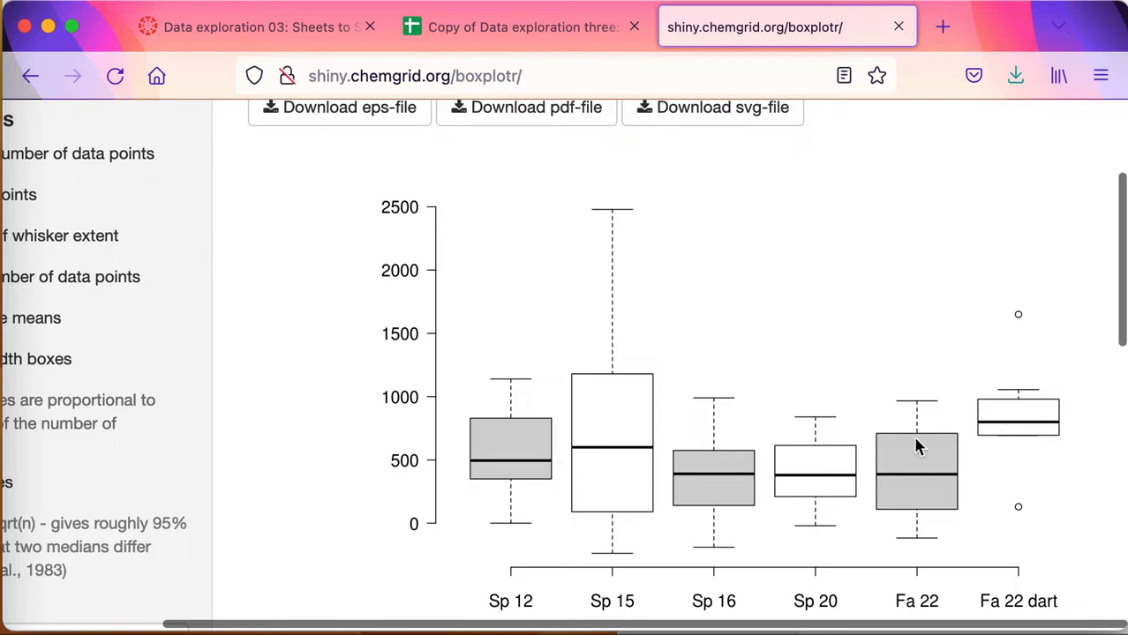
pyautogui.moveTo(1021, 346)
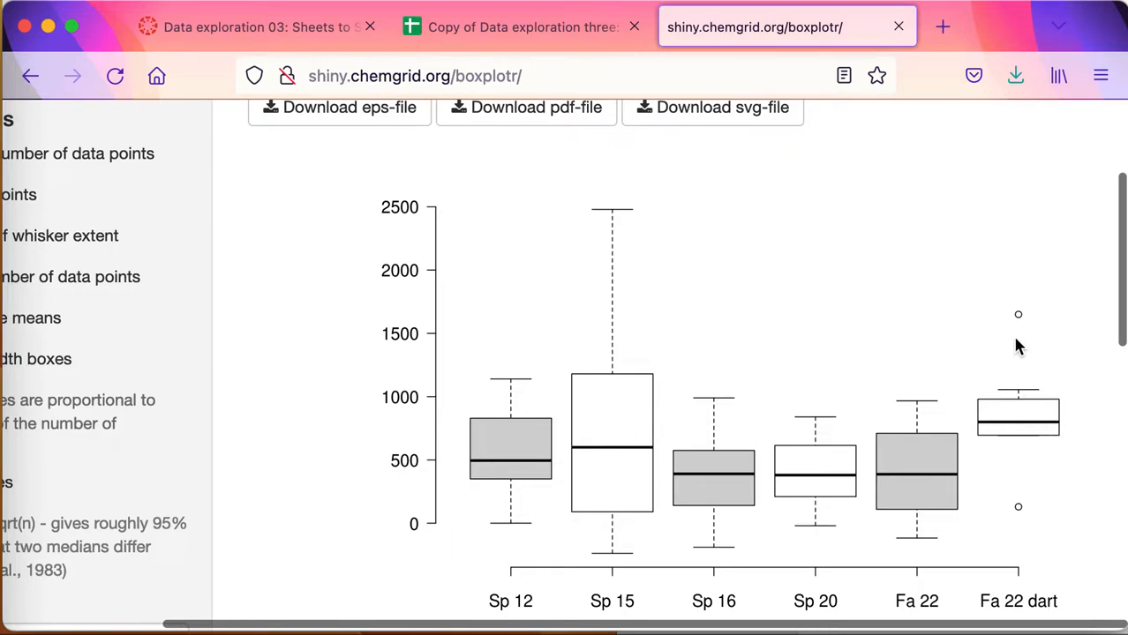
pyautogui.moveTo(997, 321)
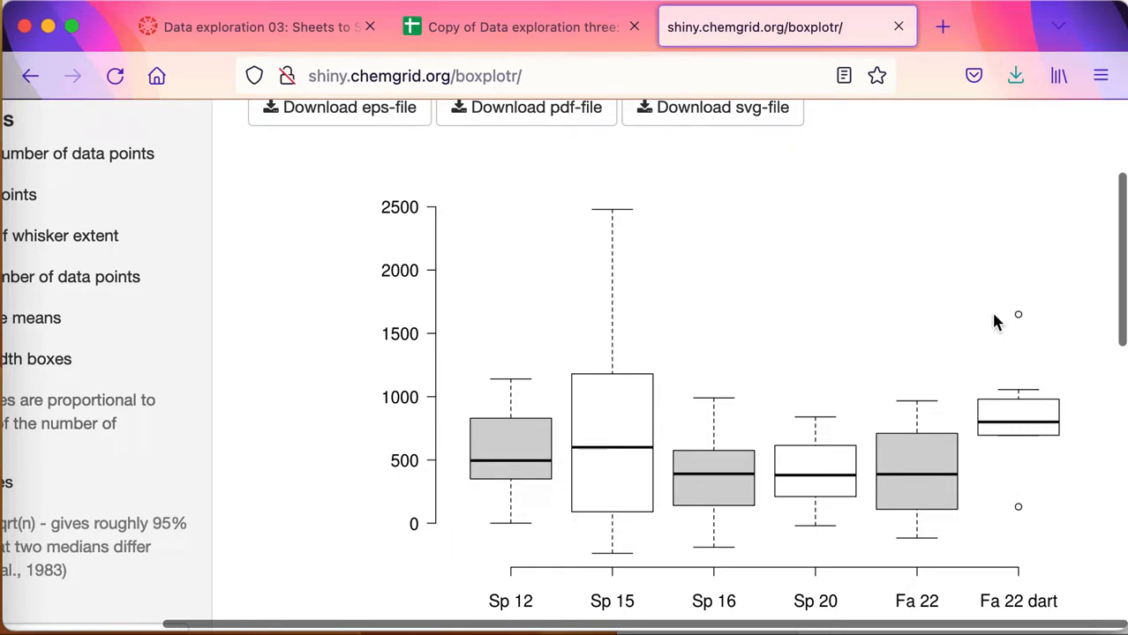
pyautogui.scroll(-3)
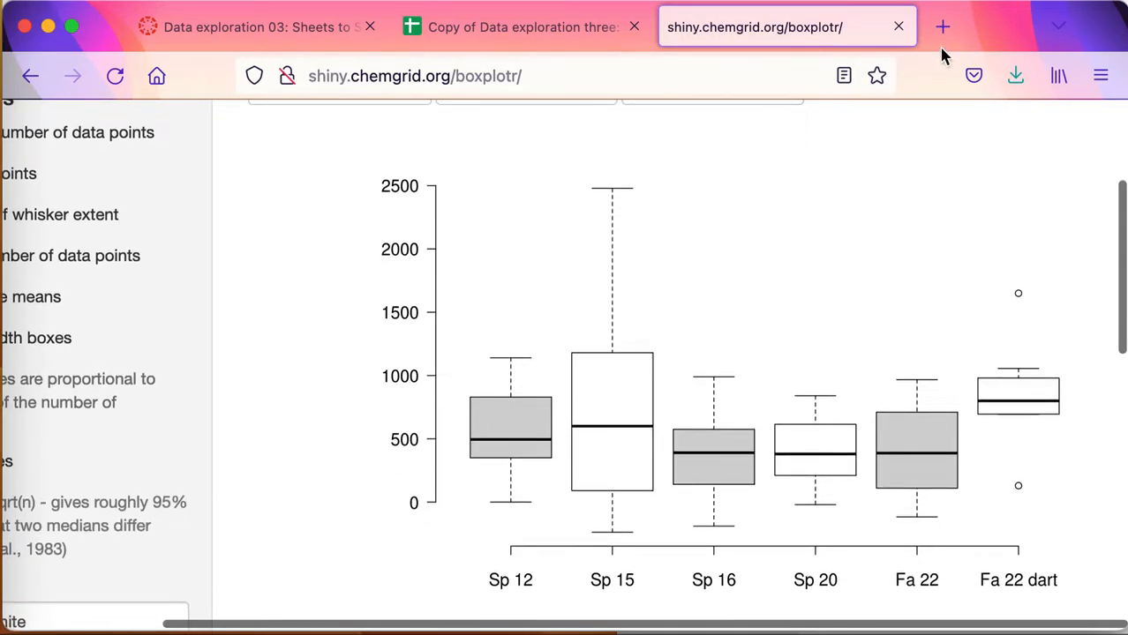
# Start a new presentation via slides.new and scroll the Themes panel toward the Plum theme
pyautogui.click(943, 27)
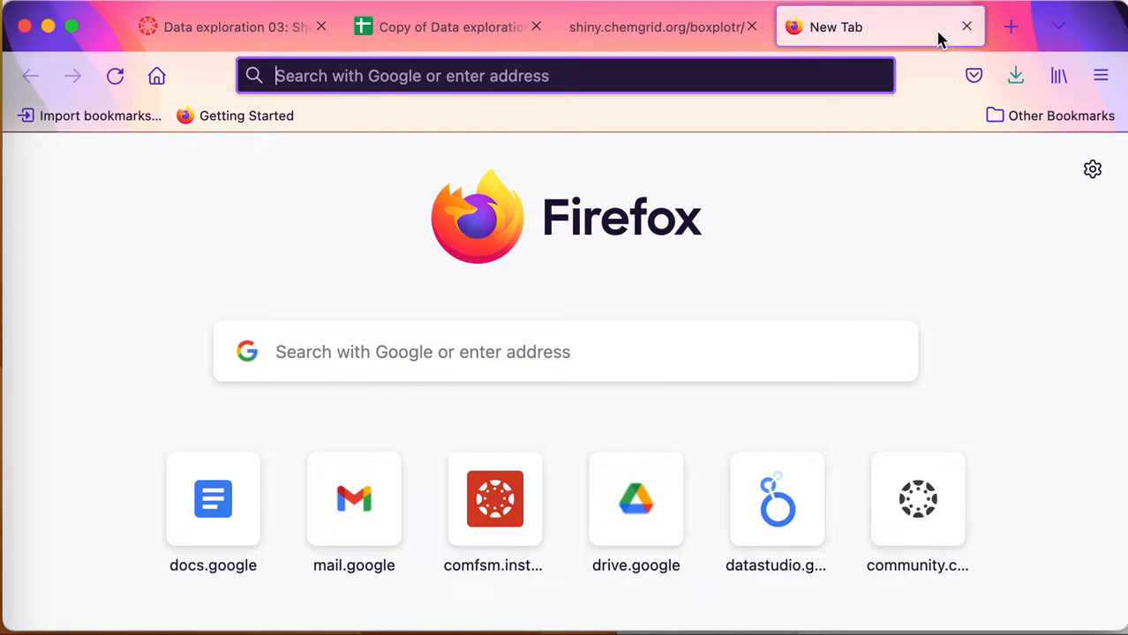
pyautogui.write('slides.new')
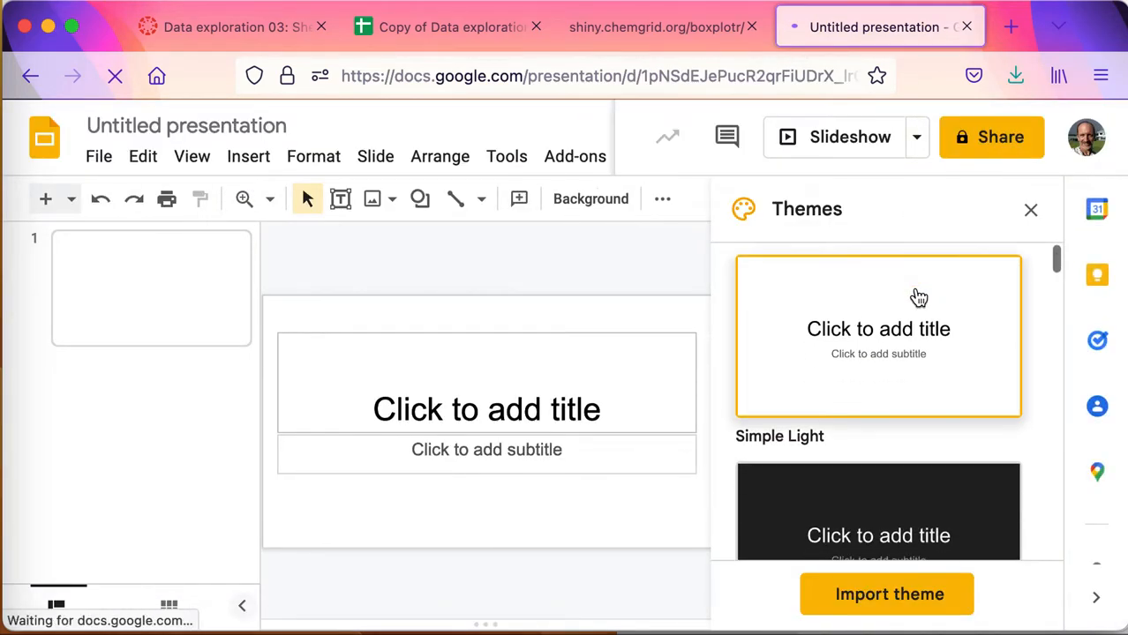
pyautogui.scroll(-3)
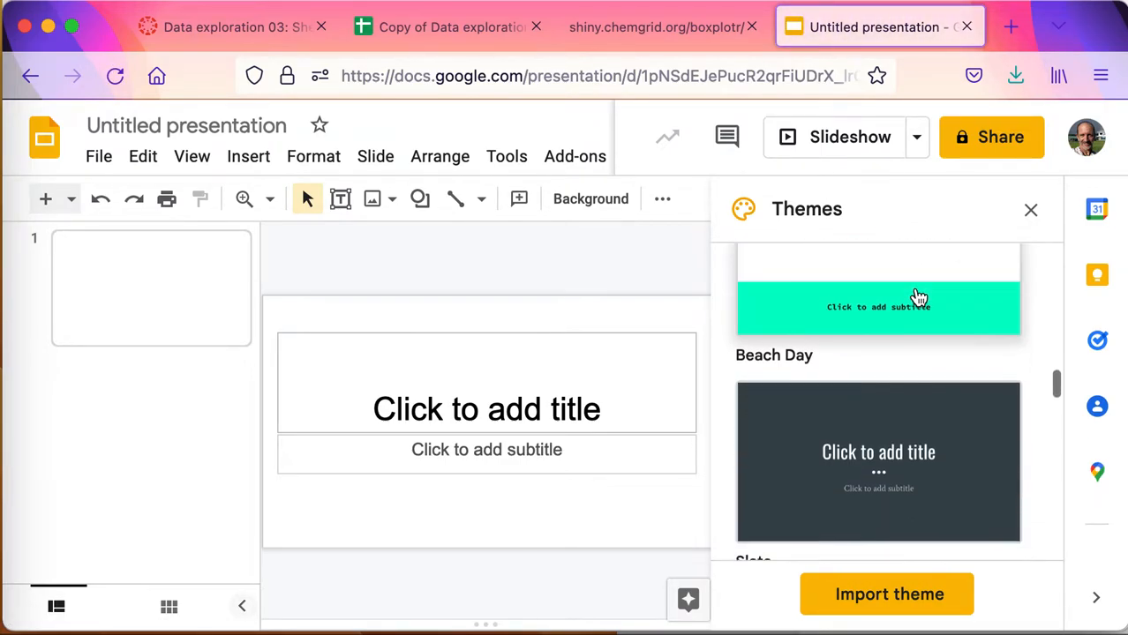
pyautogui.scroll(-3)
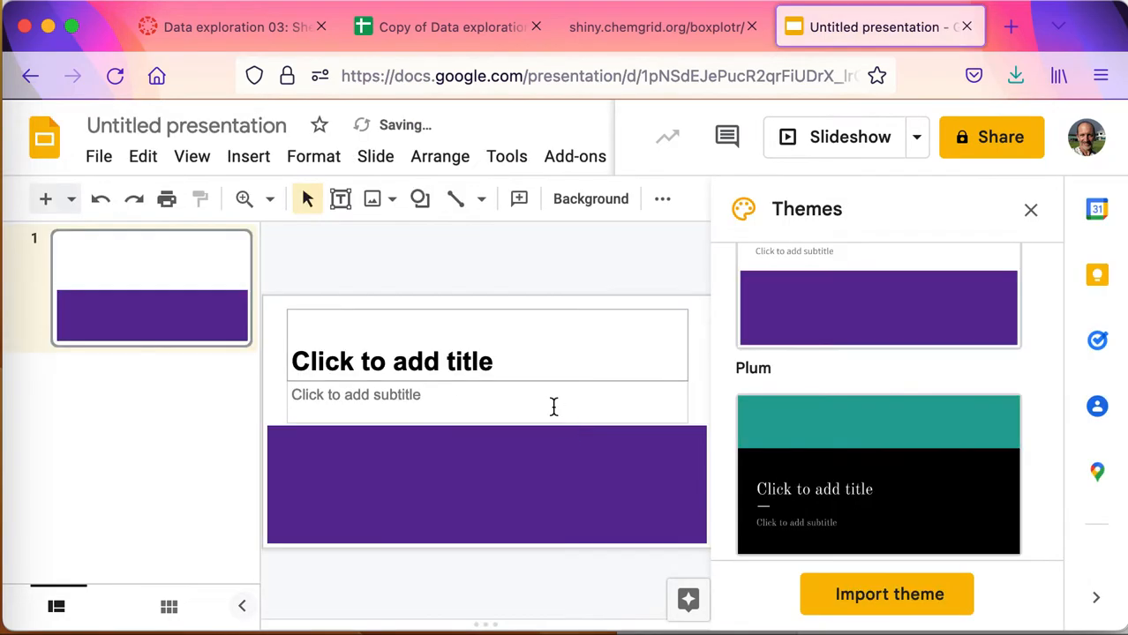
# Enter the title slide heading 'Paper aircraft flight distances'
pyautogui.click(392, 360)
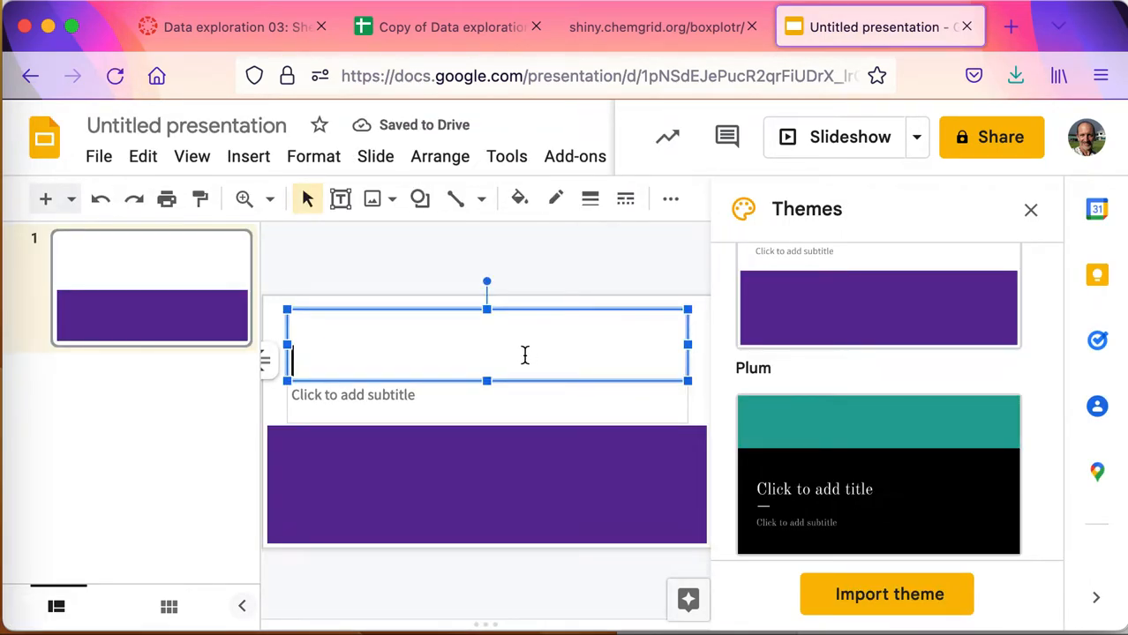
pyautogui.write('Paper a')
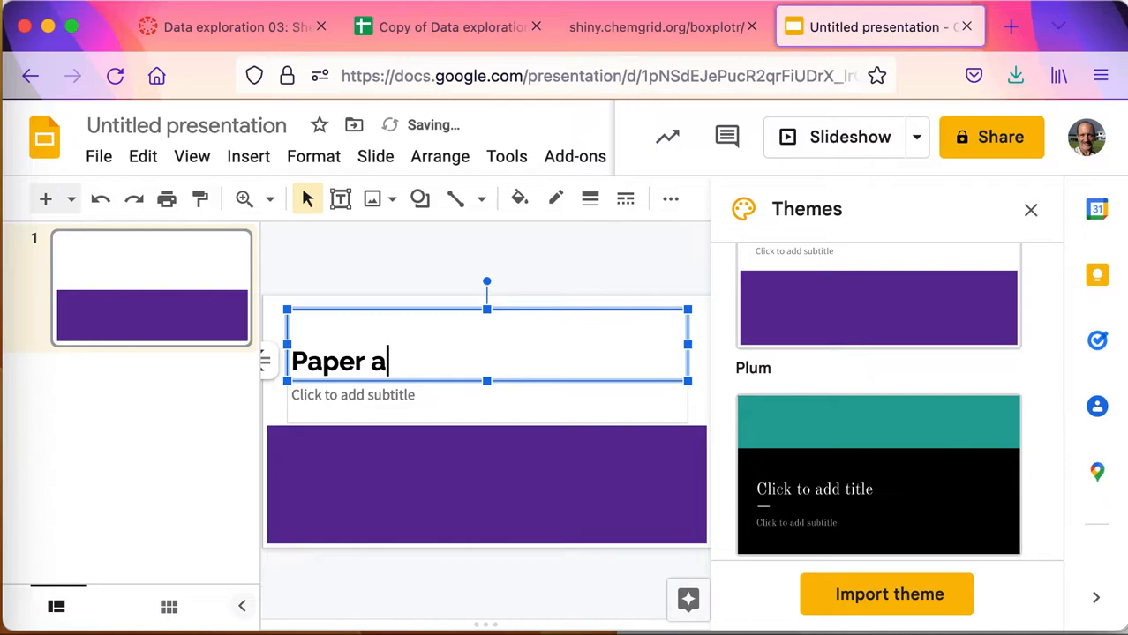
pyautogui.write('ircraft f')
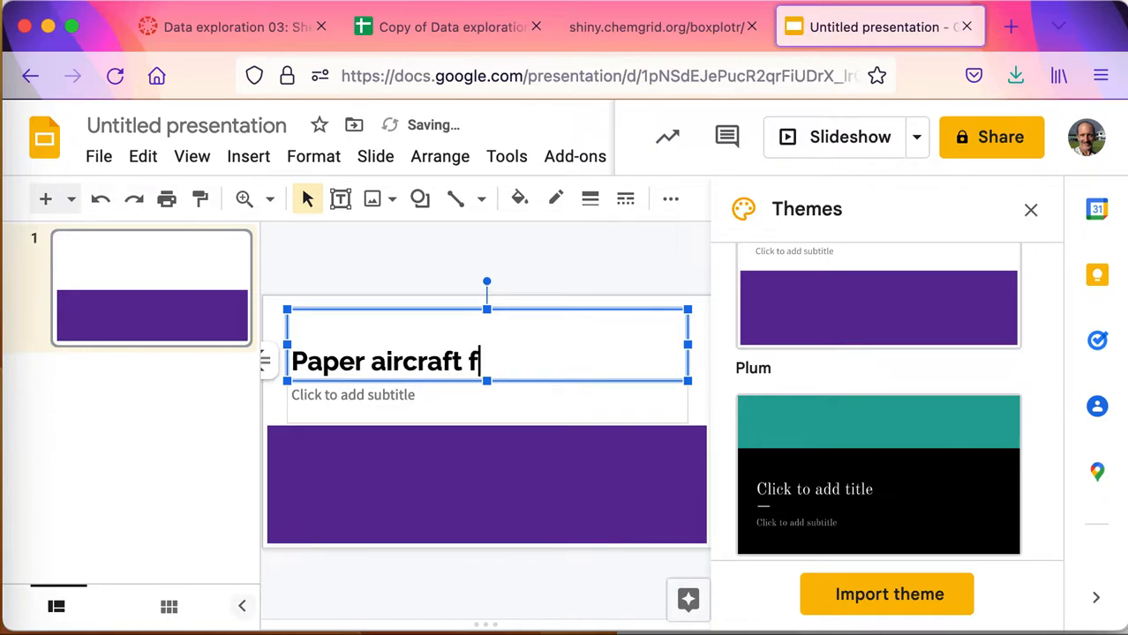
pyautogui.write('light d')
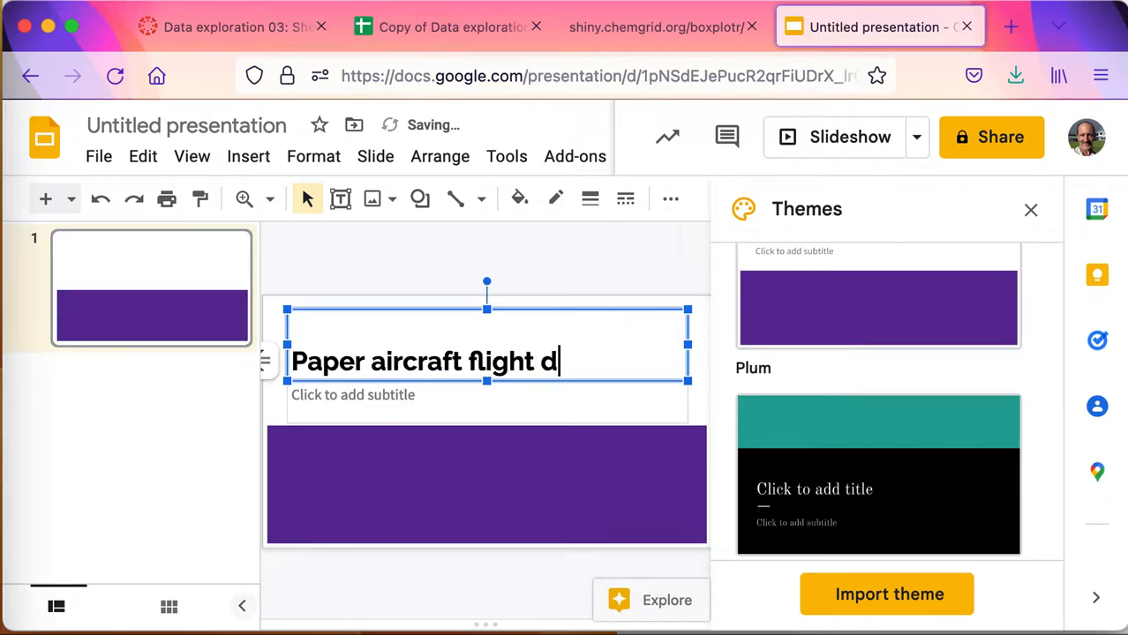
pyautogui.write('isa')
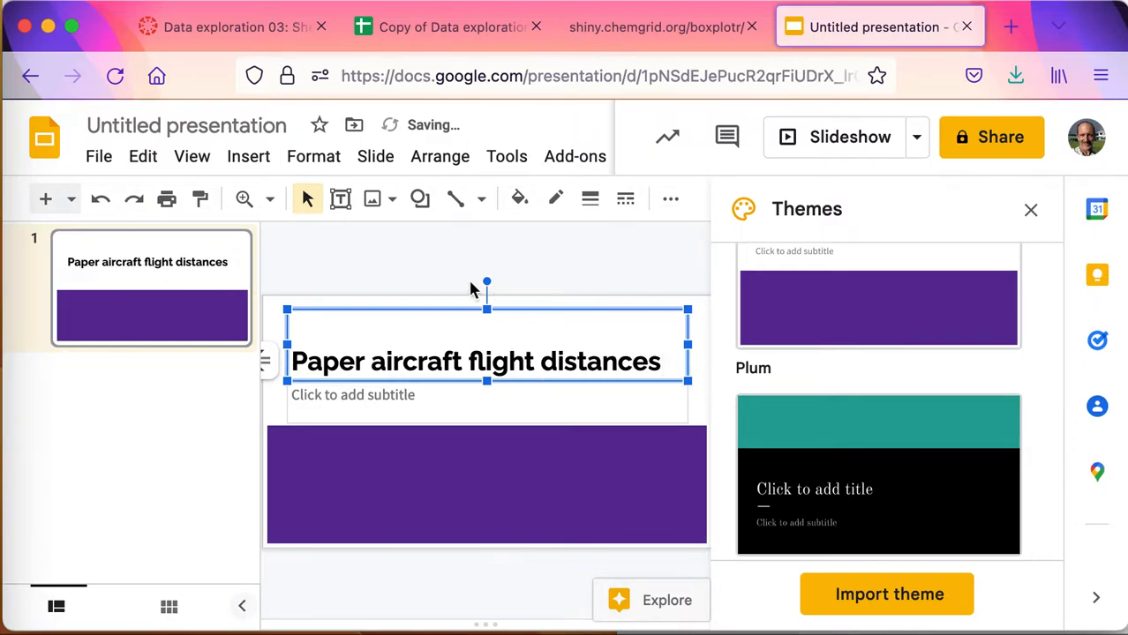
pyautogui.moveTo(785, 452)
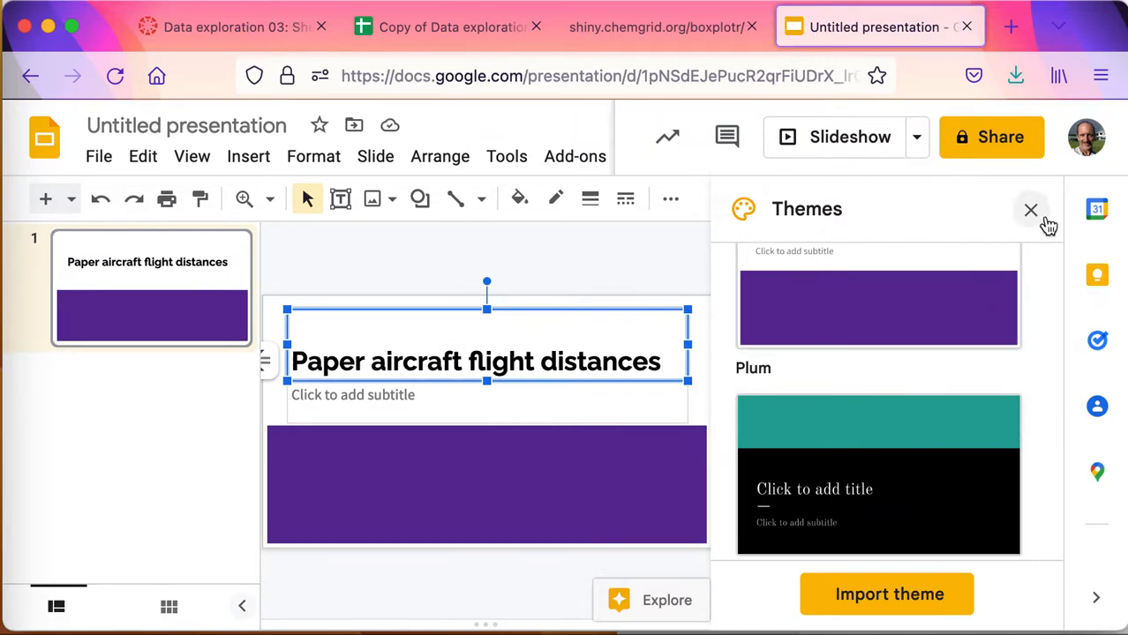
# Close the Themes panel and rename the presentation to 'Paper aircraft flight distances'
pyautogui.click(1031, 210)
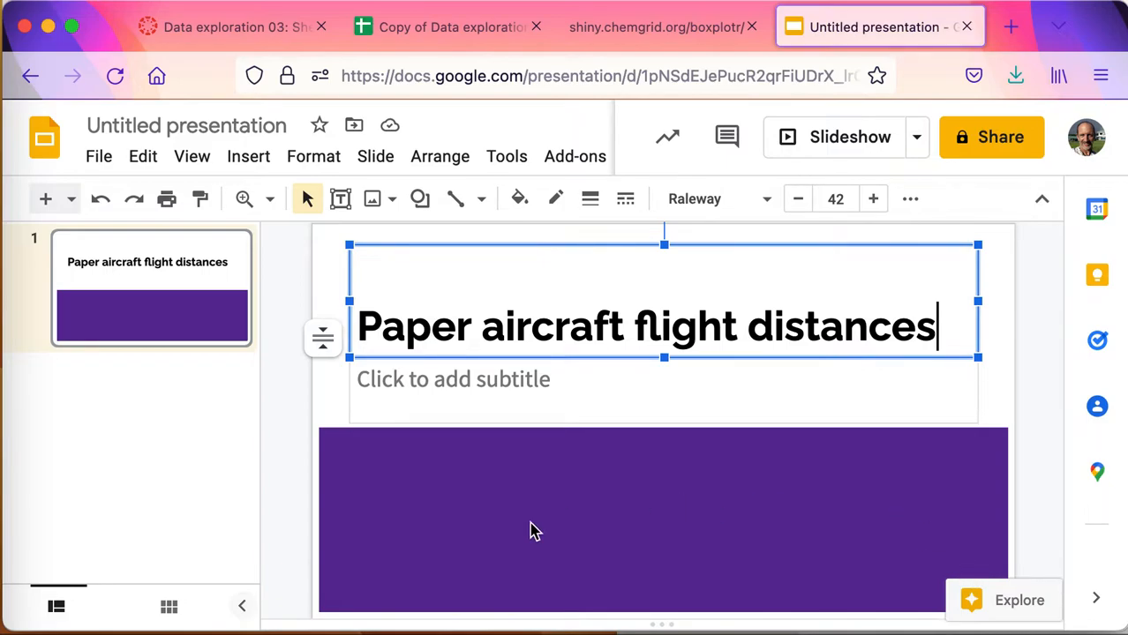
pyautogui.moveTo(792, 240)
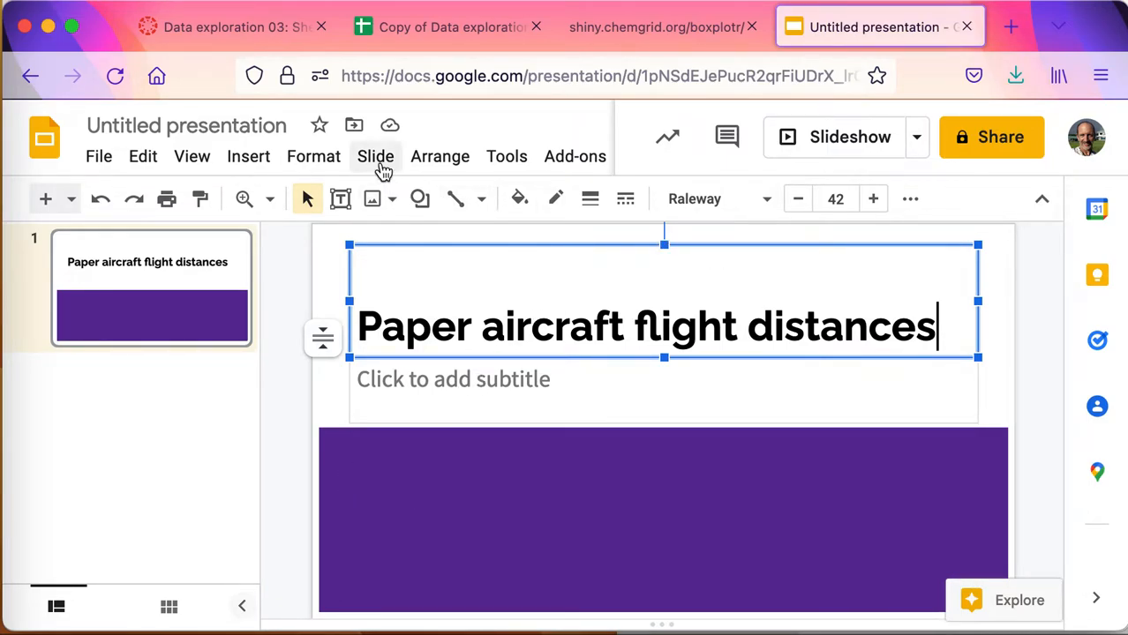
pyautogui.click(188, 125)
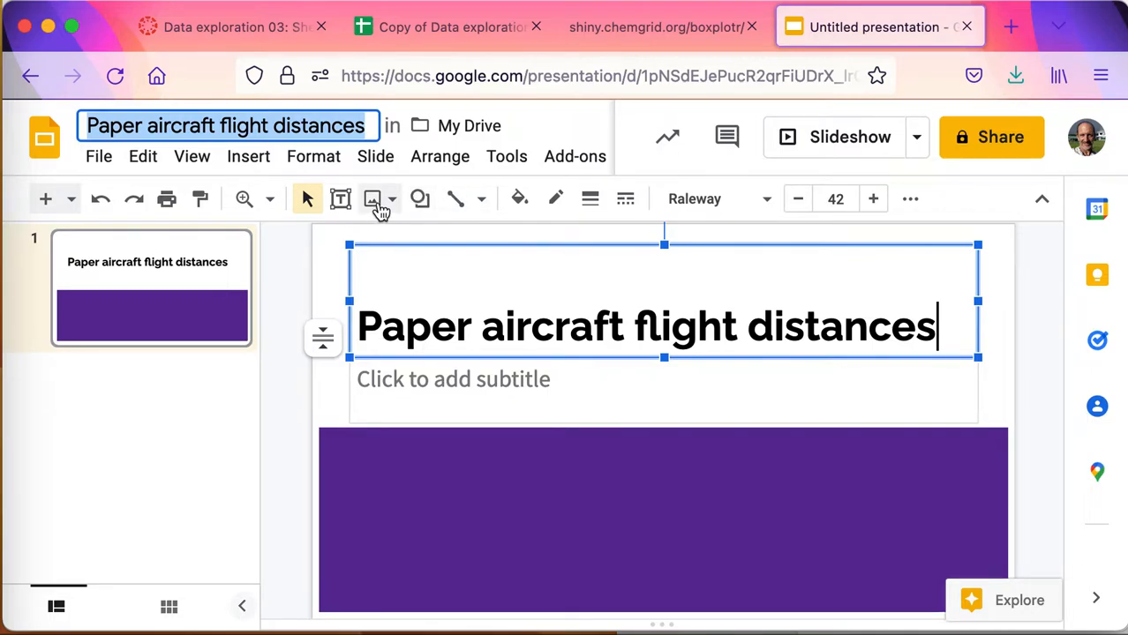
pyautogui.click(376, 155)
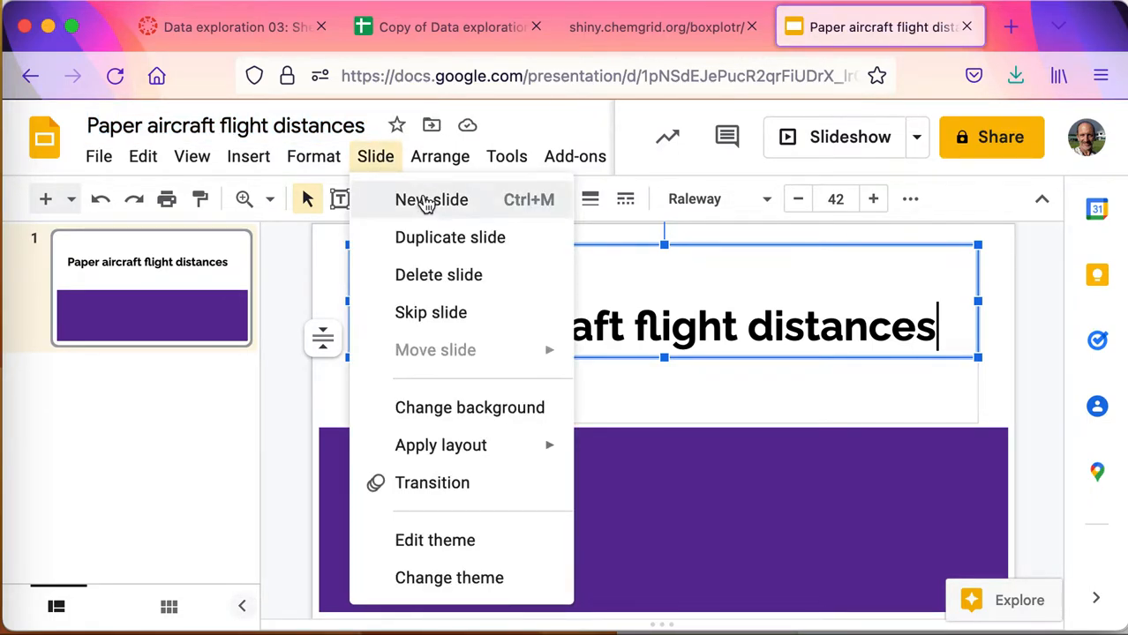
# Add a second slide headed 'Basic statistics for flight distances'
pyautogui.click(432, 199)
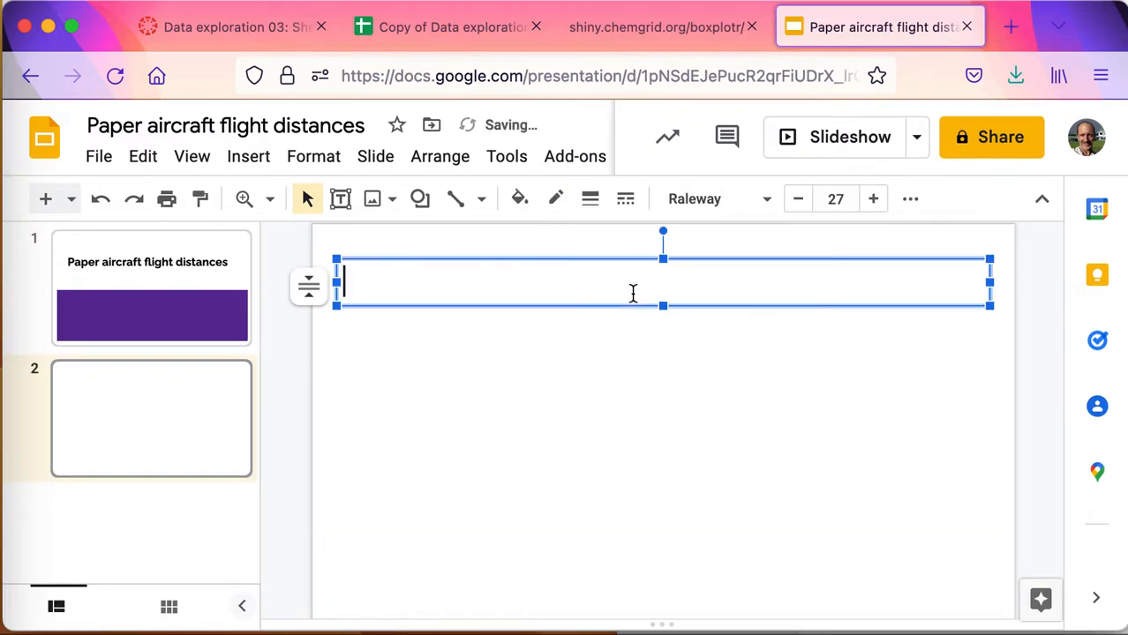
pyautogui.write('Basic stati')
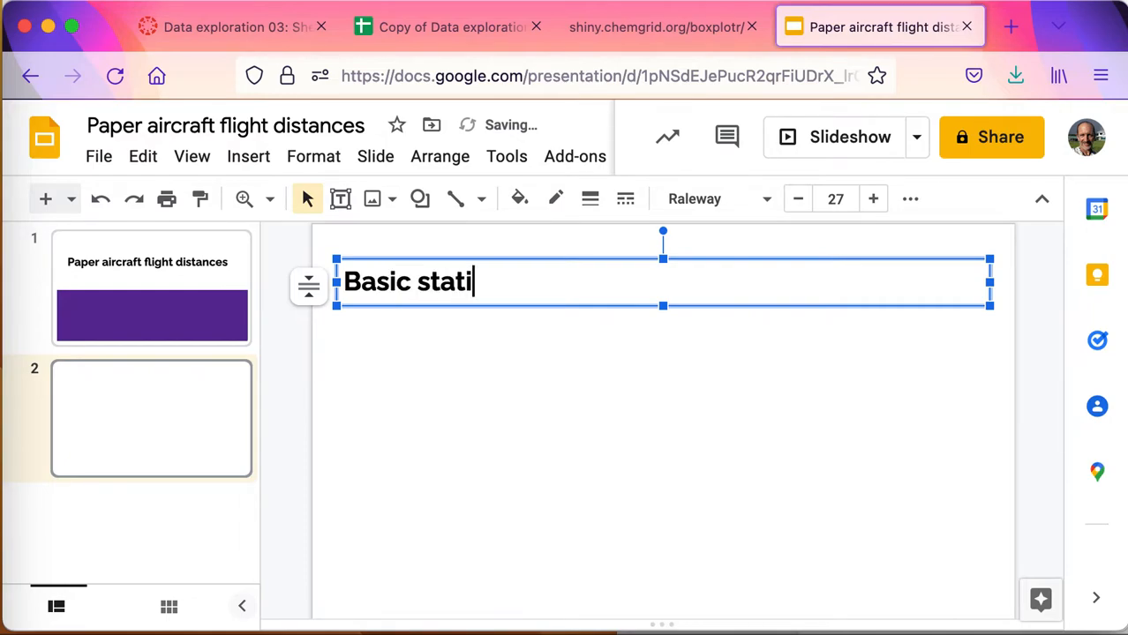
pyautogui.write('stics for flight')
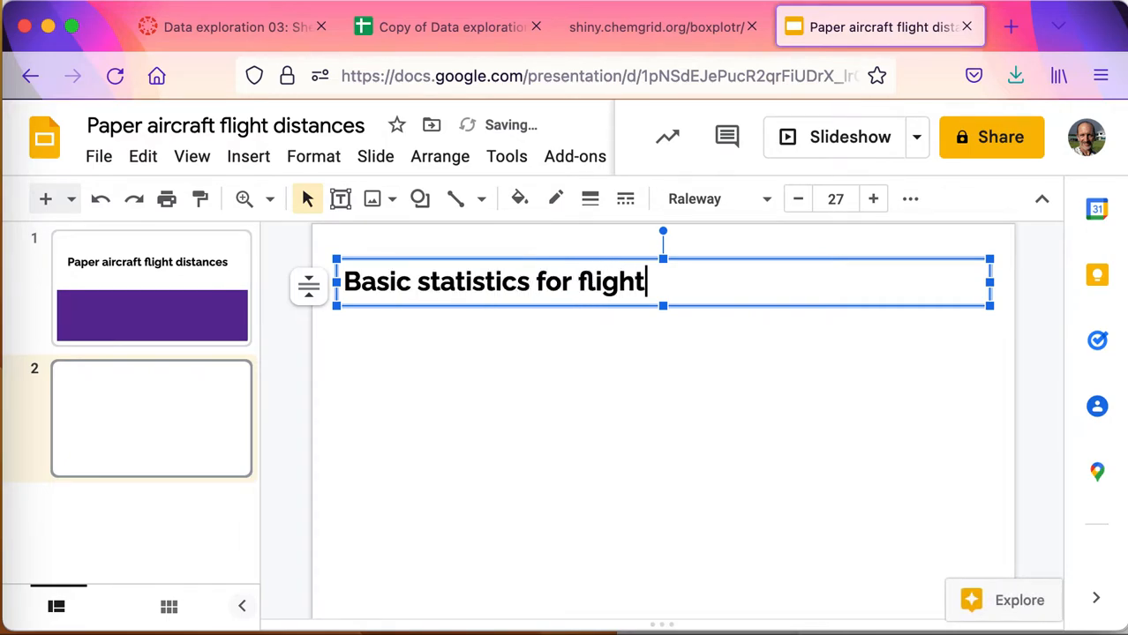
pyautogui.write('distances')
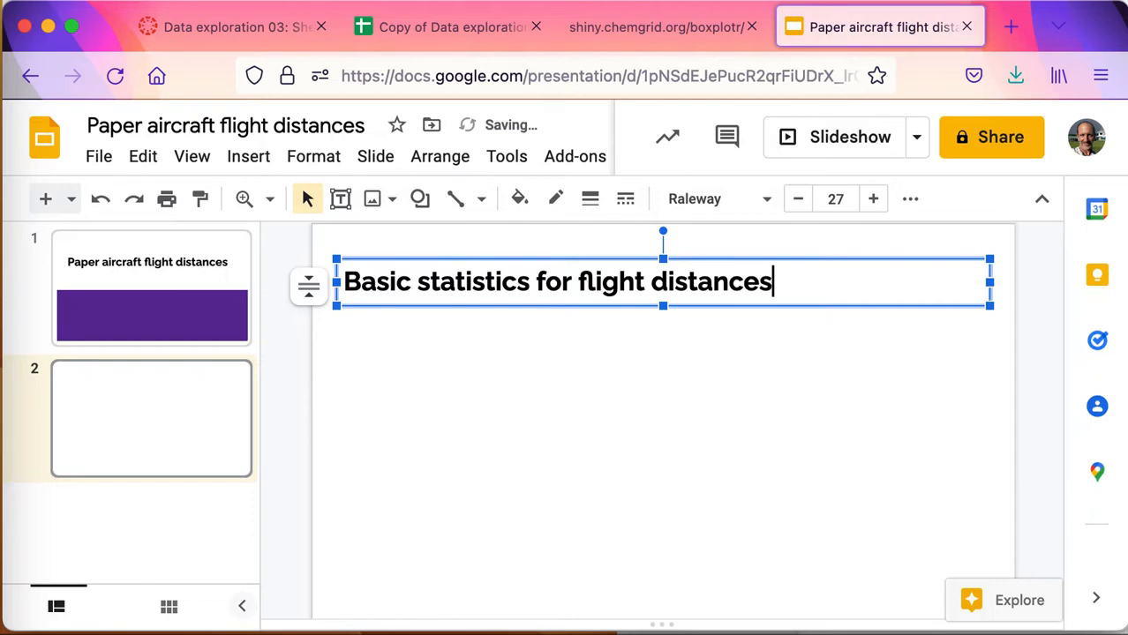
pyautogui.click(543, 382)
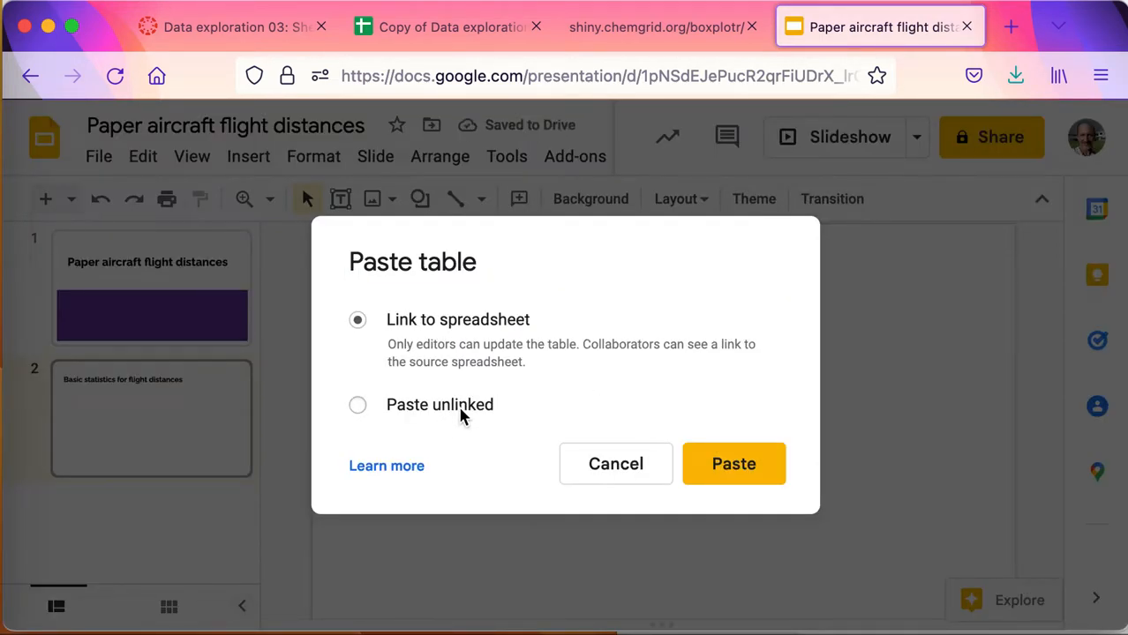
# Paste an unlinked table onto the slide, then return to the statistics spreadsheet
pyautogui.click(356, 404)
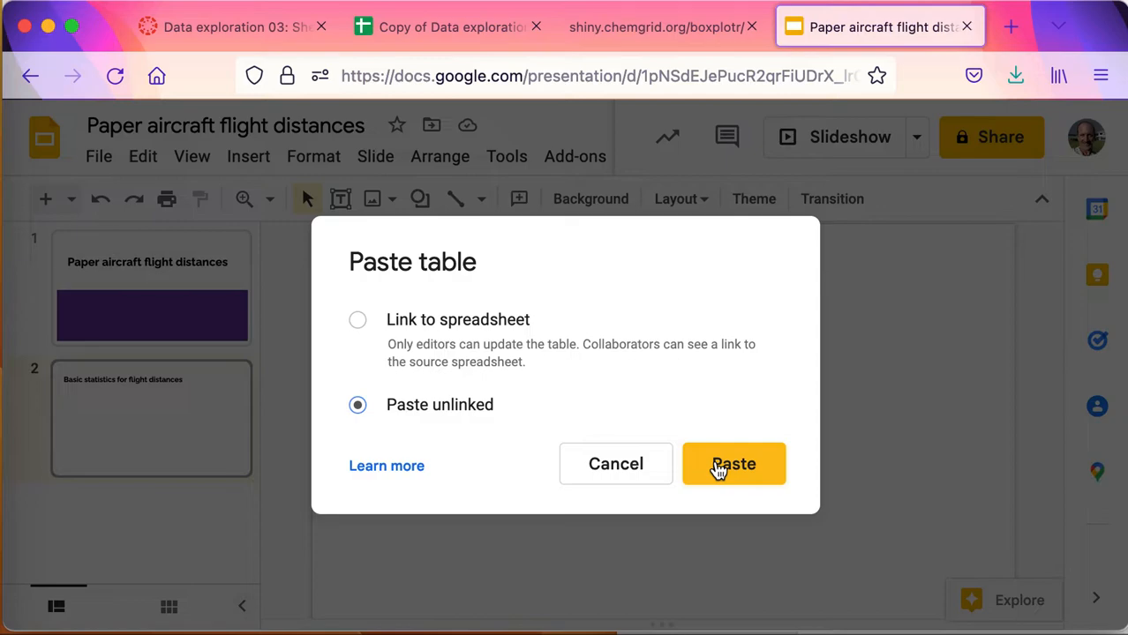
pyautogui.click(733, 463)
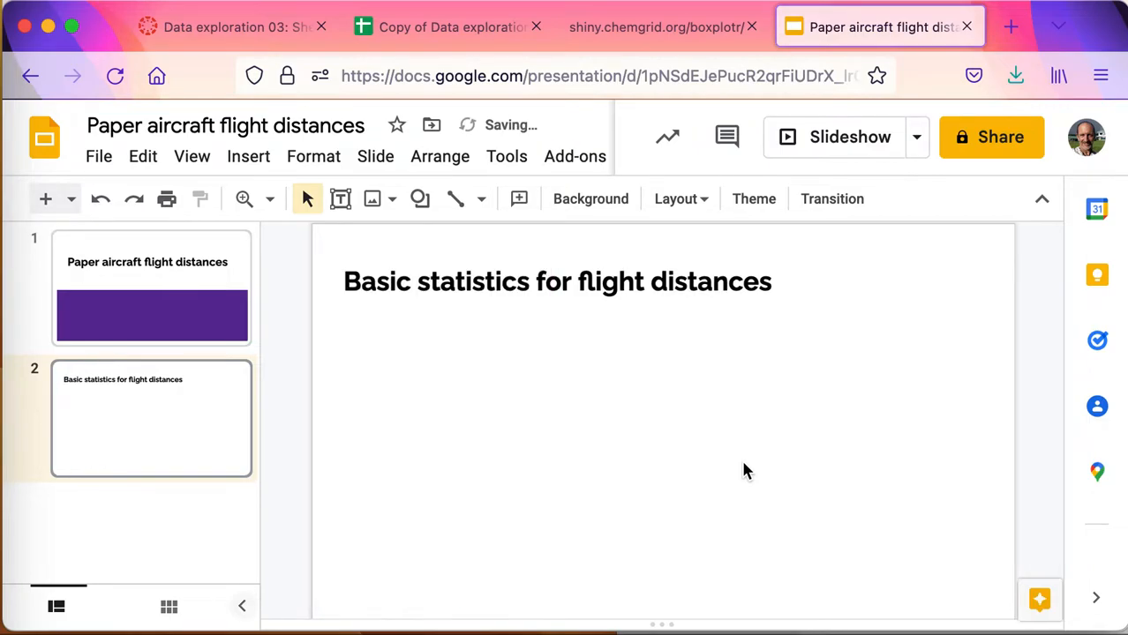
pyautogui.click(441, 26)
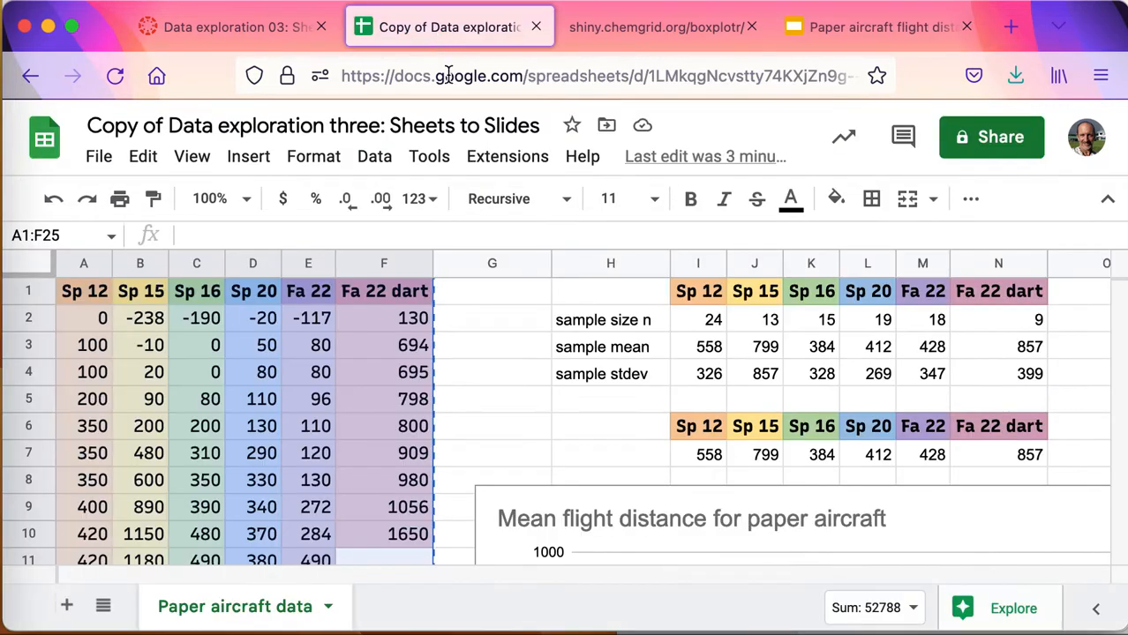
pyautogui.moveTo(751, 318)
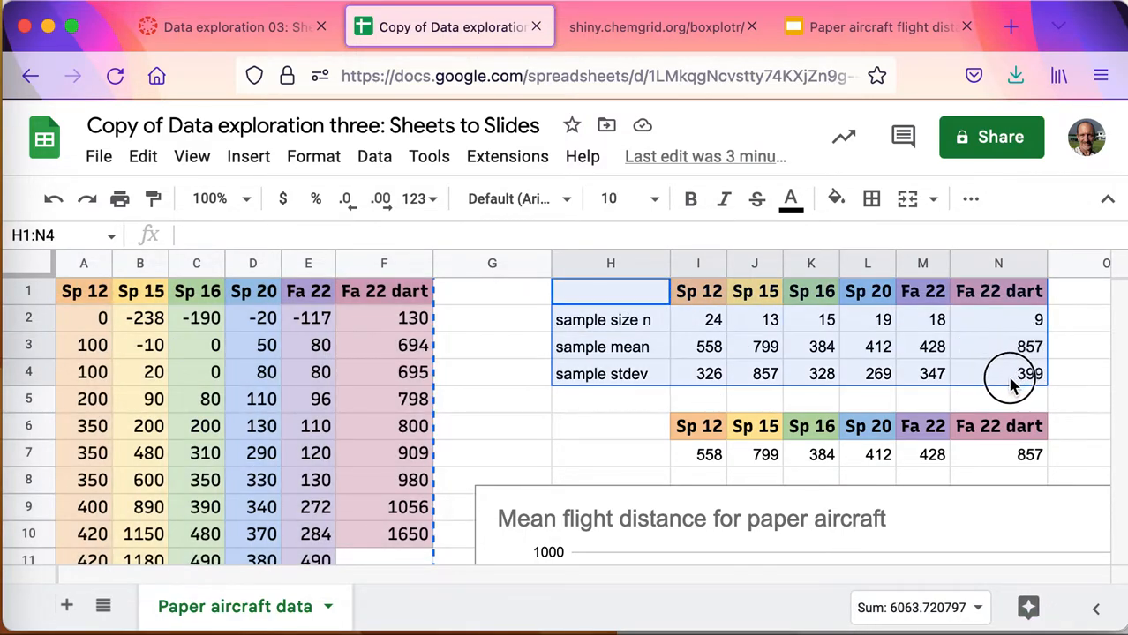
# Paste the copied sample size, mean and stdev table onto slide 2 as an unlinked table
pyautogui.click(879, 26)
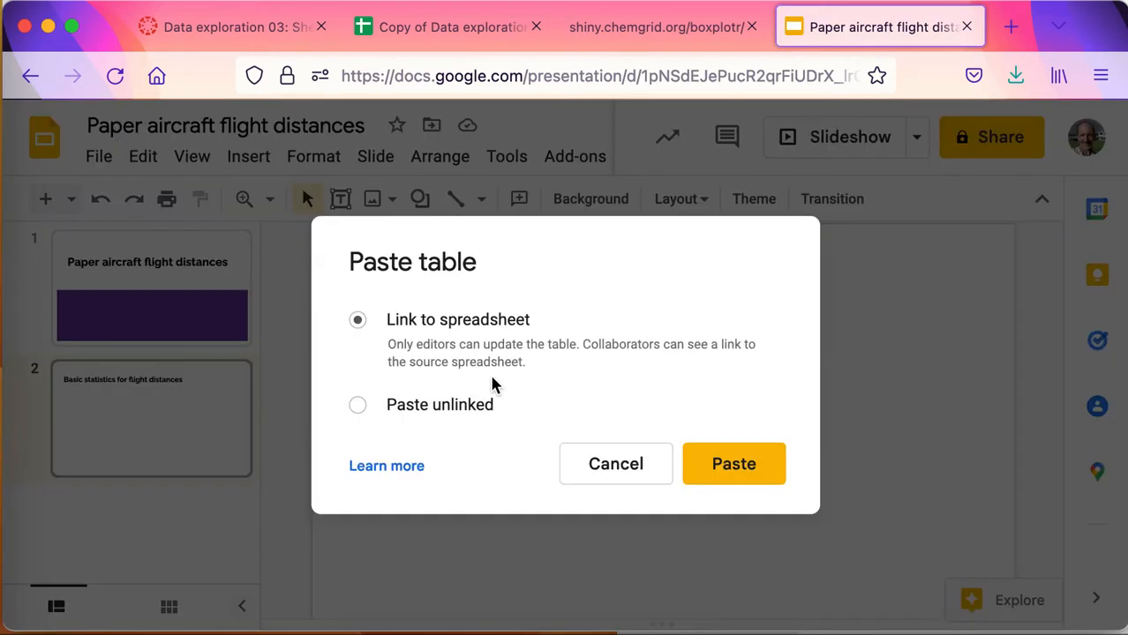
pyautogui.click(357, 404)
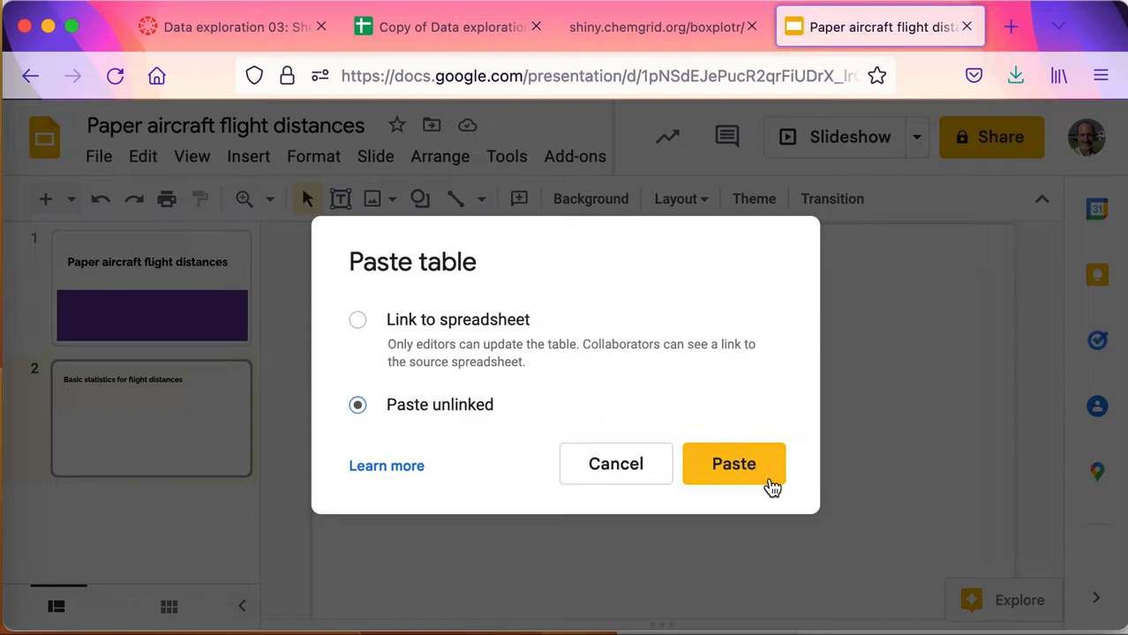
pyautogui.click(733, 464)
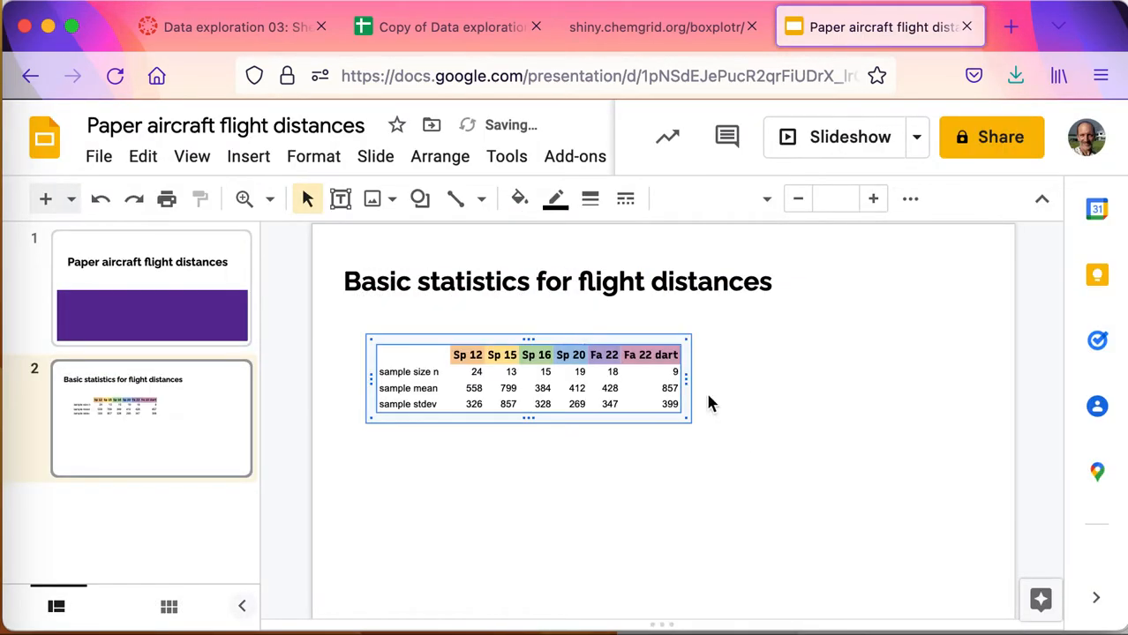
# Enlarge the statistics table, set its text to Recursive at a larger size, and remove cell borders (0 pt)
pyautogui.moveTo(689, 420); pyautogui.dragTo(847, 492)
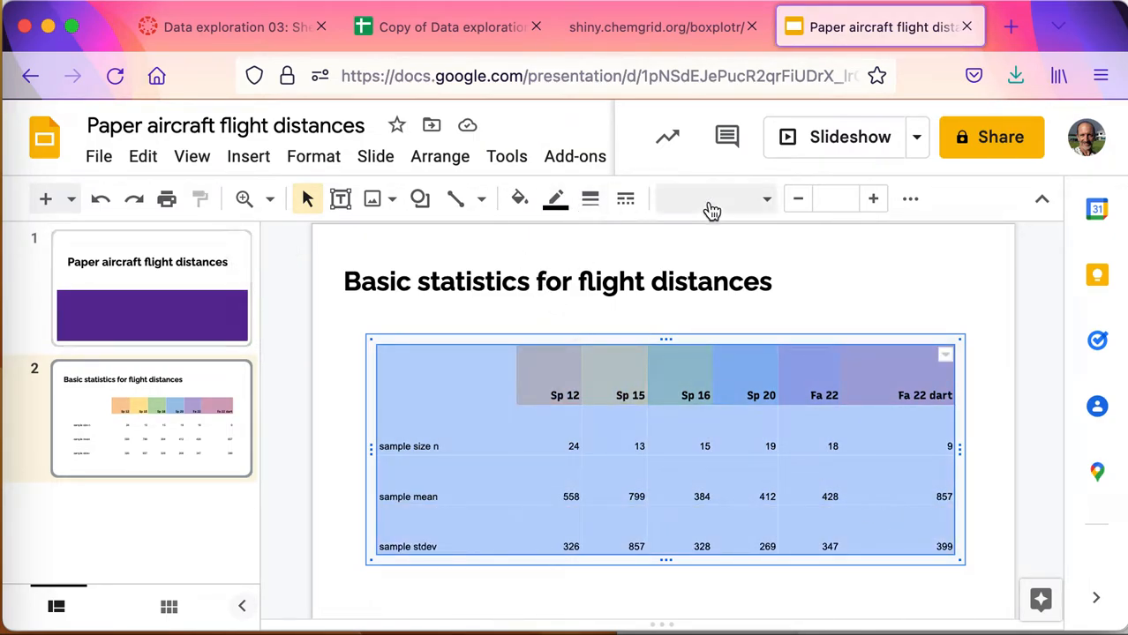
pyautogui.click(314, 155)
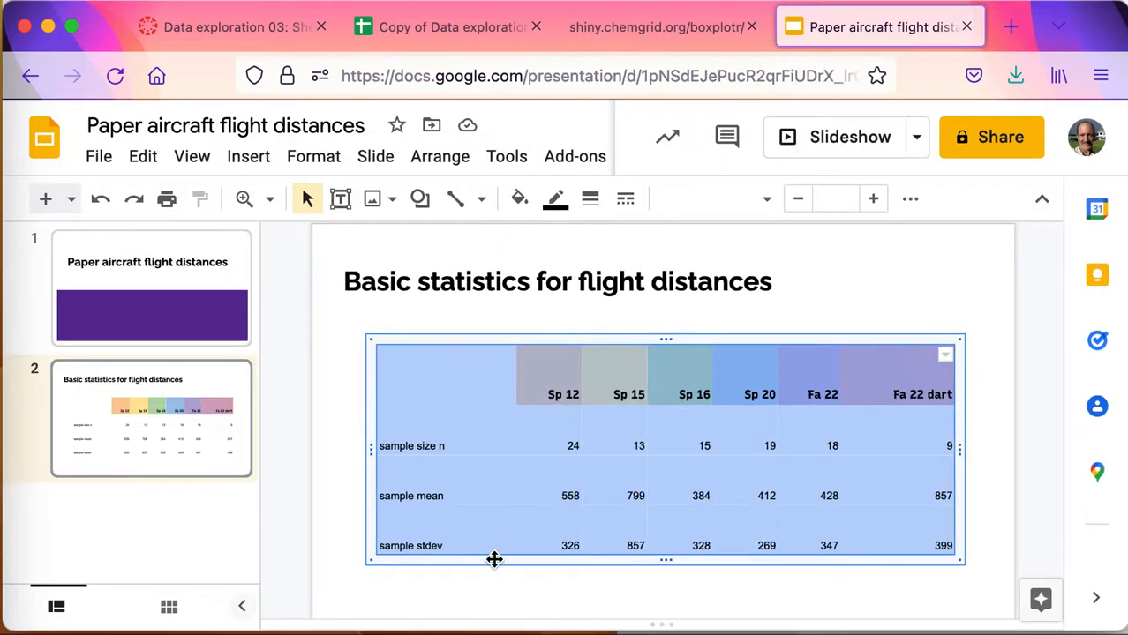
pyautogui.click(766, 198)
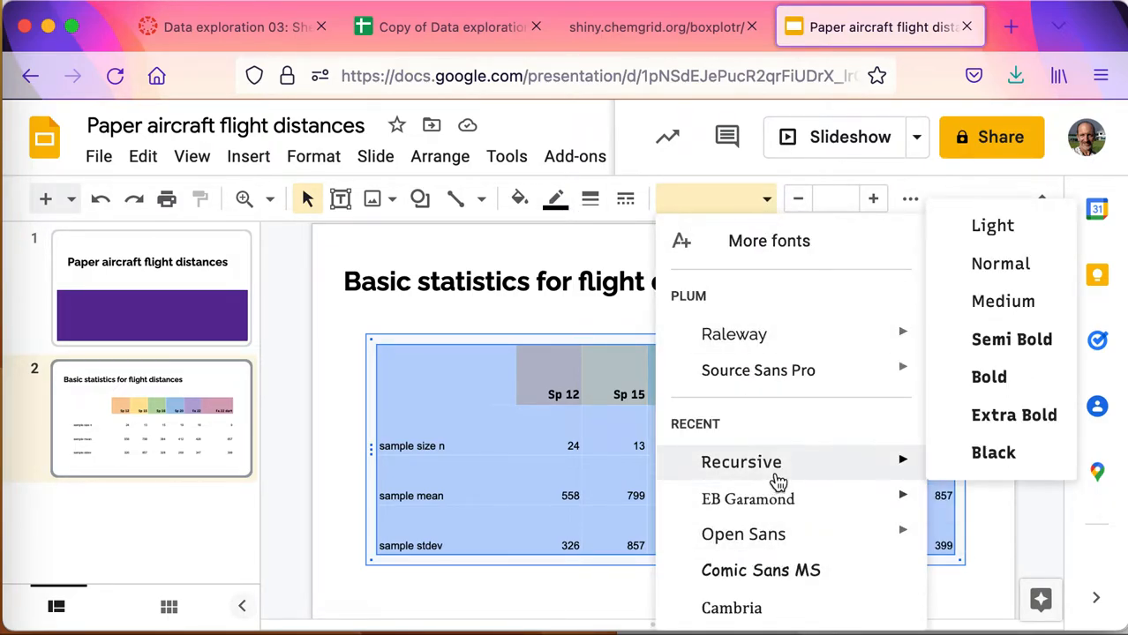
pyautogui.click(741, 463)
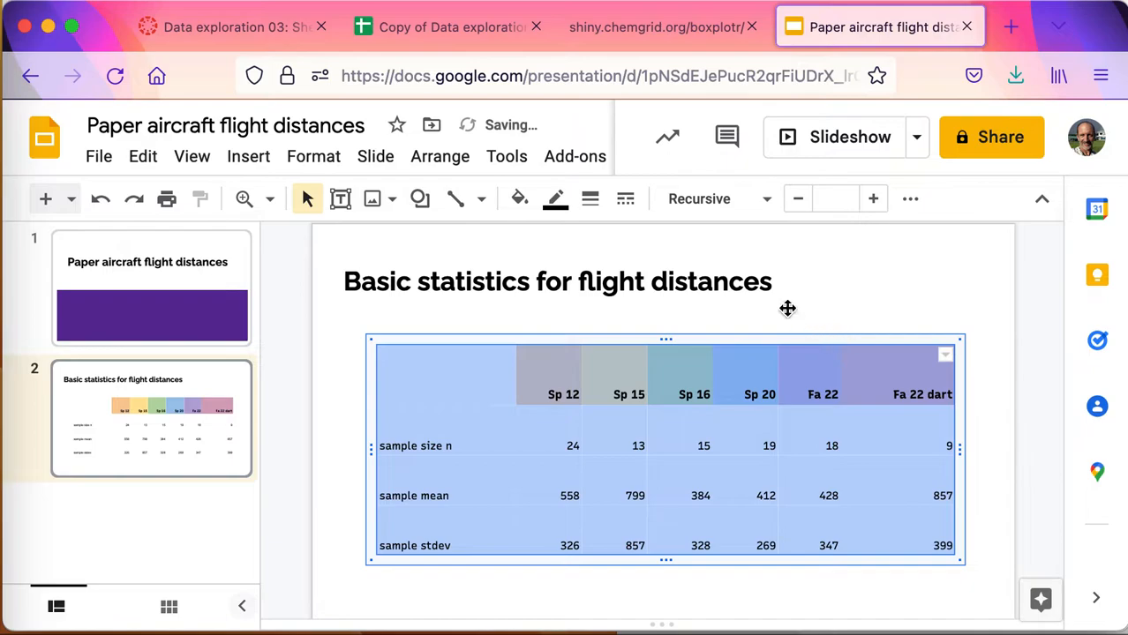
pyautogui.click(872, 198)
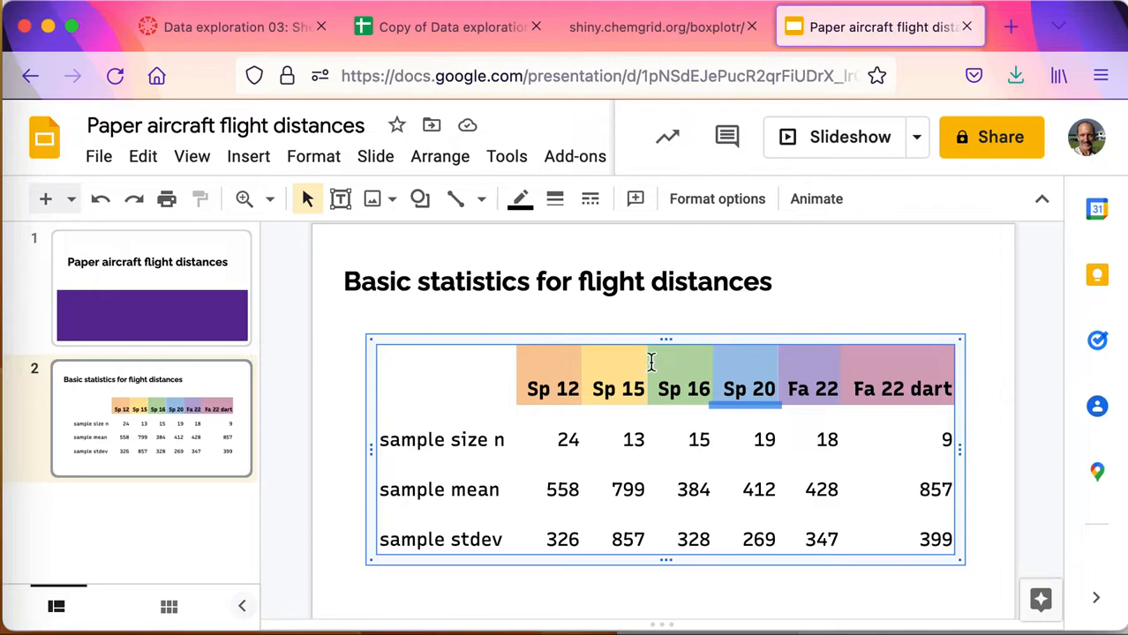
pyautogui.click(450, 388)
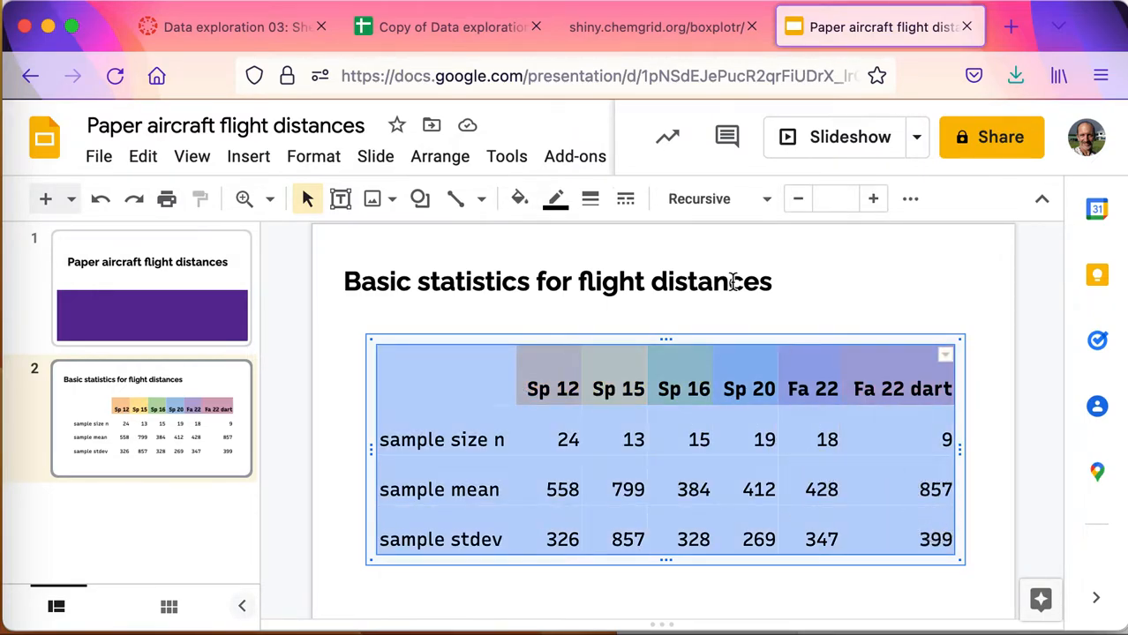
pyautogui.moveTo(626, 197)
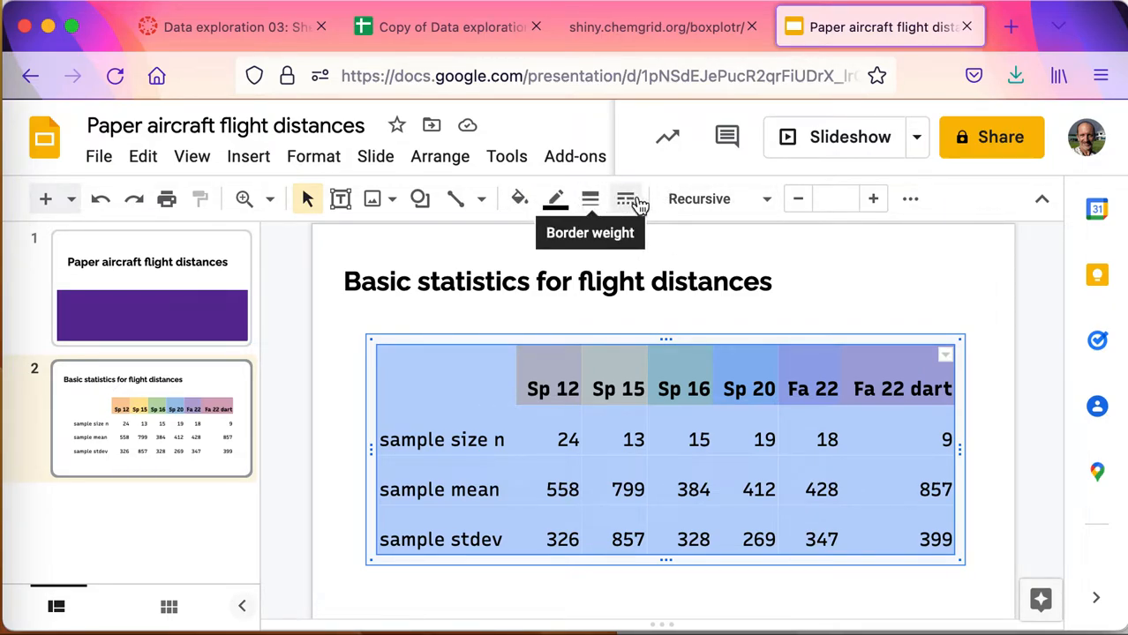
pyautogui.moveTo(995, 194)
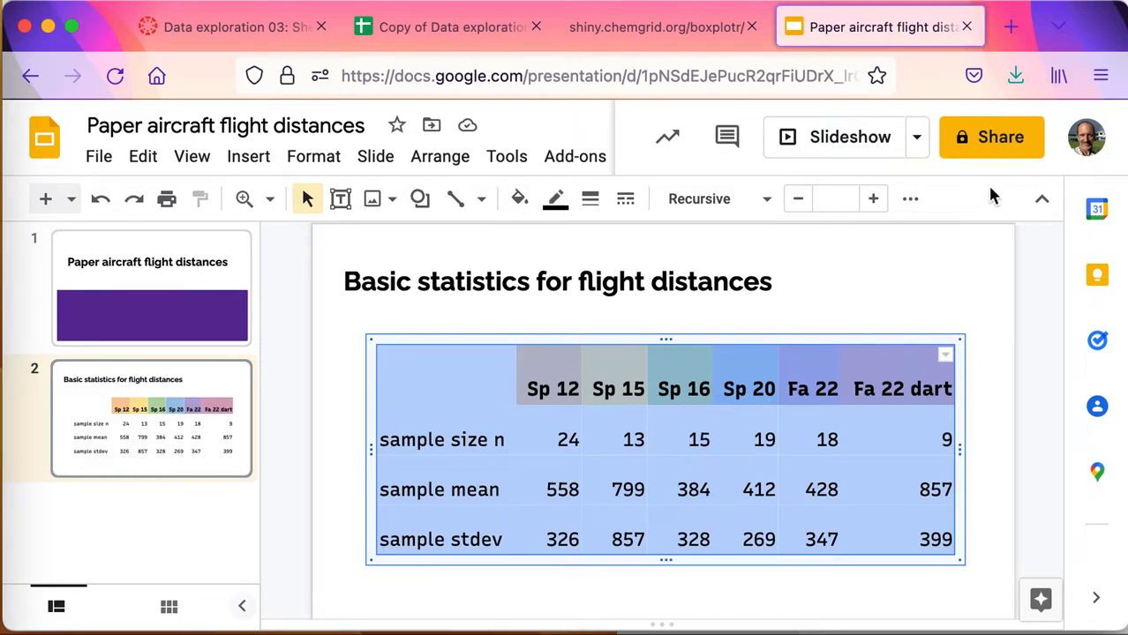
pyautogui.click(911, 197)
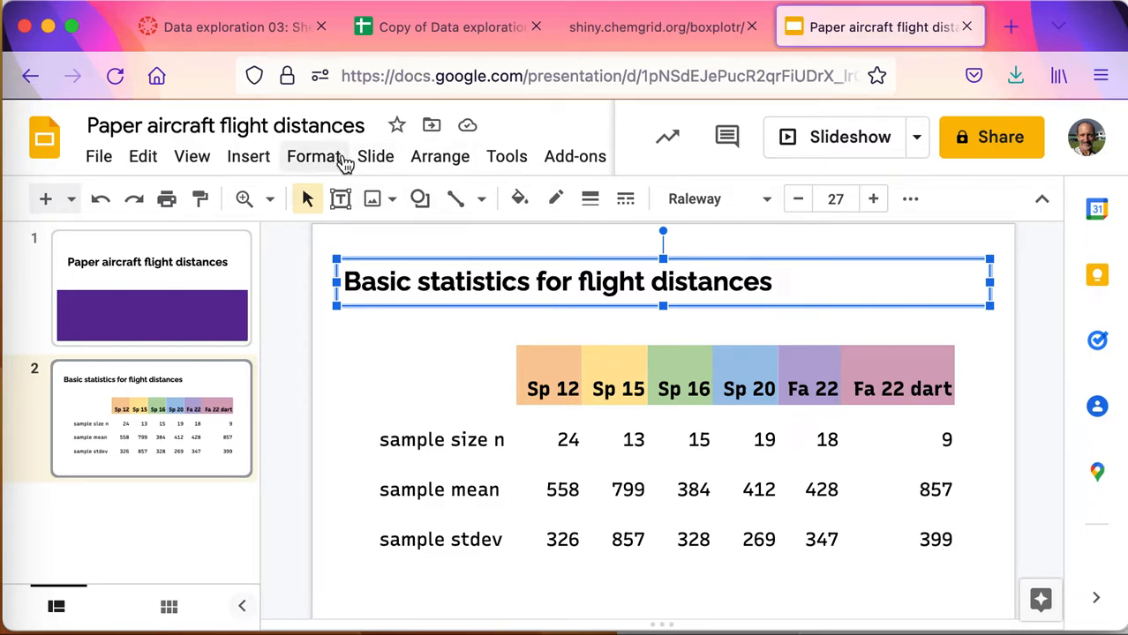
# Add a third slide titled 'Boxplot of the six terms'
pyautogui.click(376, 155)
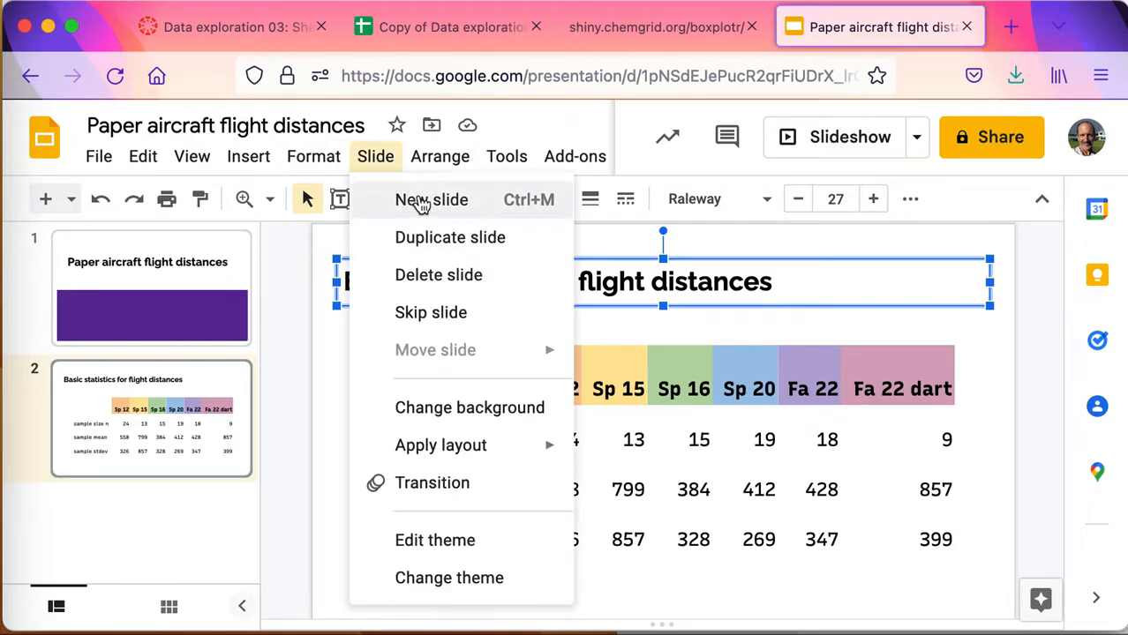
pyautogui.click(432, 200)
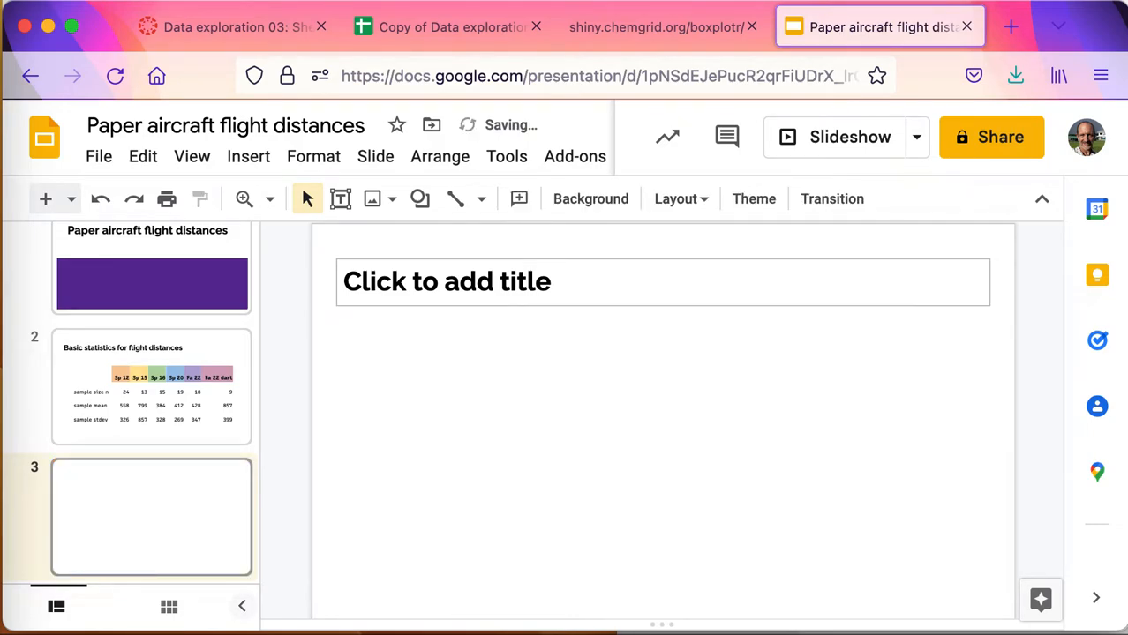
pyautogui.click(565, 283)
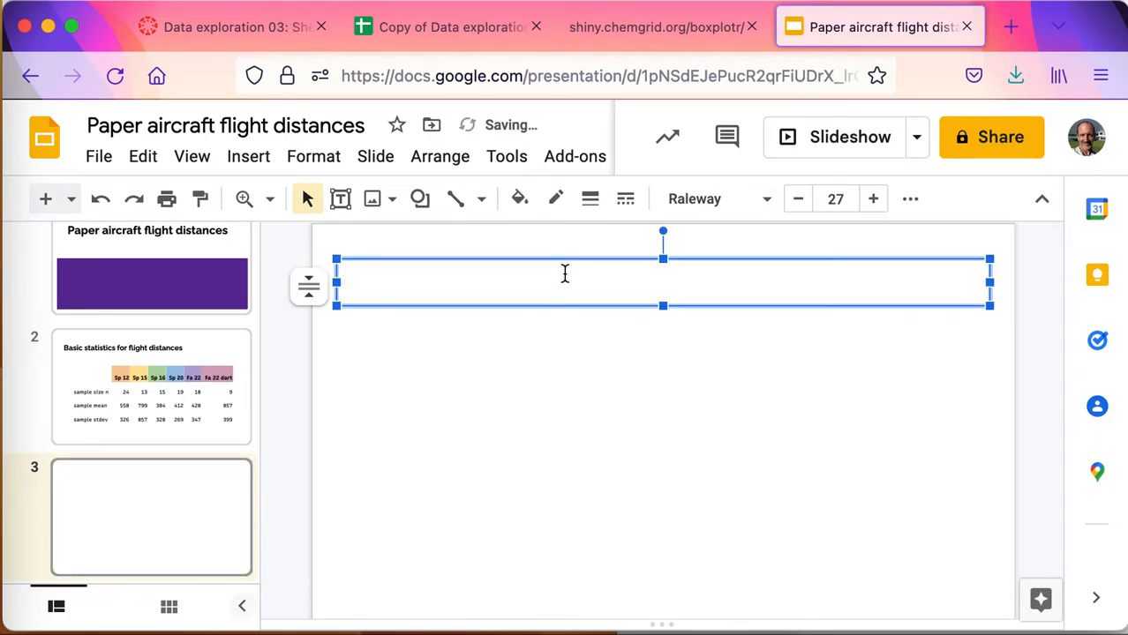
pyautogui.write('Boxplot of t')
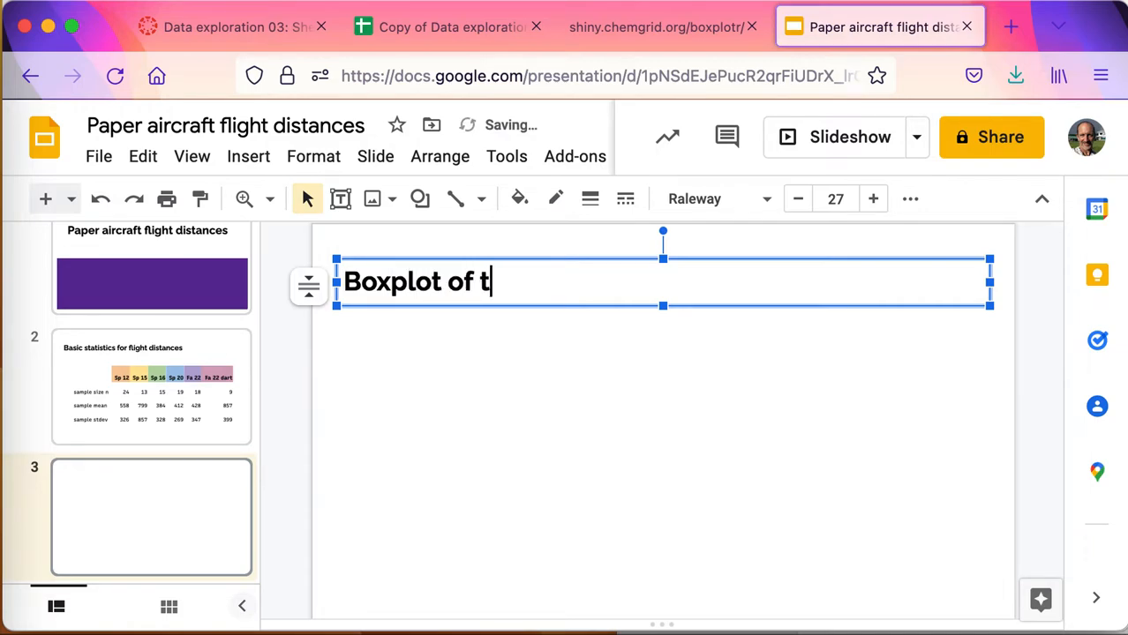
pyautogui.write('he six terms')
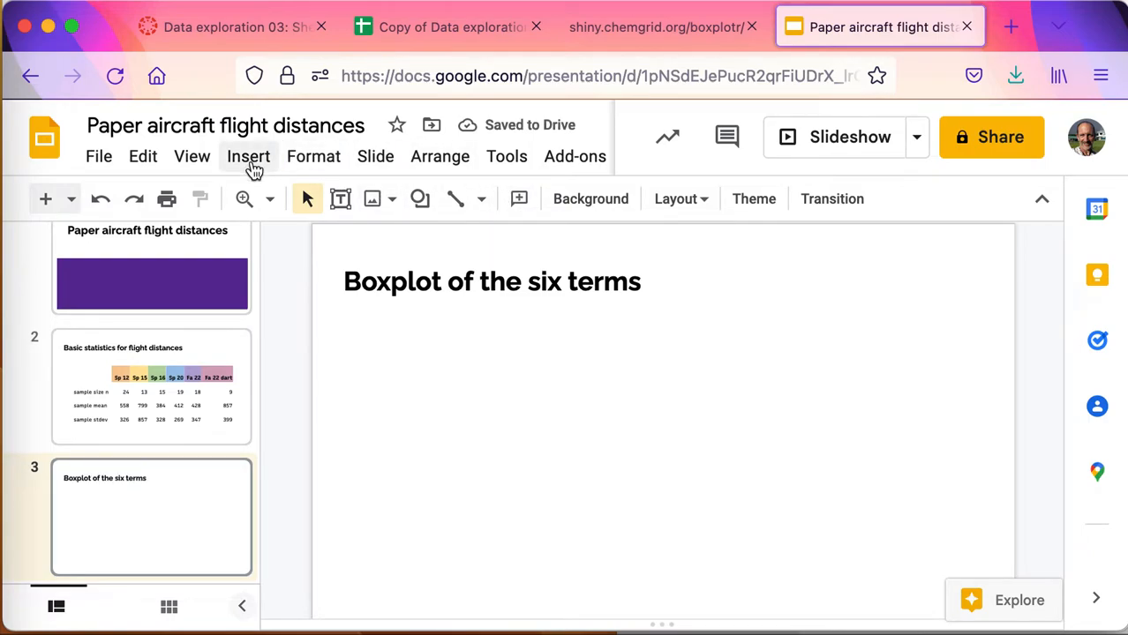
# Insert the boxplot screenshot from the Desktop below the slide 3 title
pyautogui.click(248, 155)
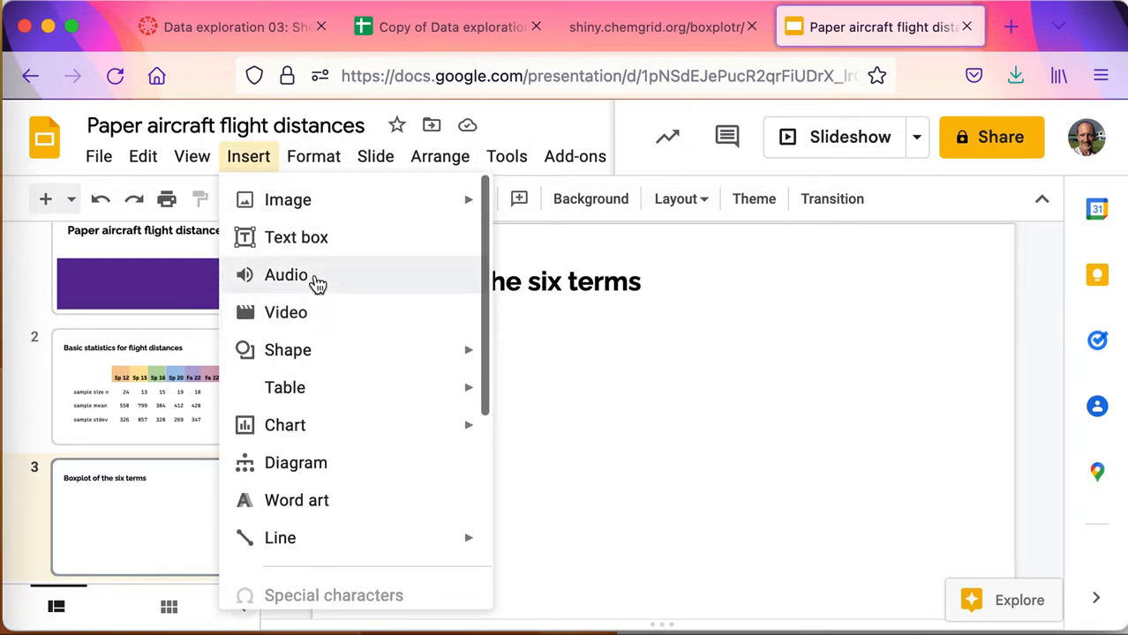
pyautogui.click(288, 200)
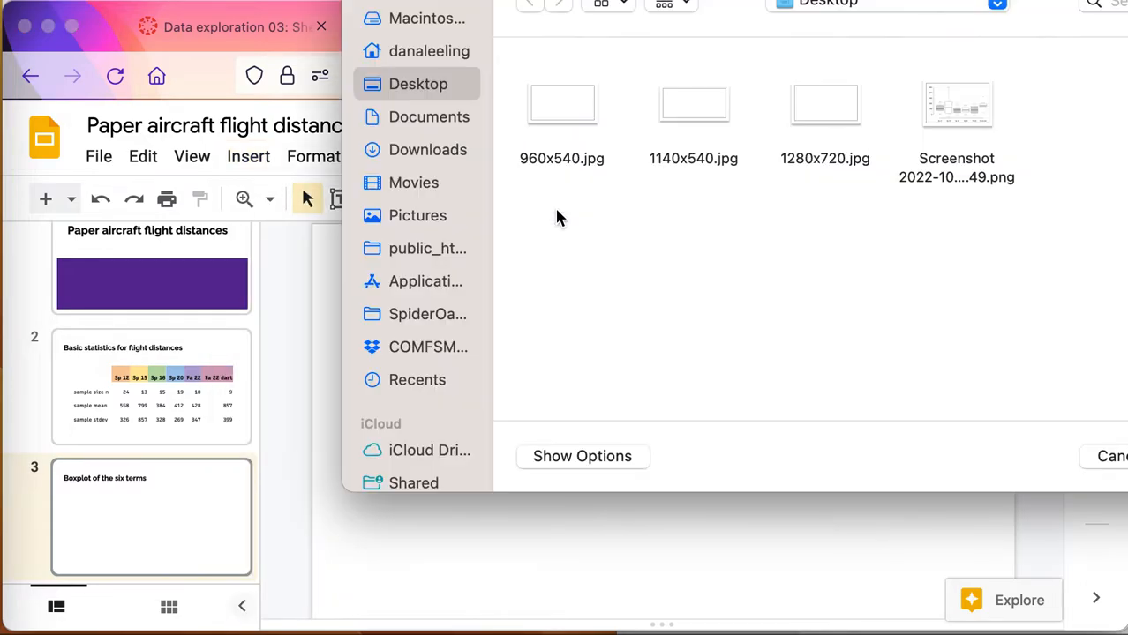
pyautogui.click(957, 102)
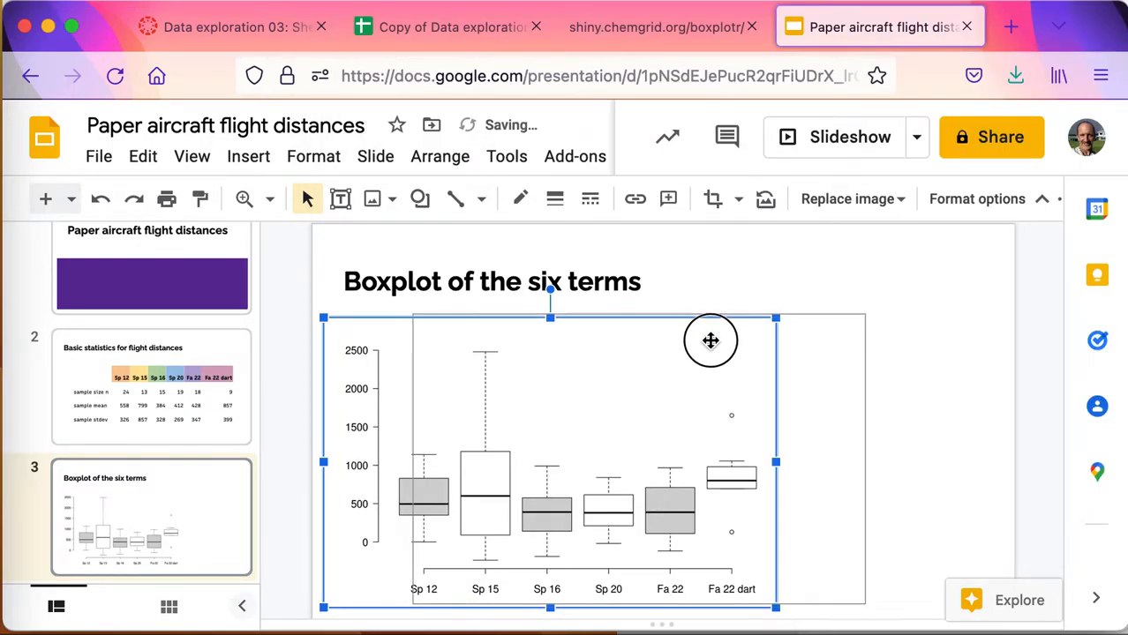
pyautogui.click(491, 283)
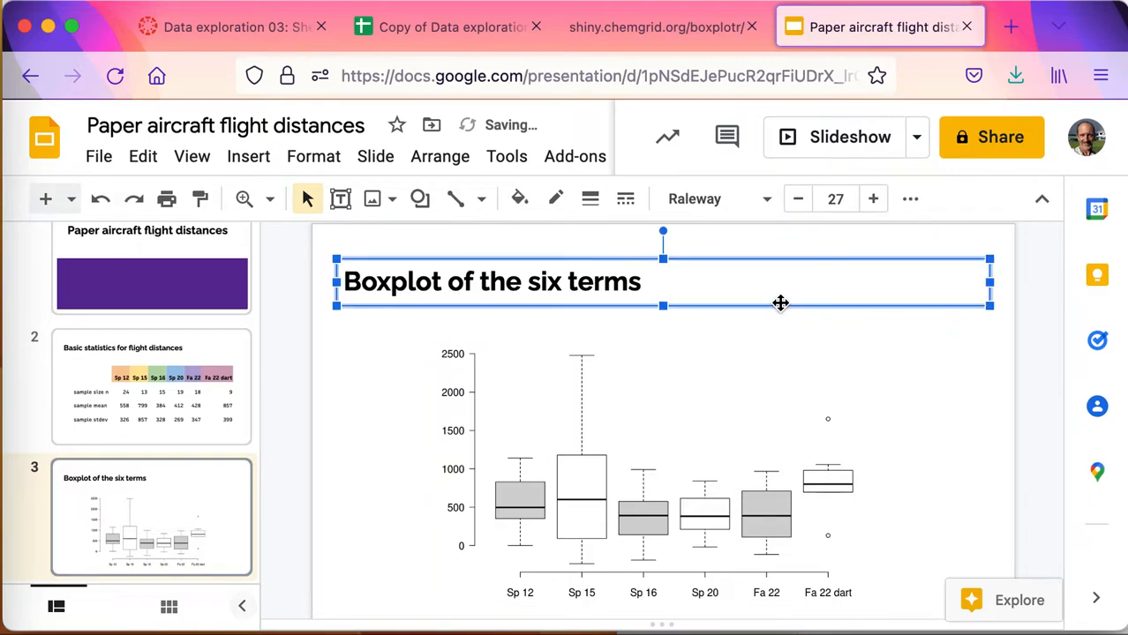
pyautogui.moveTo(597, 466)
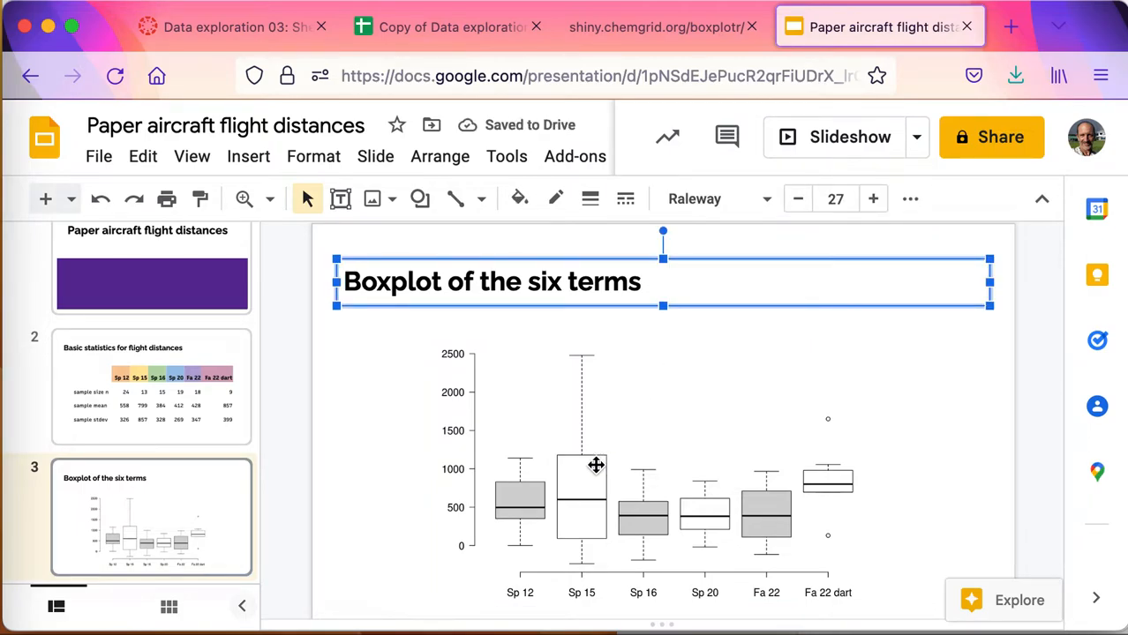
pyautogui.moveTo(672, 533)
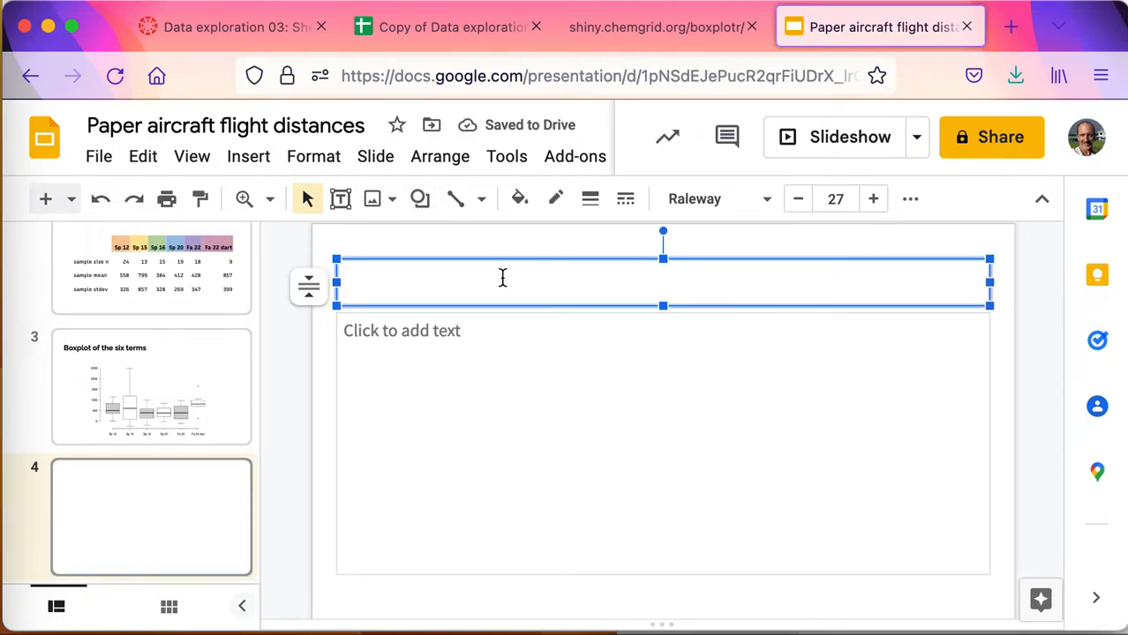
# Title slide 4 'Chart of mean distances for each term'
pyautogui.write('C')
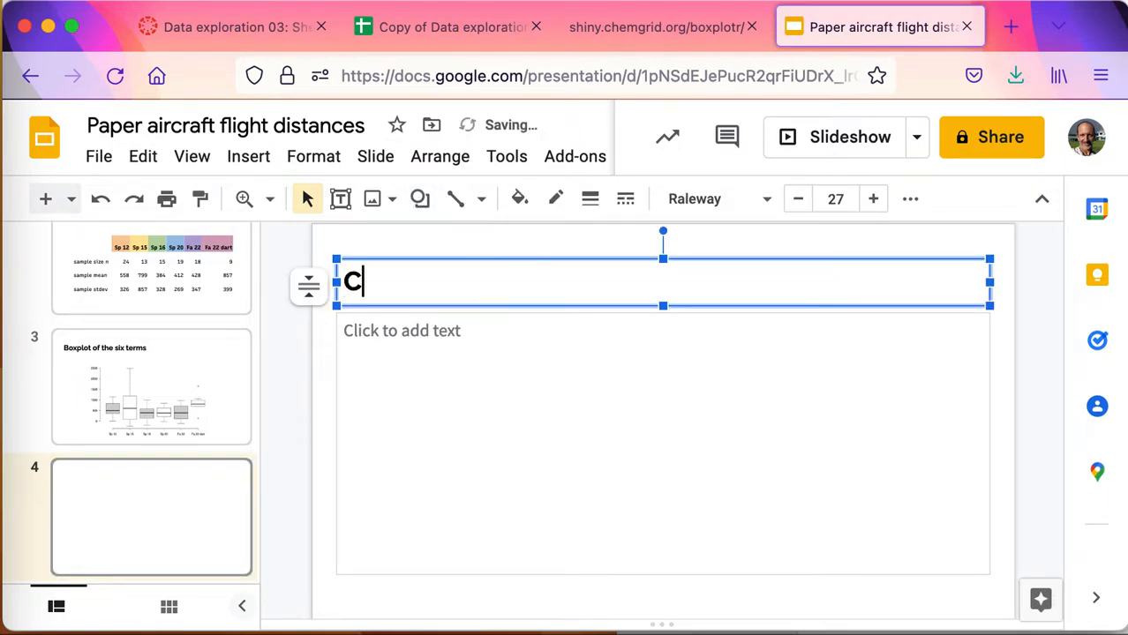
pyautogui.write('hart o')
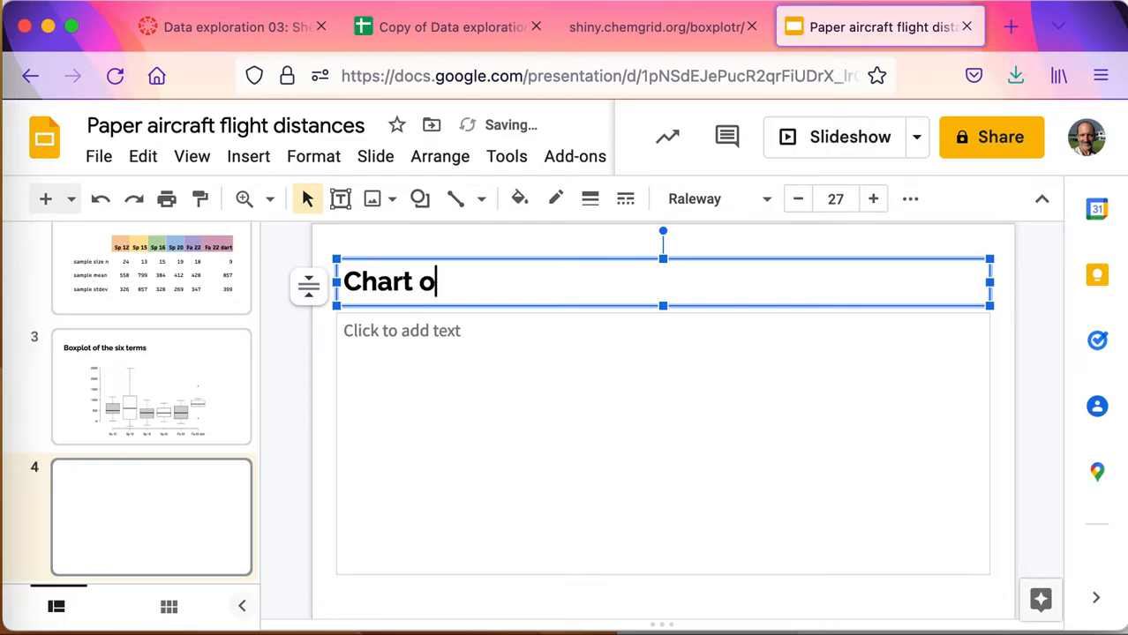
pyautogui.write('f mean distanc')
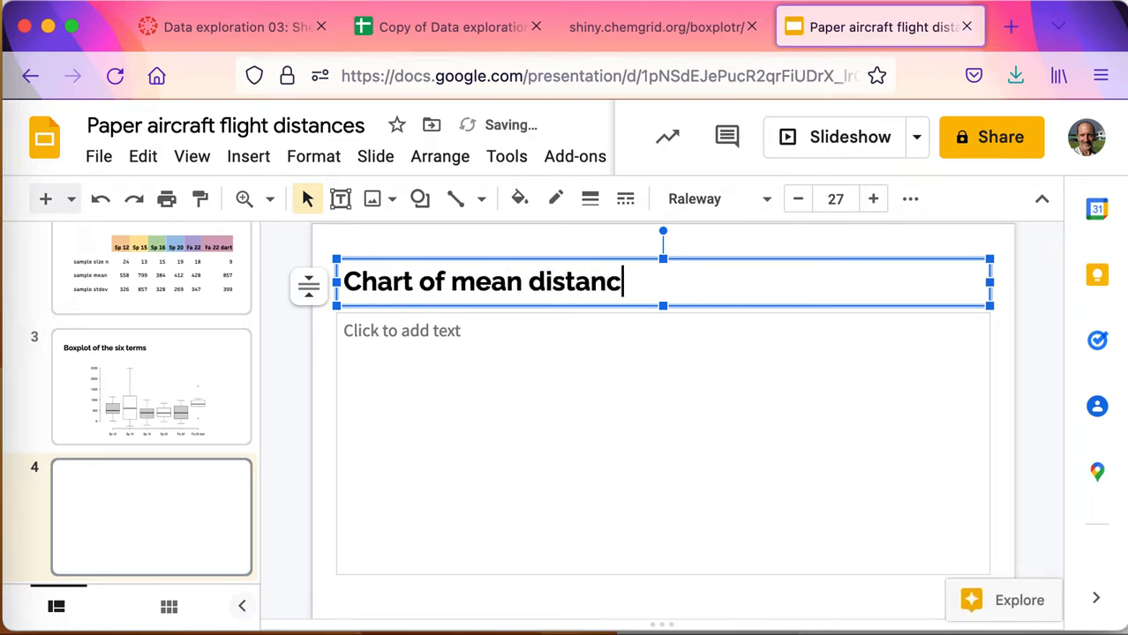
pyautogui.write('es for each term')
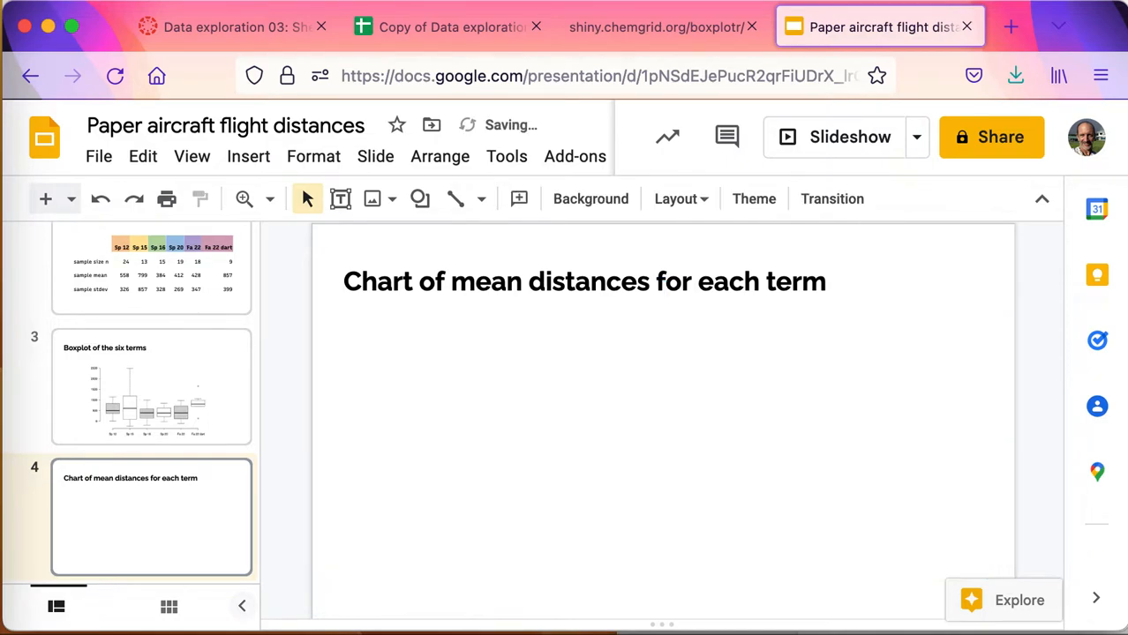
pyautogui.moveTo(249, 155)
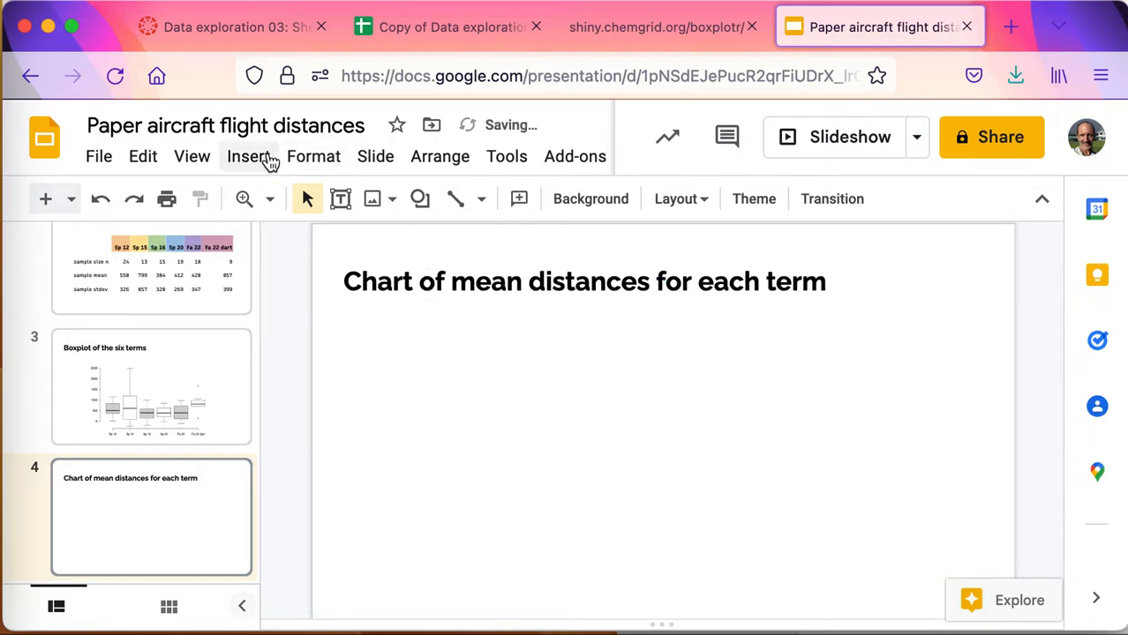
# Start inserting a chart from Sheets, reaching the spreadsheet picker dialog
pyautogui.click(247, 156)
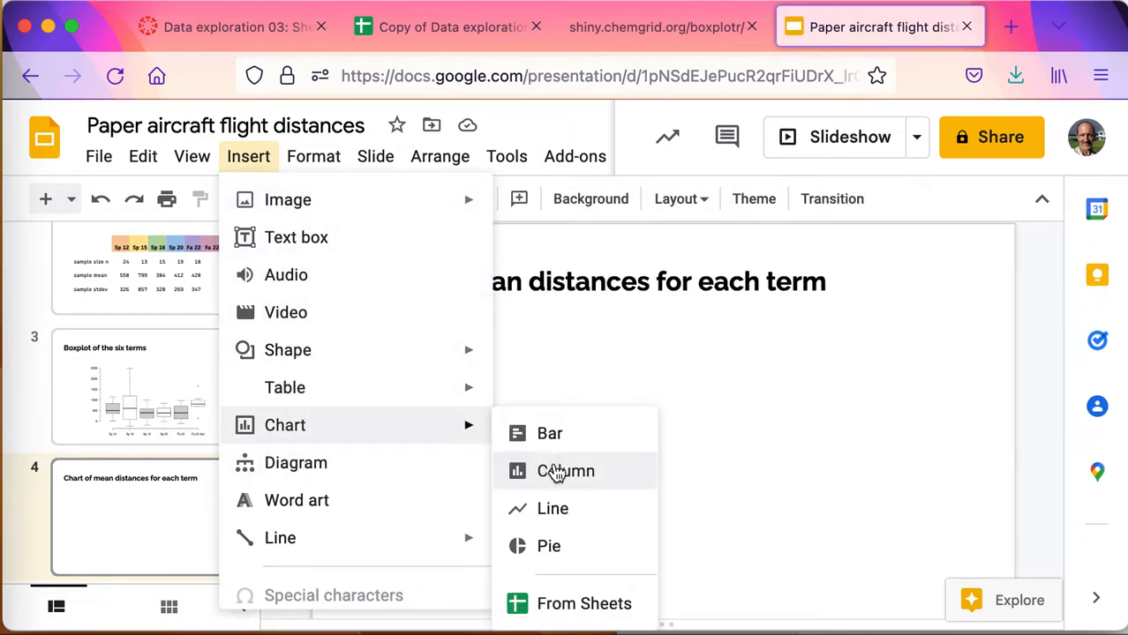
pyautogui.moveTo(569, 614)
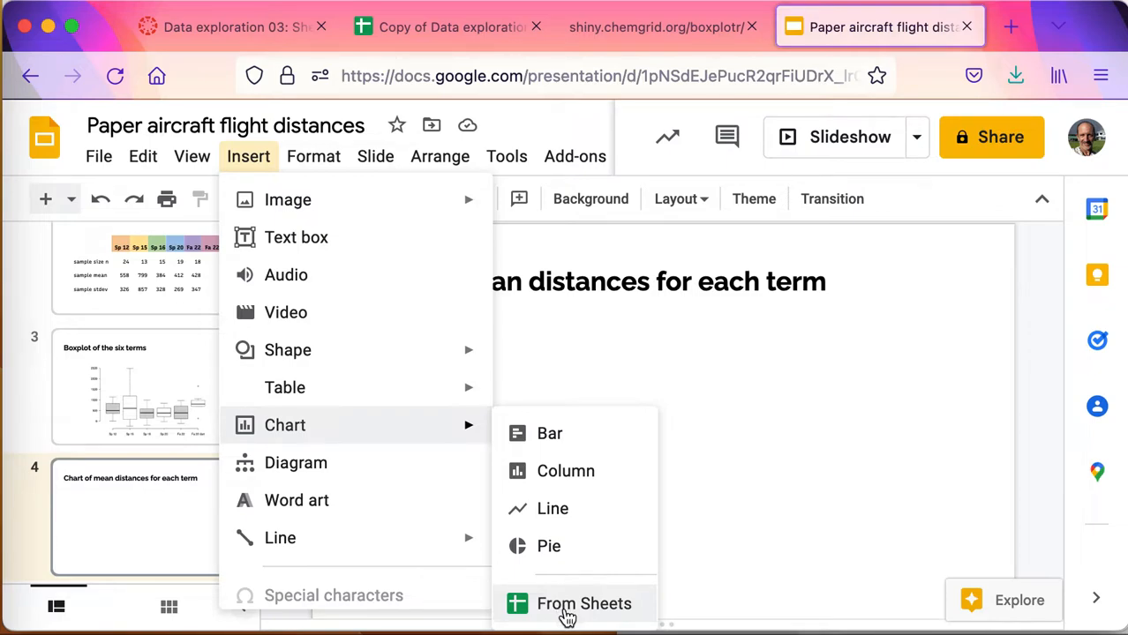
pyautogui.moveTo(596, 617)
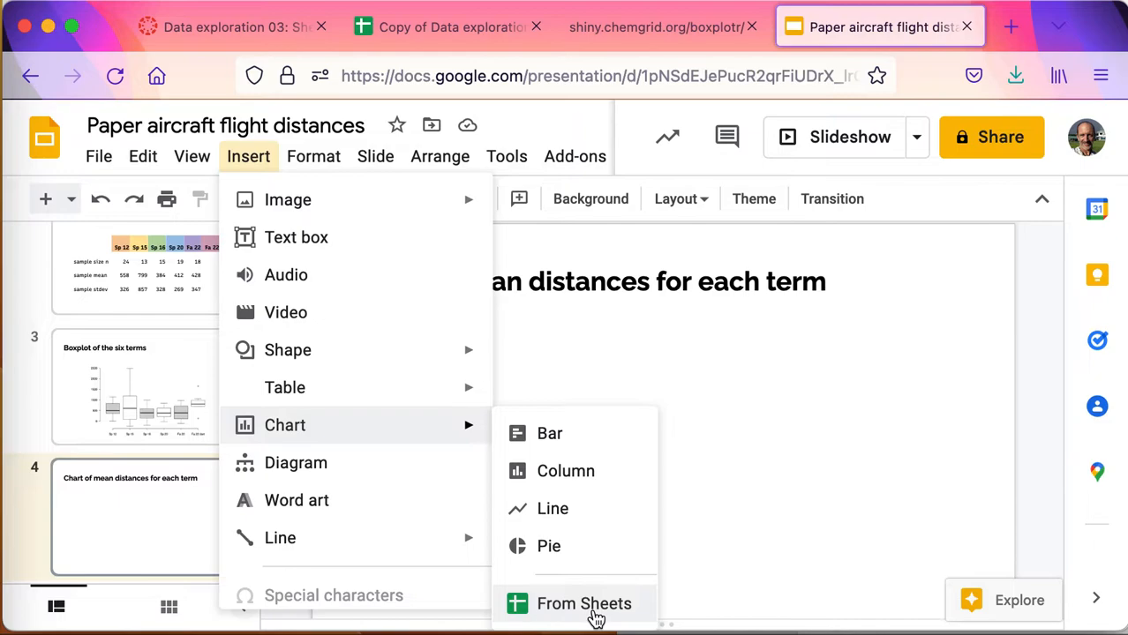
pyautogui.click(582, 604)
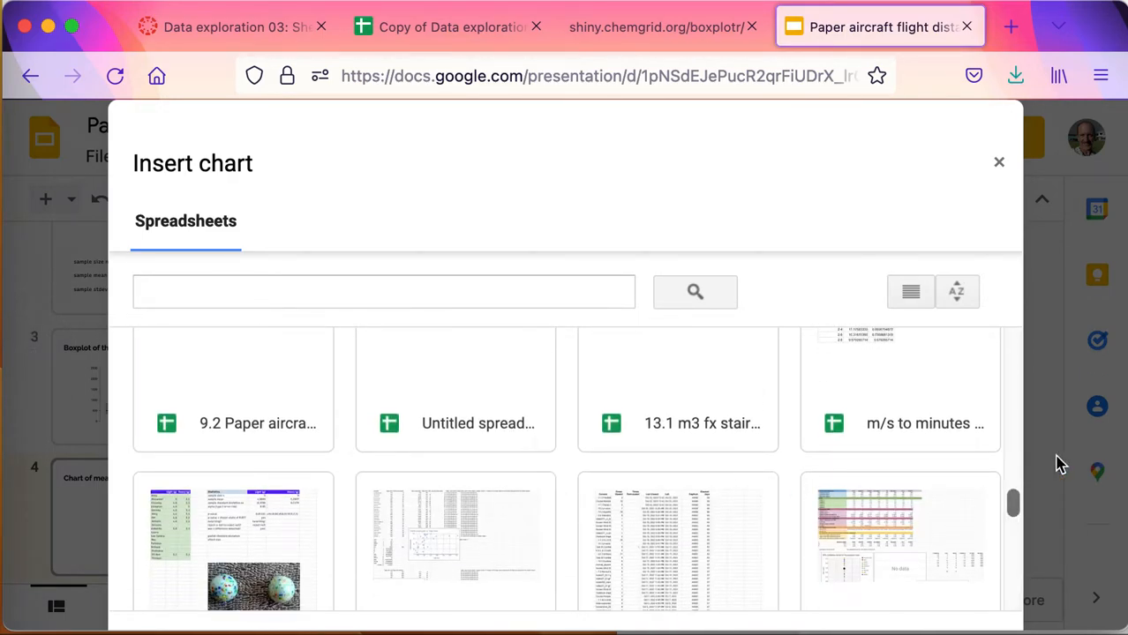
pyautogui.moveTo(851, 120)
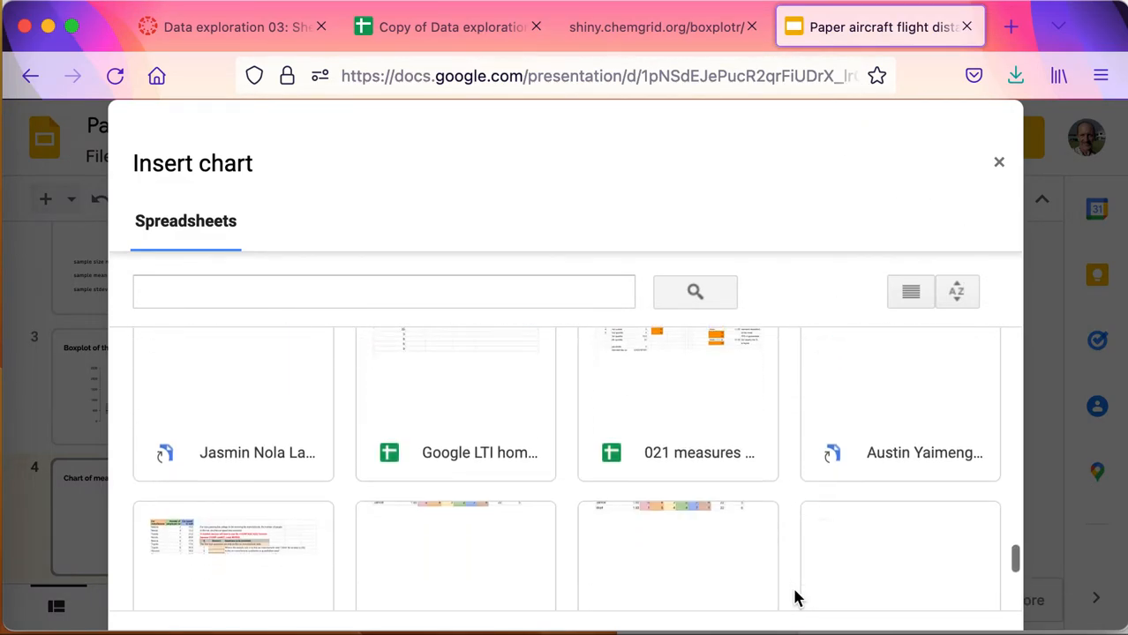
# Choose the 'Copy of Data exploration three: Sheets to Slides' spreadsheet as the chart source
pyautogui.scroll(-3)
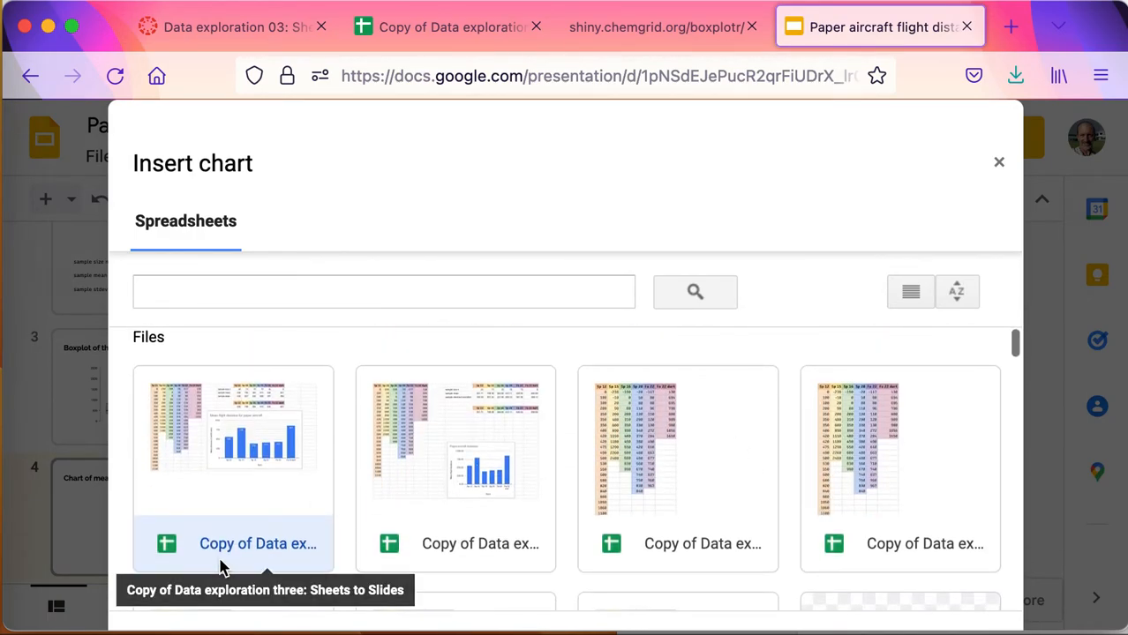
pyautogui.click(233, 429)
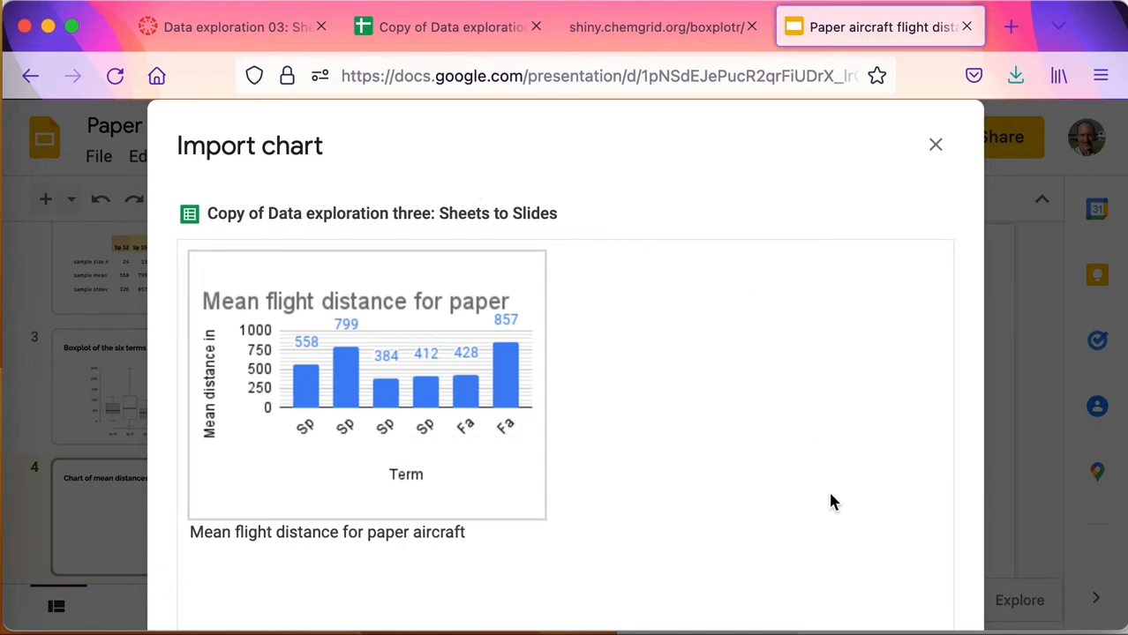
pyautogui.moveTo(554, 419)
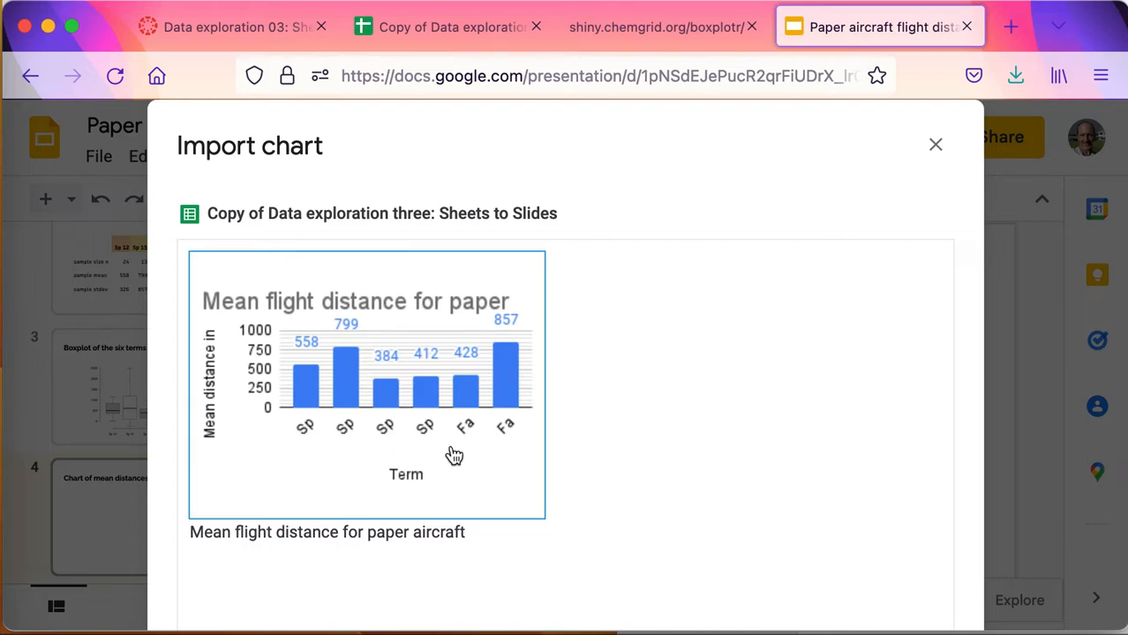
pyautogui.moveTo(961, 537)
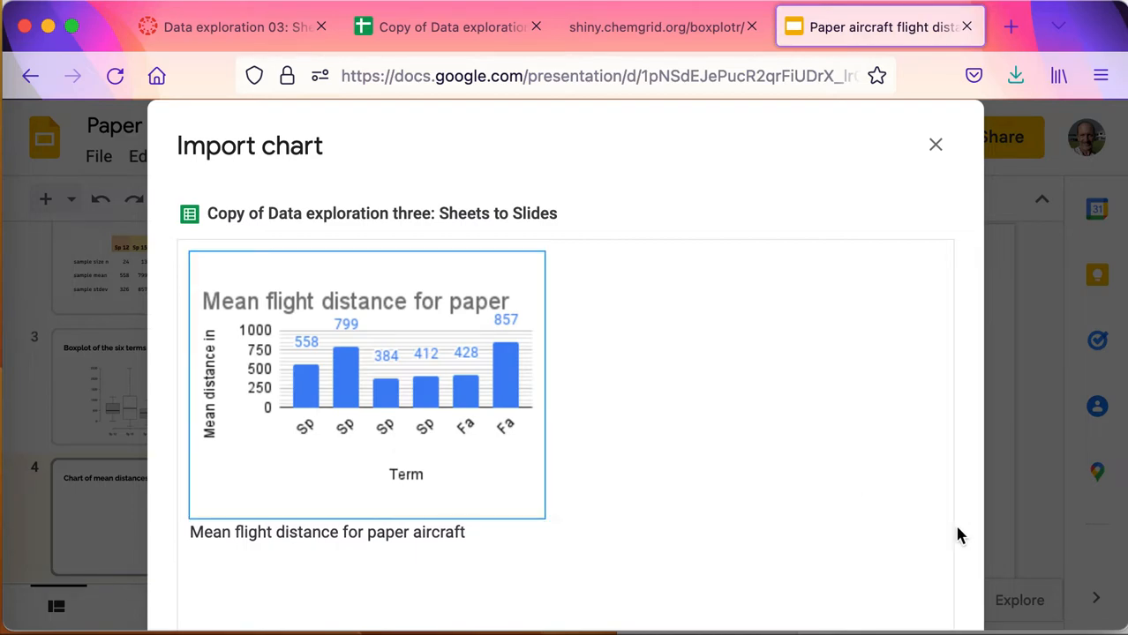
pyautogui.moveTo(1051, 19)
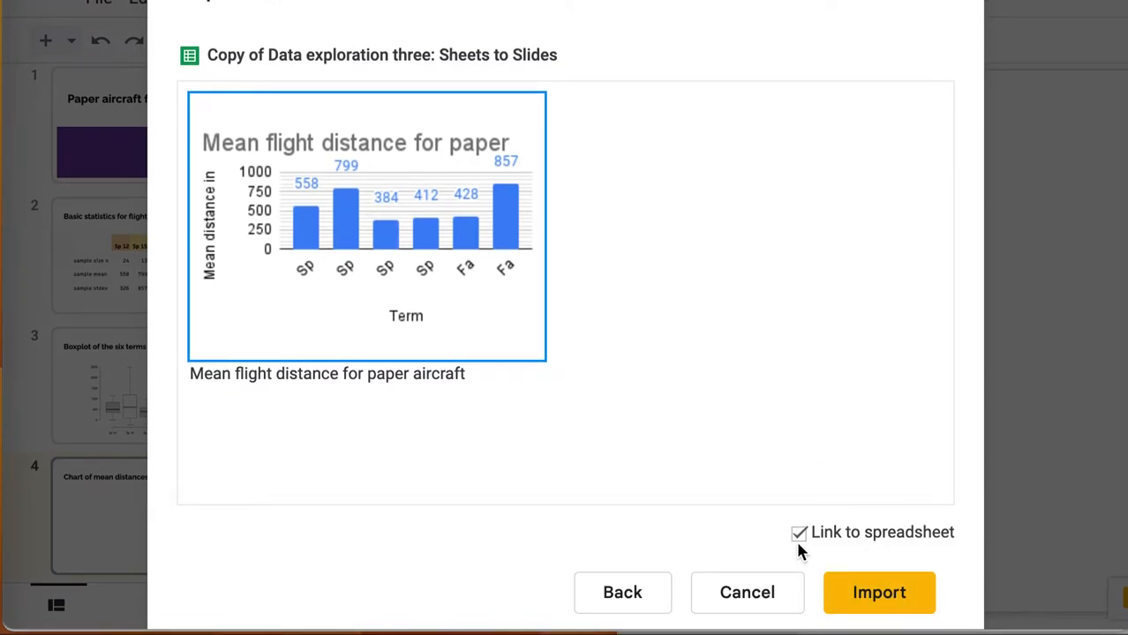
# Import the 'Mean flight distance for paper aircraft' chart onto slide 4, linked to its spreadsheet
pyautogui.click(879, 594)
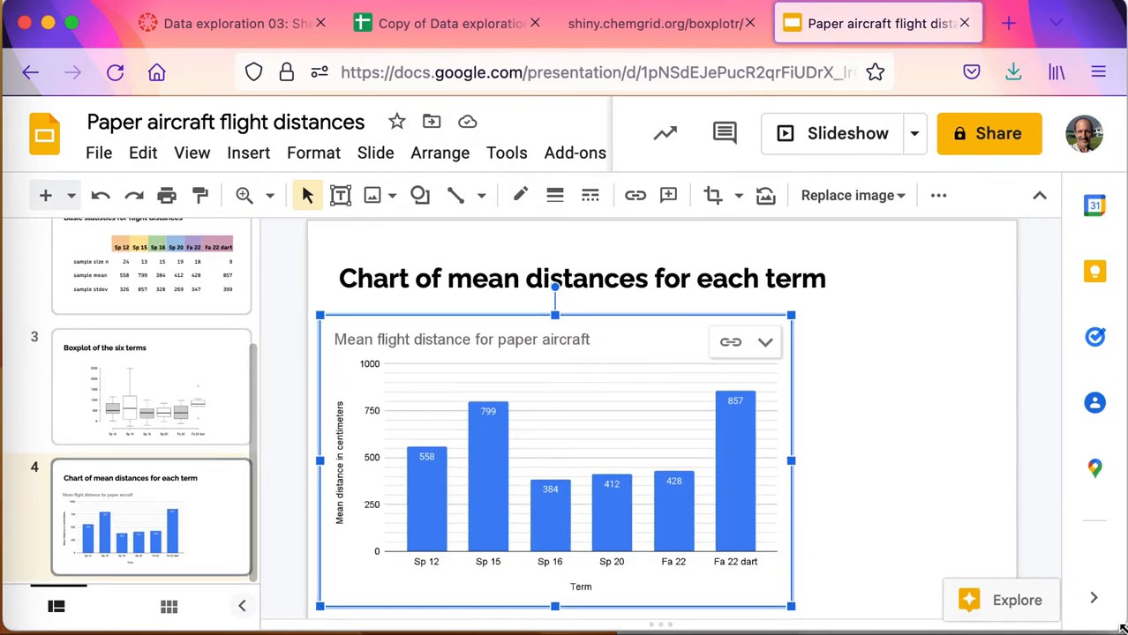
pyautogui.moveTo(651, 346)
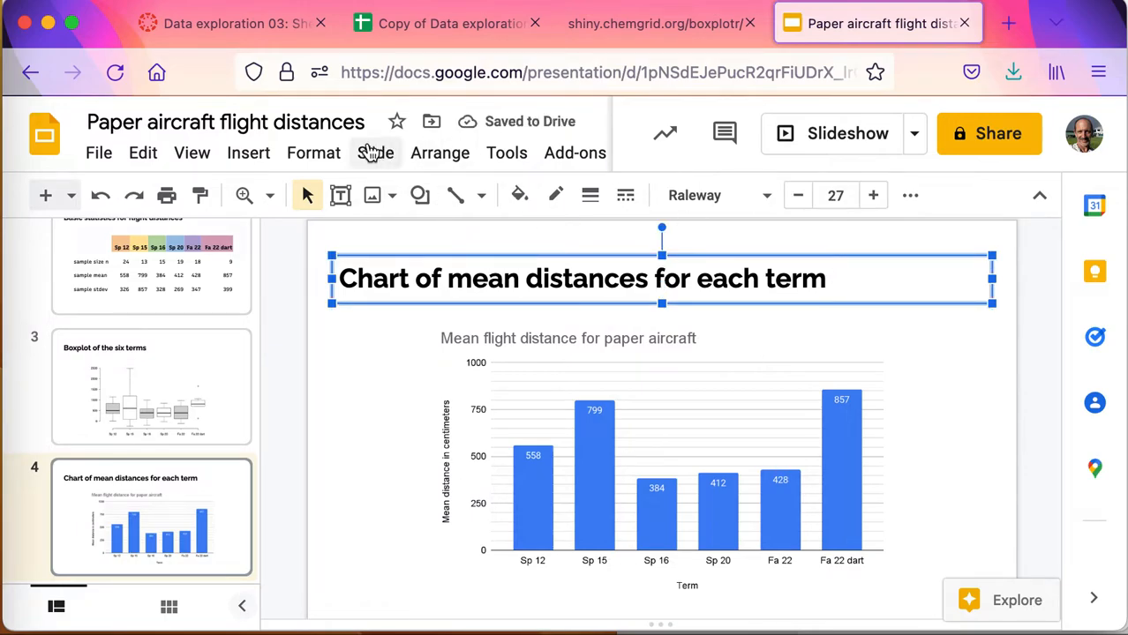
# Add a new blank slide after the mean distances chart slide
pyautogui.click(376, 152)
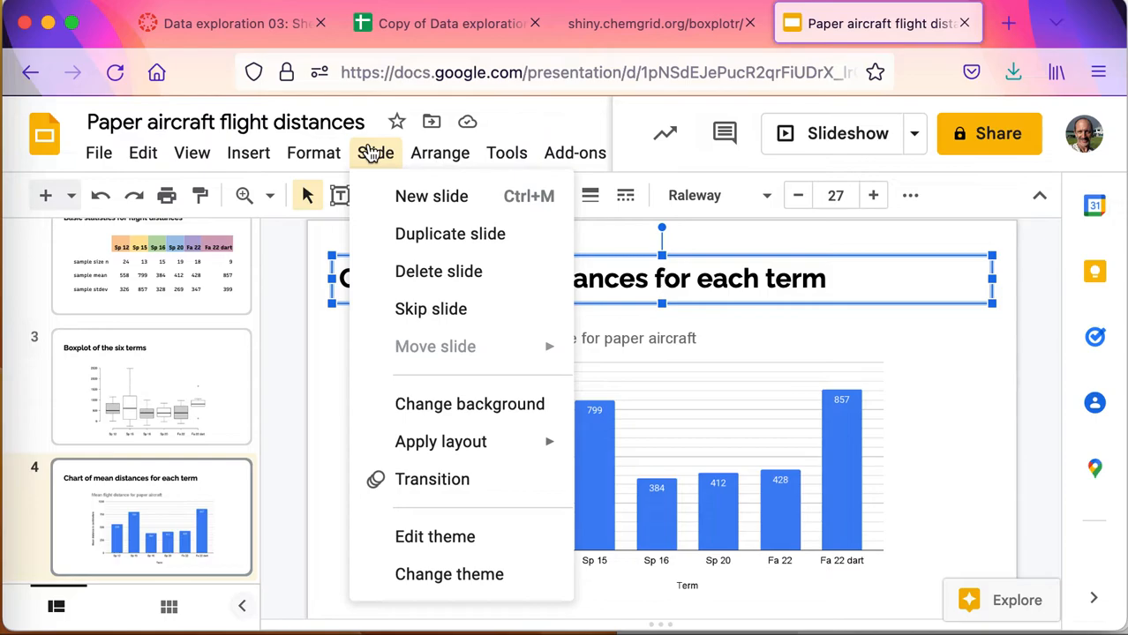
pyautogui.moveTo(450, 233)
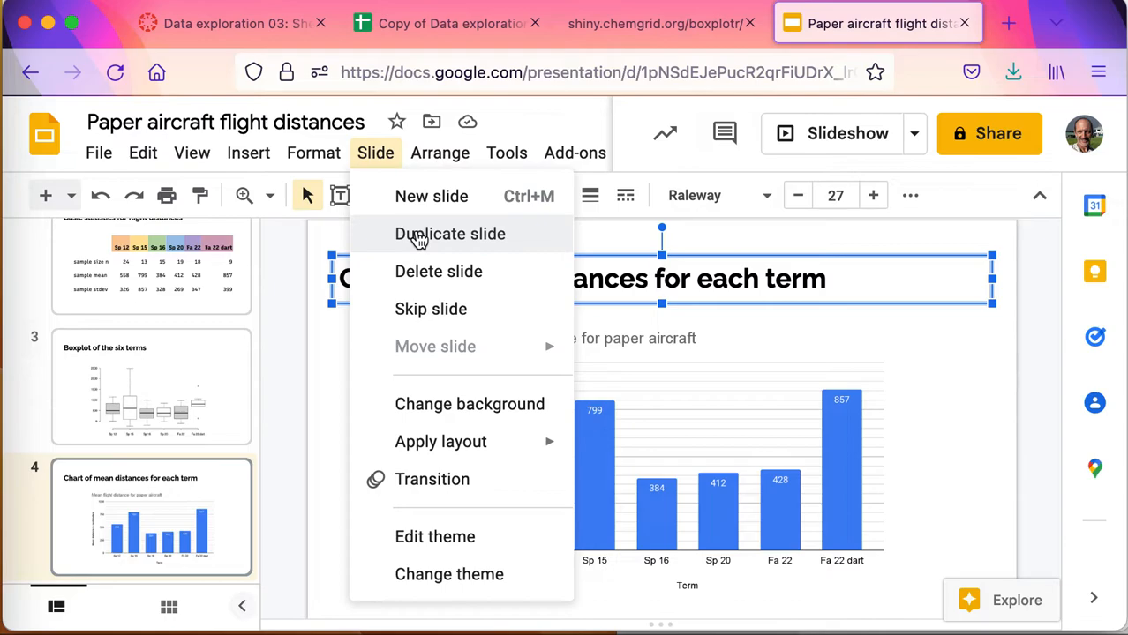
pyautogui.click(431, 196)
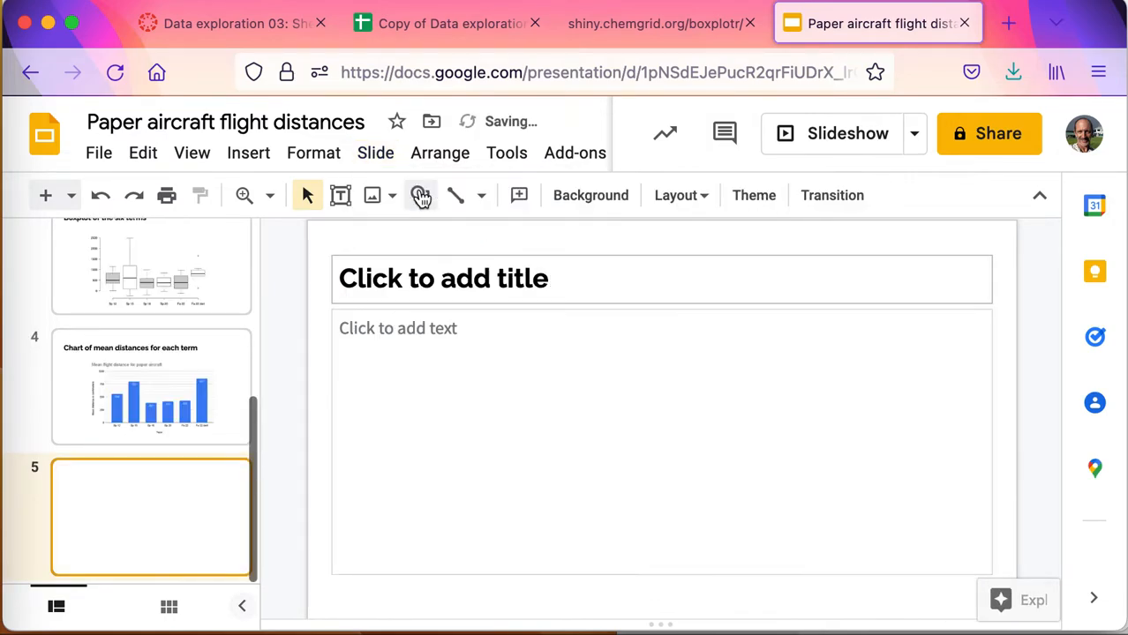
# Title slide 5 'Discussion of results' and begin its body 'The term with the lowest mean'
pyautogui.click(524, 279)
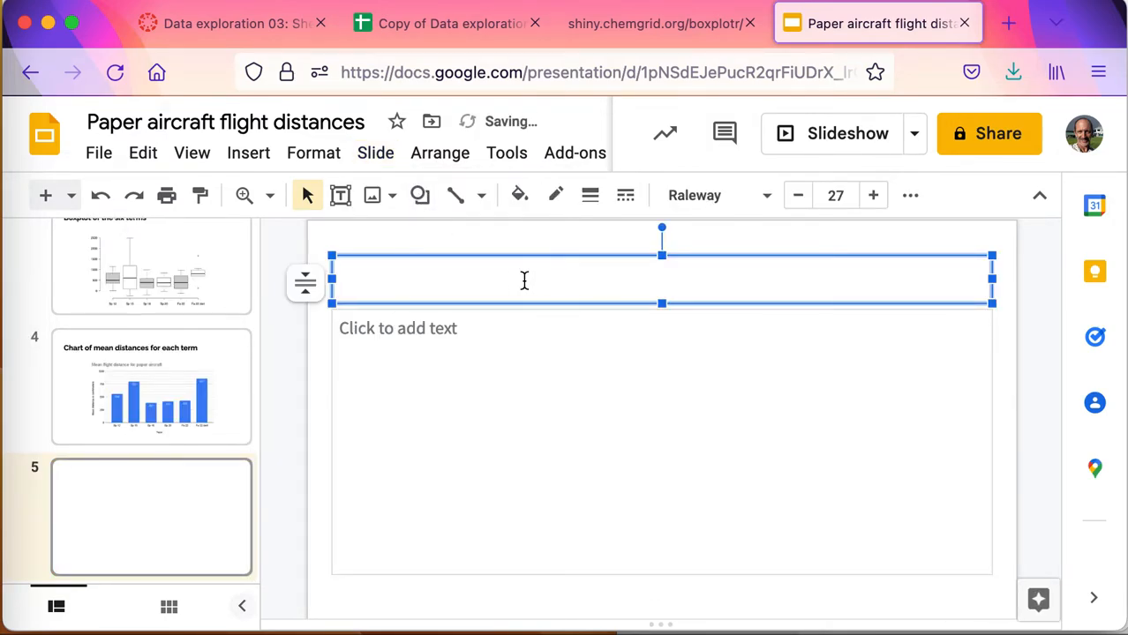
pyautogui.write('Discussion')
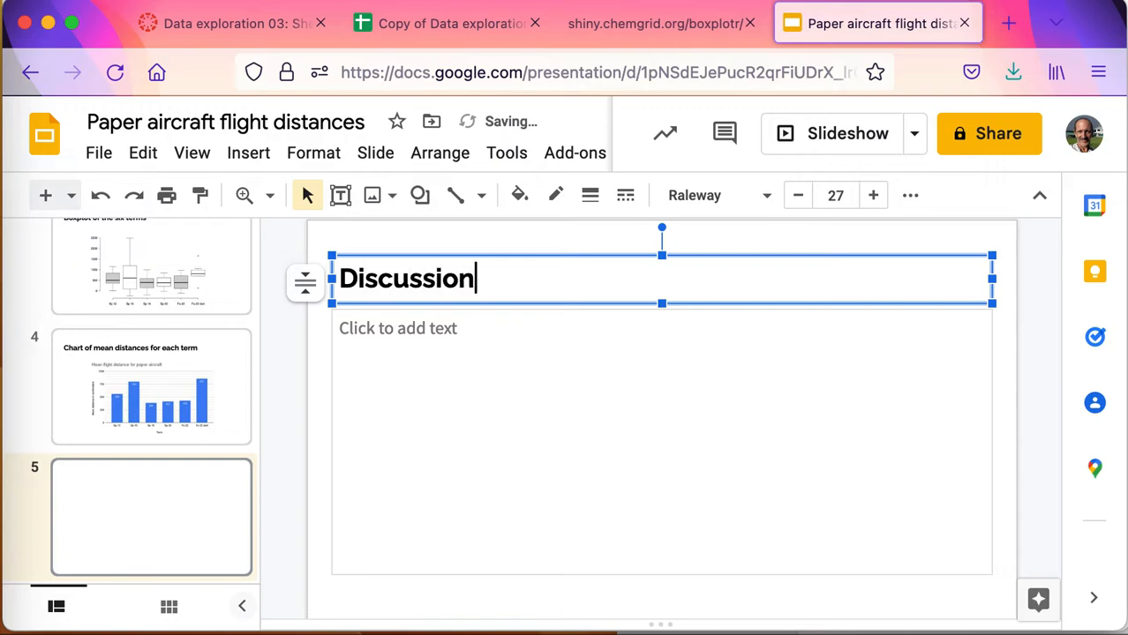
pyautogui.write('of results')
pyautogui.click(662, 441)
pyautogui.write('The f')
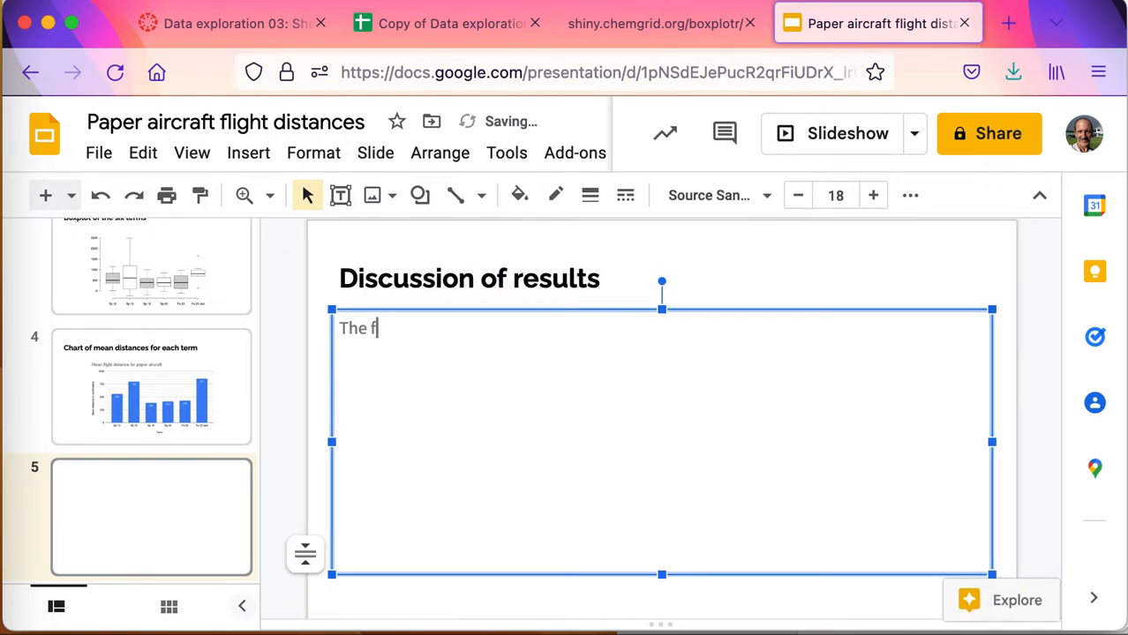
pyautogui.write('erm')
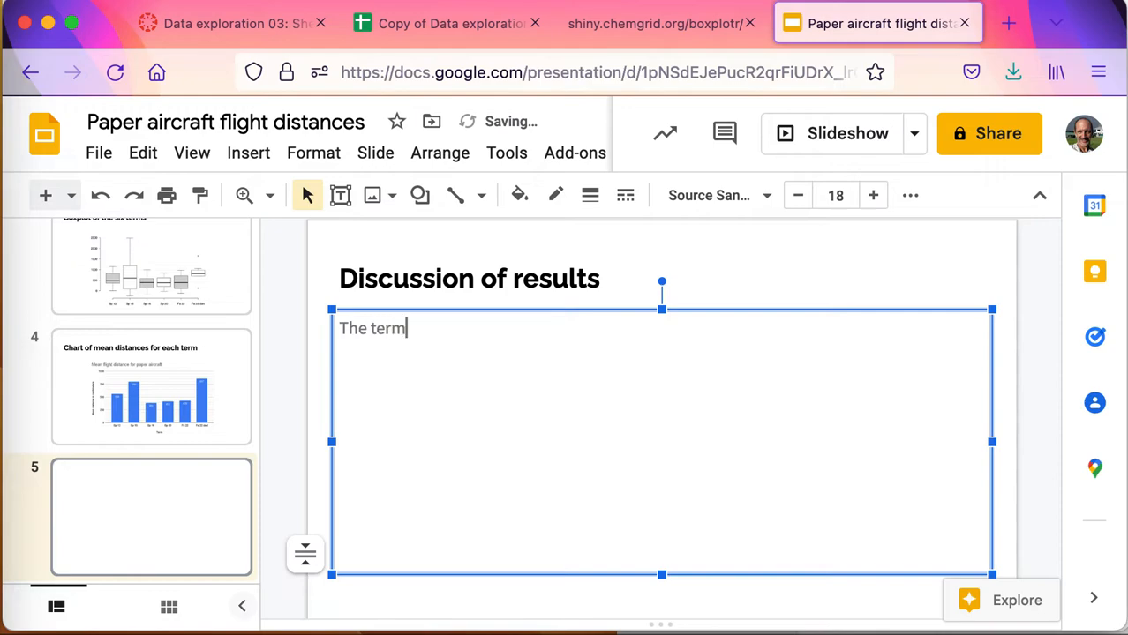
pyautogui.write('with the losw')
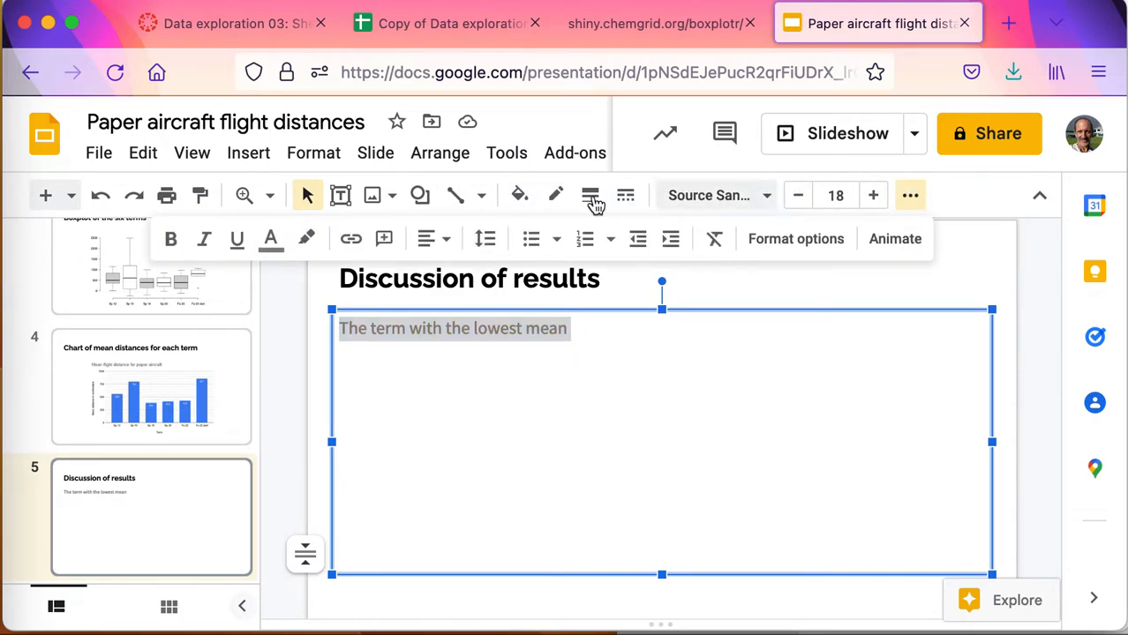
# Enlarge the discussion body text from size 18 to 24 and resume at the sentence end
pyautogui.click(271, 238)
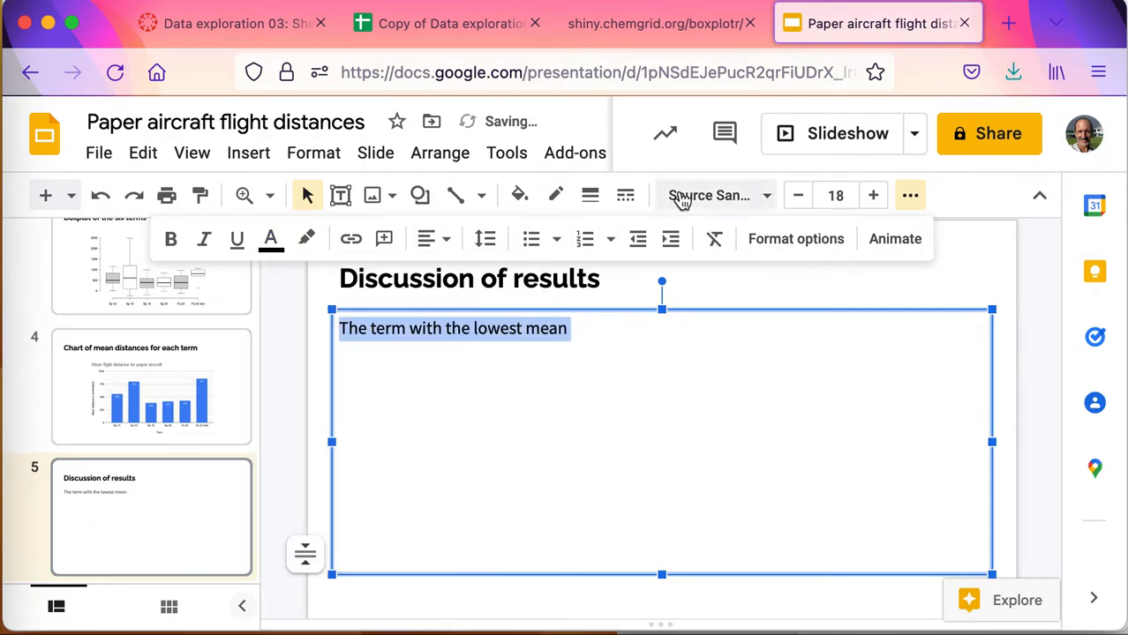
pyautogui.click(872, 194)
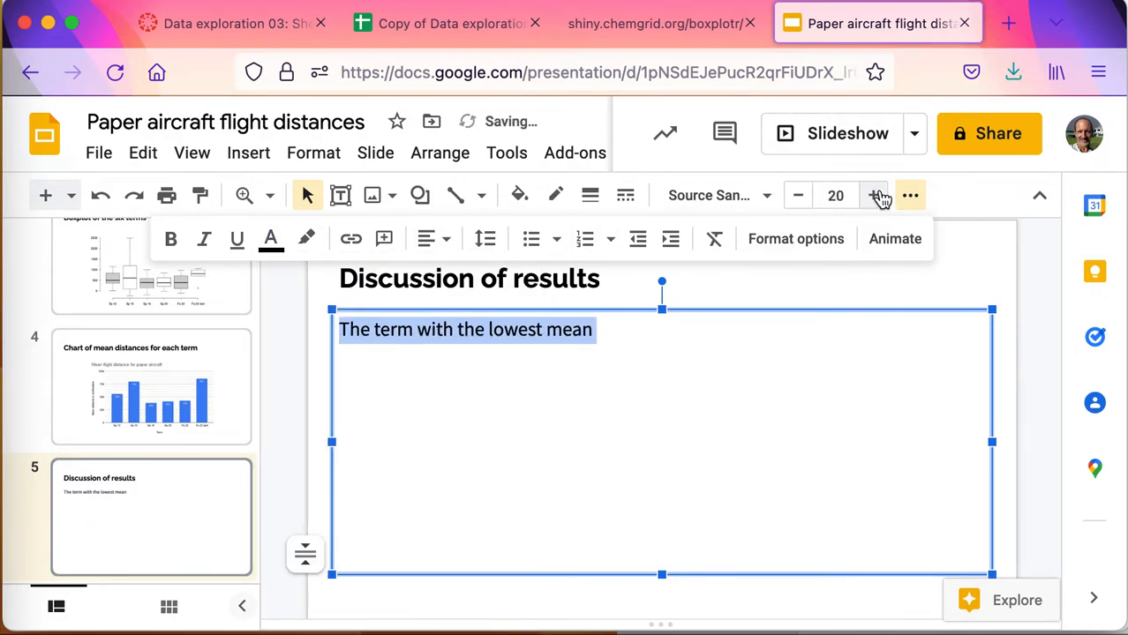
pyautogui.click(875, 194)
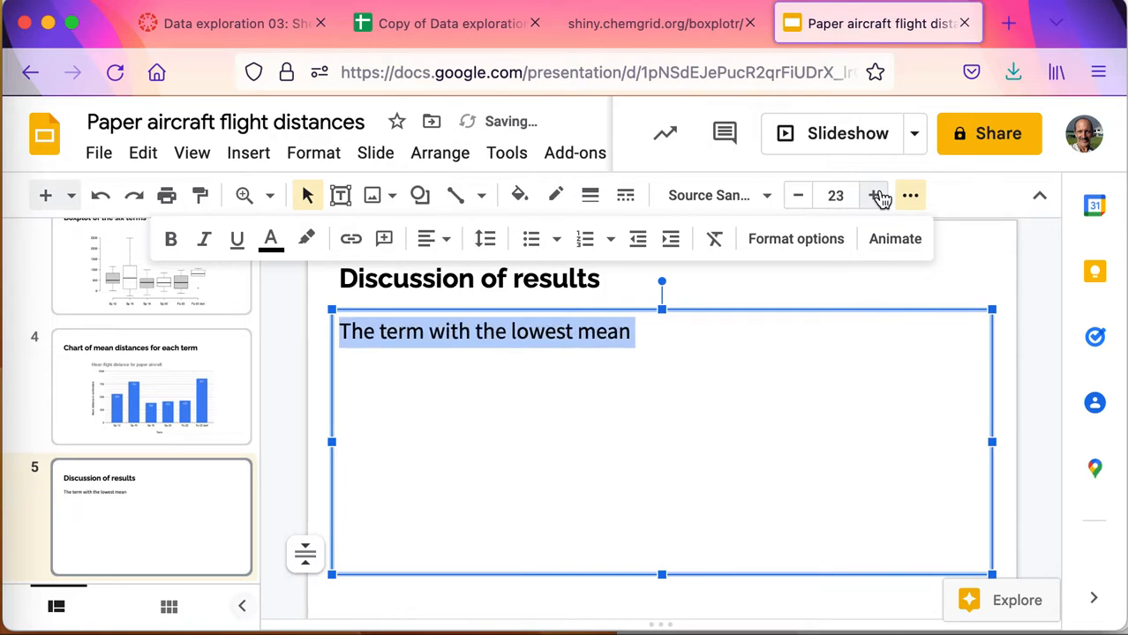
pyautogui.click(876, 194)
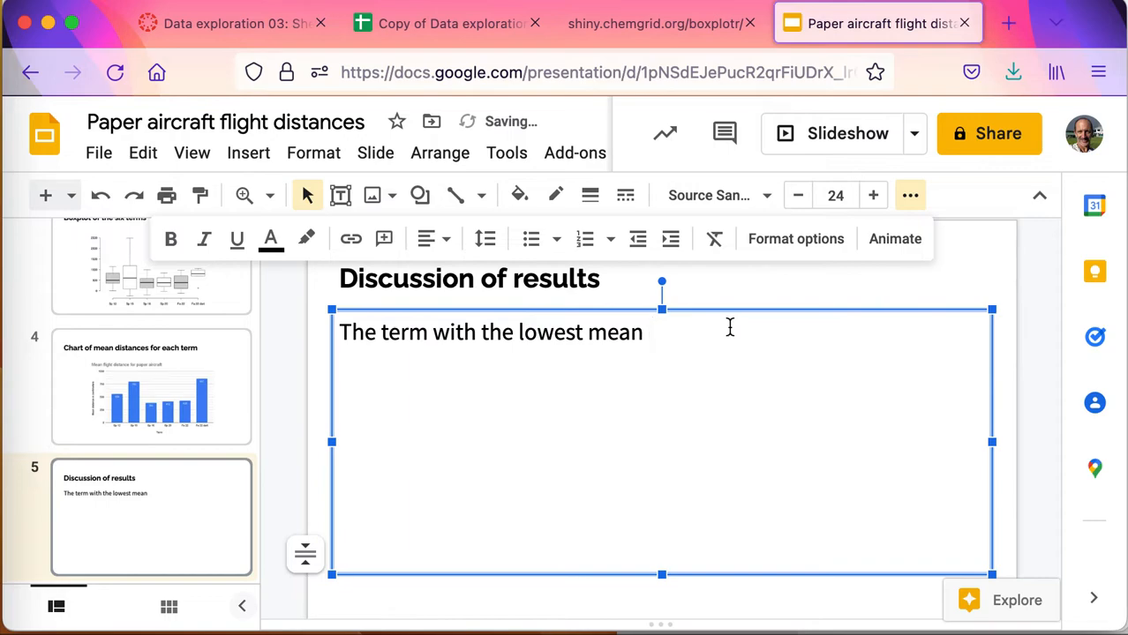
# Write that the lowest mean distance was spring 2016, an El Niño year with a headwind
pyautogui.write('distance was spring 201')
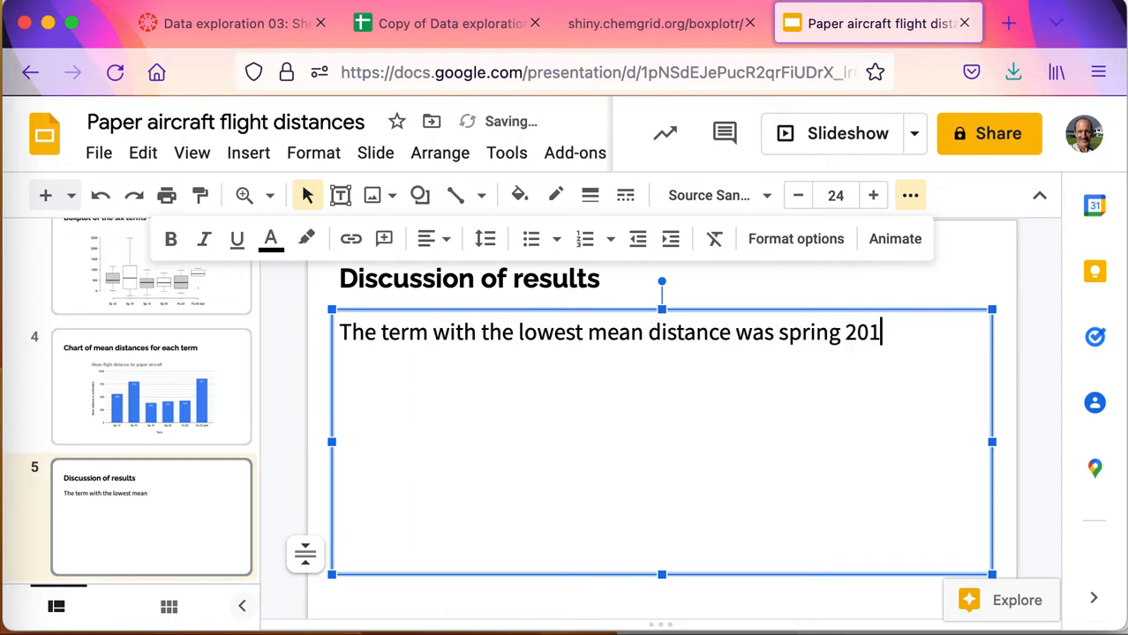
pyautogui.write('6,')
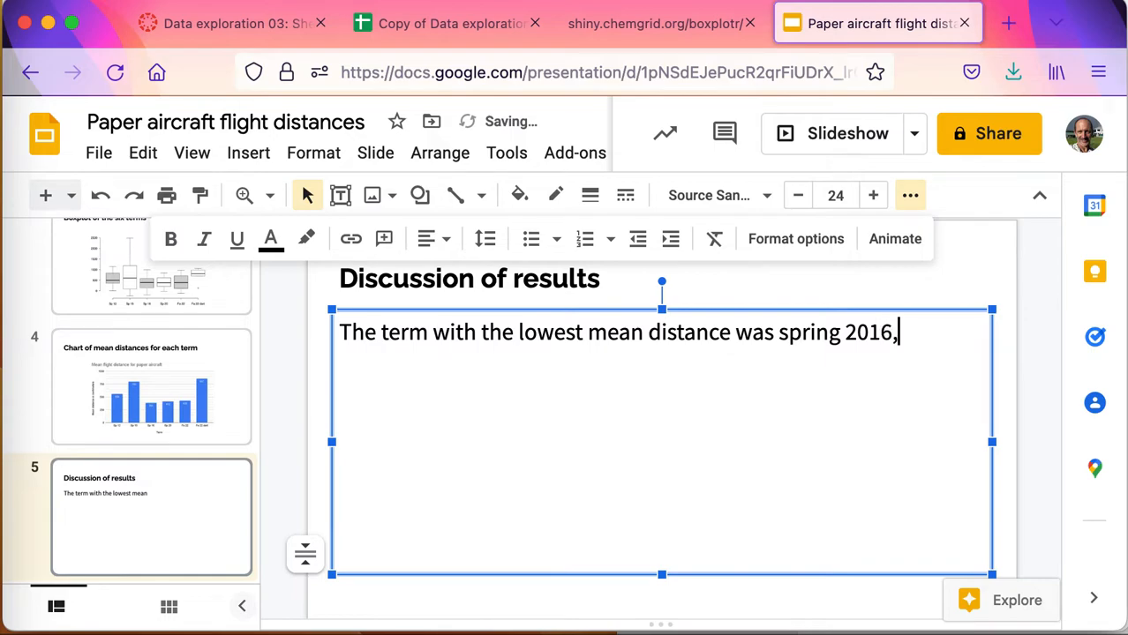
pyautogui.write('which was an')
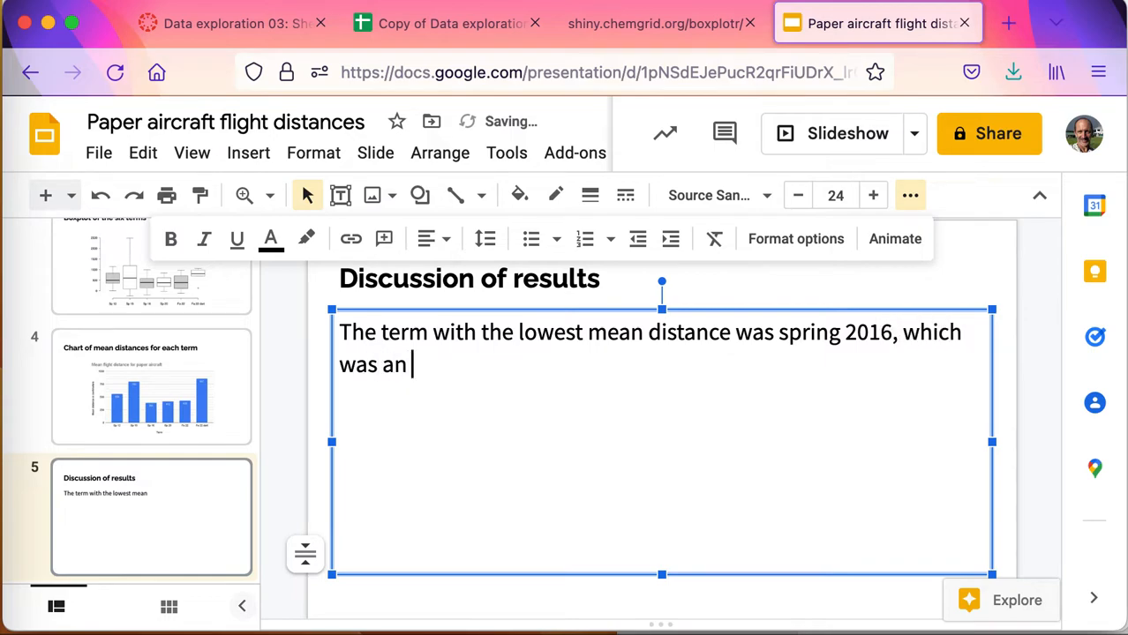
pyautogui.write('El Ni')
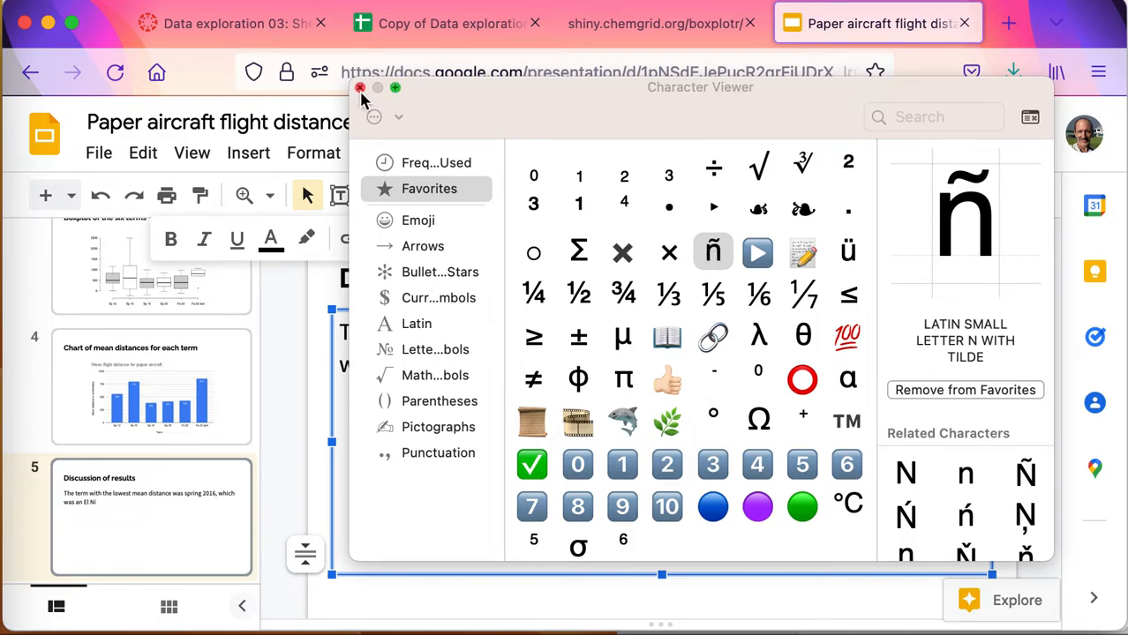
pyautogui.click(360, 88)
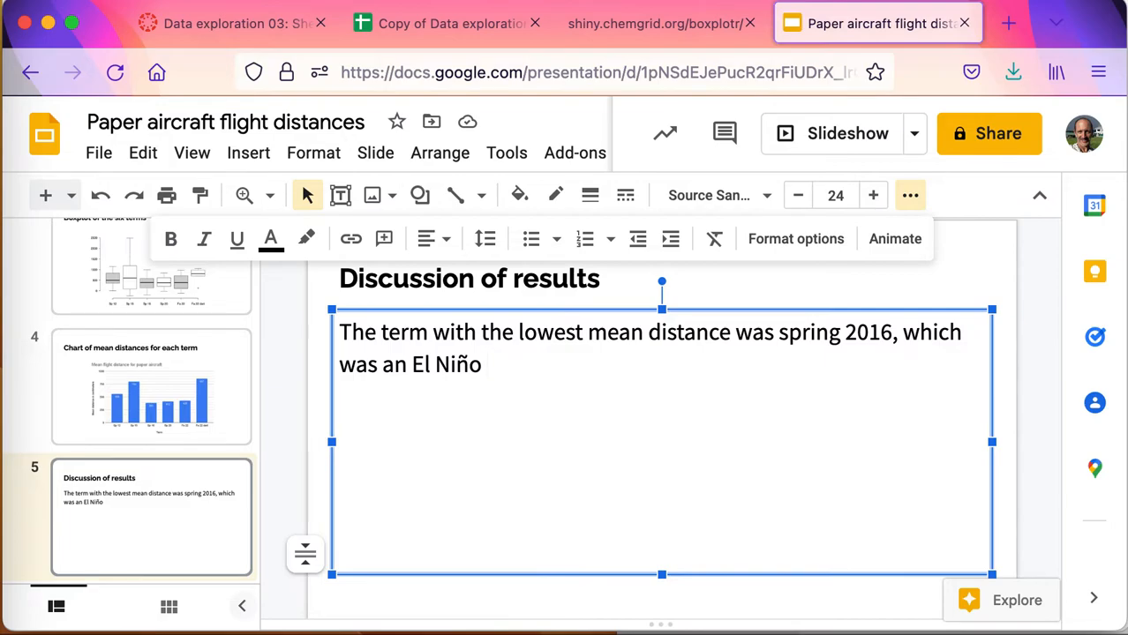
pyautogui.write('hye')
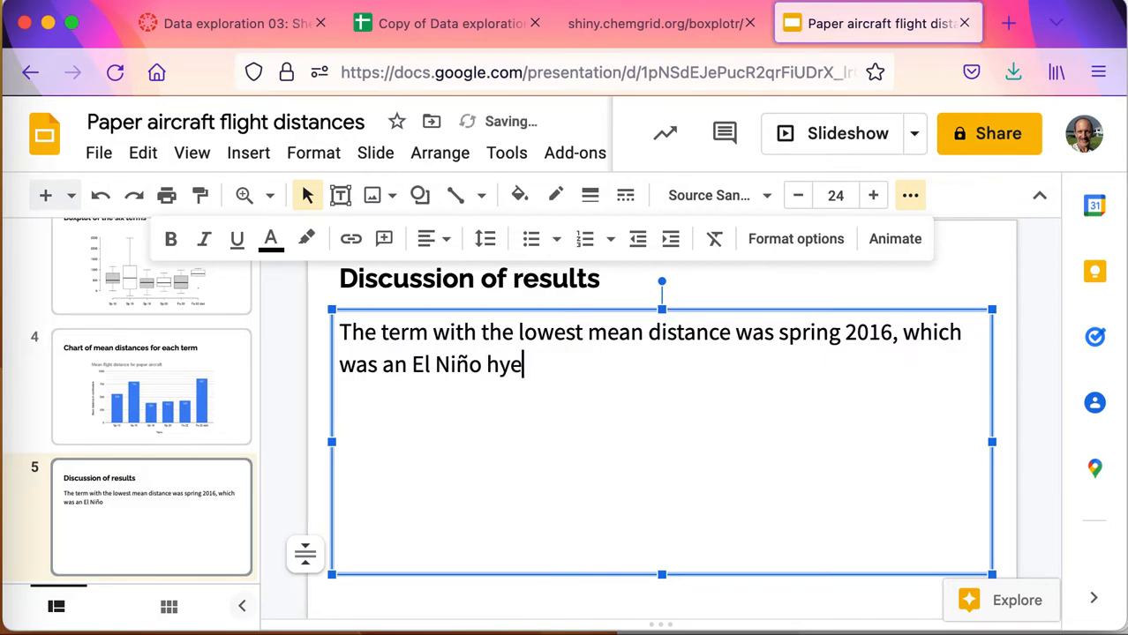
pyautogui.write('year')
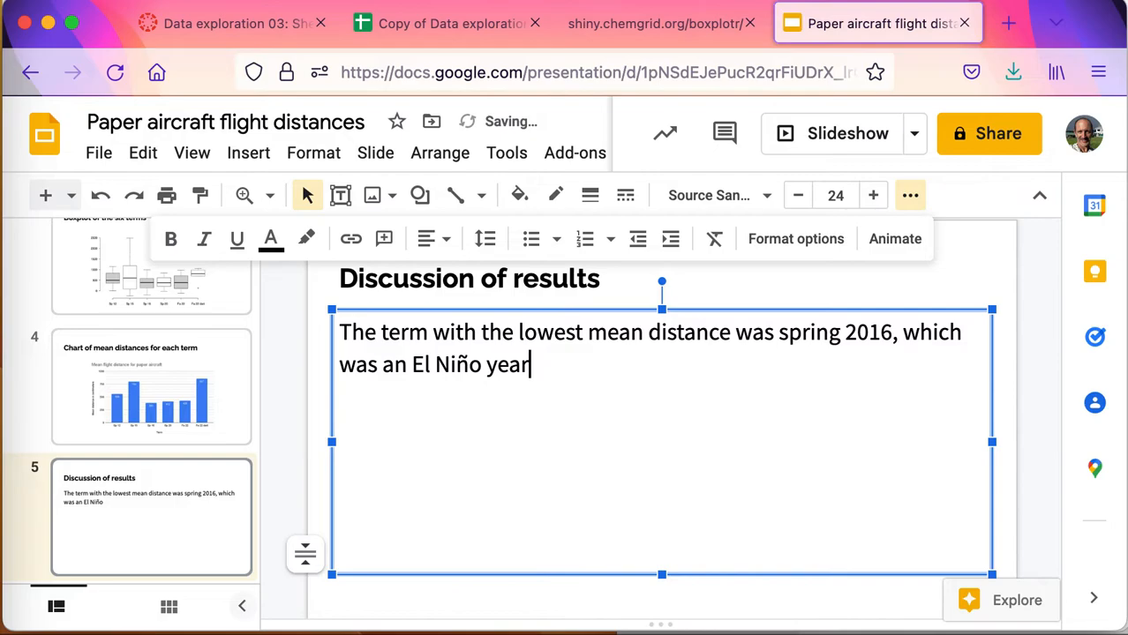
pyautogui.write(',')
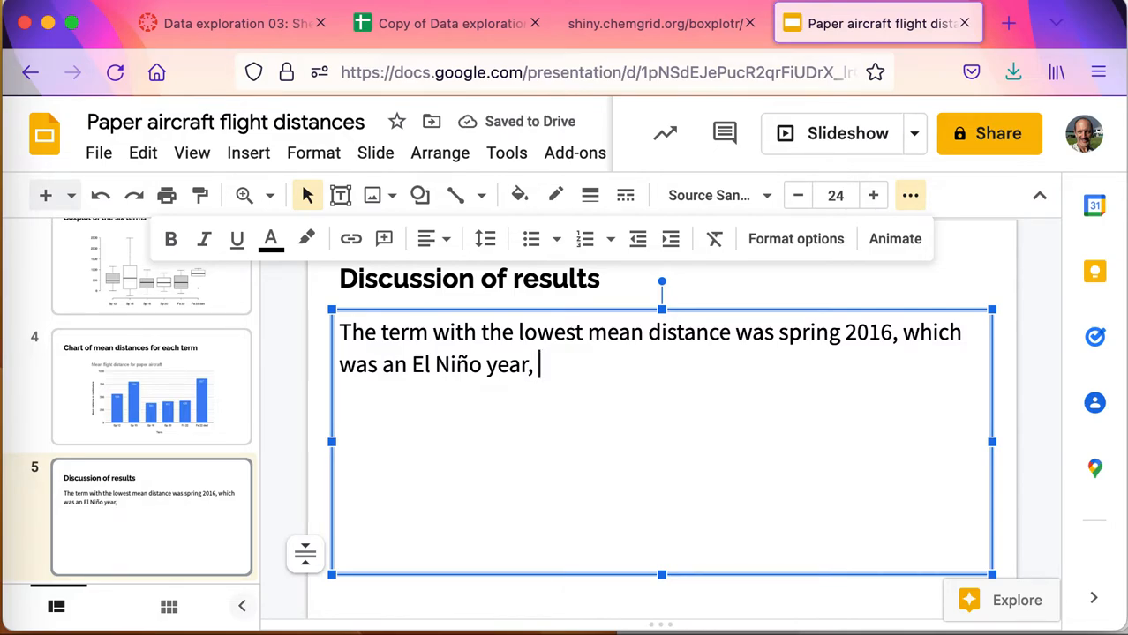
pyautogui.write('and')
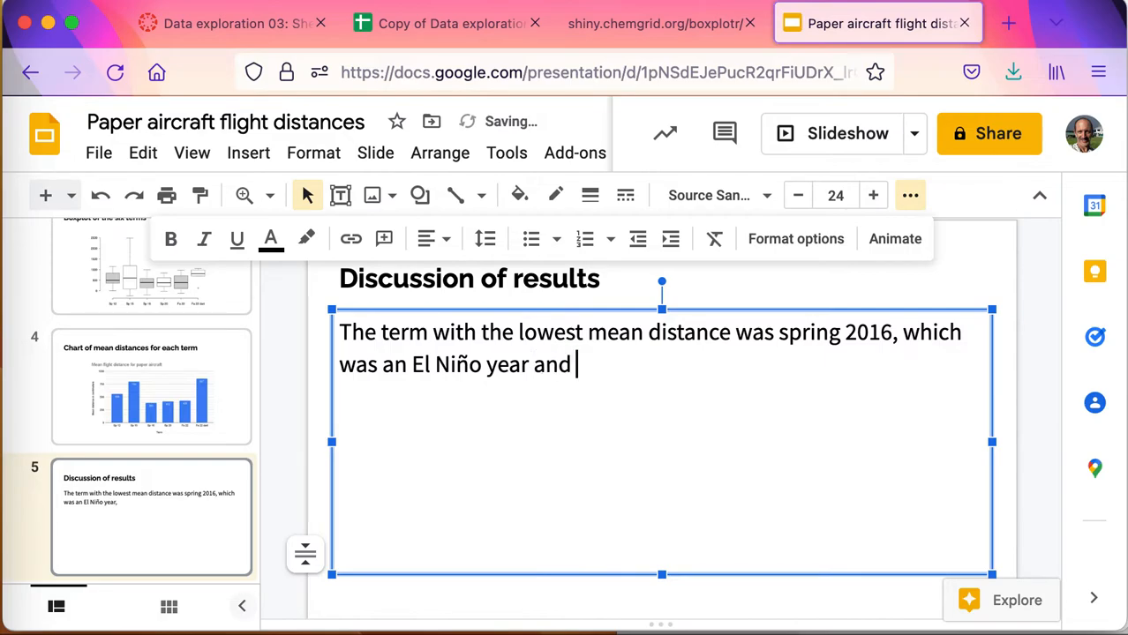
pyautogui.write('for which there')
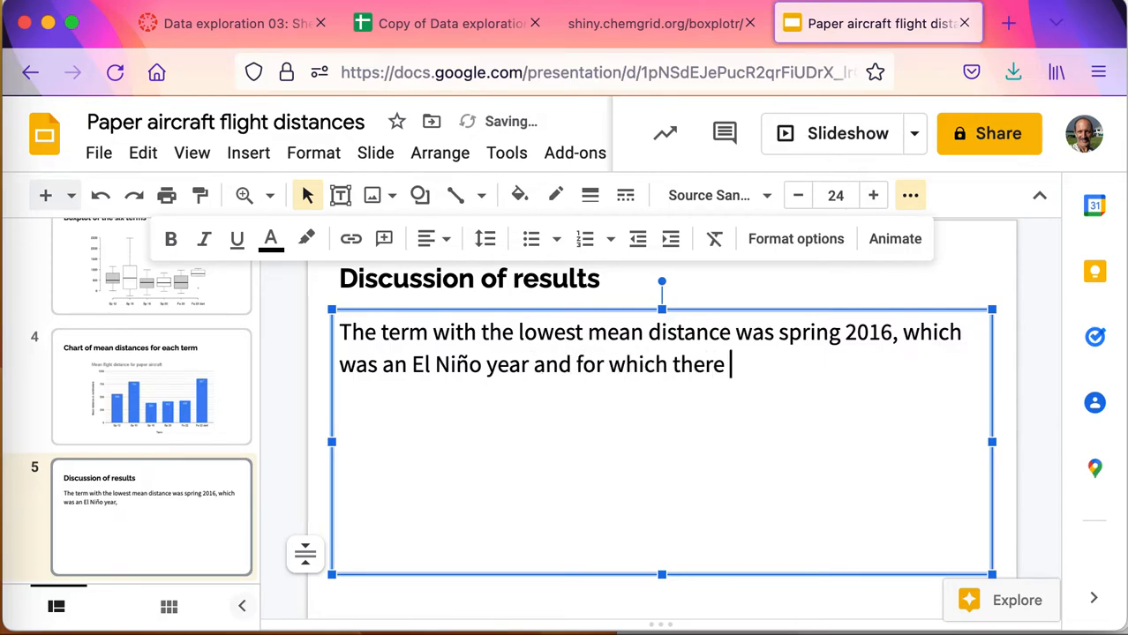
pyautogui.write('was')
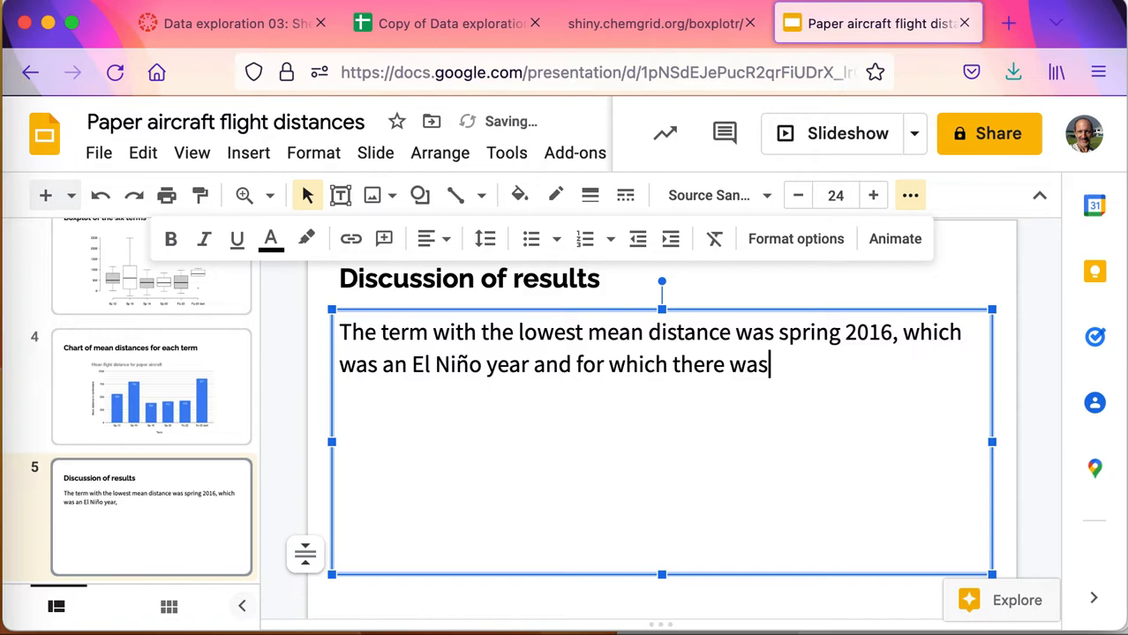
pyautogui.write('a headwind')
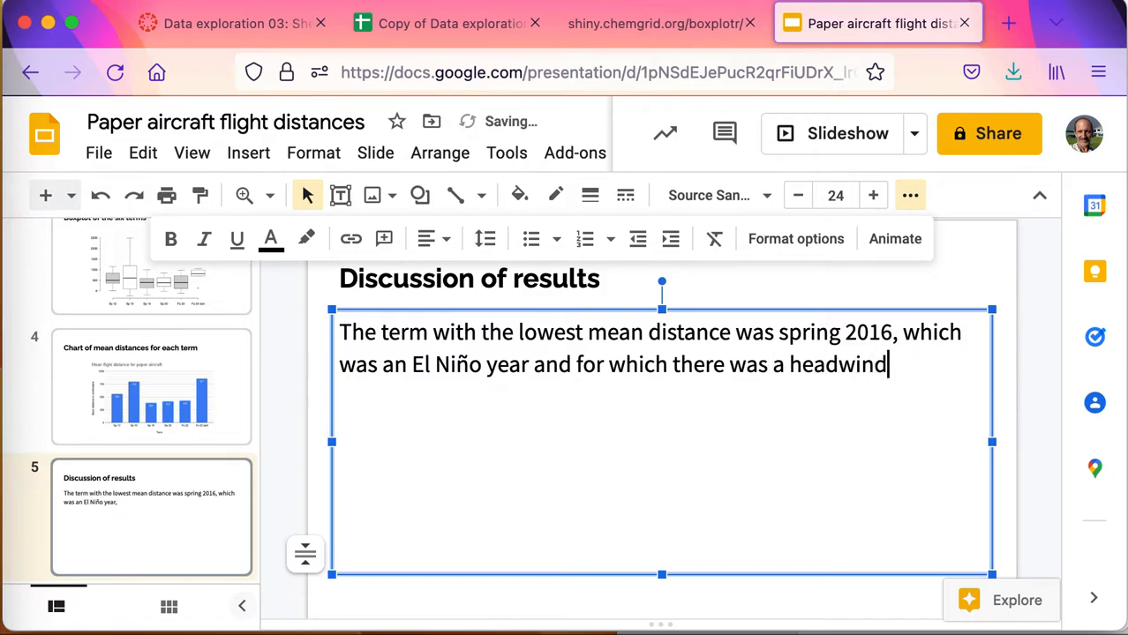
# Write that the longest distance was a set of flights using a special dart design in 2022
pyautogui.write('. The l')
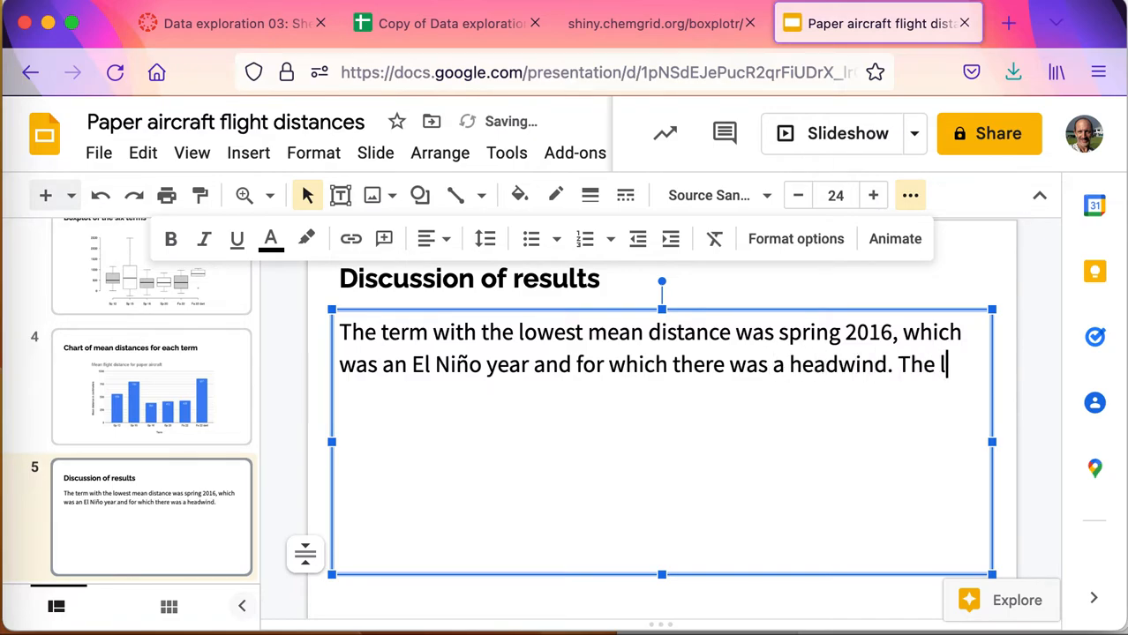
pyautogui.write('longest dis')
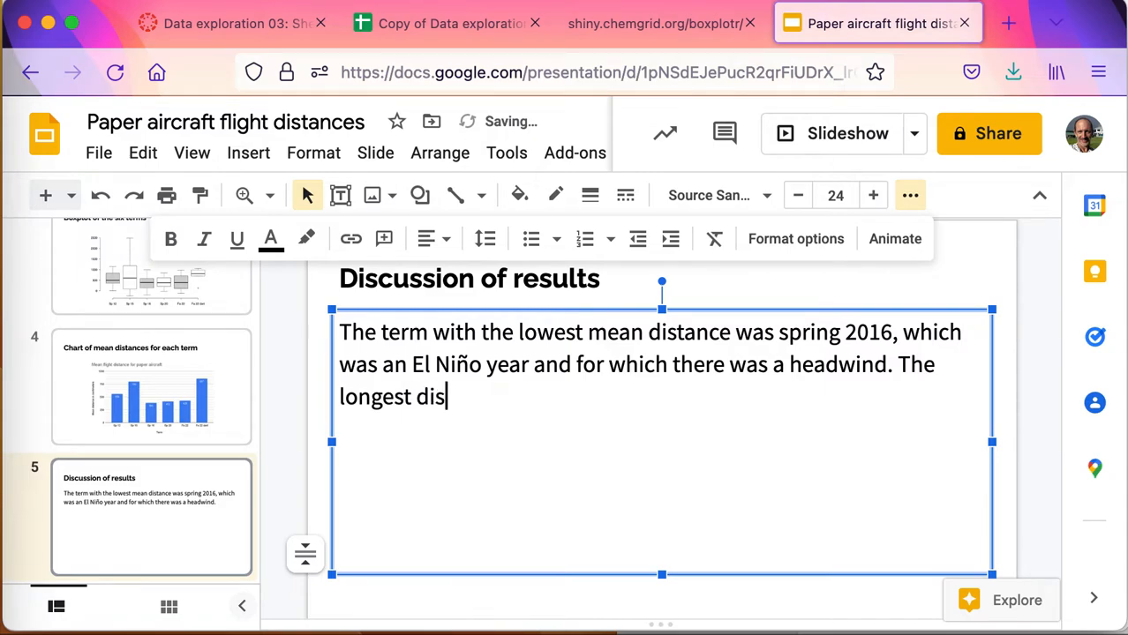
pyautogui.write('tance was the second s')
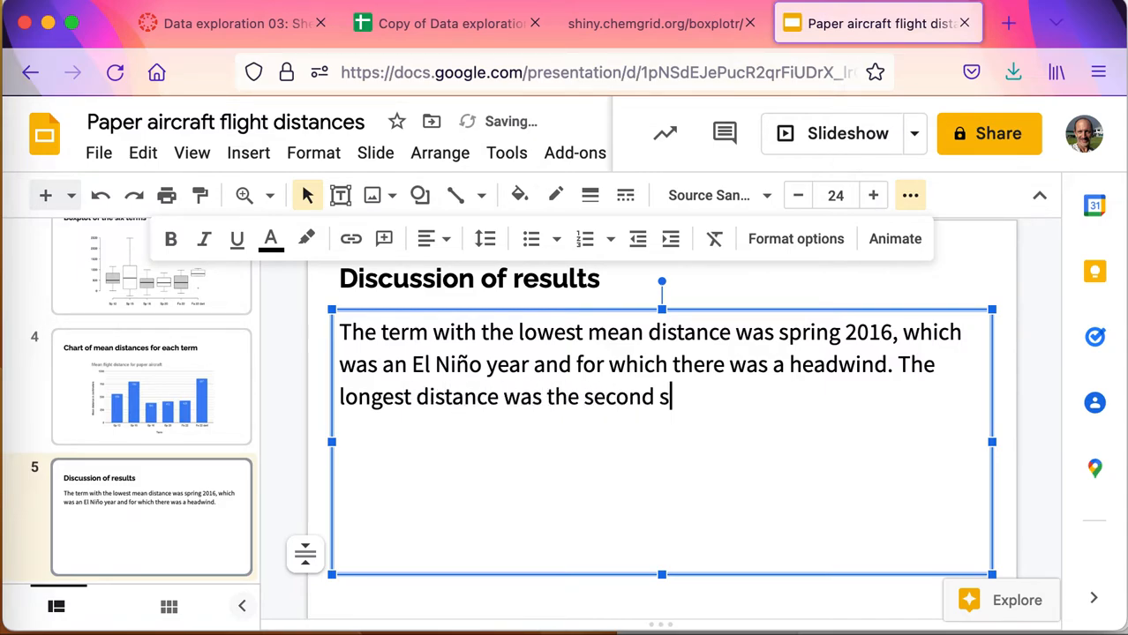
pyautogui.write('et of')
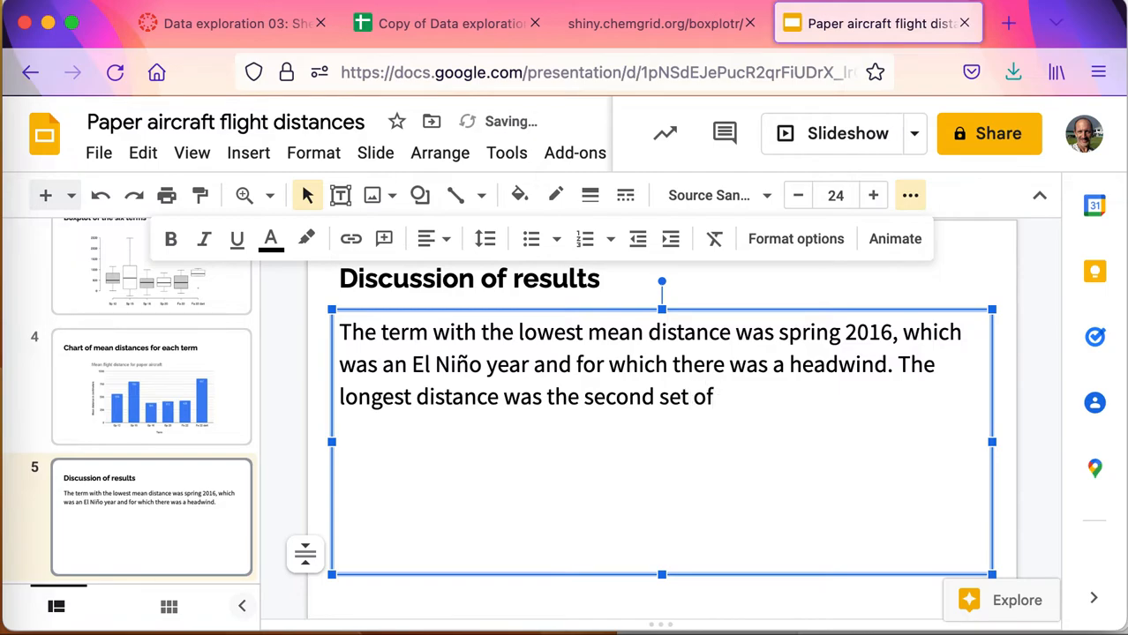
pyautogui.write('flight')
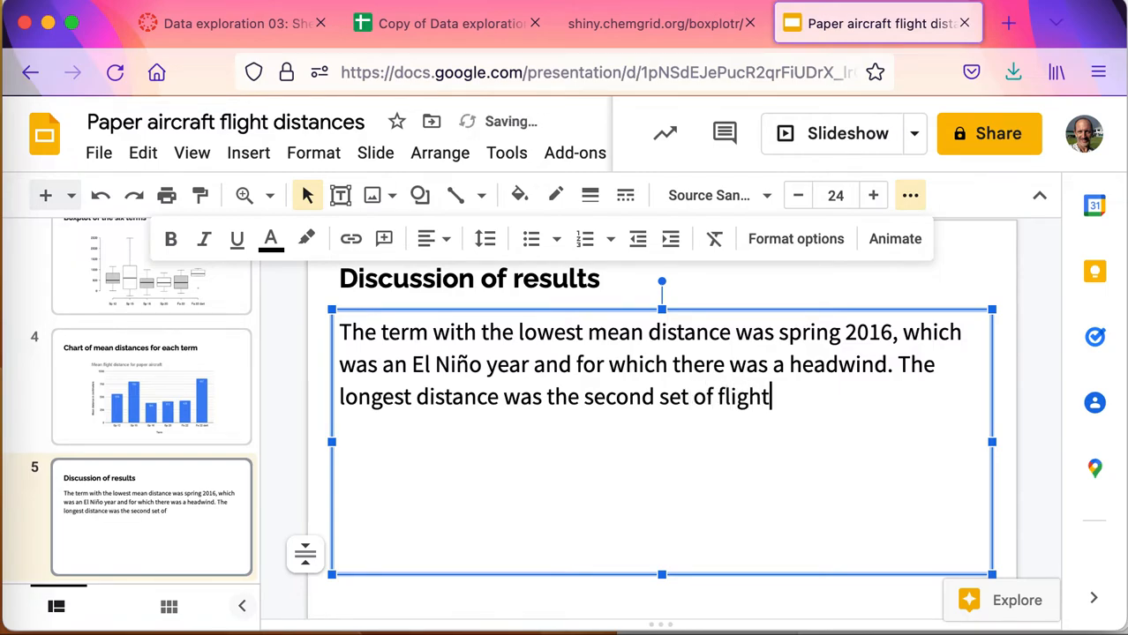
pyautogui.write('s using a speci')
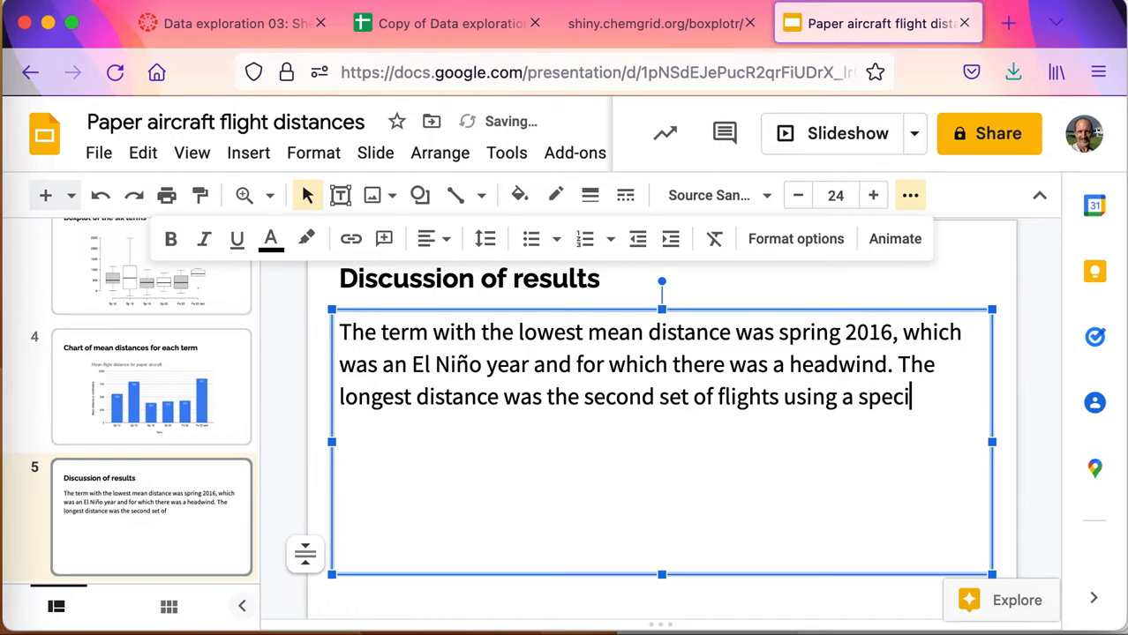
pyautogui.write('al dart desi')
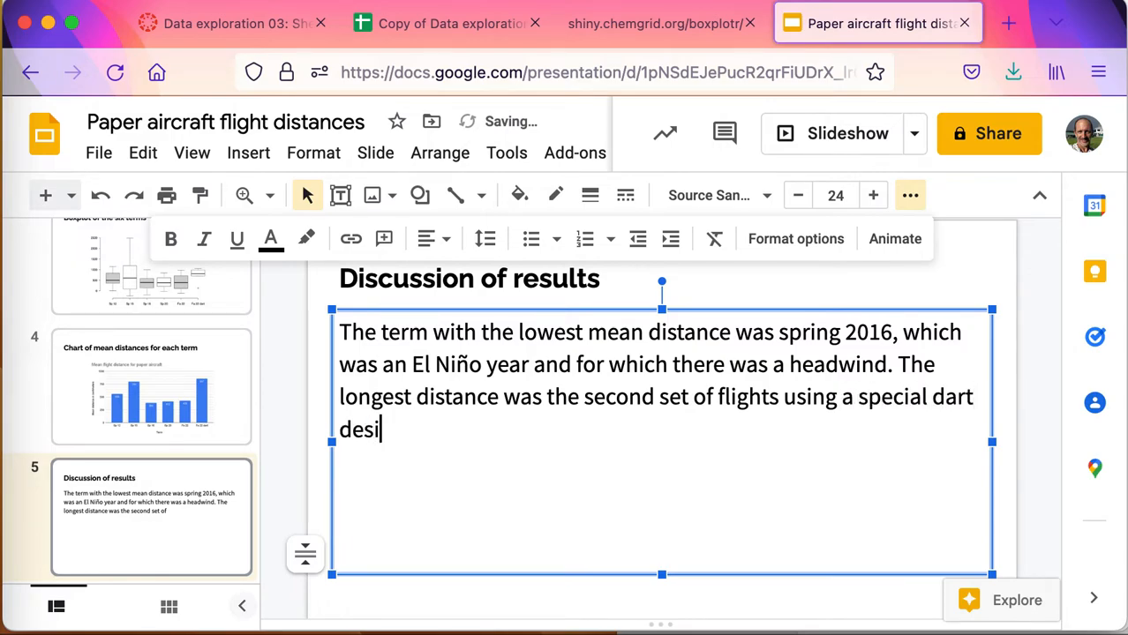
pyautogui.write('gn in 2022.')
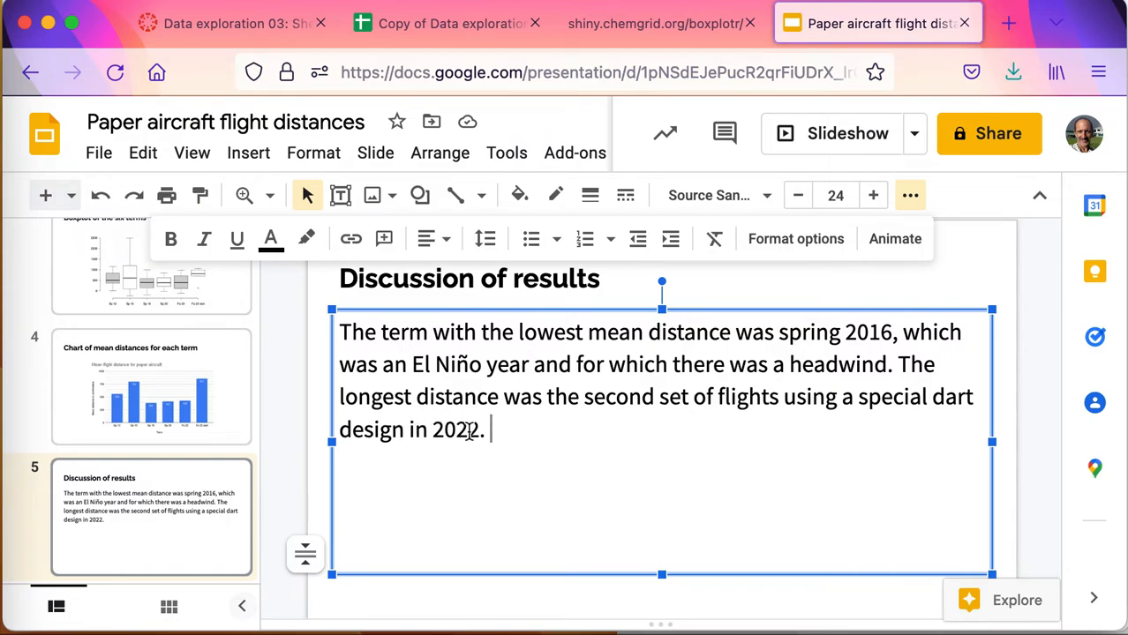
# Write that the 2022 dart was the only term with boxplot outliers, fixing a typo
pyautogui.write('Th')
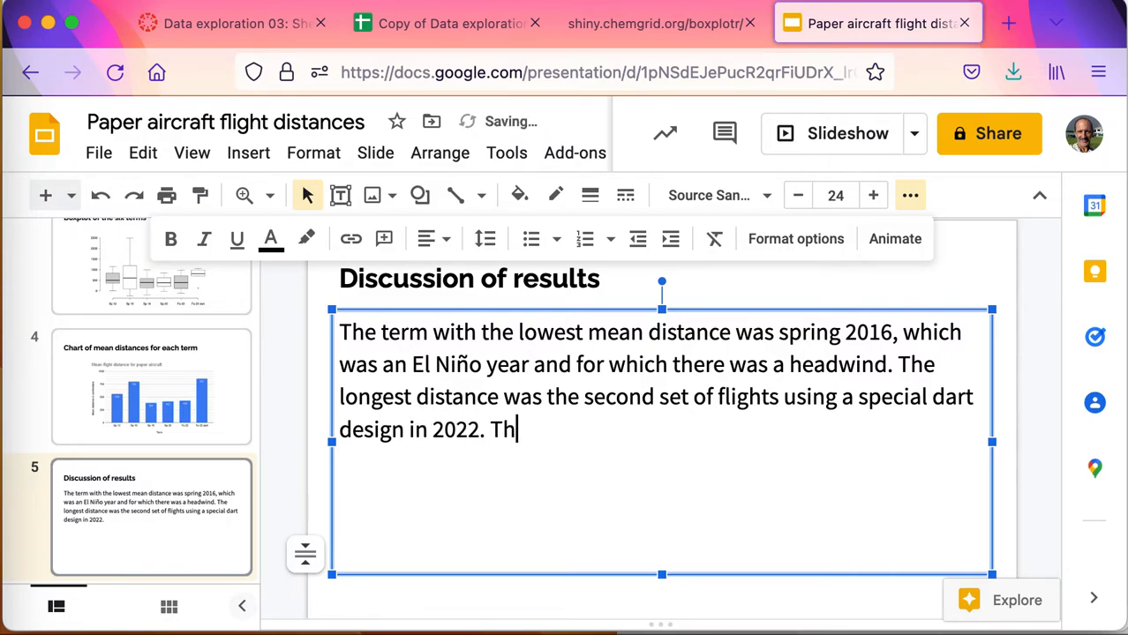
pyautogui.write('e 2022 dart data')
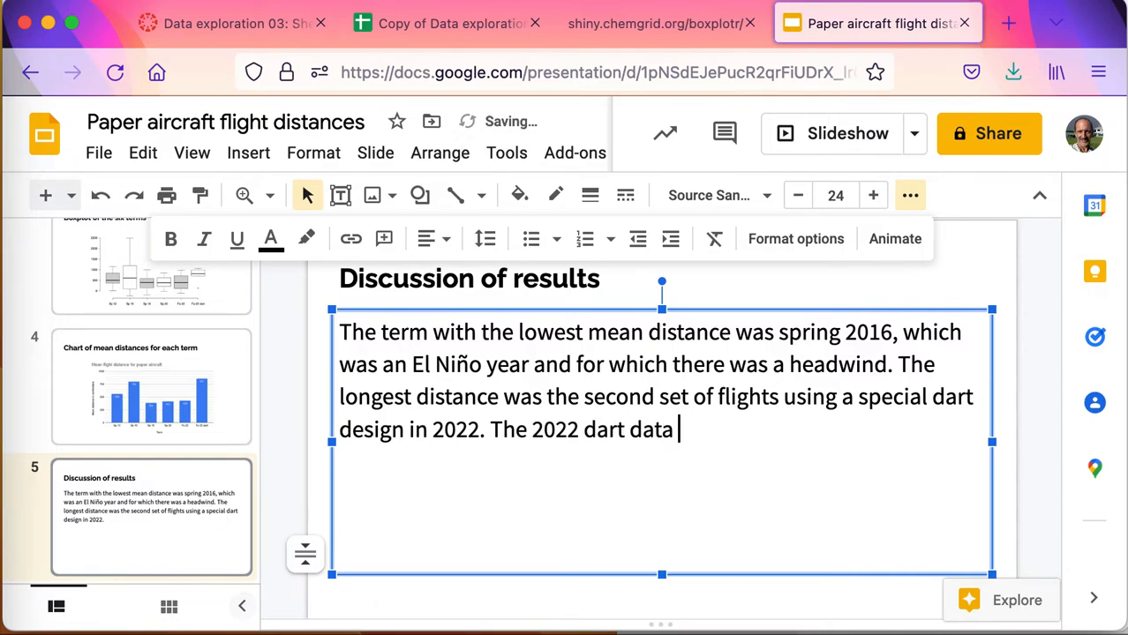
pyautogui.write('was the only data twit')
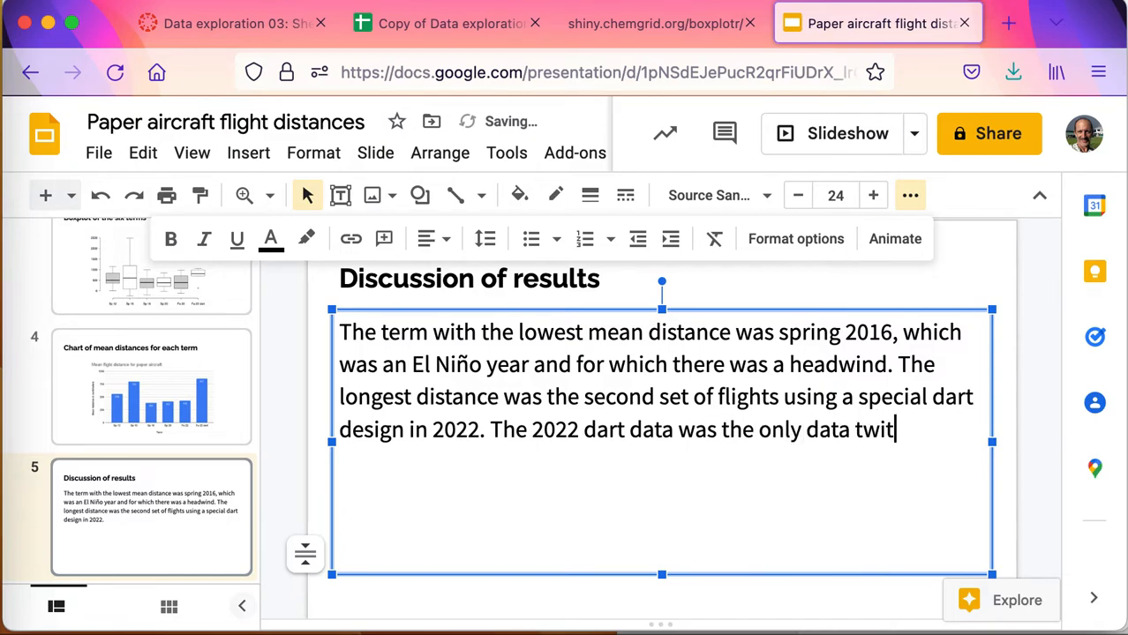
pyautogui.press('Backspace')
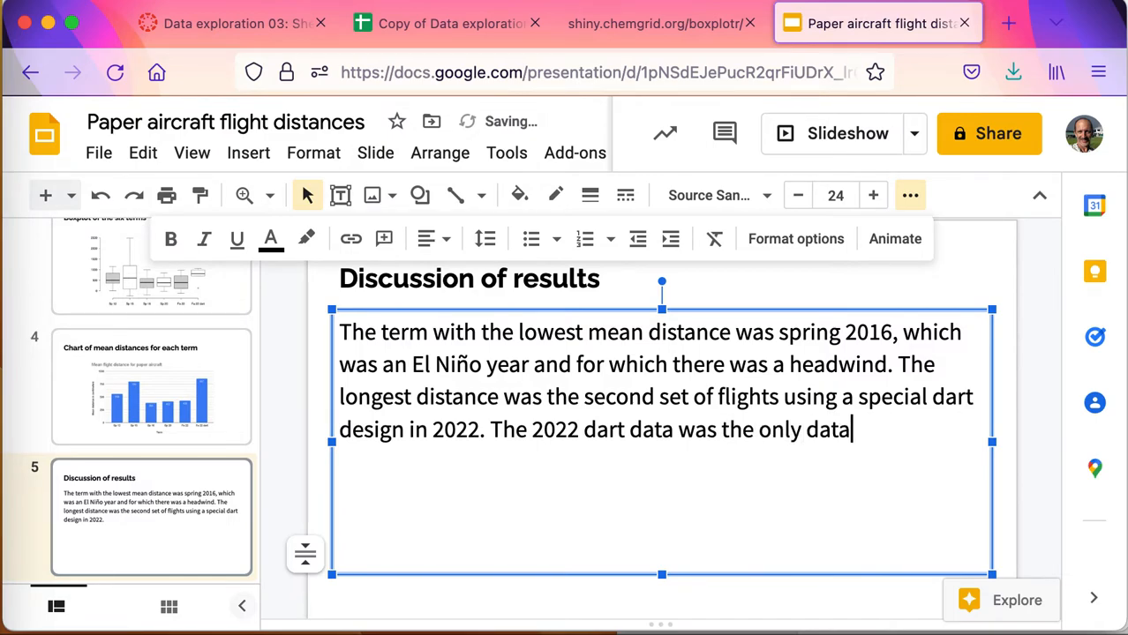
pyautogui.write('with boxplot')
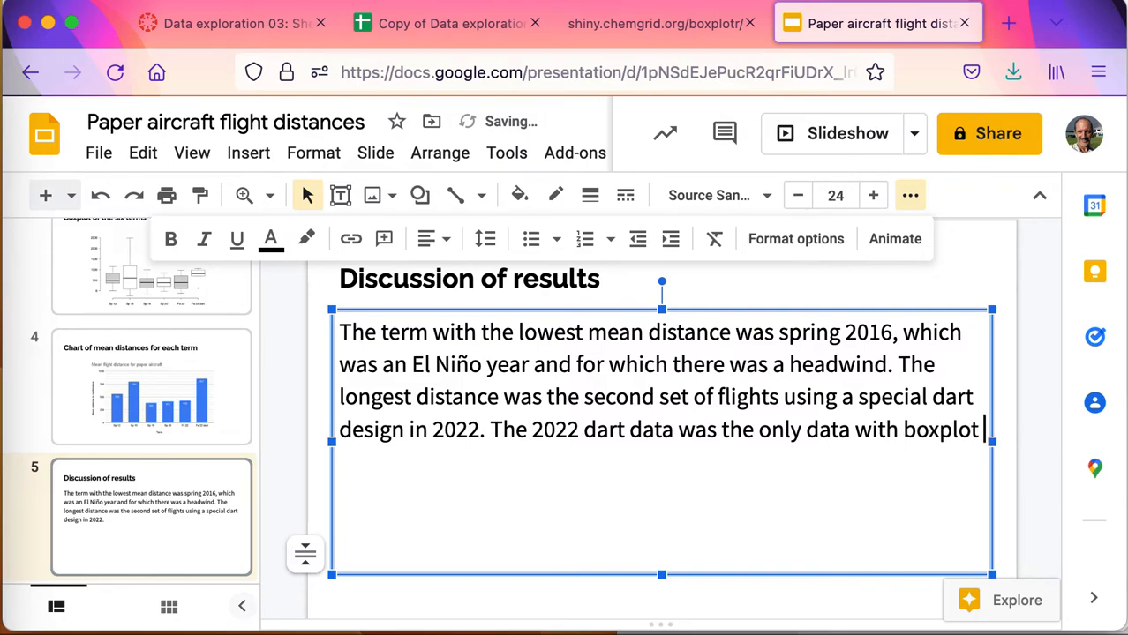
pyautogui.write('outliers.')
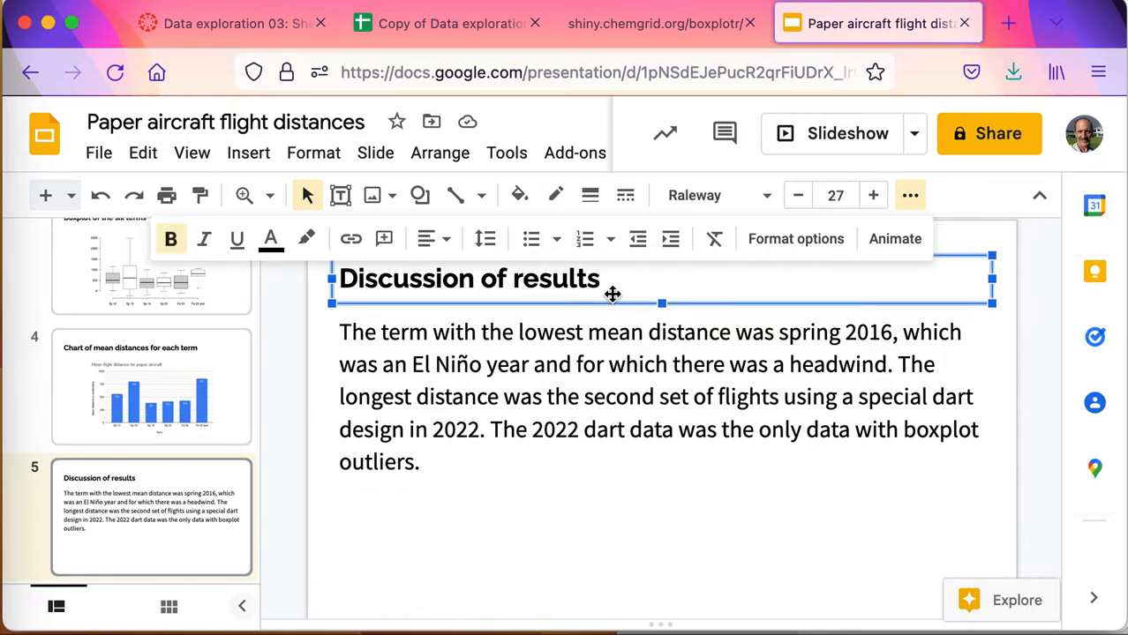
# Review the finished discussion paragraph and return to the Discussion of results slide
pyautogui.click(522, 459)
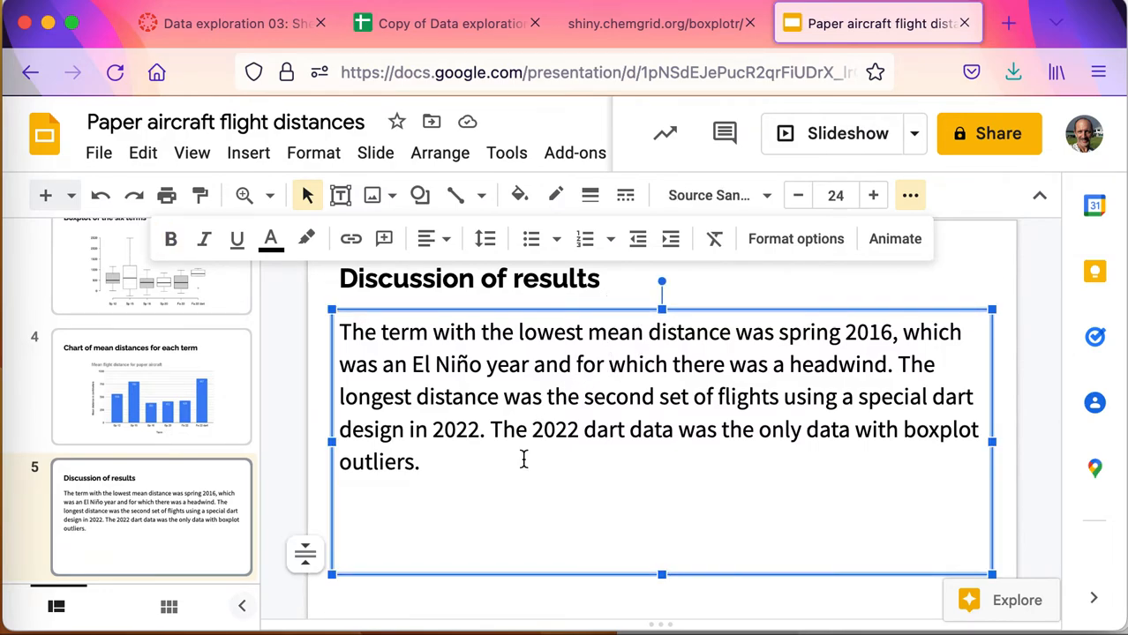
pyautogui.click(608, 364)
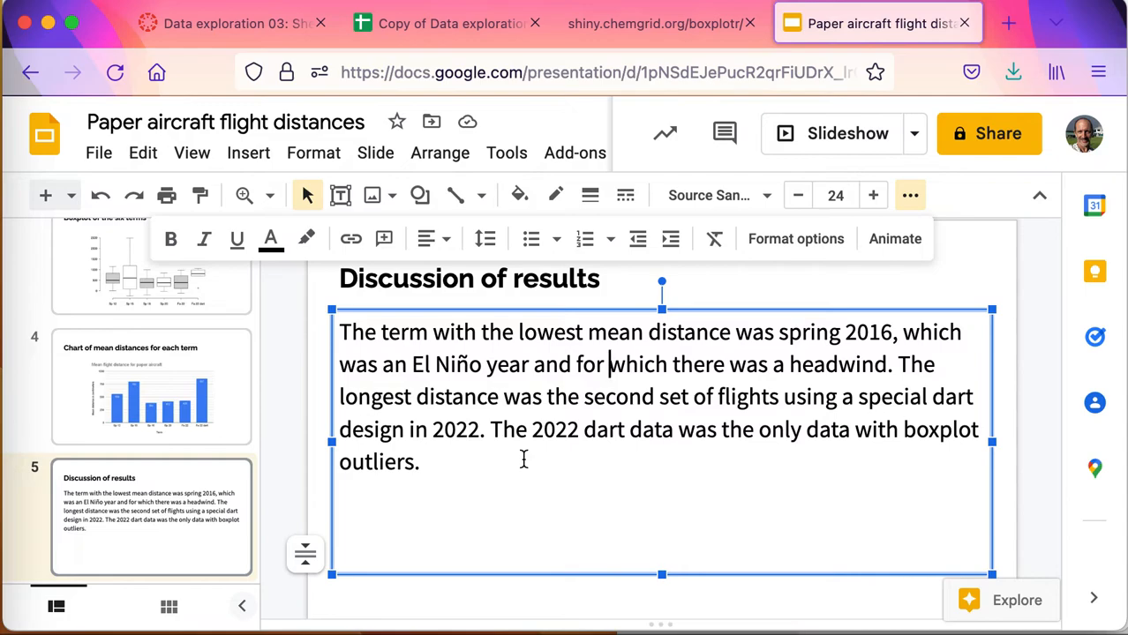
pyautogui.moveTo(565, 415)
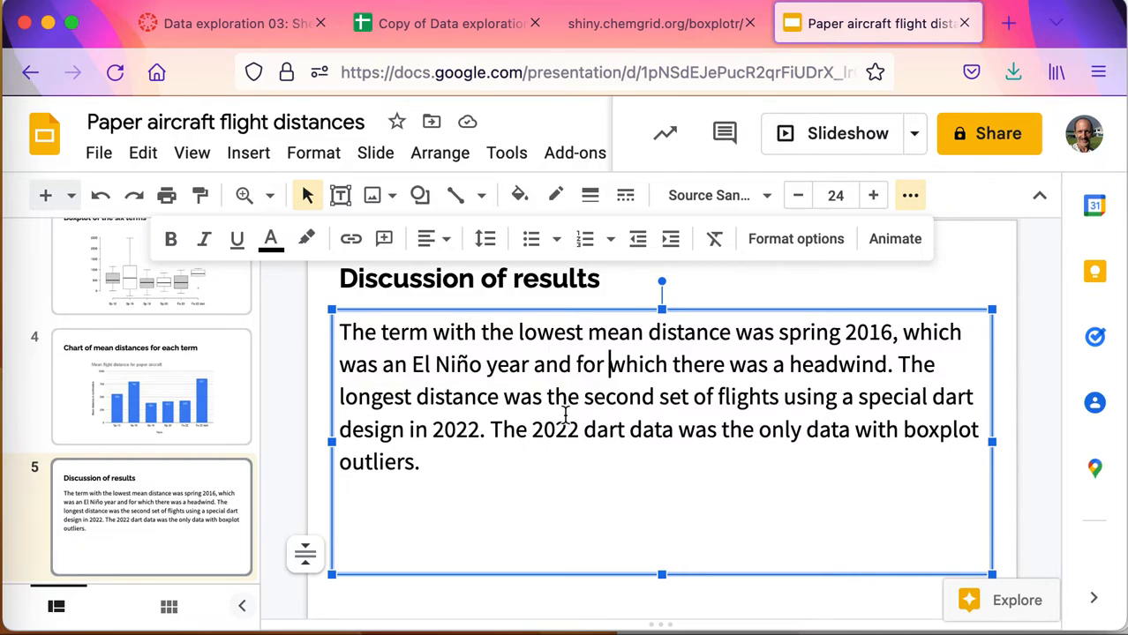
pyautogui.moveTo(327, 409)
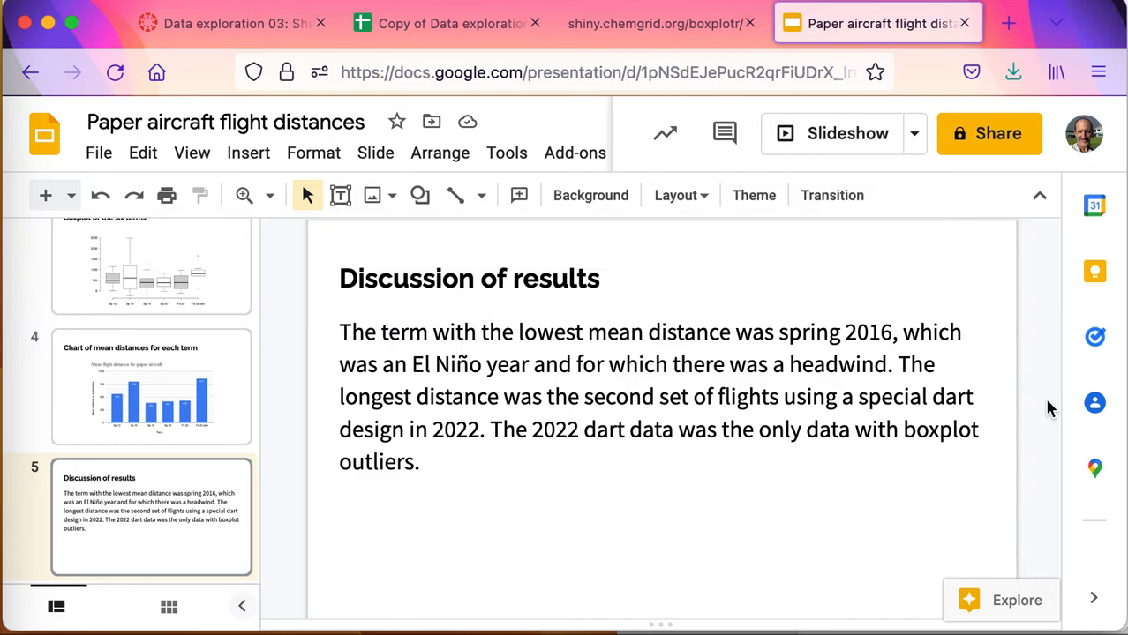
pyautogui.click(150, 304)
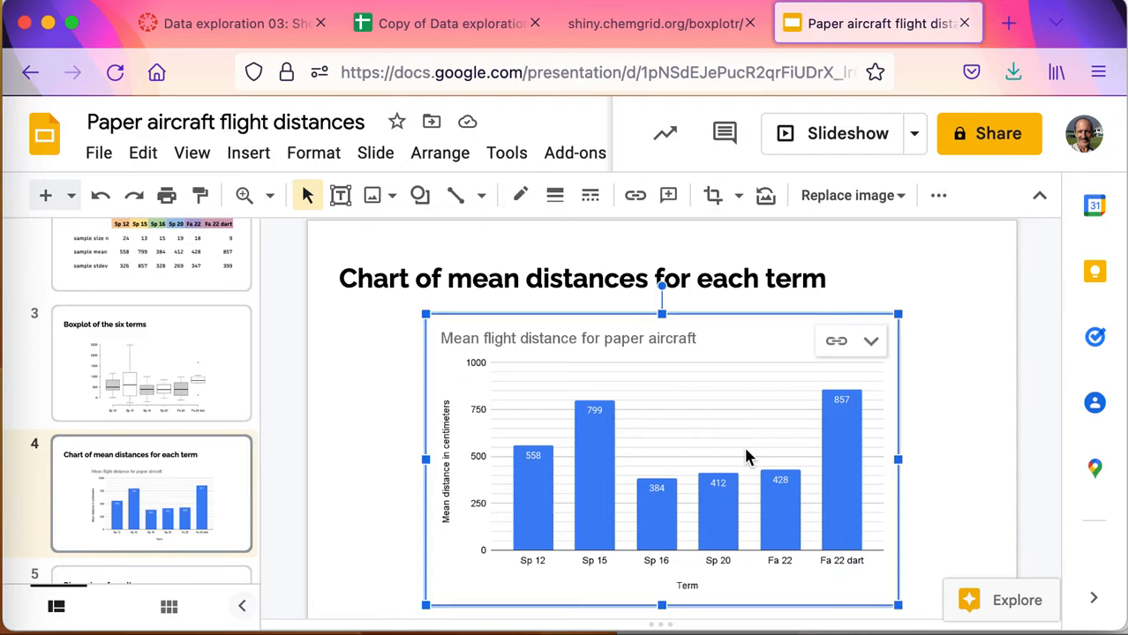
pyautogui.click(1010, 327)
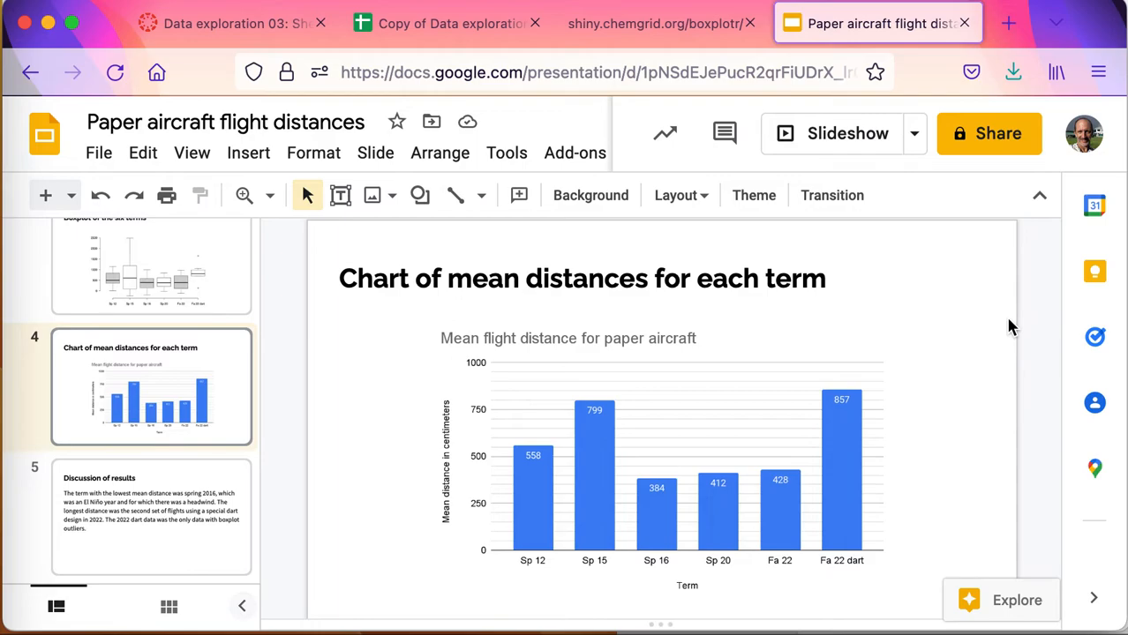
pyautogui.click(150, 515)
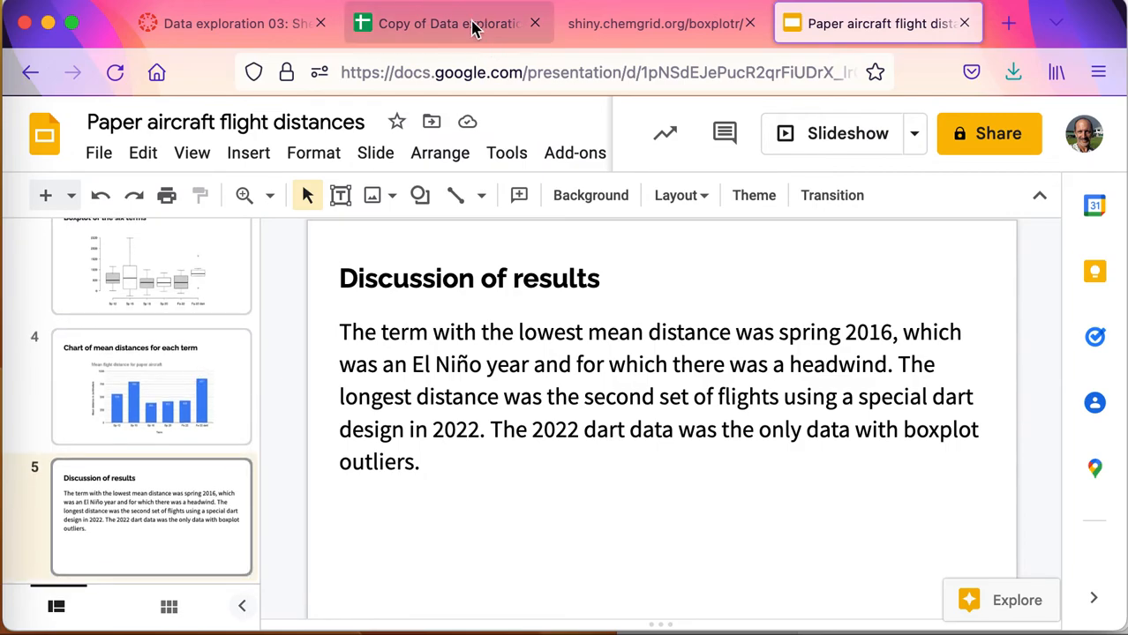
pyautogui.click(445, 23)
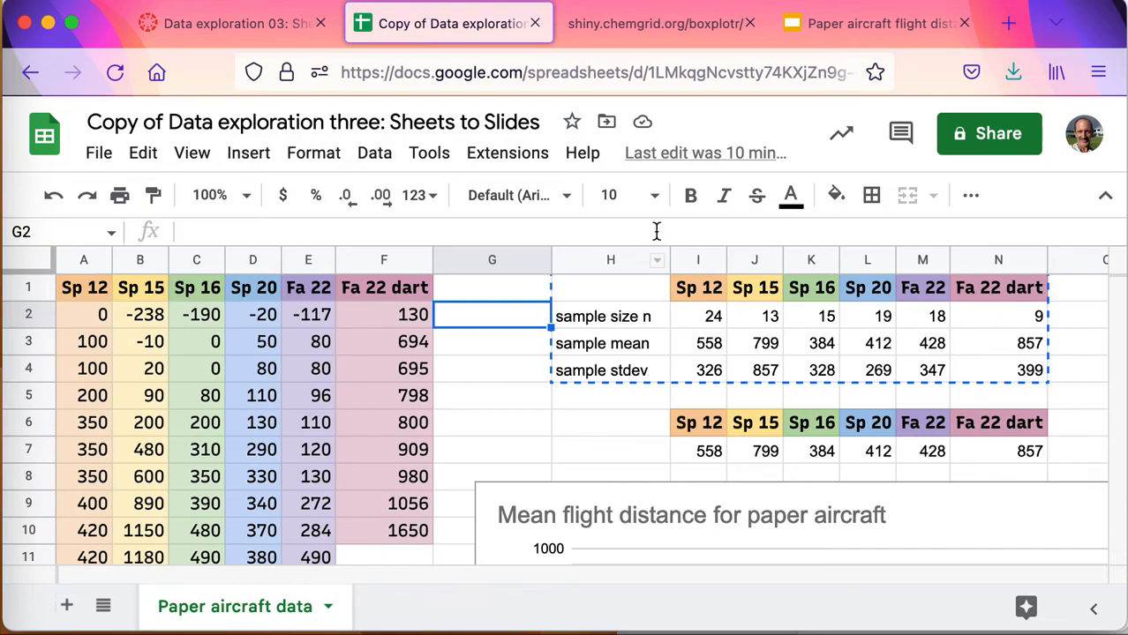
pyautogui.click(875, 23)
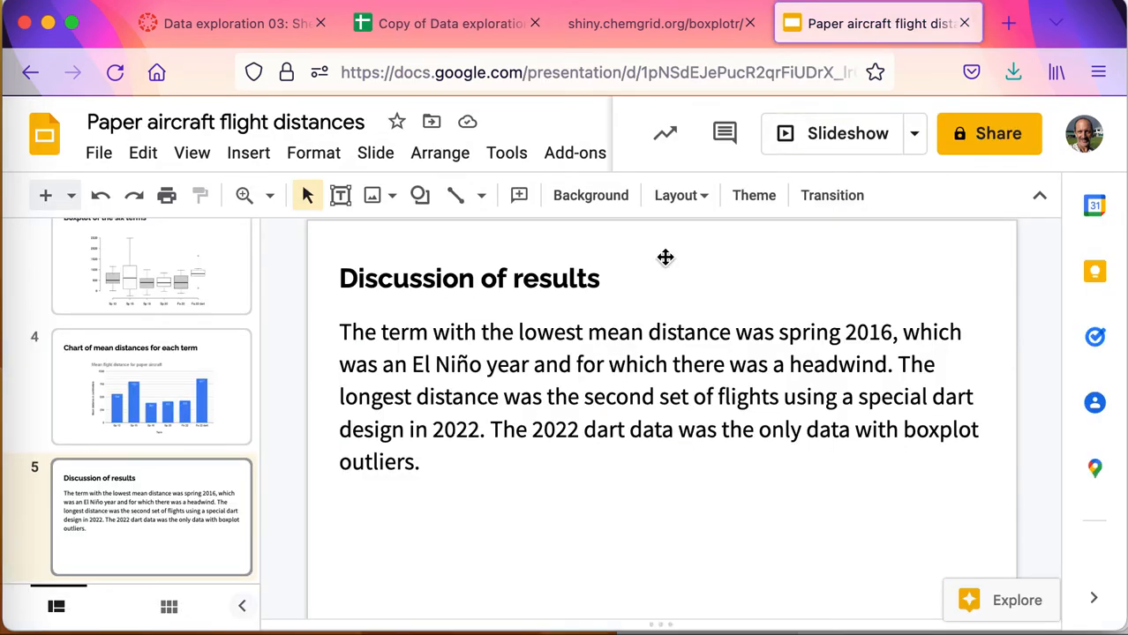
pyautogui.moveTo(376, 152)
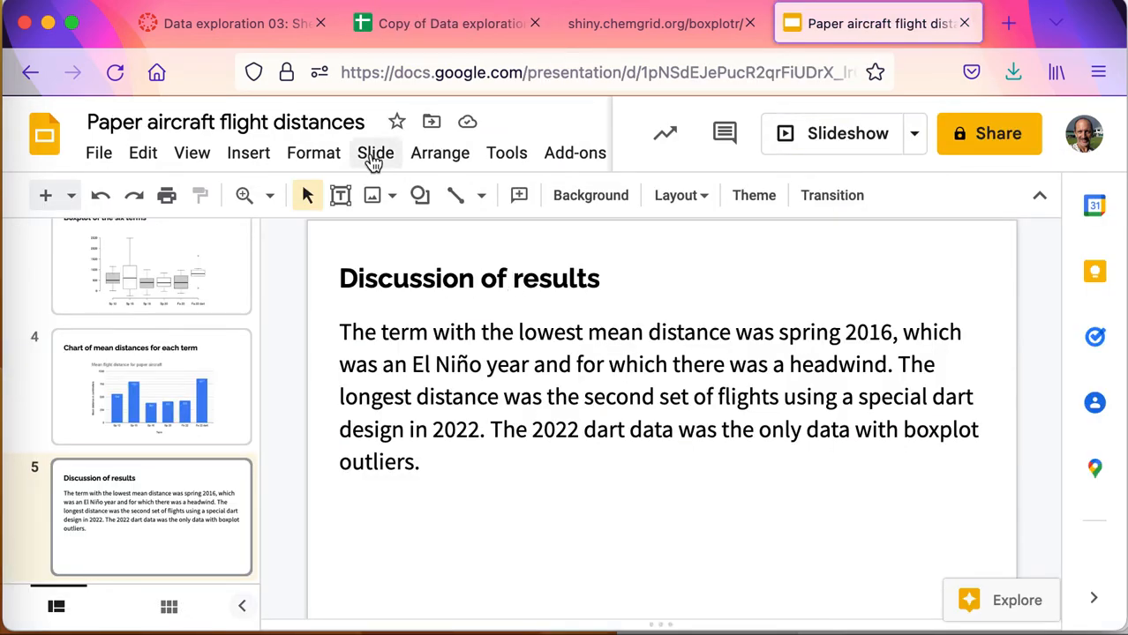
pyautogui.click(226, 23)
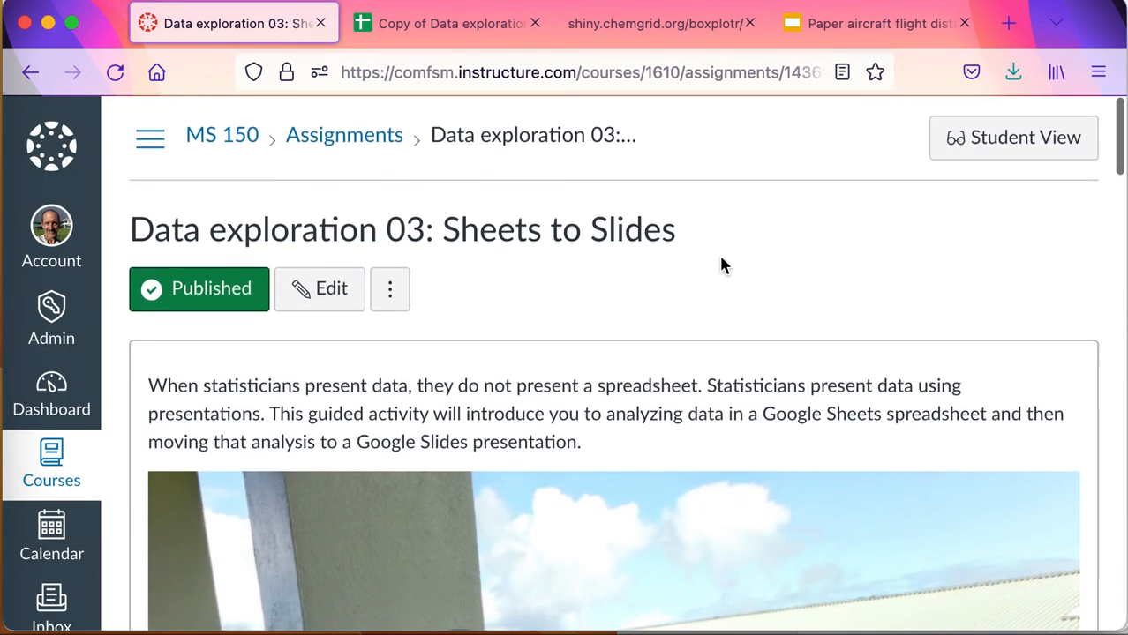
pyautogui.scroll(-3)
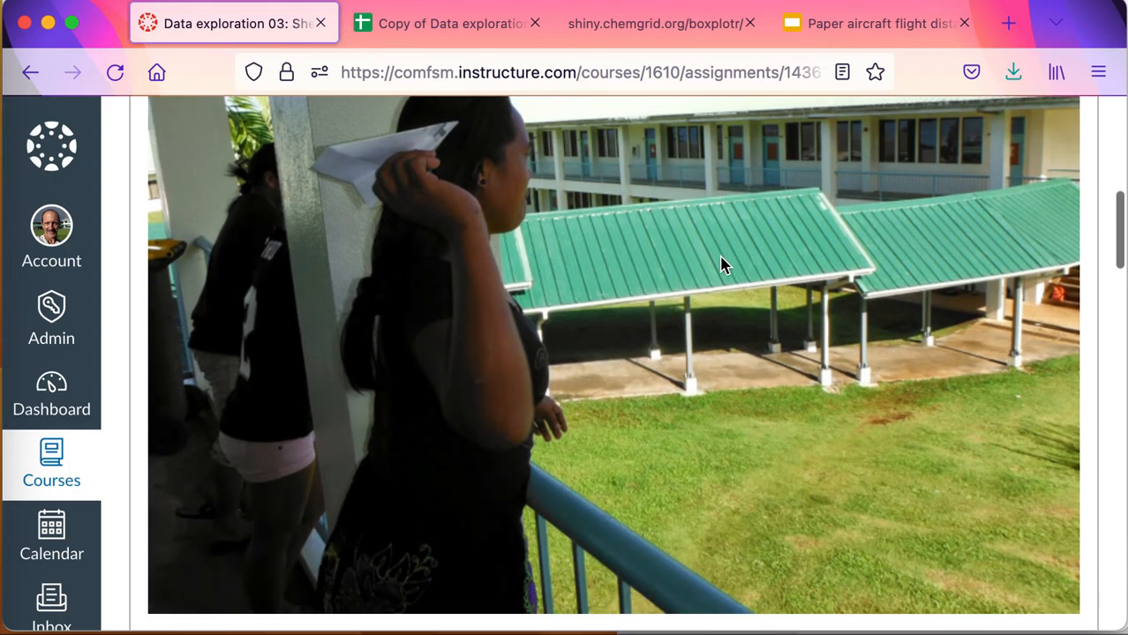
pyautogui.click(875, 22)
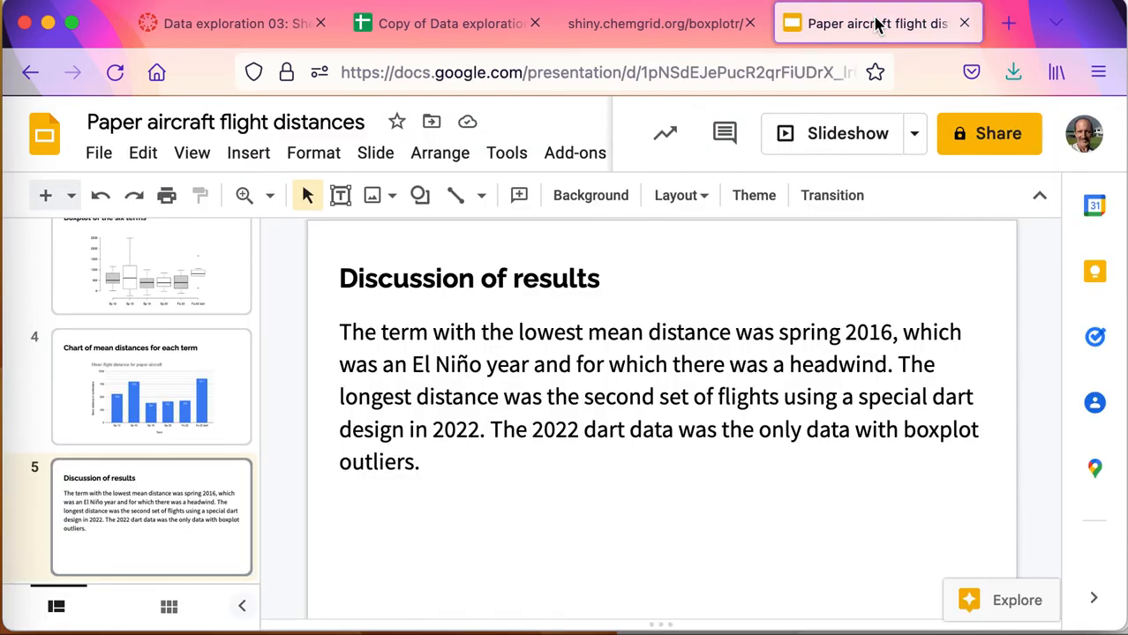
# Browse File > Download formats without exporting, then return to the title slide
pyautogui.click(99, 152)
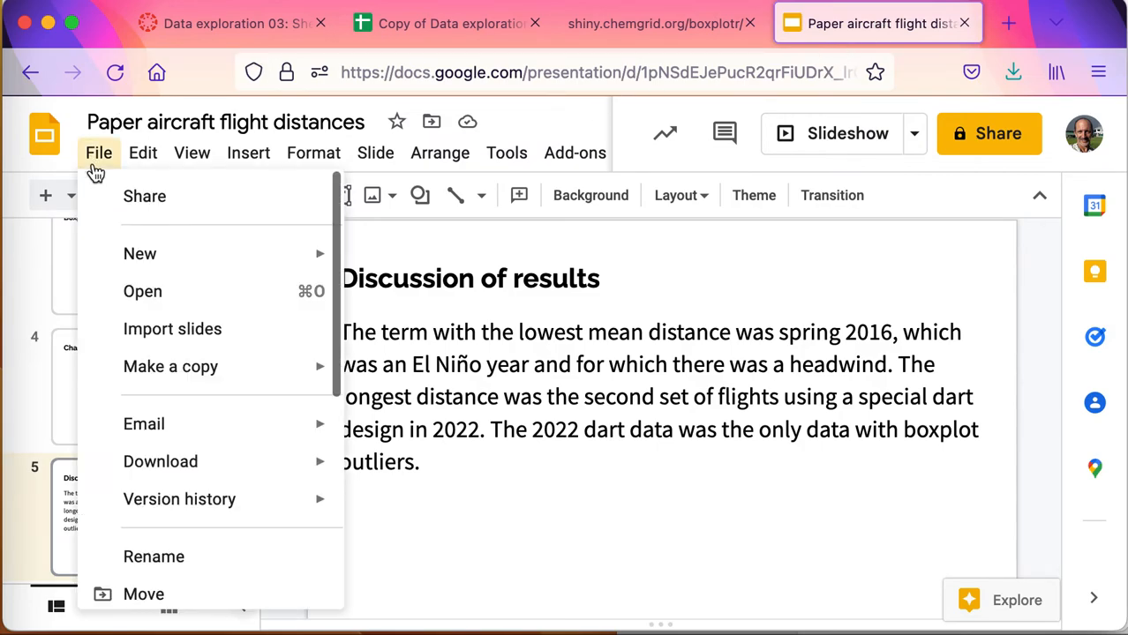
pyautogui.moveTo(170, 366)
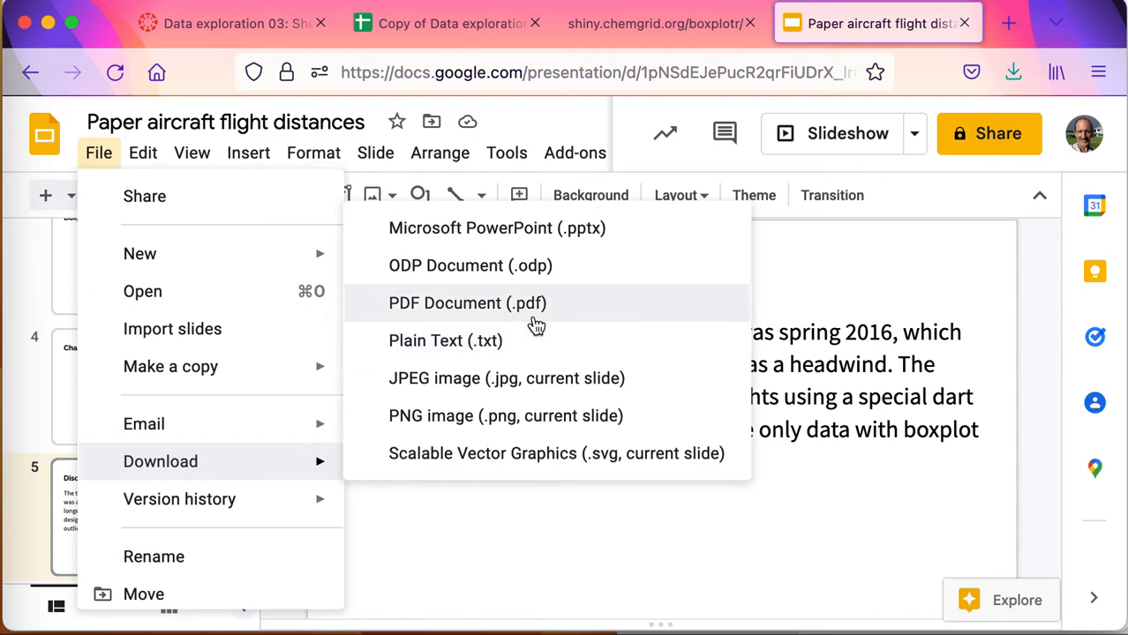
pyautogui.moveTo(548, 228)
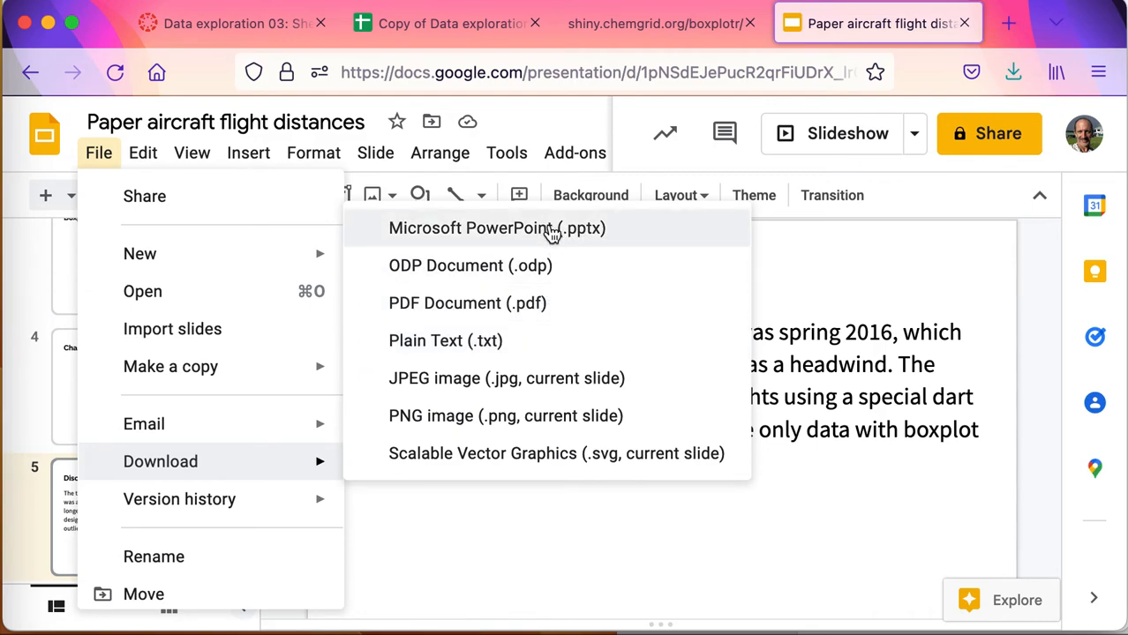
pyautogui.moveTo(510, 304)
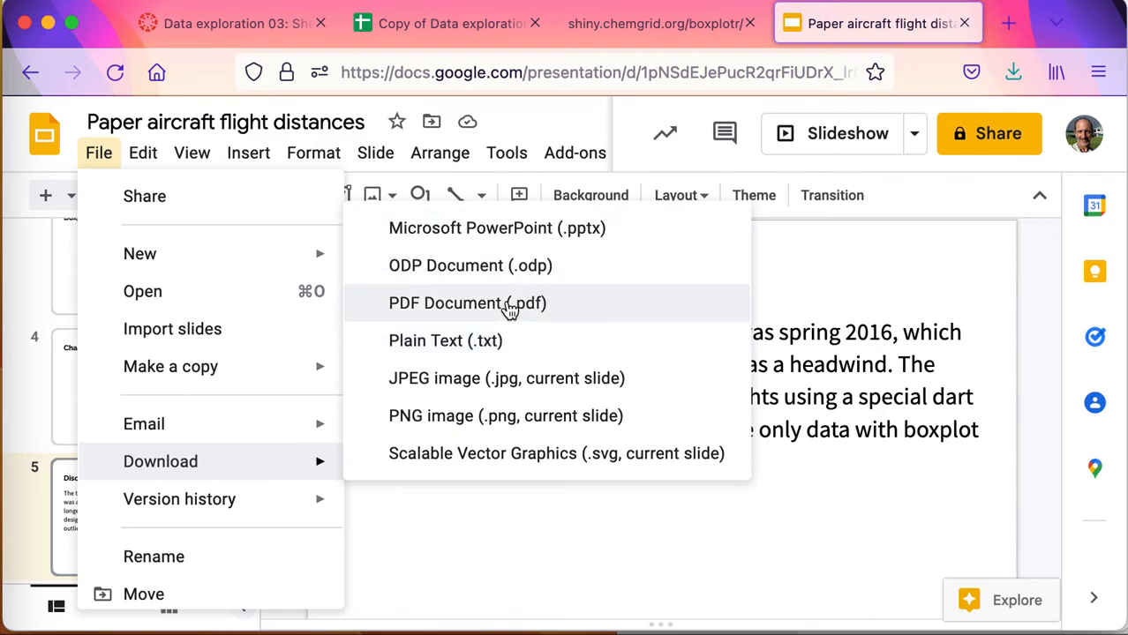
pyautogui.moveTo(674, 293)
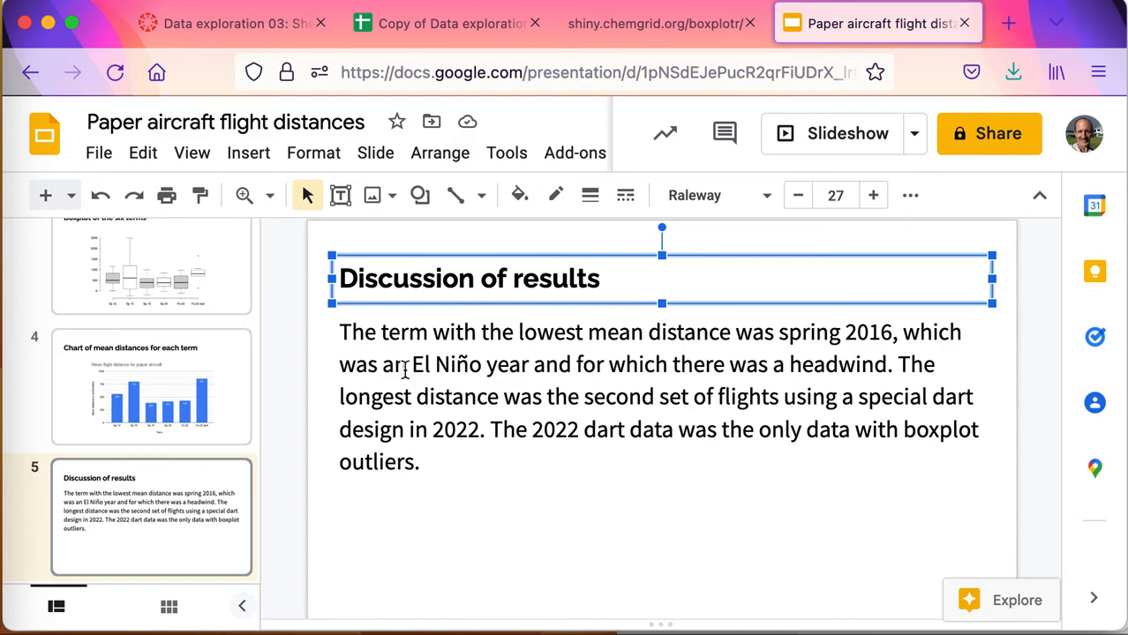
pyautogui.click(150, 387)
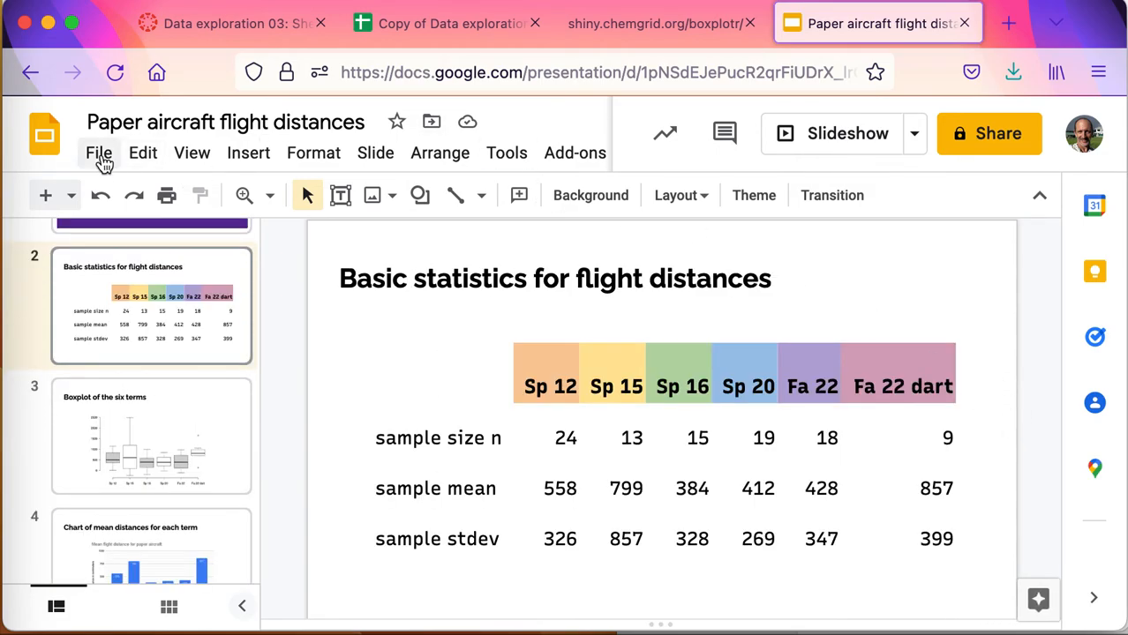
pyautogui.click(99, 152)
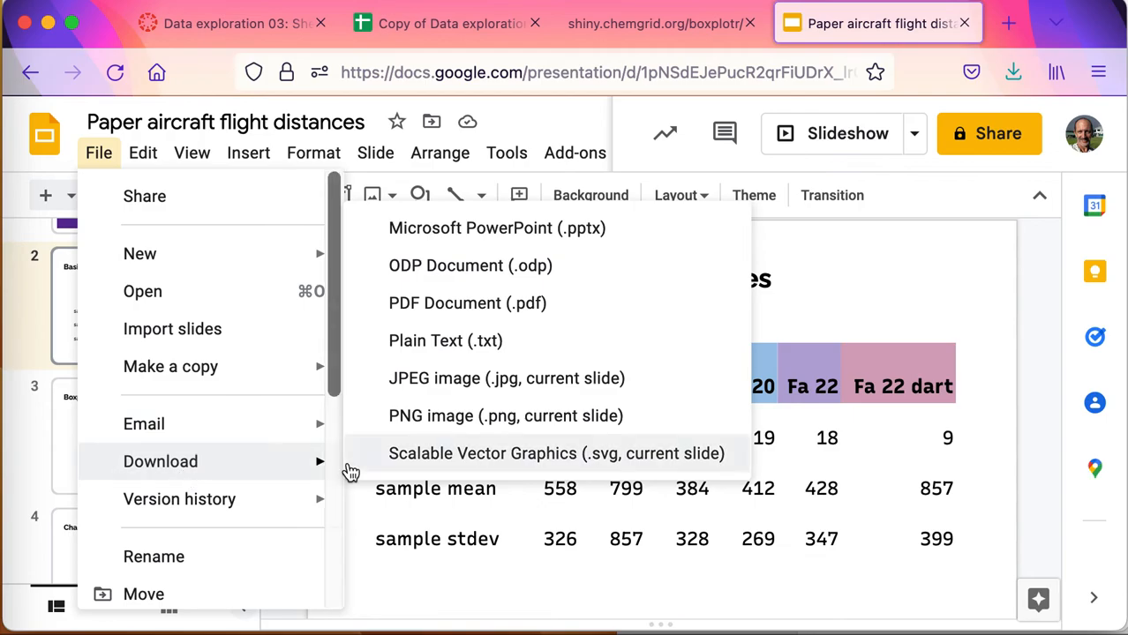
pyautogui.press('Escape')
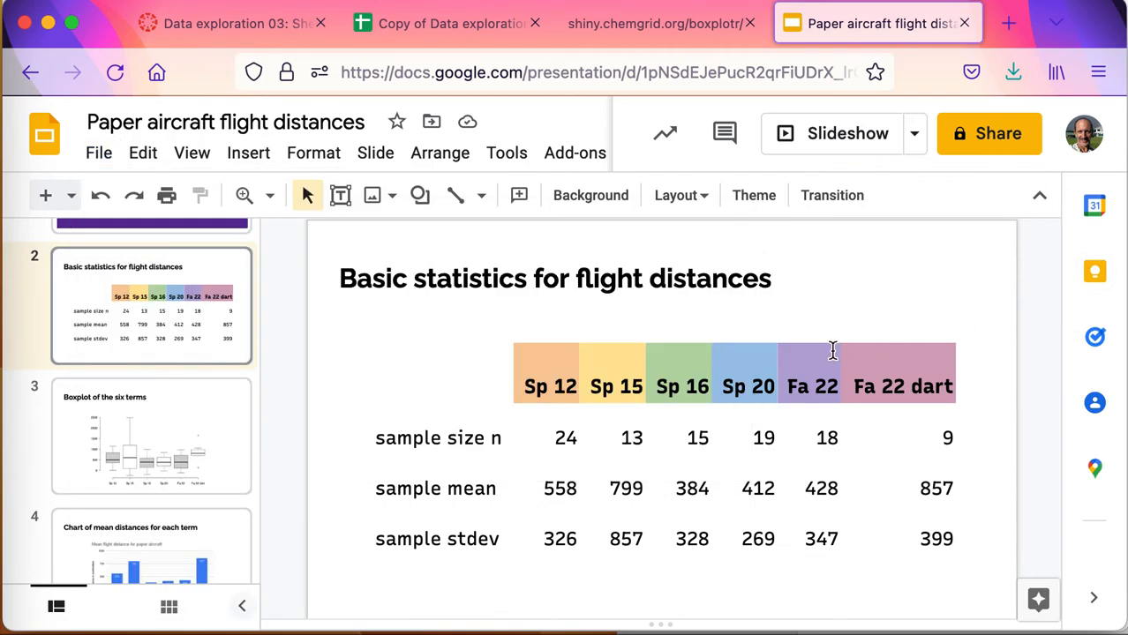
pyautogui.click(150, 282)
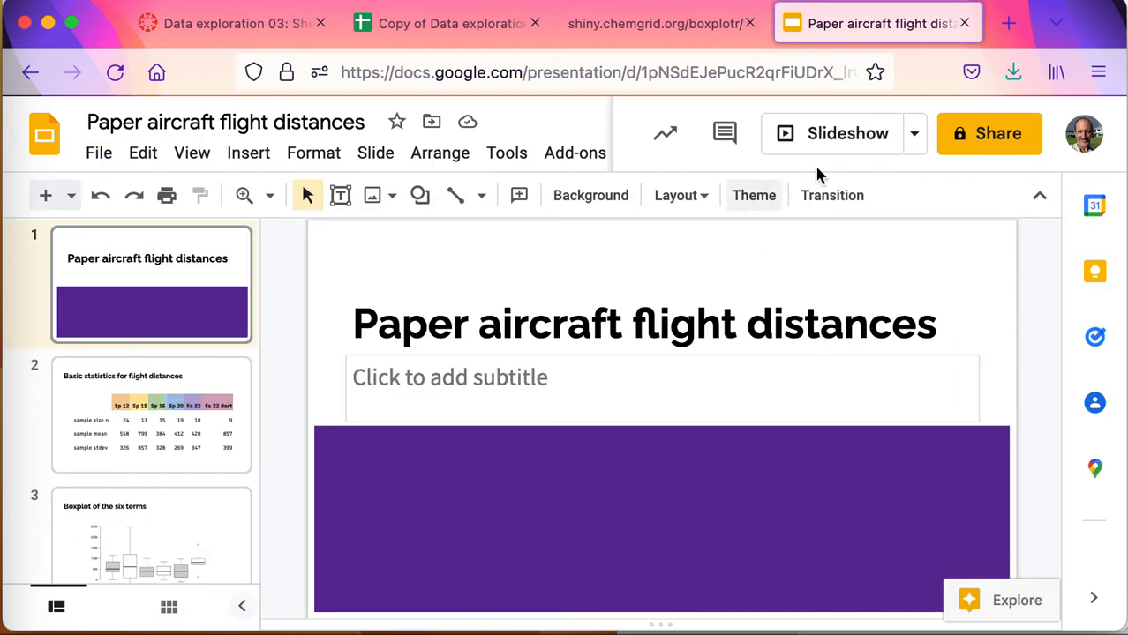
pyautogui.click(98, 152)
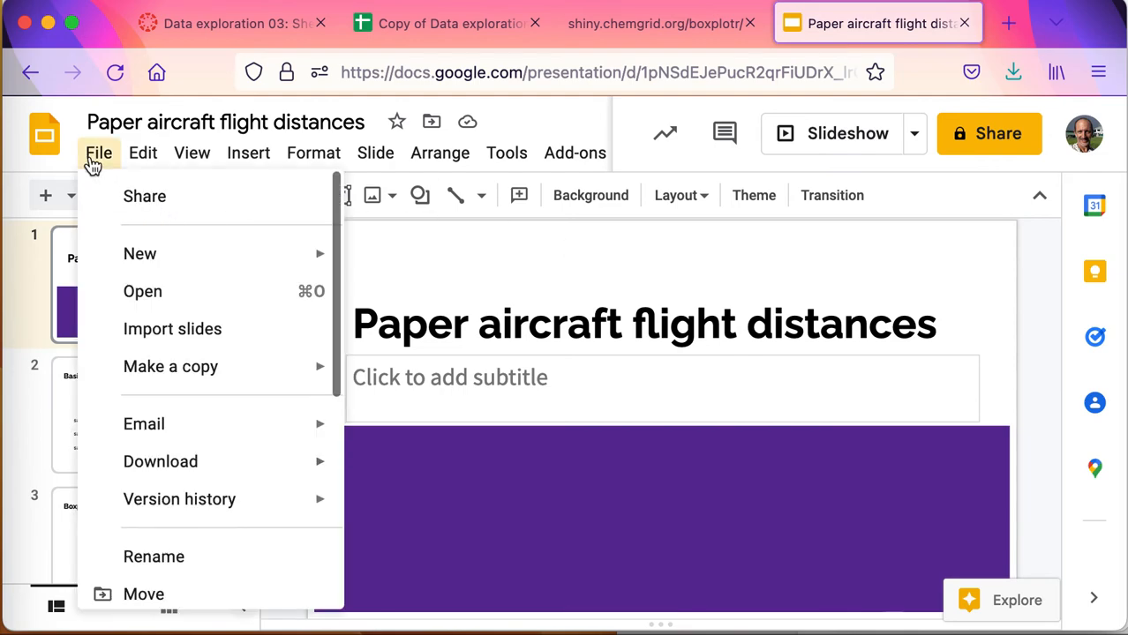
pyautogui.moveTo(170, 365)
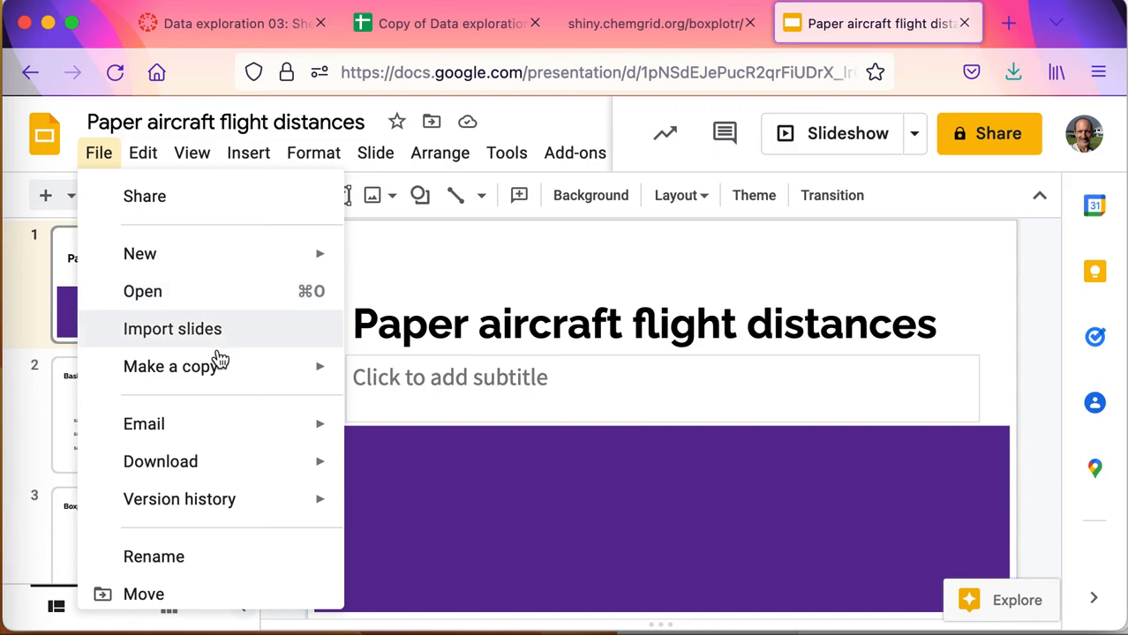
pyautogui.click(161, 463)
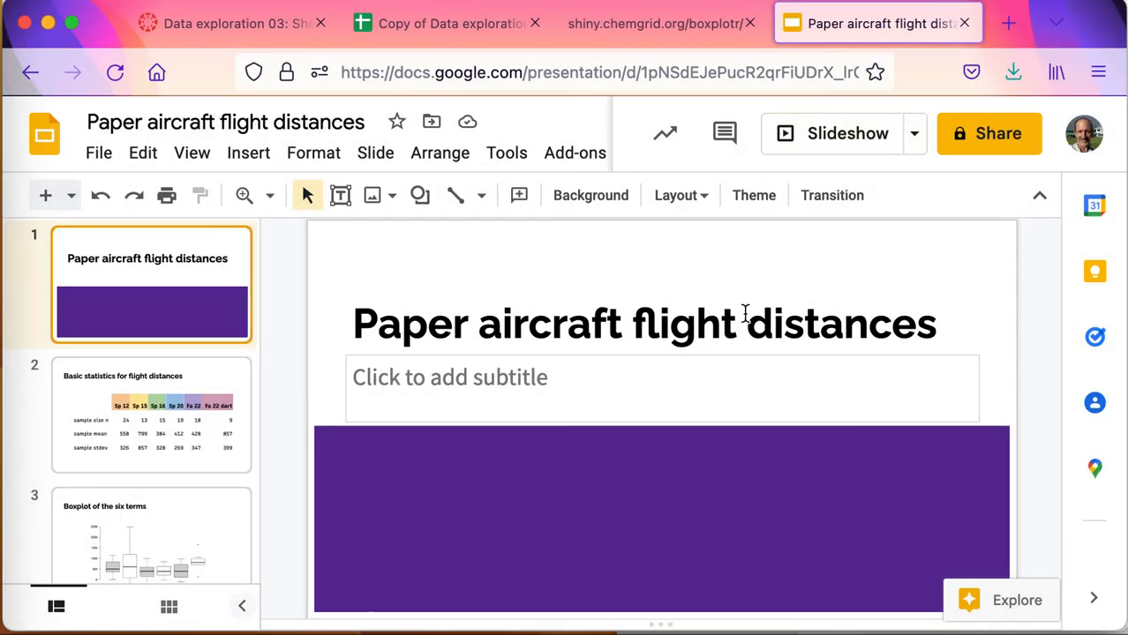
pyautogui.moveTo(798, 287)
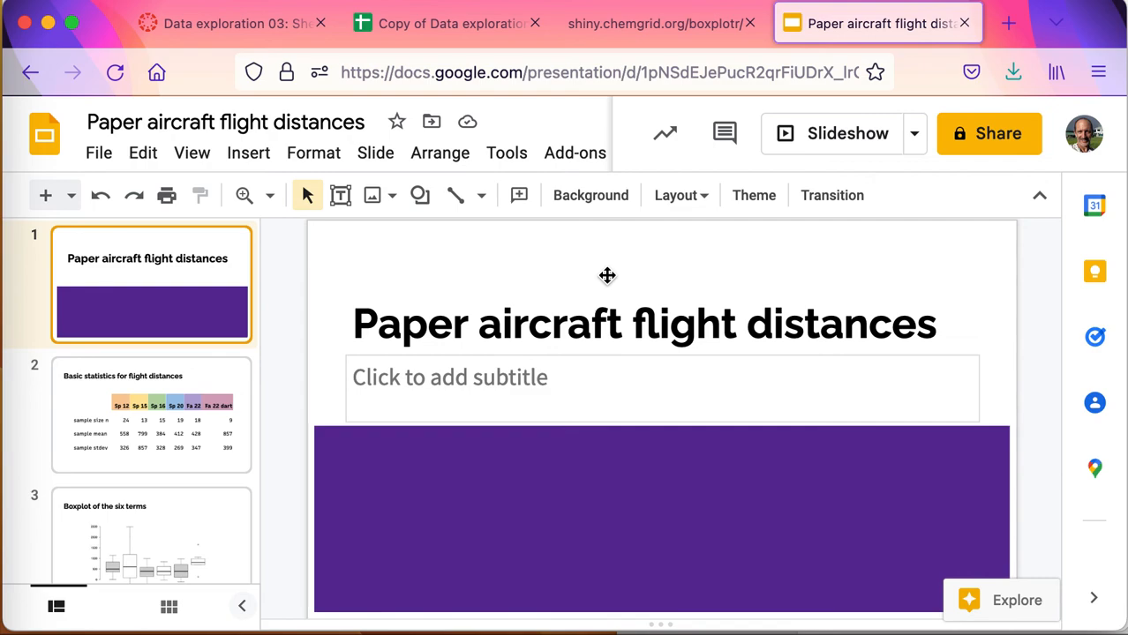
pyautogui.rightClick(608, 276)
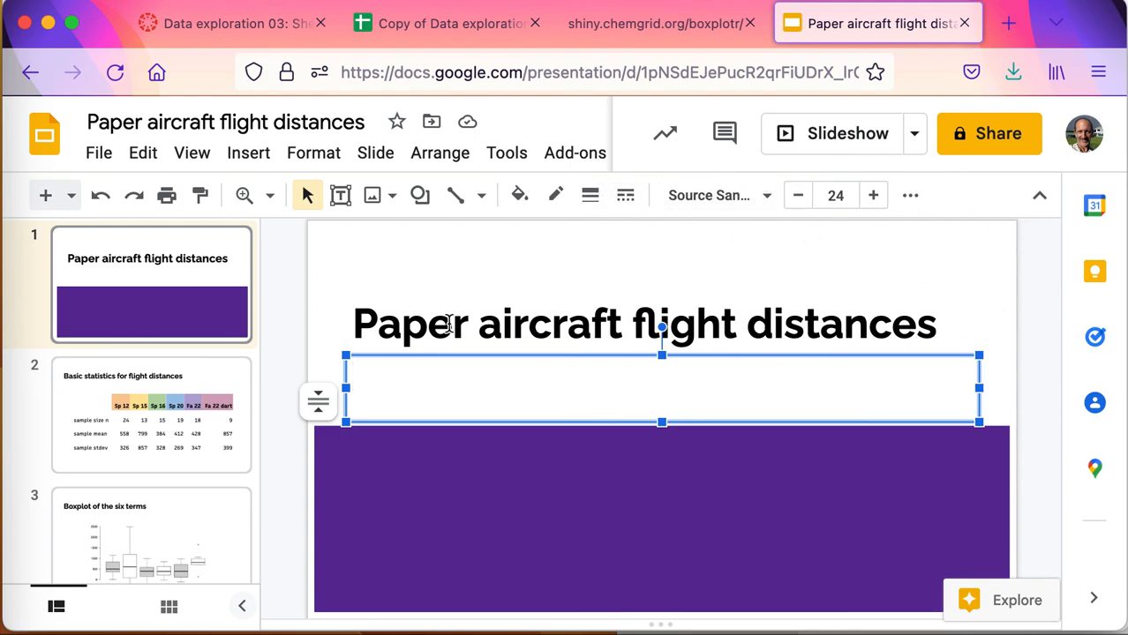
pyautogui.scroll(-3)
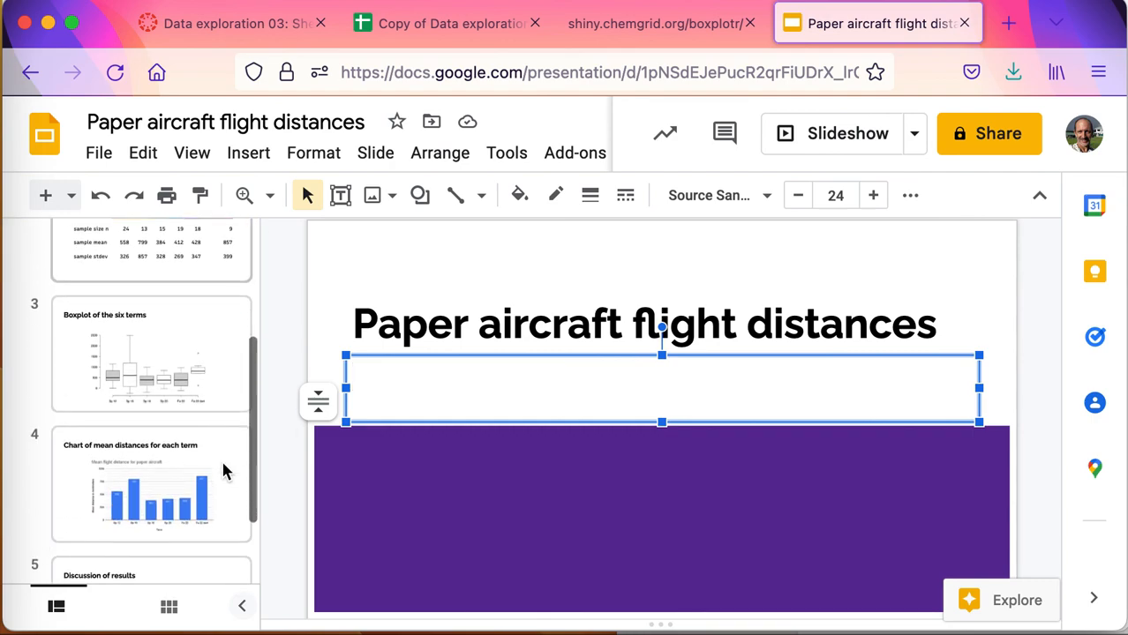
pyautogui.scroll(-3)
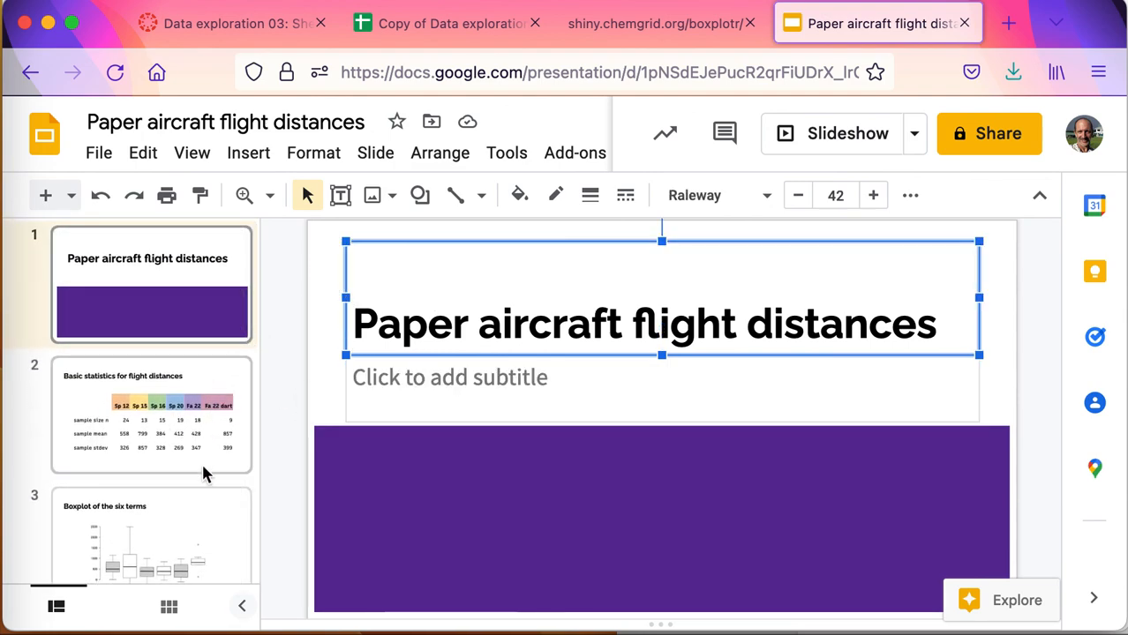
pyautogui.moveTo(445, 23)
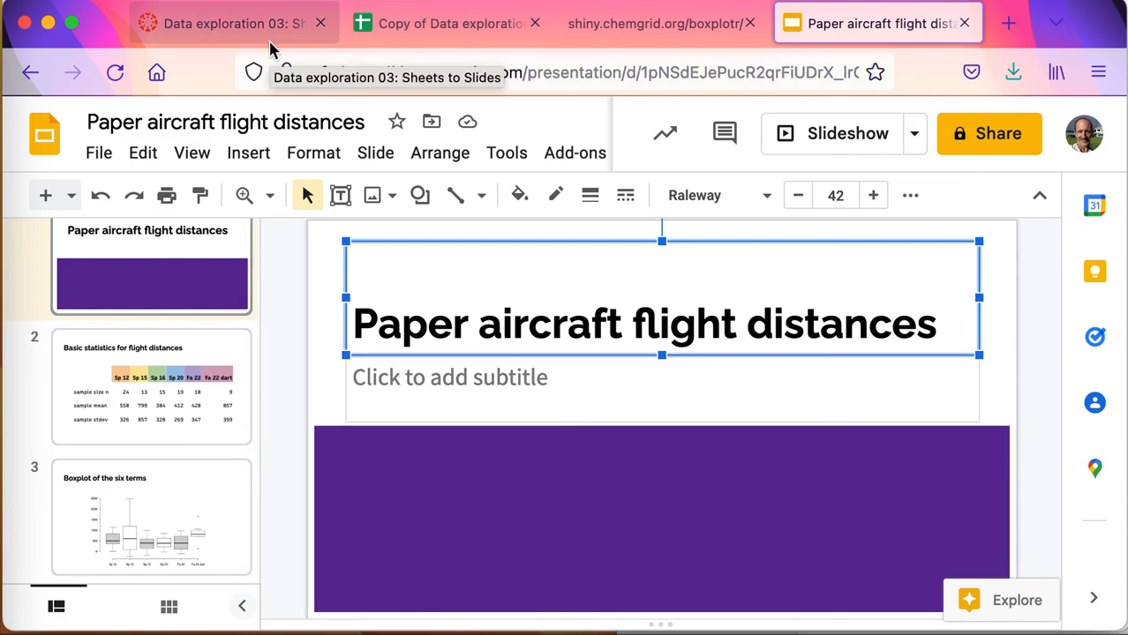
pyautogui.click(449, 23)
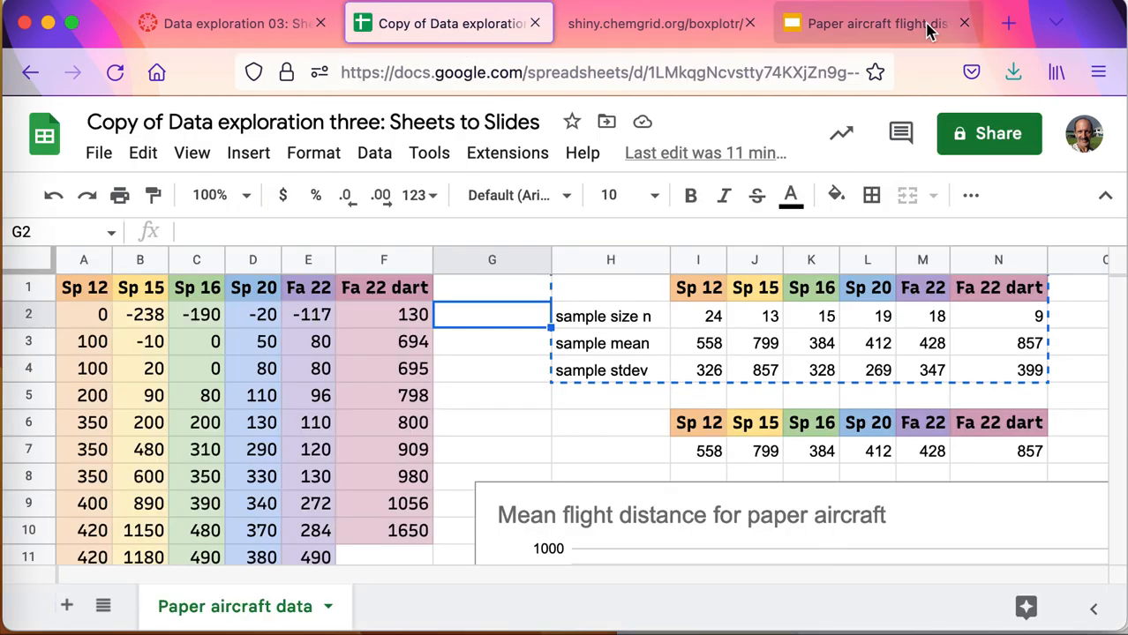
pyautogui.click(875, 23)
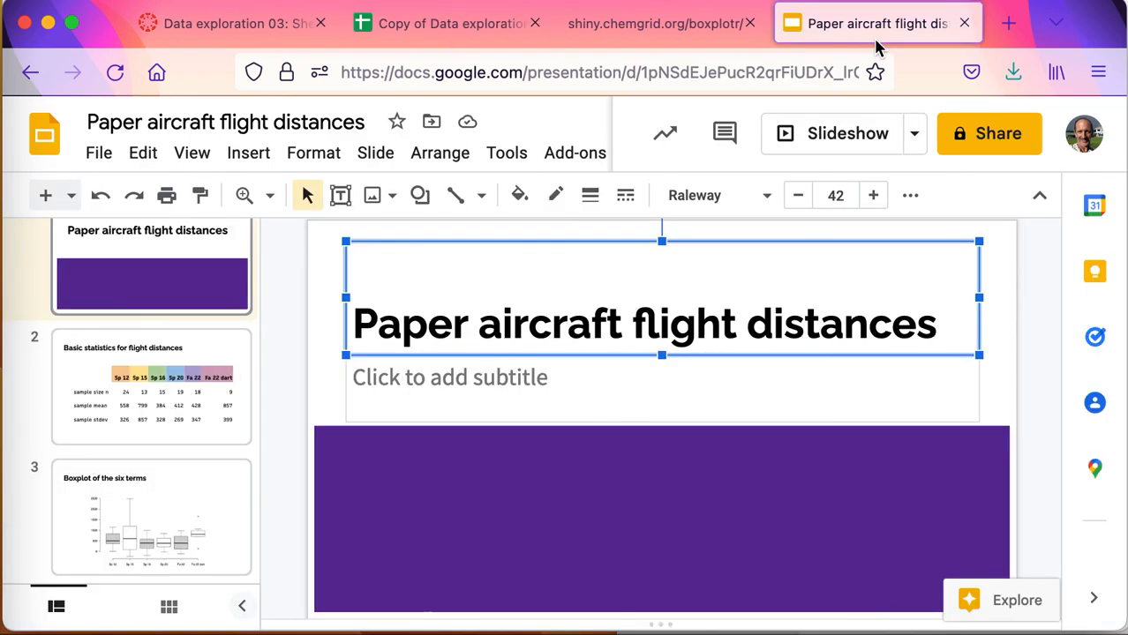